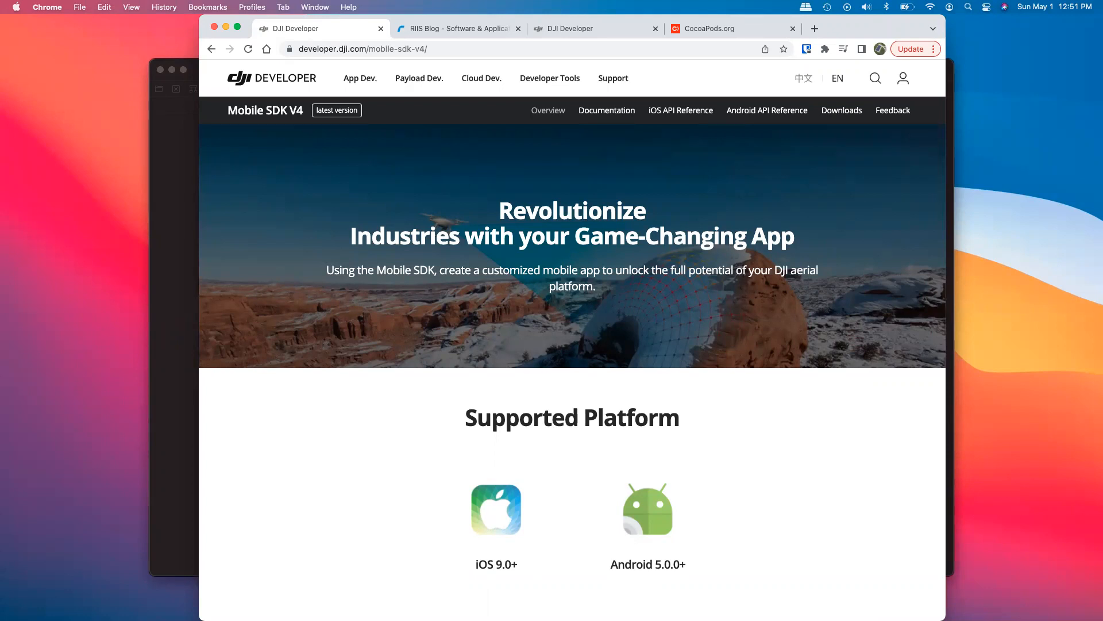
mouse_move(308, 527)
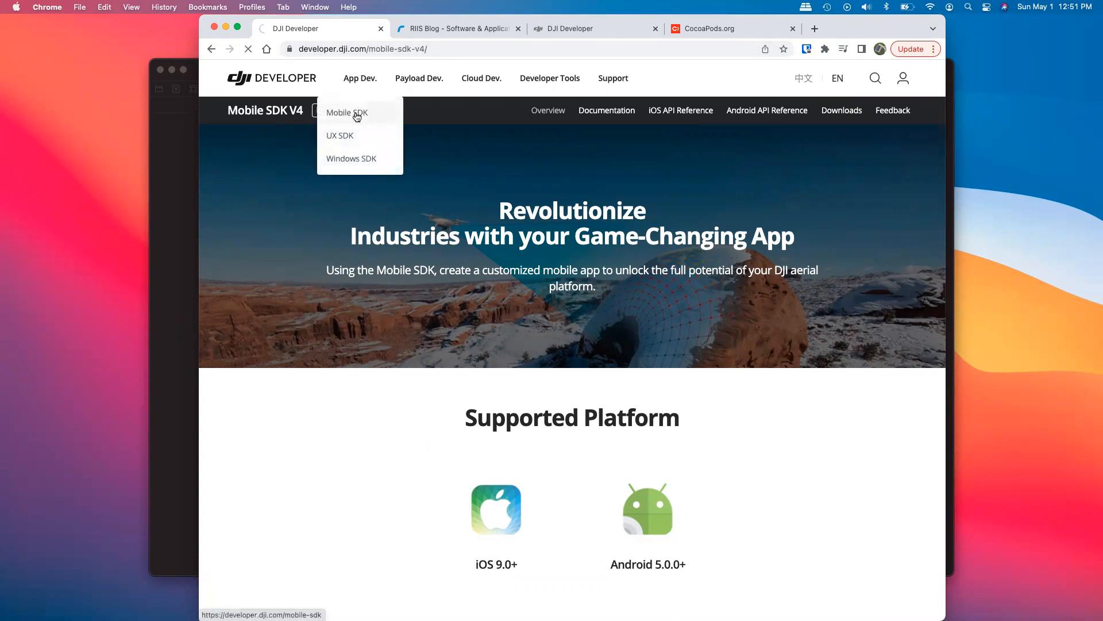
Browse the DJI Mobile SDK overview and return to the previous SDK version page.
click(346, 113)
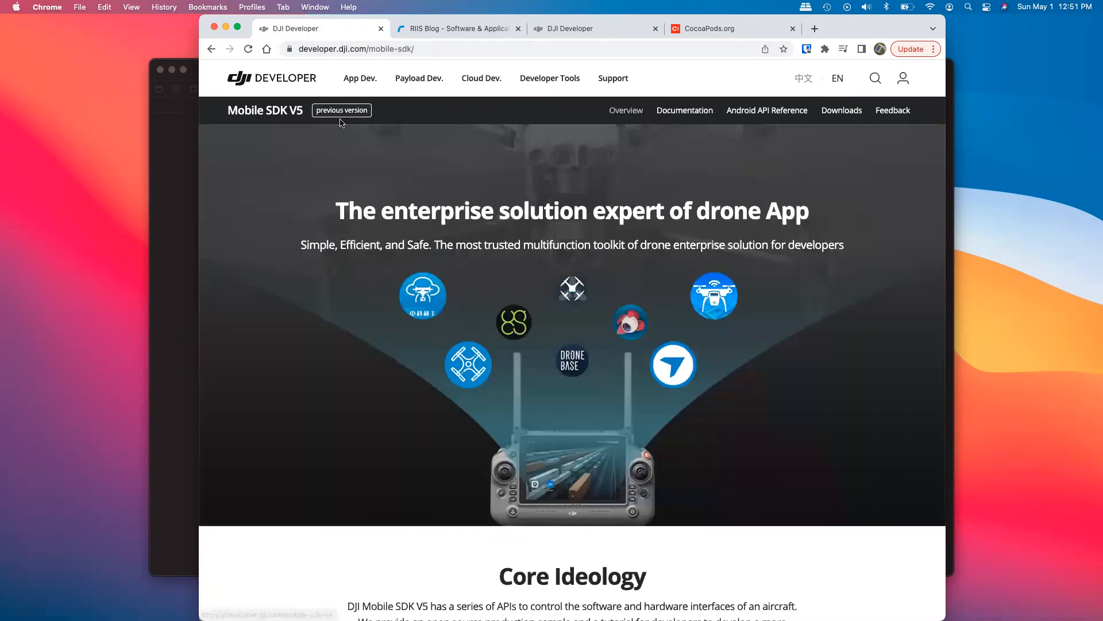
click(341, 110)
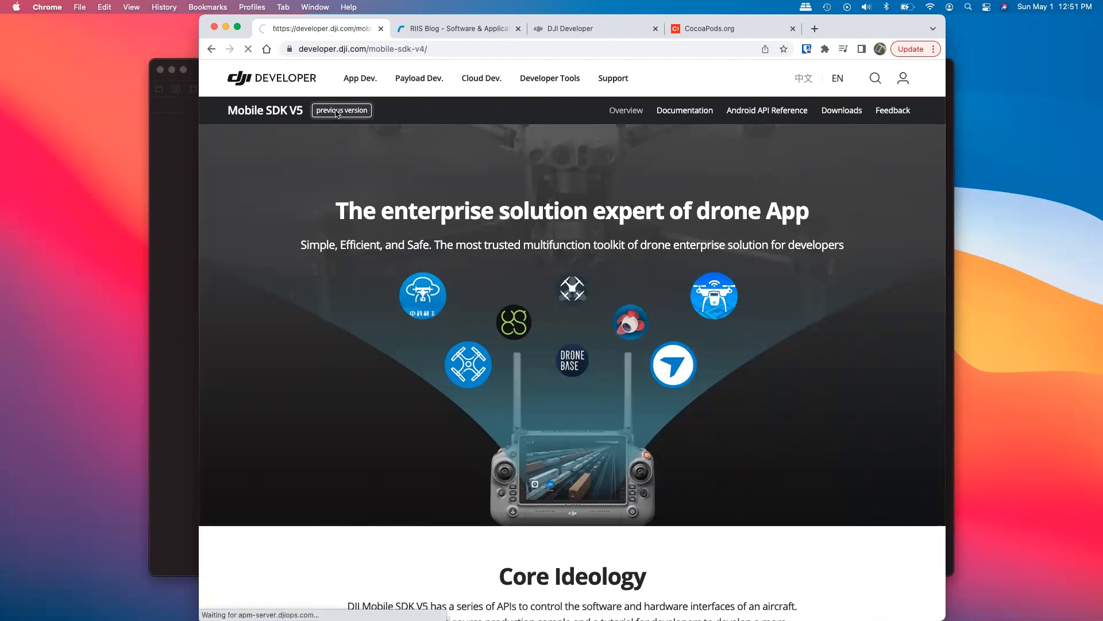
click(341, 110)
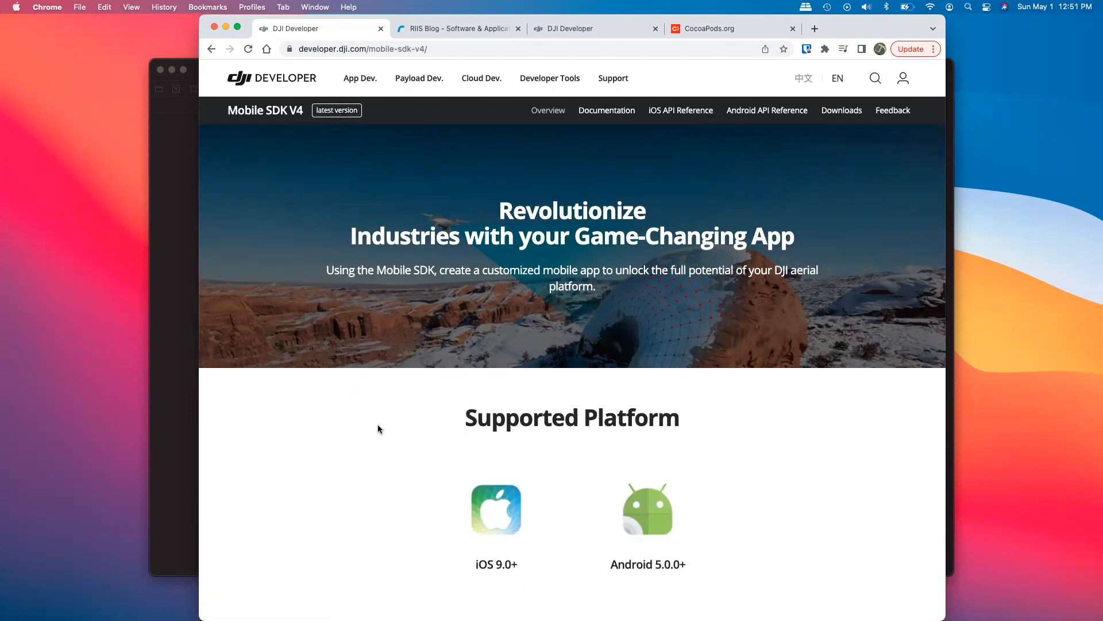
mouse_move(692, 118)
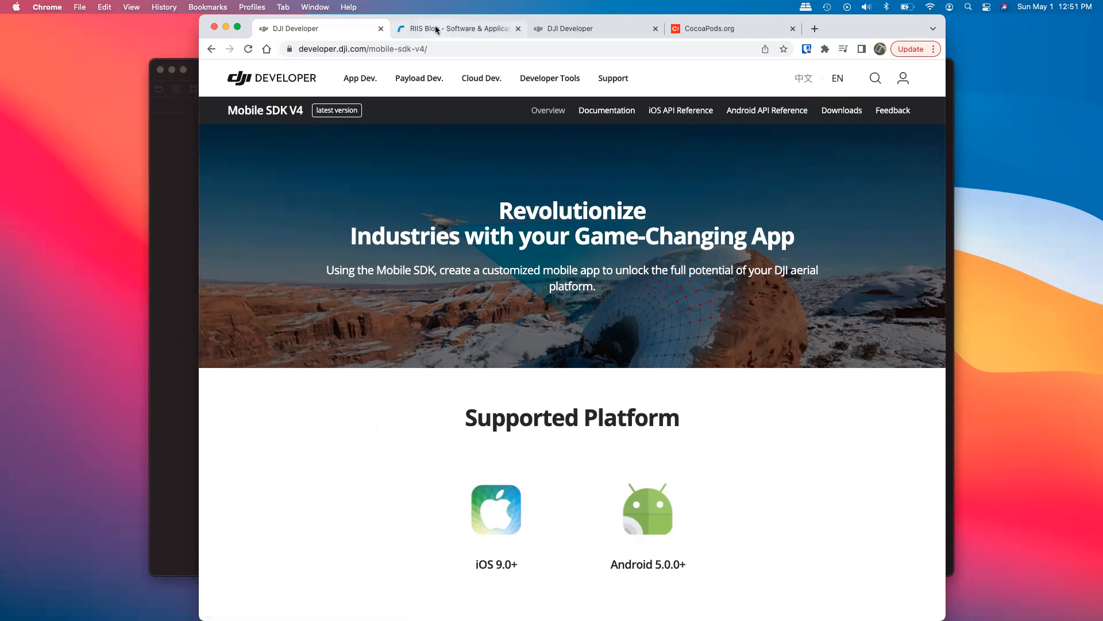
Switch to the RIIS blog and scroll through its recent DJI SDK tutorial post cards.
click(458, 27)
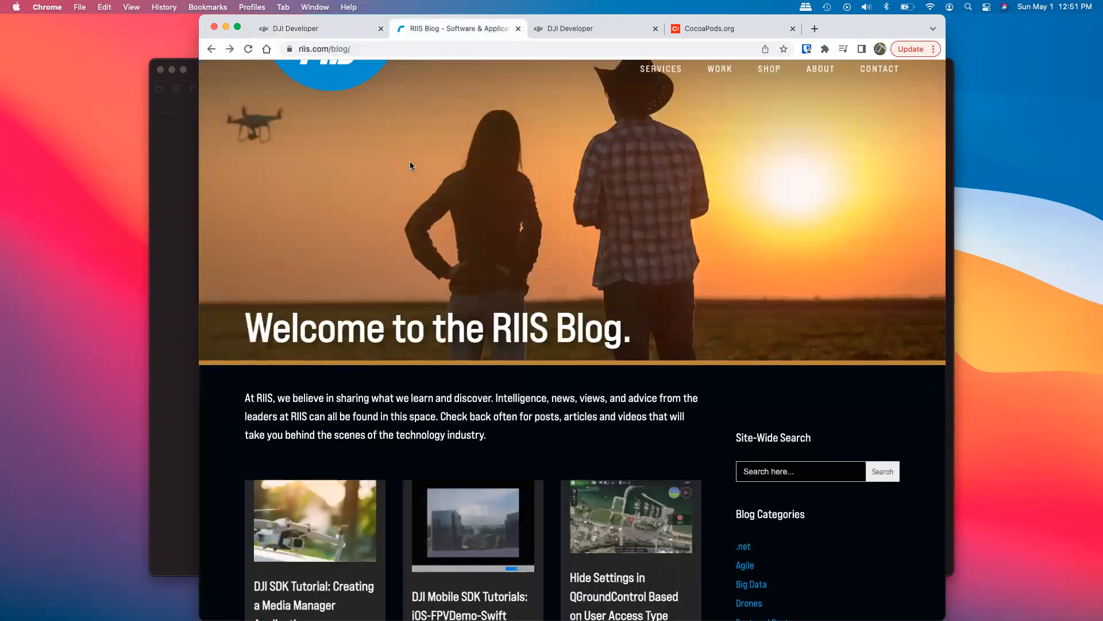
scroll(down, 3)
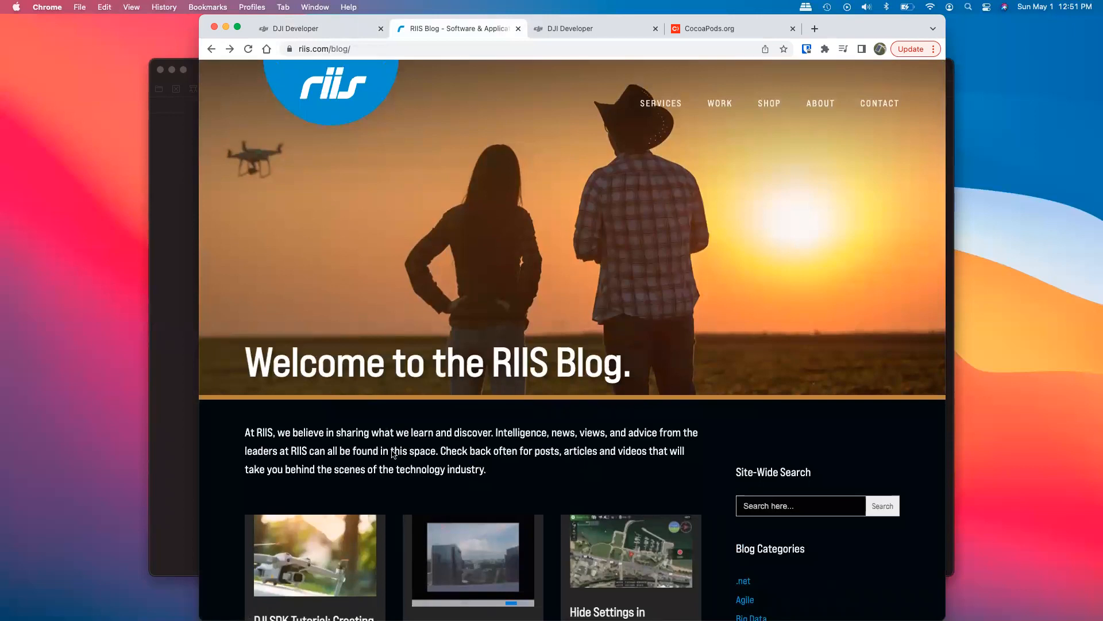
scroll(down, 3)
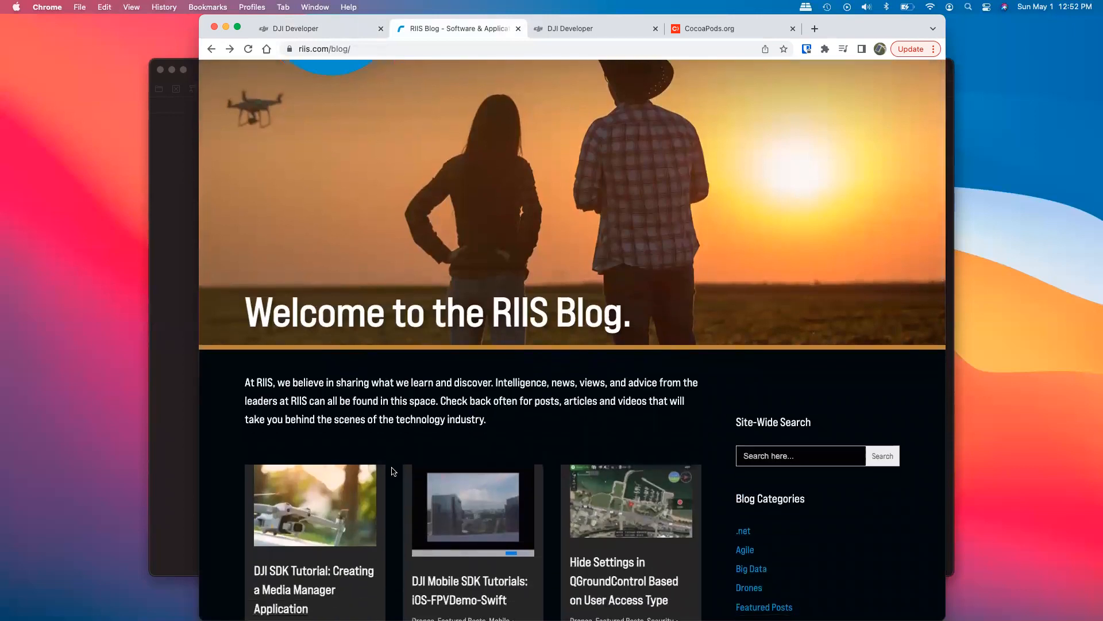
scroll(down, 3)
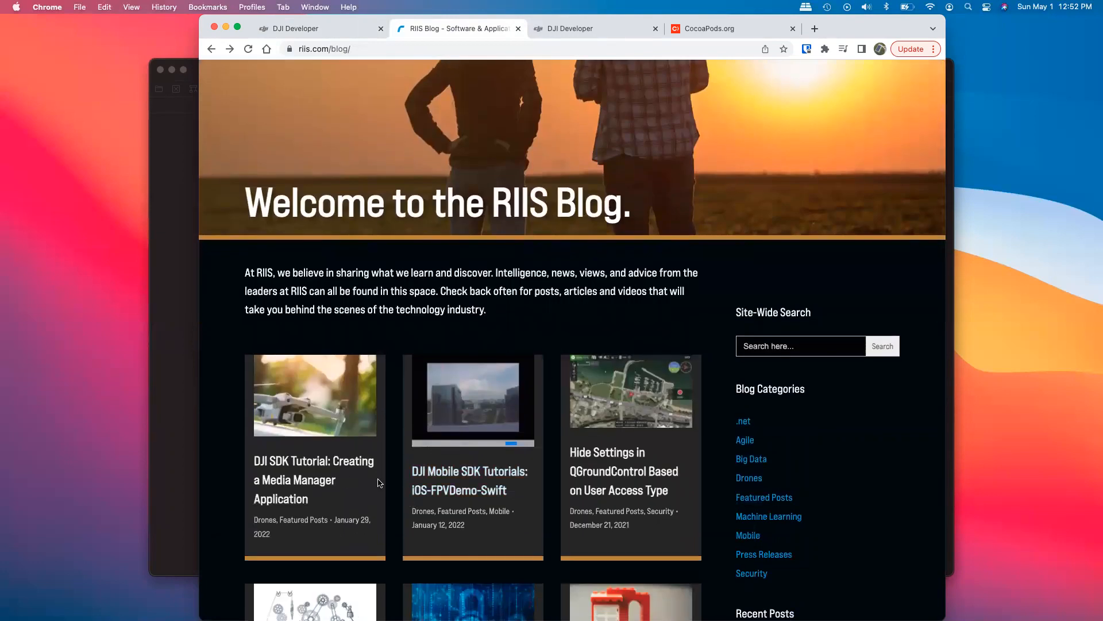
scroll(down, 3)
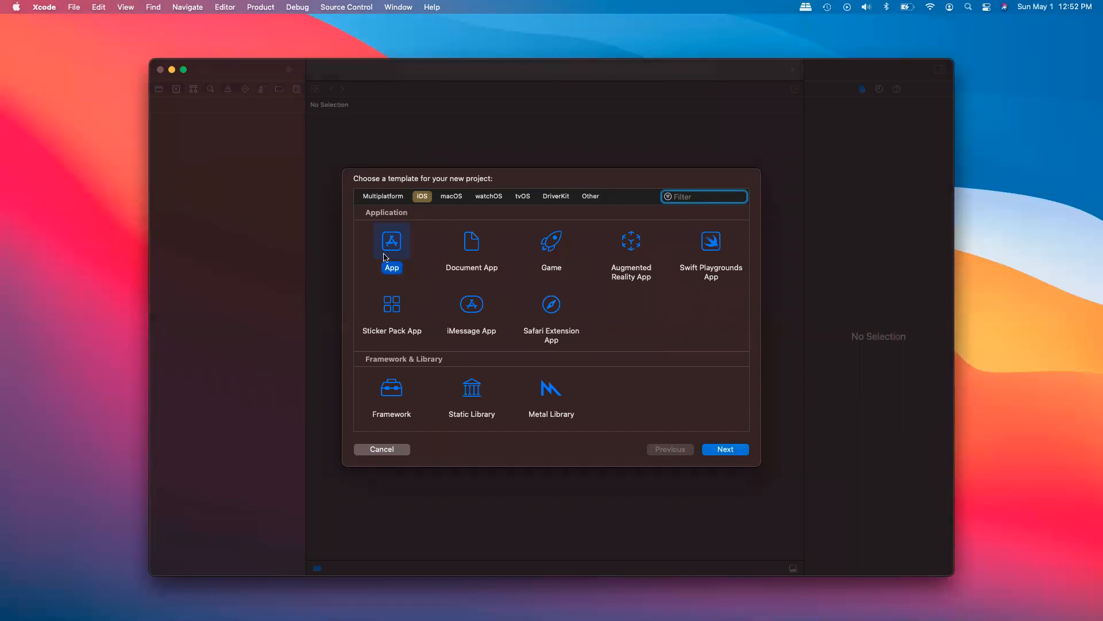
Choose the iOS App template and name the product iOSExampleSwift with Storyboard and Swift.
click(726, 449)
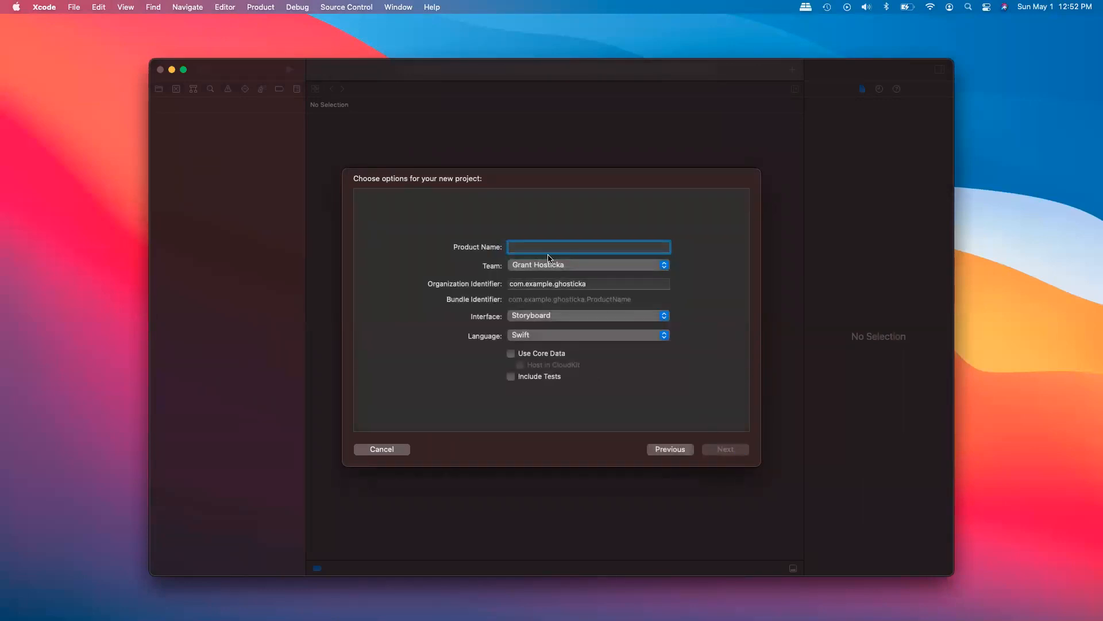
text(iOSExampl)
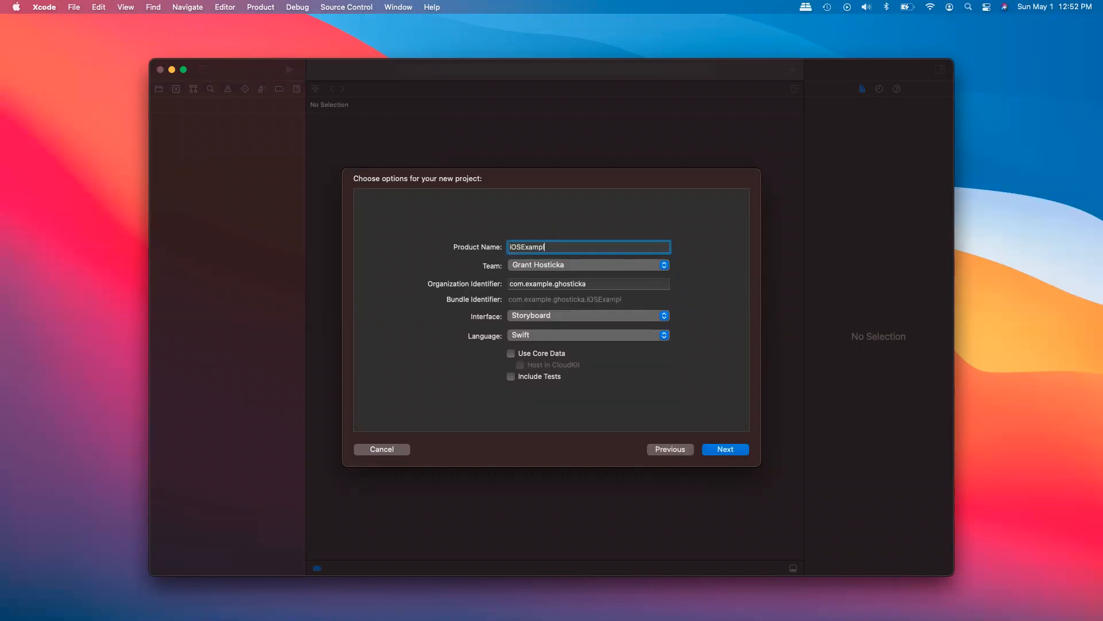
text(e)
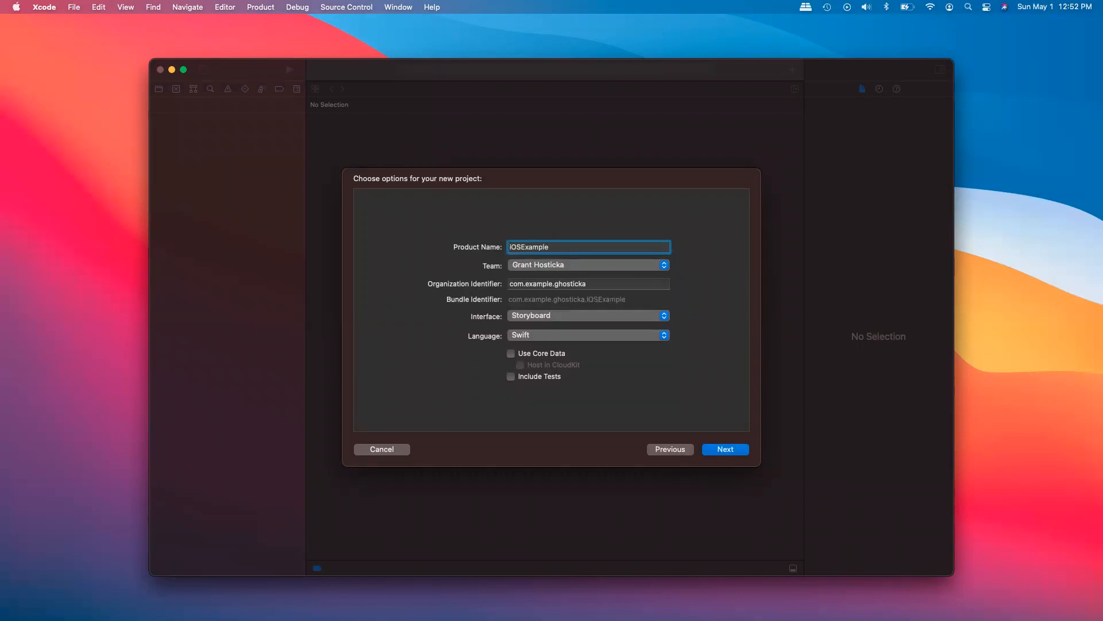
text(Swift)
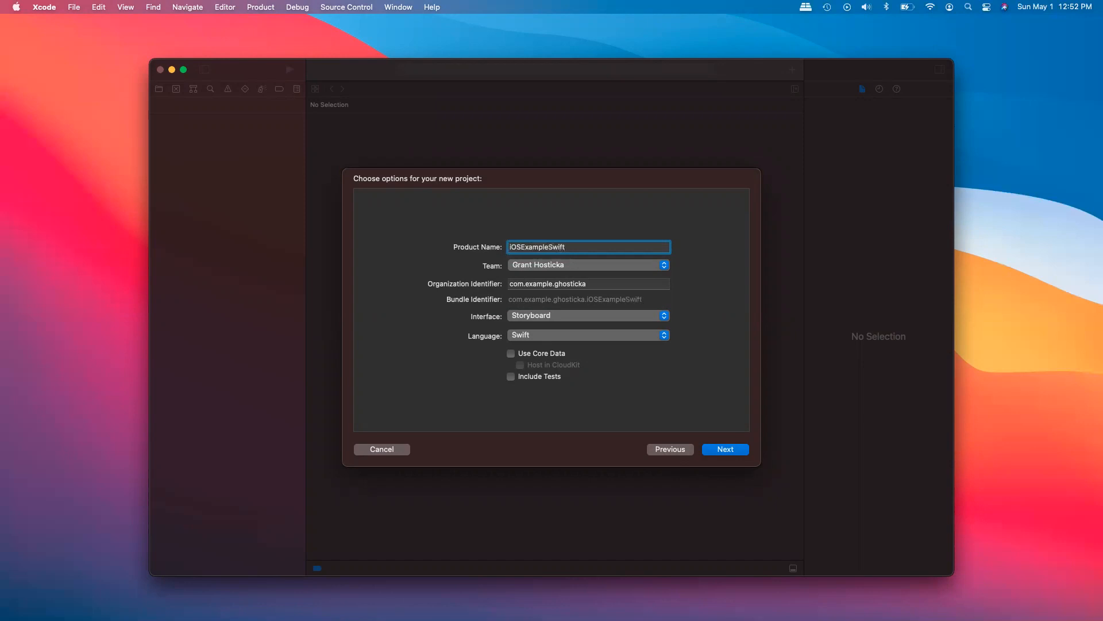
click(724, 450)
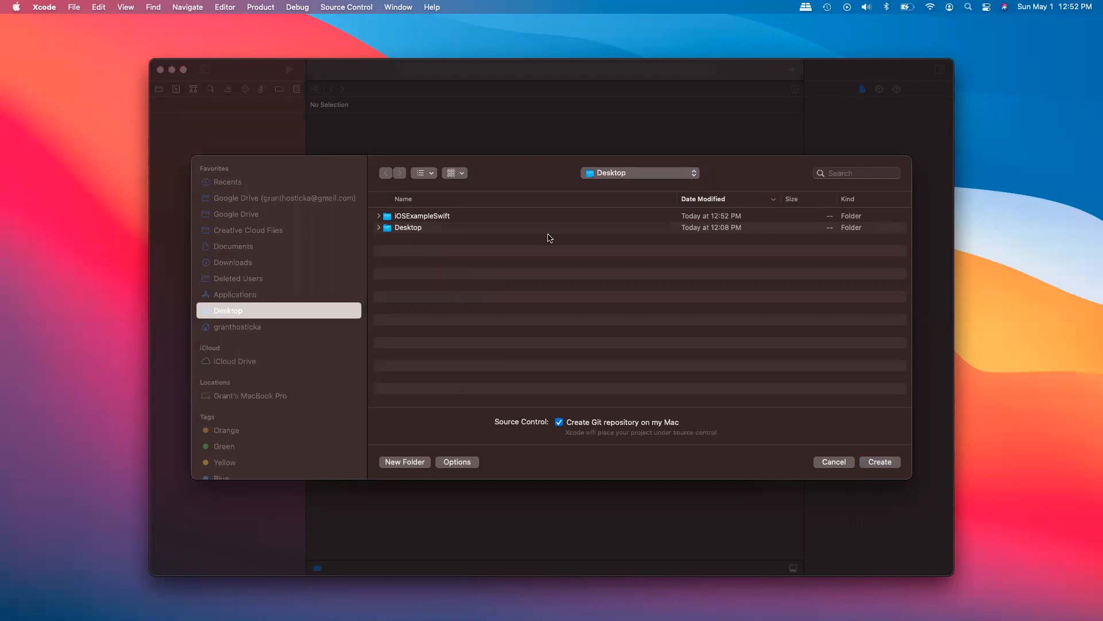
Create the project on the Desktop, set iOS 13.0, iPad-only deployment and landscape-only orientations.
click(879, 462)
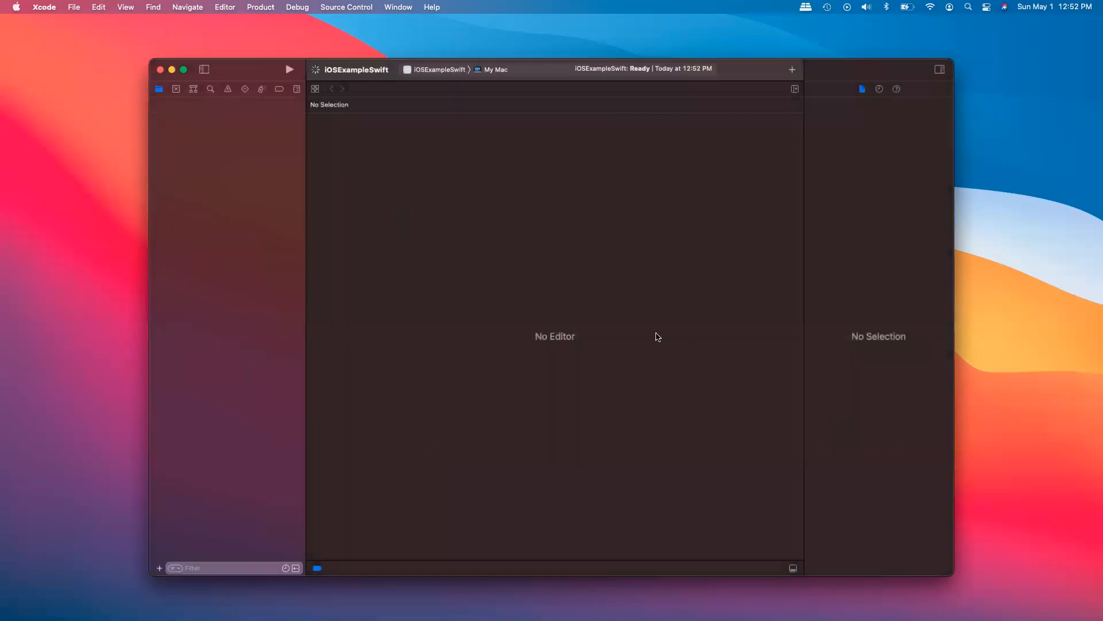
click(207, 109)
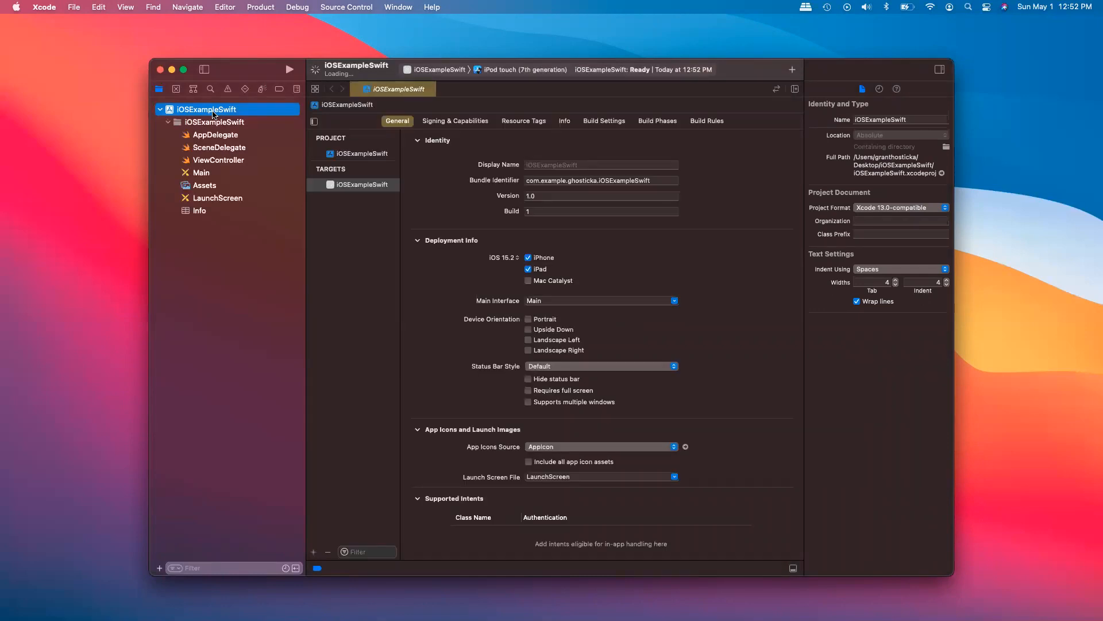
click(503, 257)
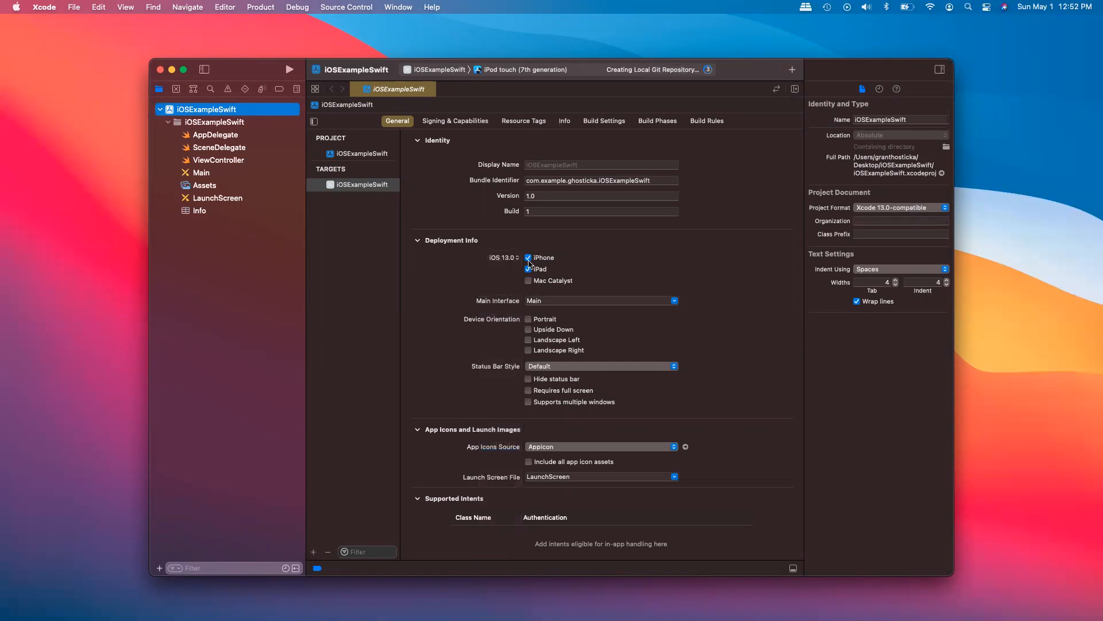
click(529, 269)
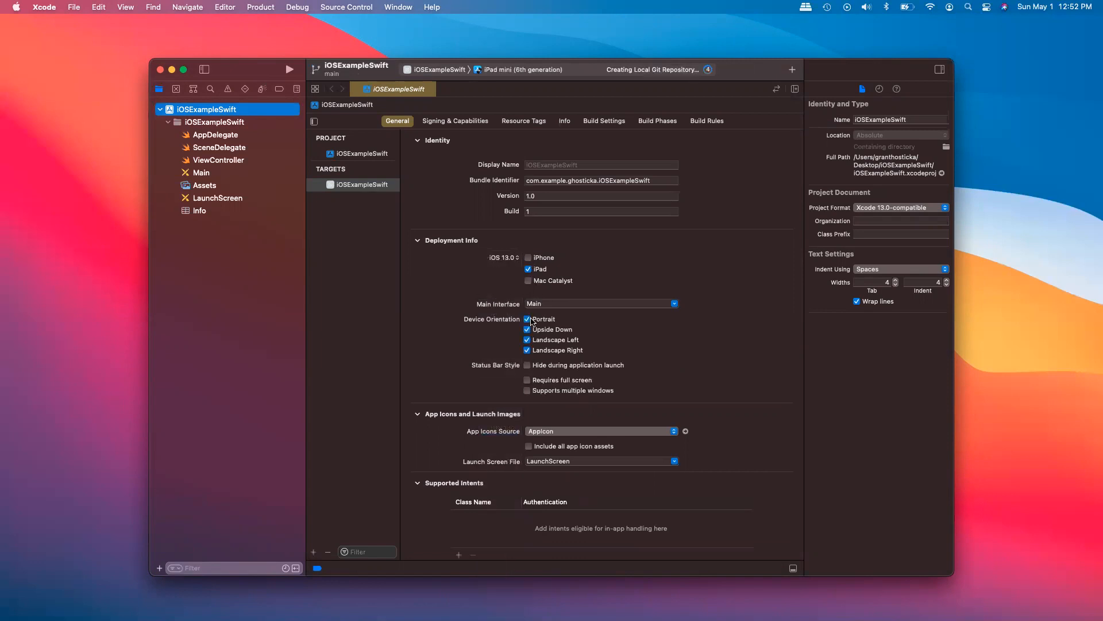
click(528, 318)
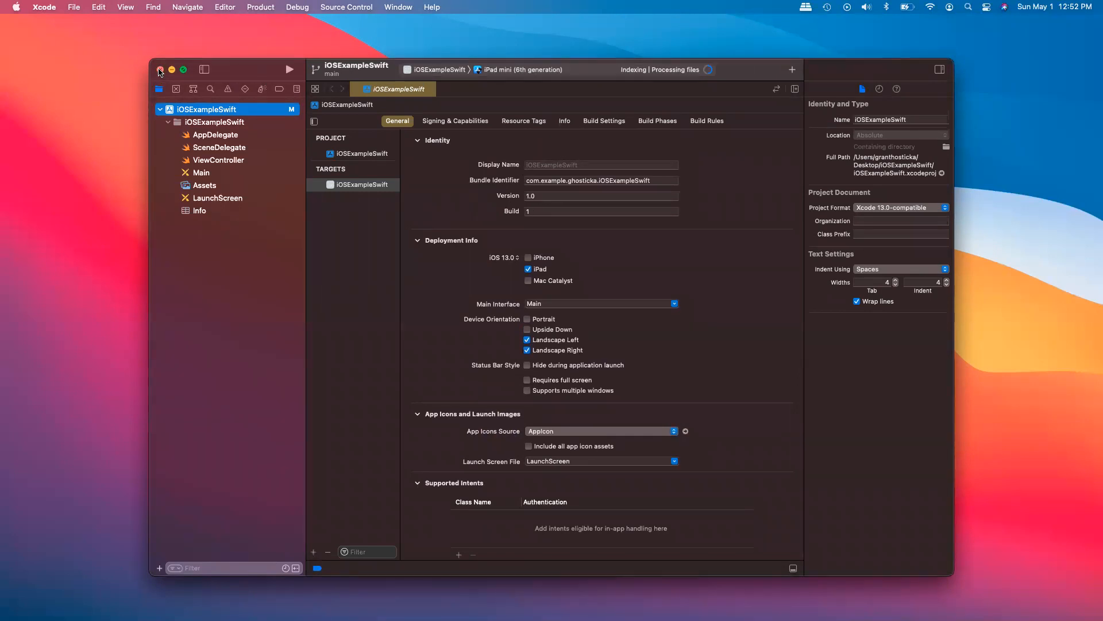
Close Xcode, then in Terminal cd to Desktop/iOSExampleSwift and touch a new podfile.
click(160, 69)
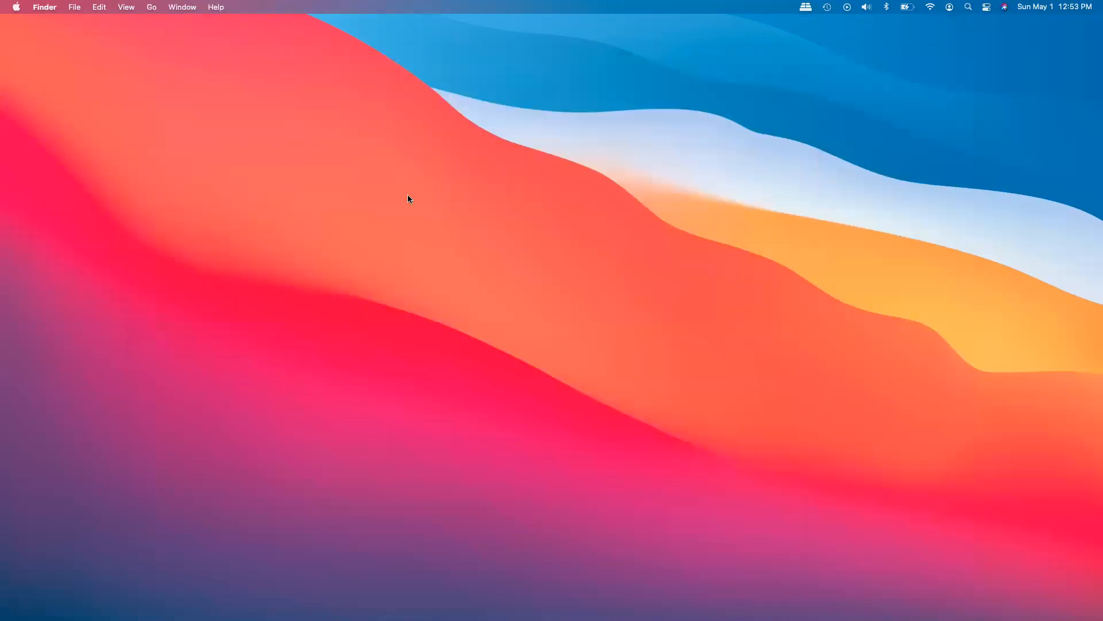
text(terminal)
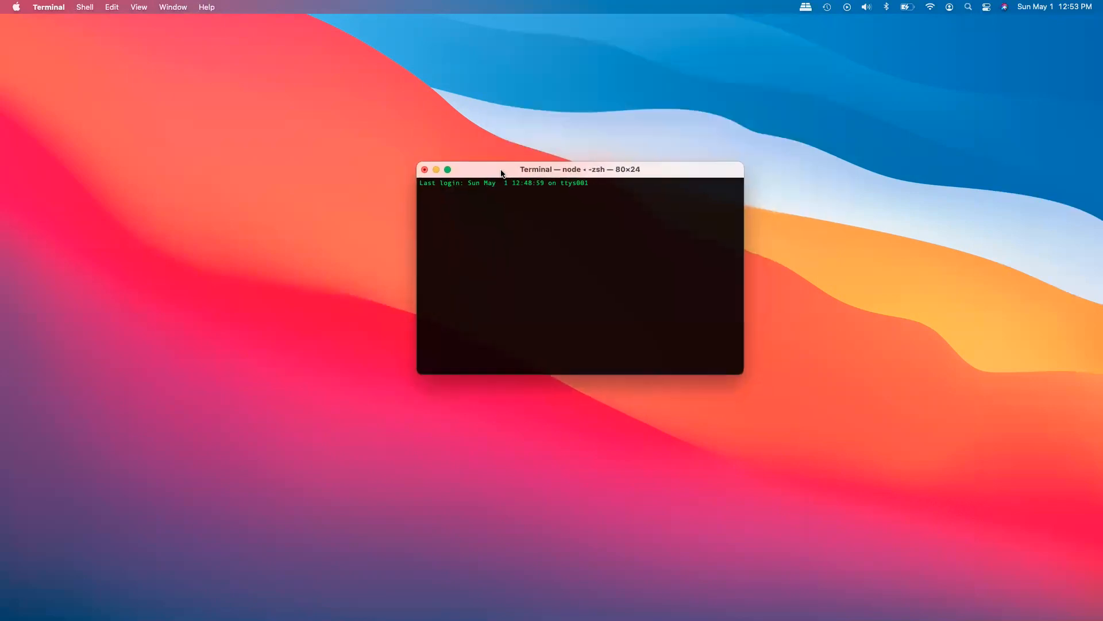
text(cd)
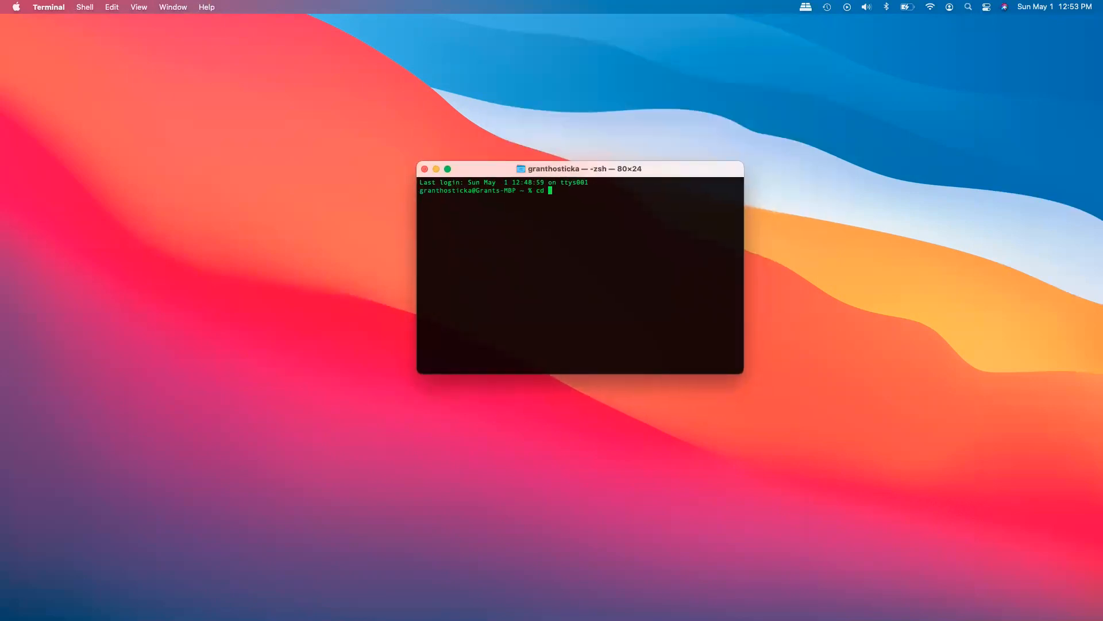
text(Desktop)
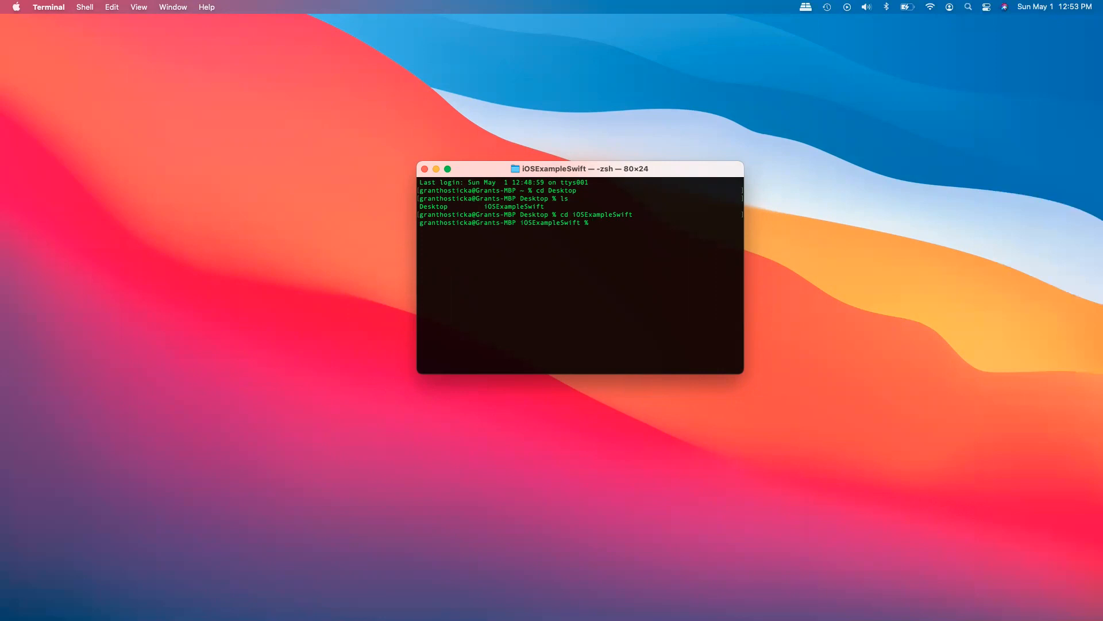
text(touch podfile)
text(open podfile)
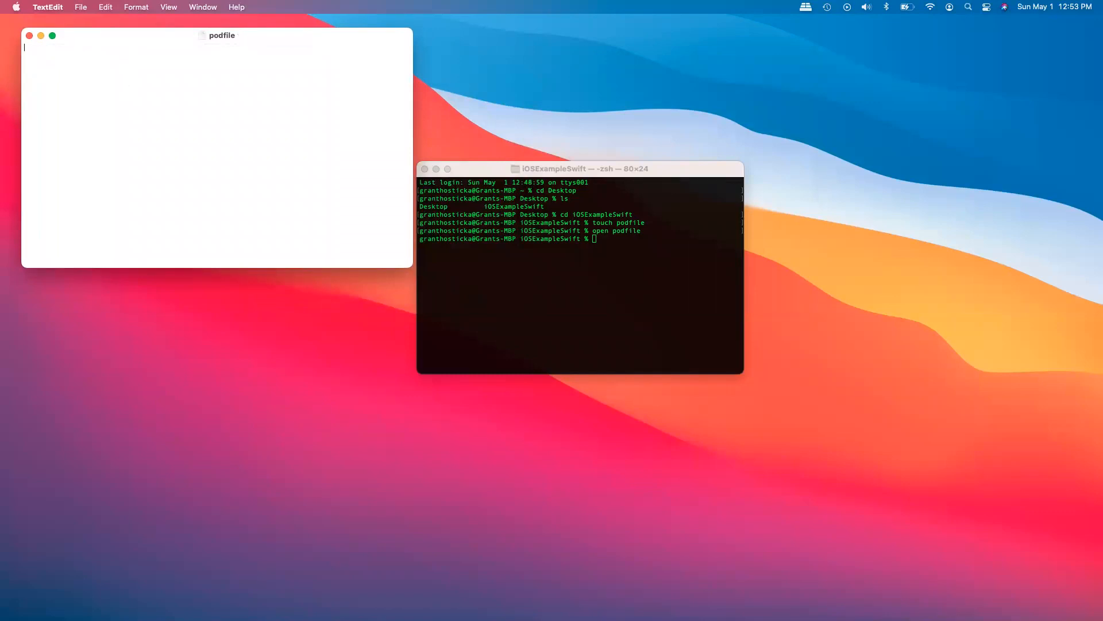
Write the podfile's platform iOS '13.0' line and the CocoaPods Specs.git source line.
text(p4)
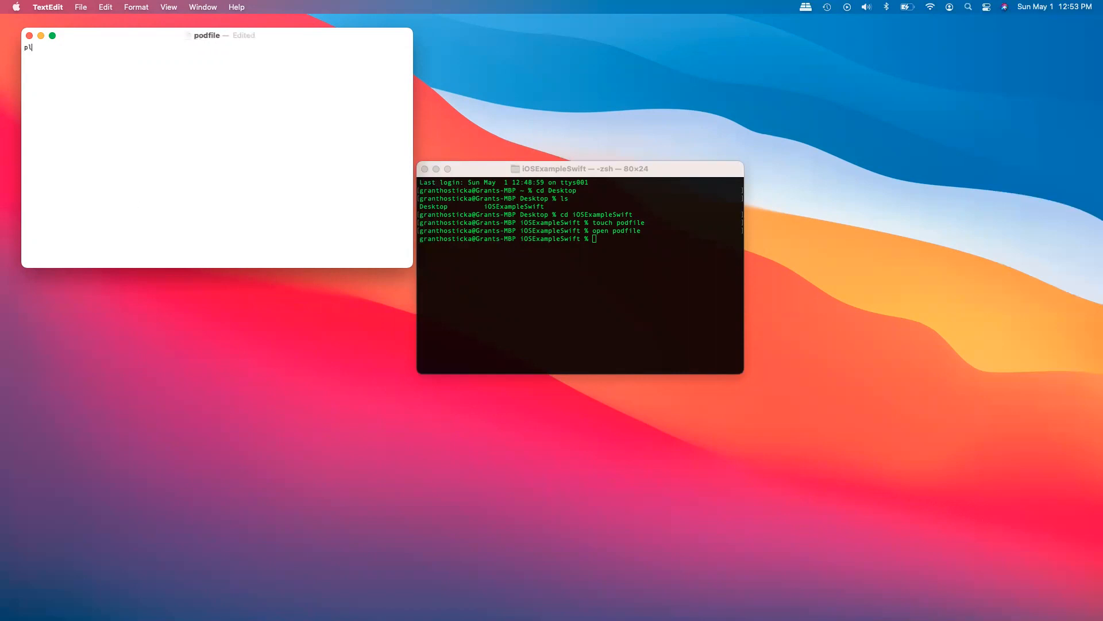
text(latform)
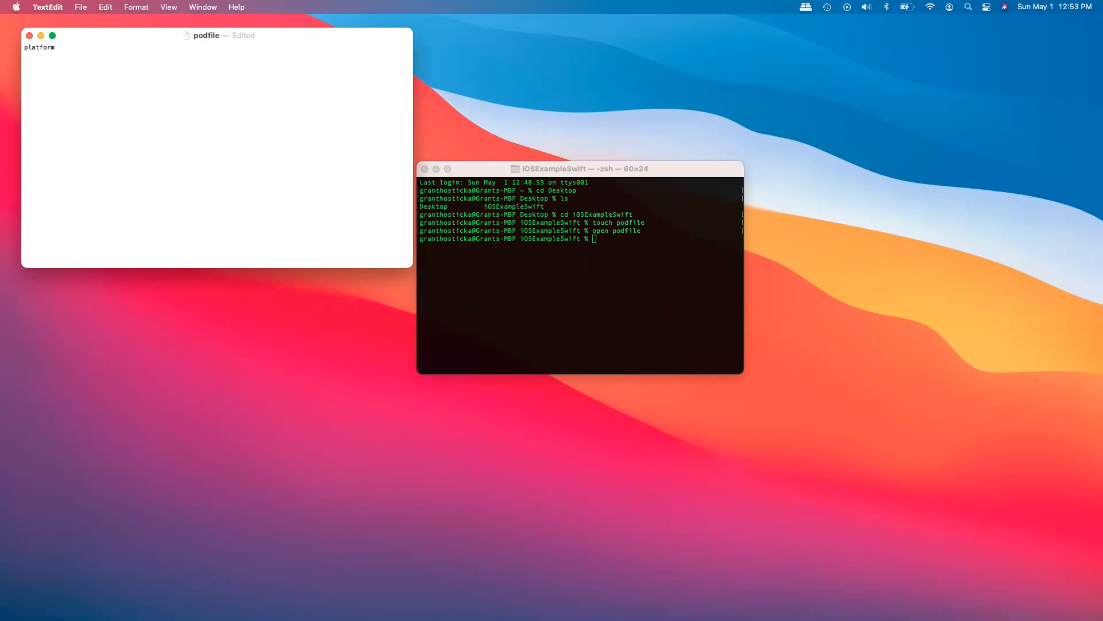
text(:i)
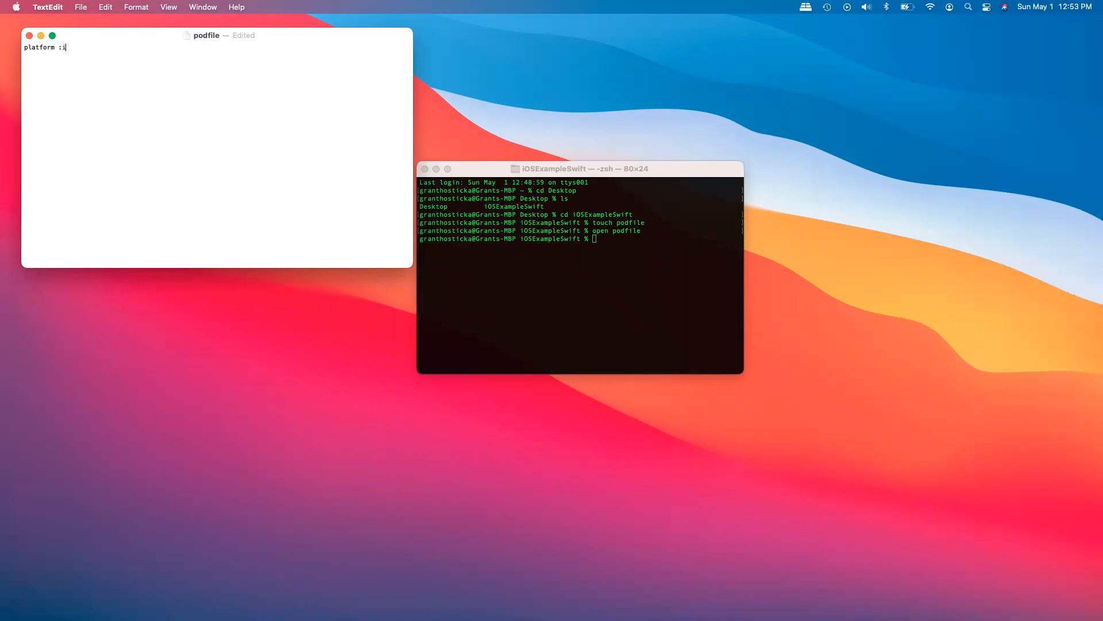
text(os)
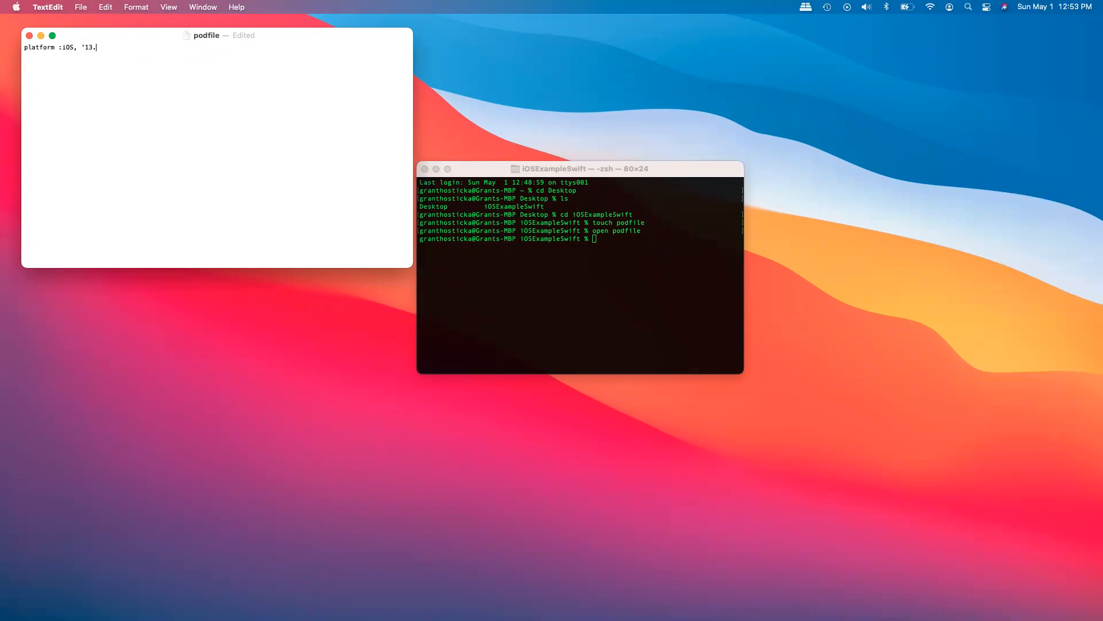
text(0)
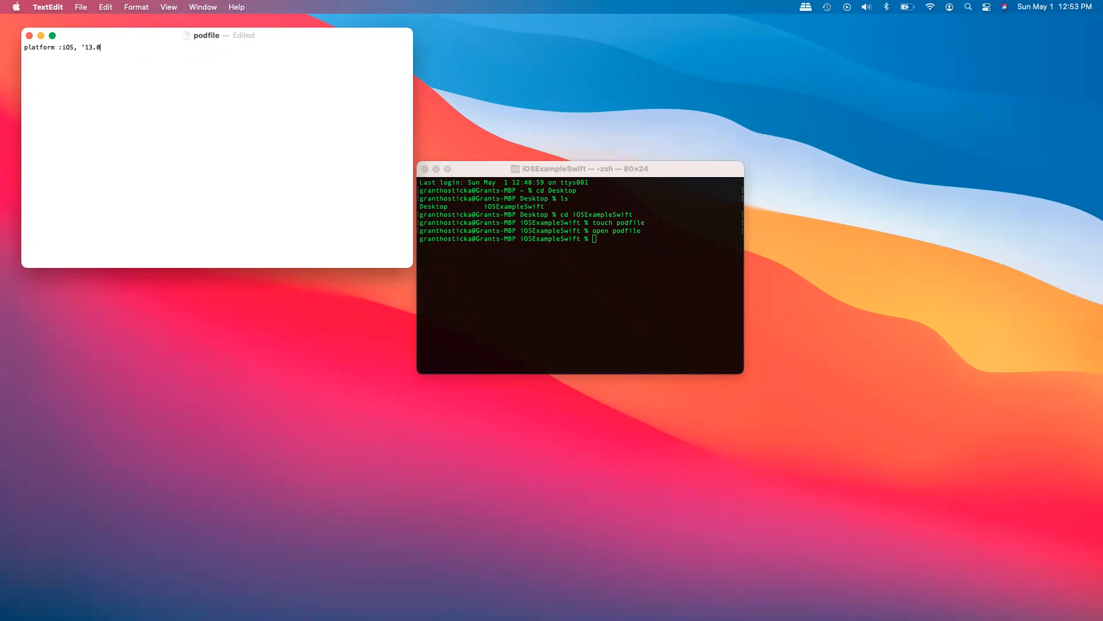
text(')
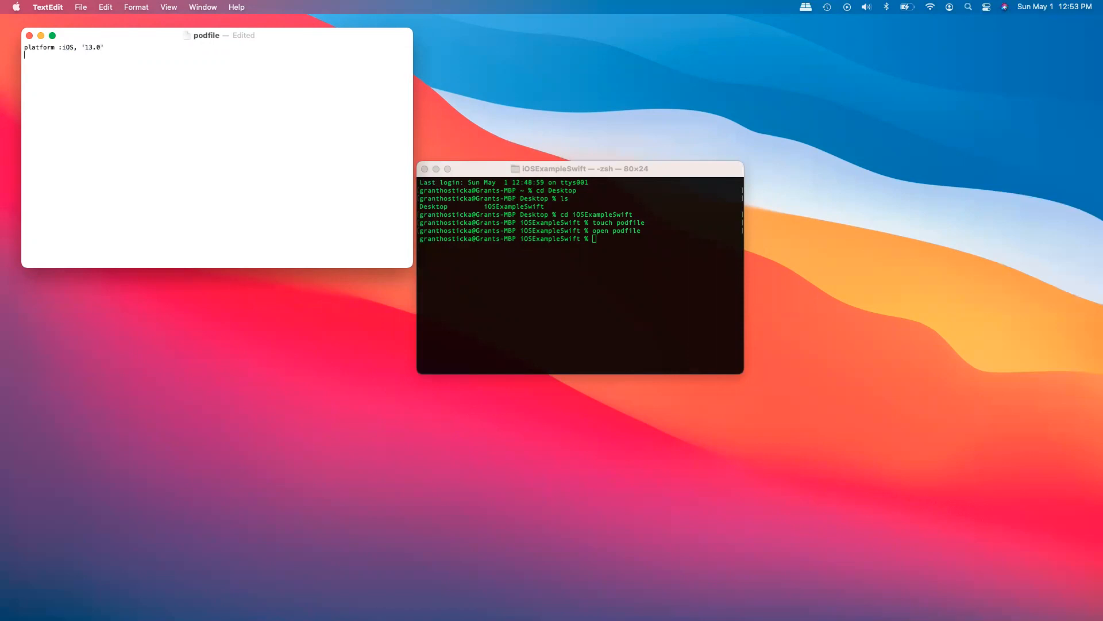
text(sourse)
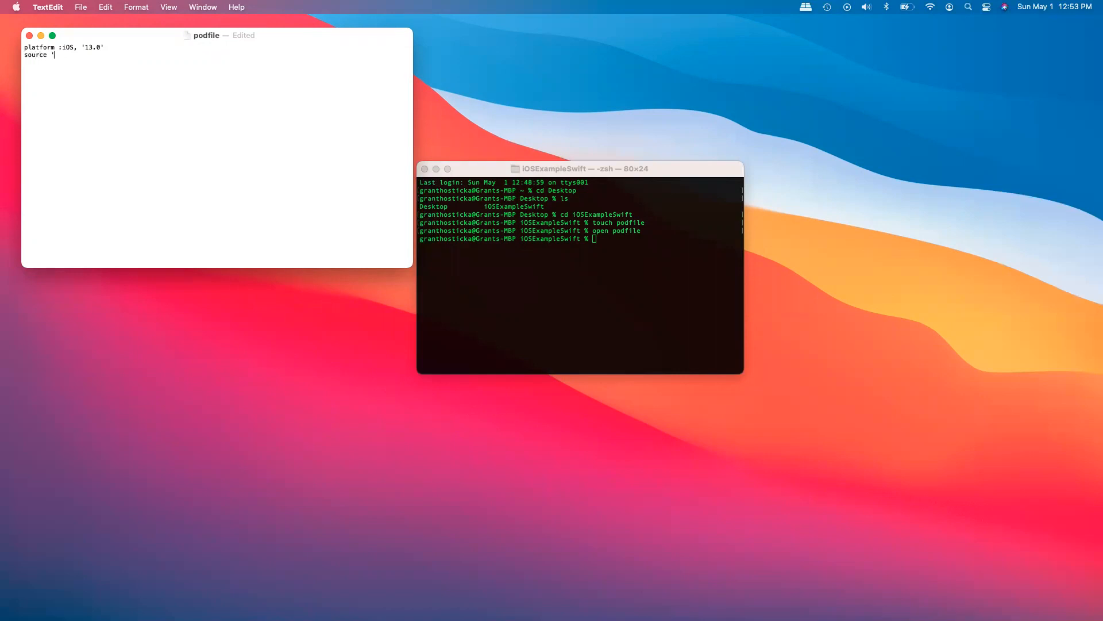
text(h)
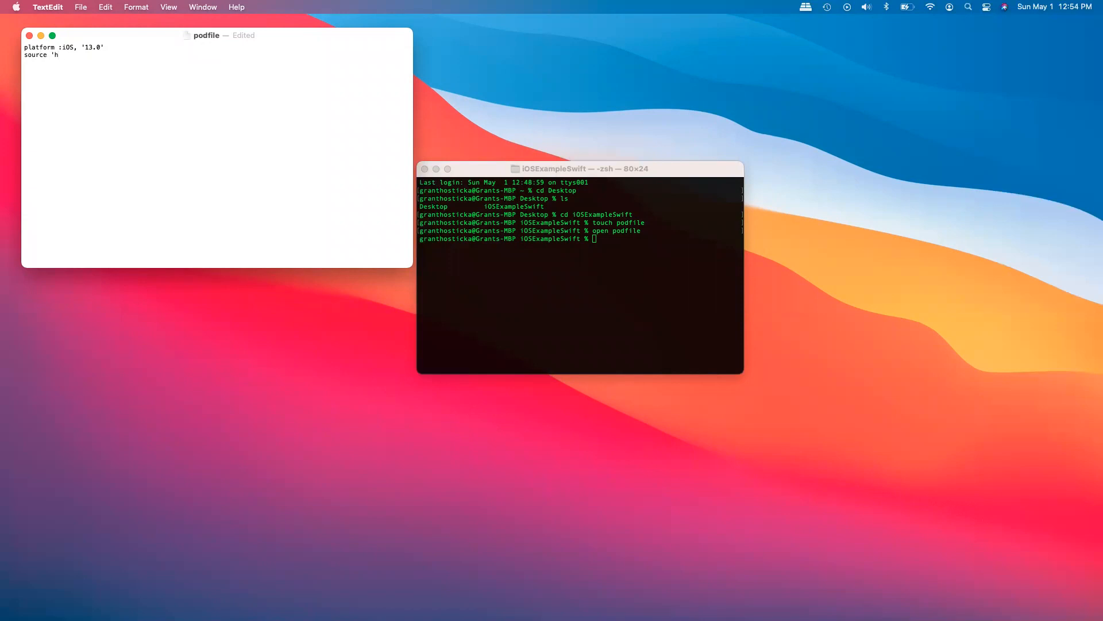
text(ttps://github.com)
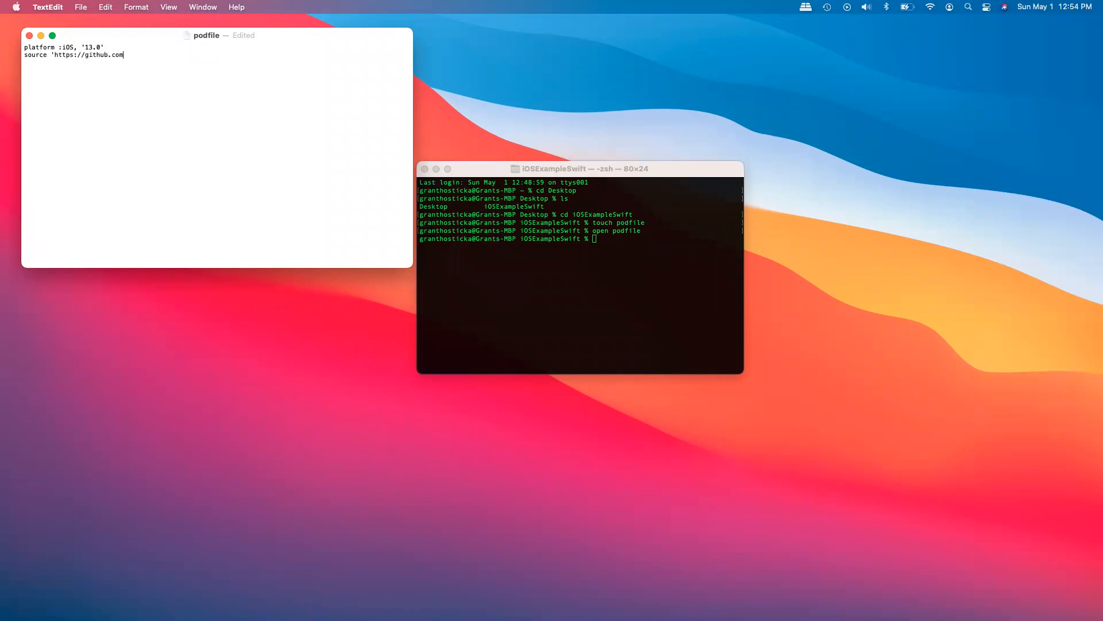
text(/CocoaPods)
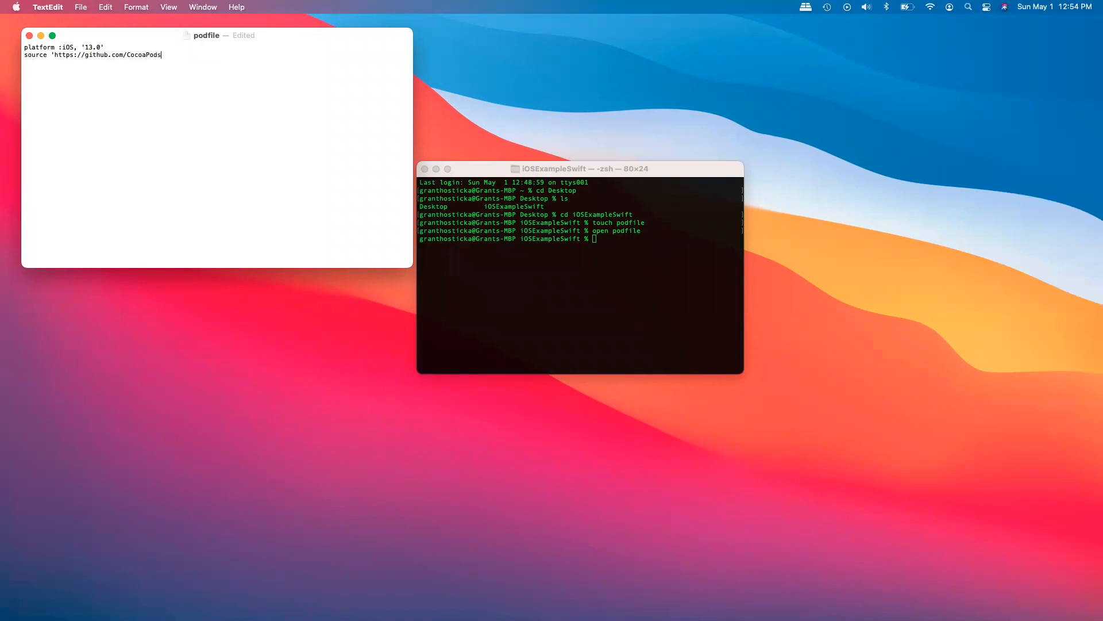
text(/Specs.git)
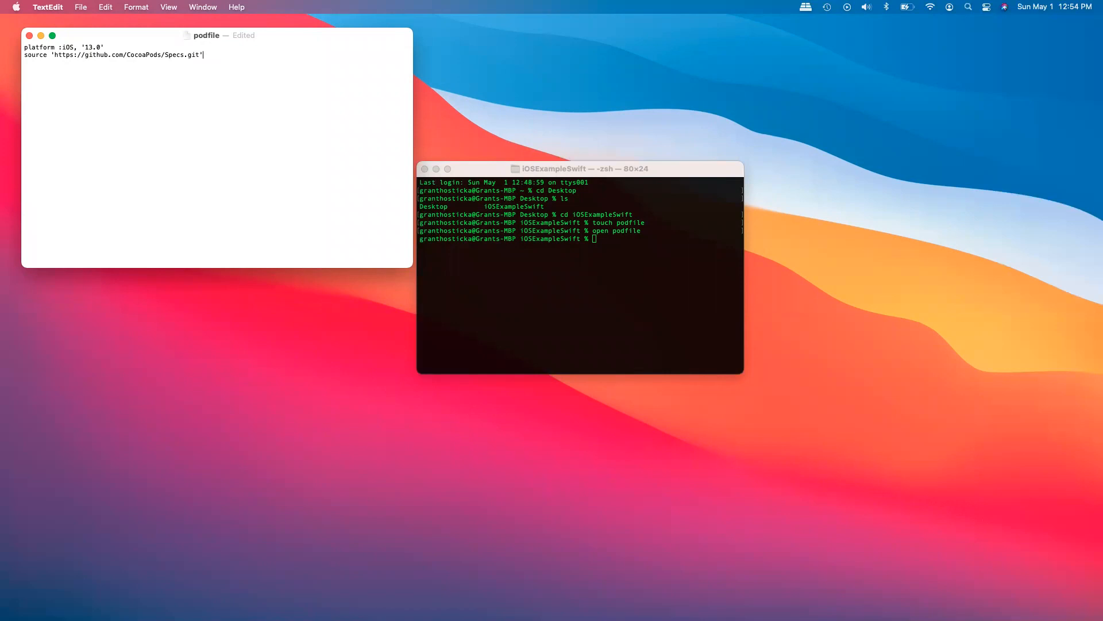
Add use_frameworks!, a target 'iOSExampleSwift' do block and begin a pod line.
text(use)
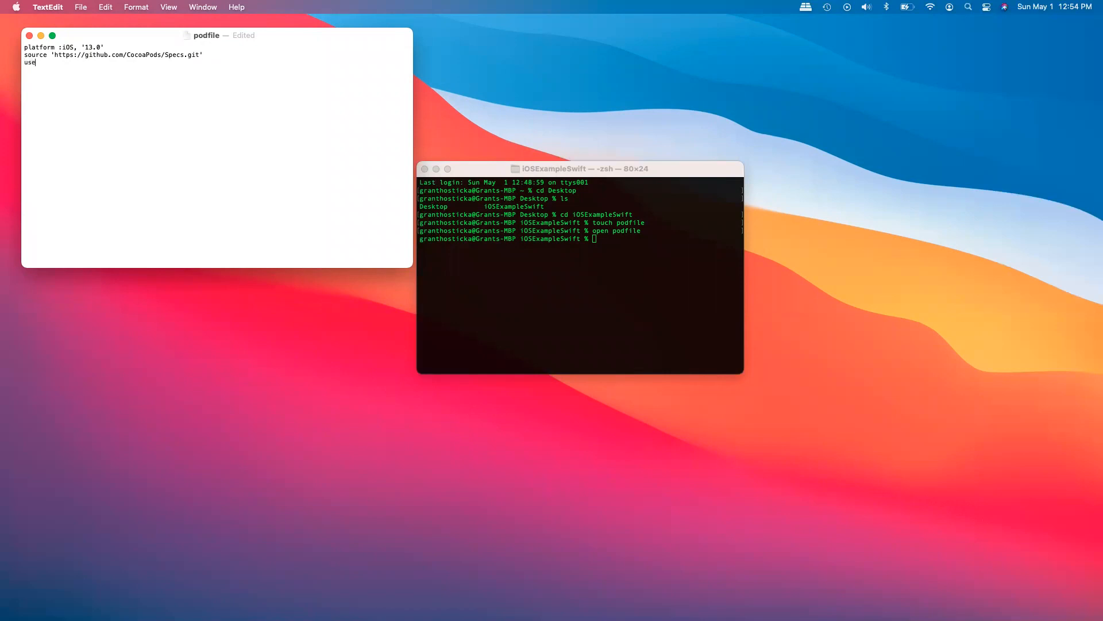
text(_frameworks)
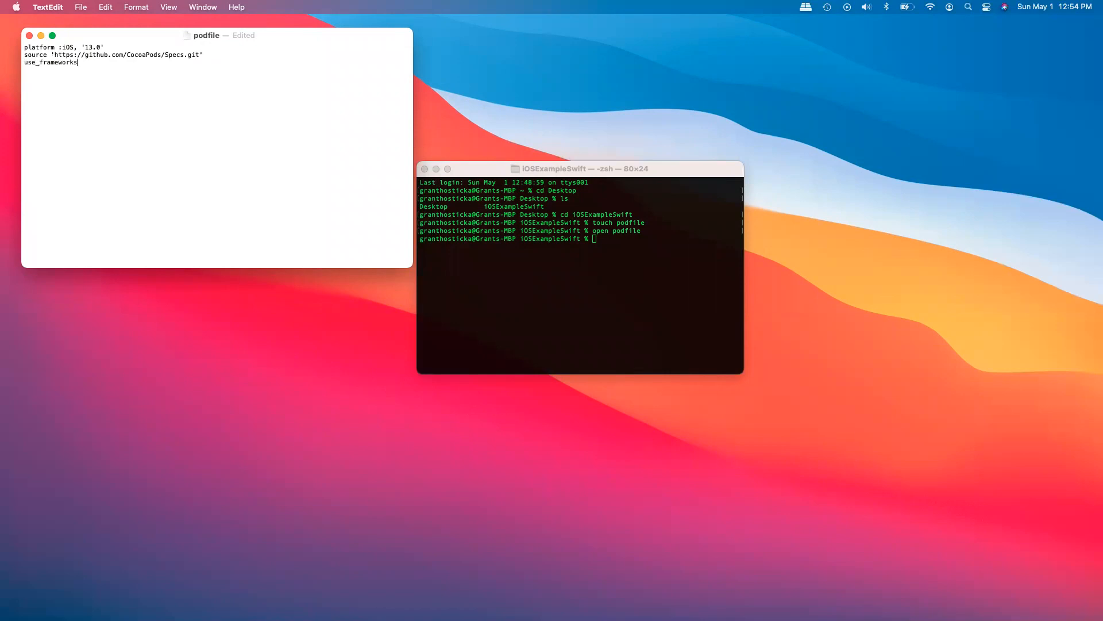
text(!)
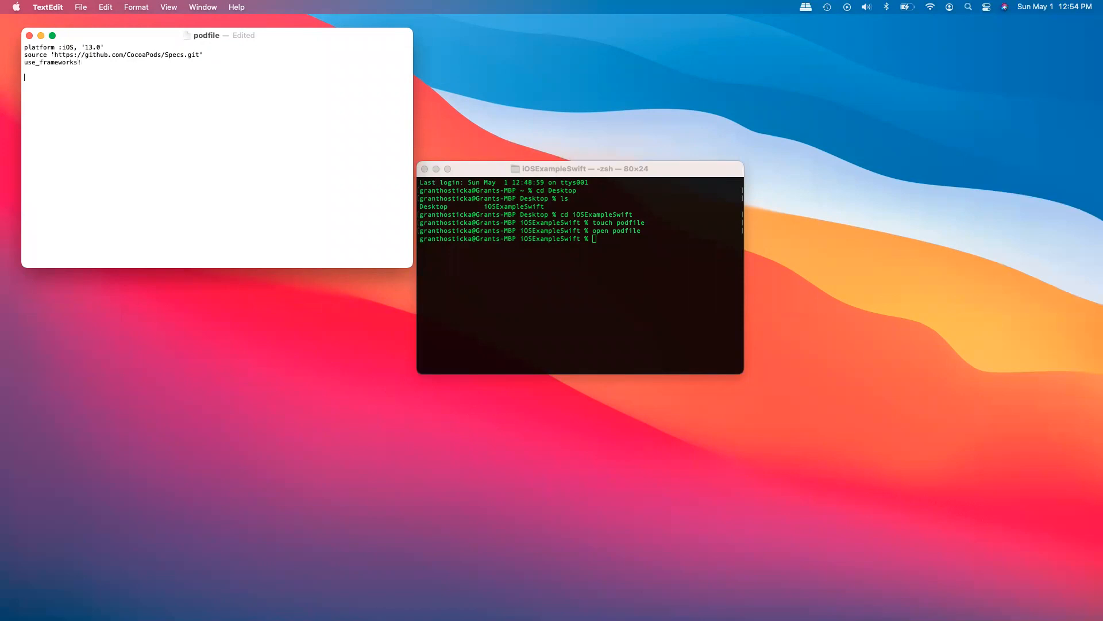
text(target)
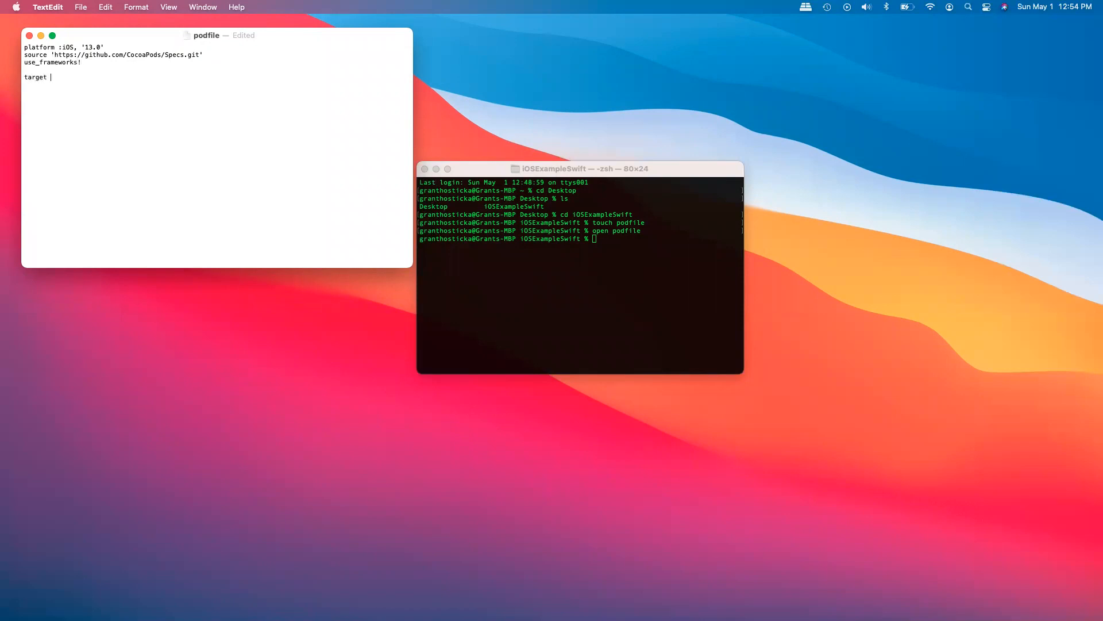
text(')
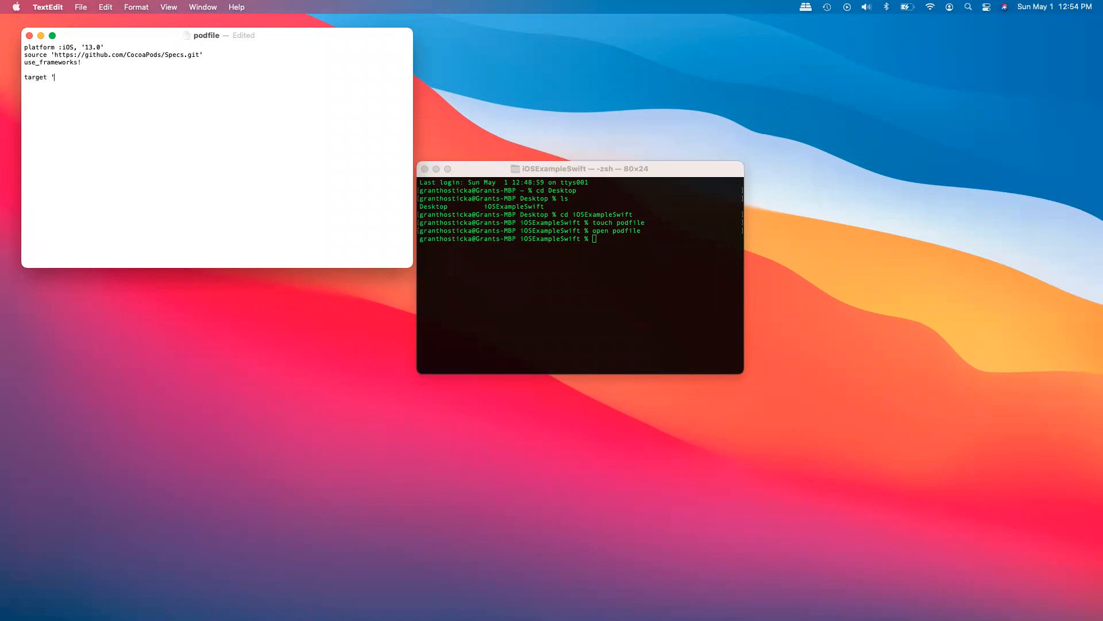
text(iOS)
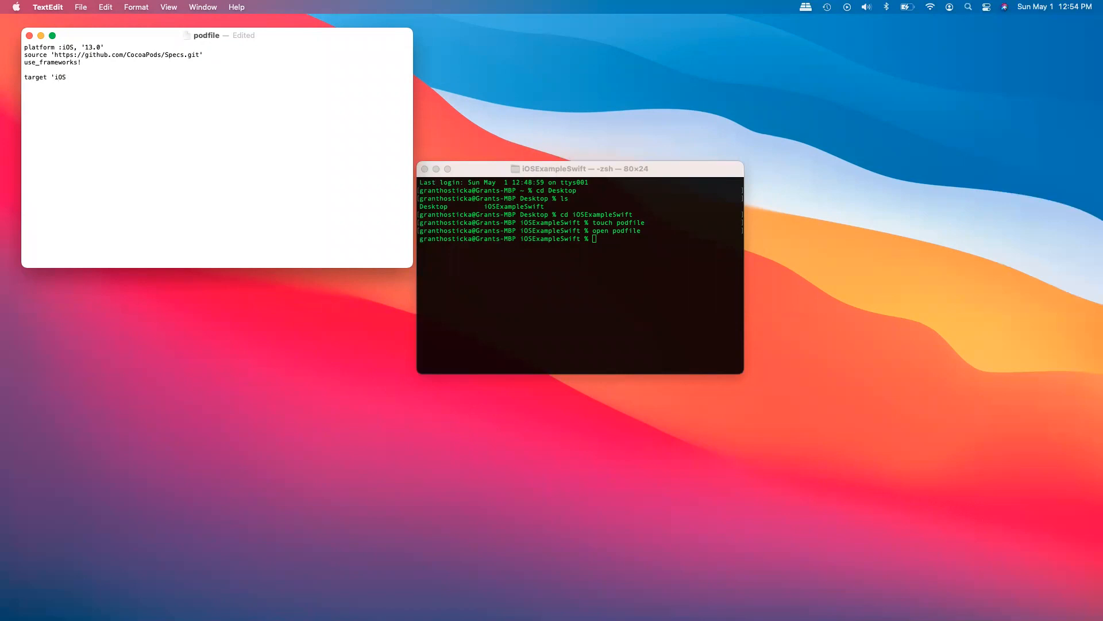
text(ExampleSw)
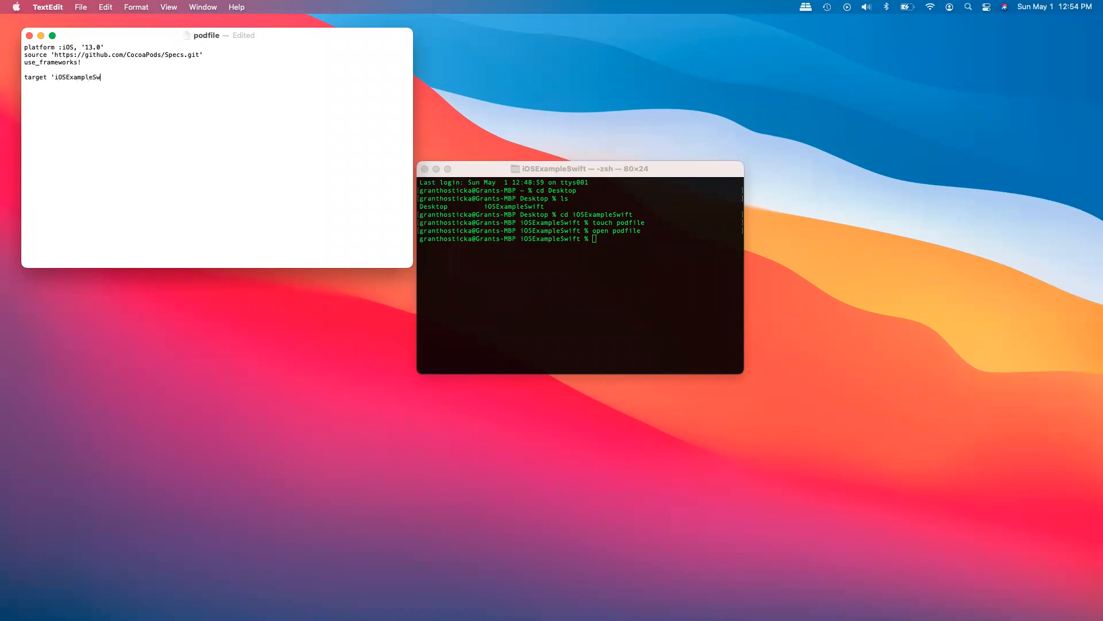
text(ift' do)
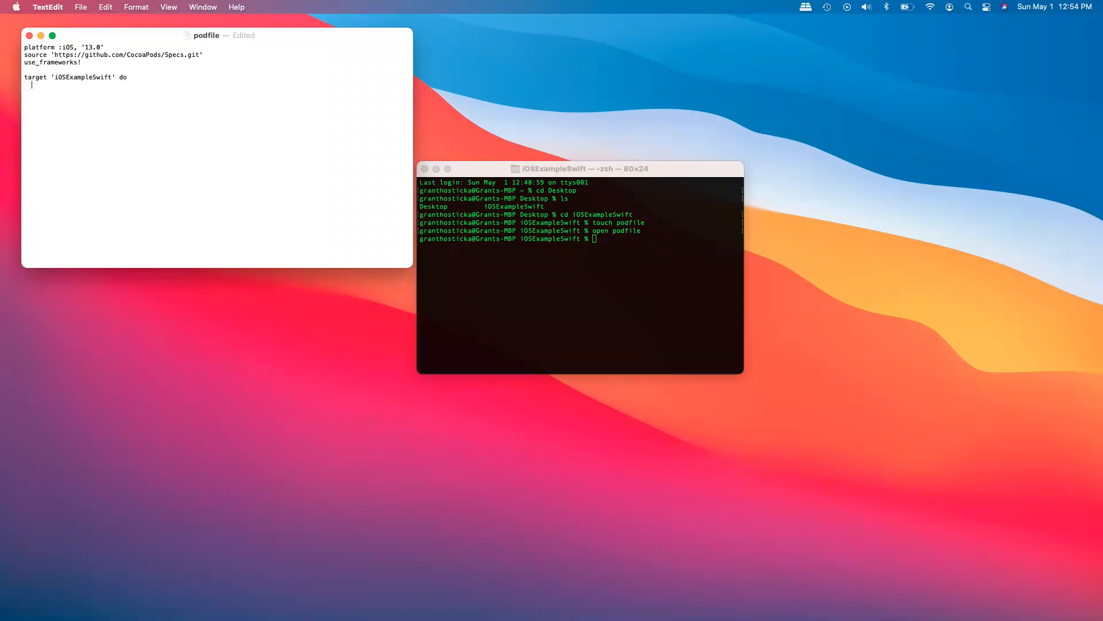
text(pod ')
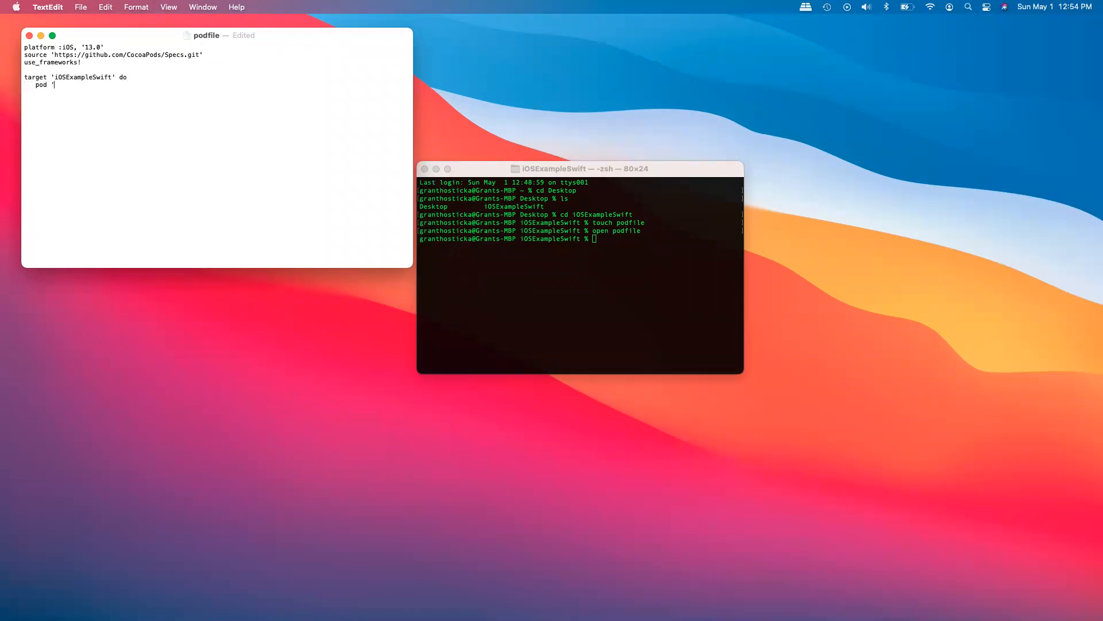
text(D)
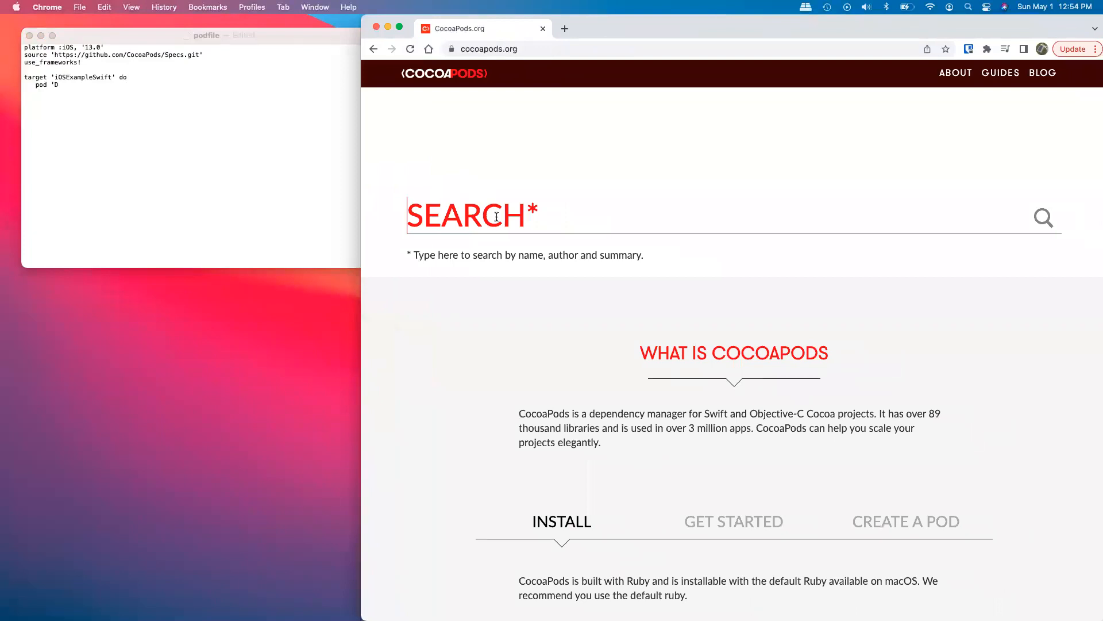
Search cocoapods.org for DJI, list the four DJI pods with versions, close the block with end.
text(DJI-SDK-iOS', '~> 4.16')
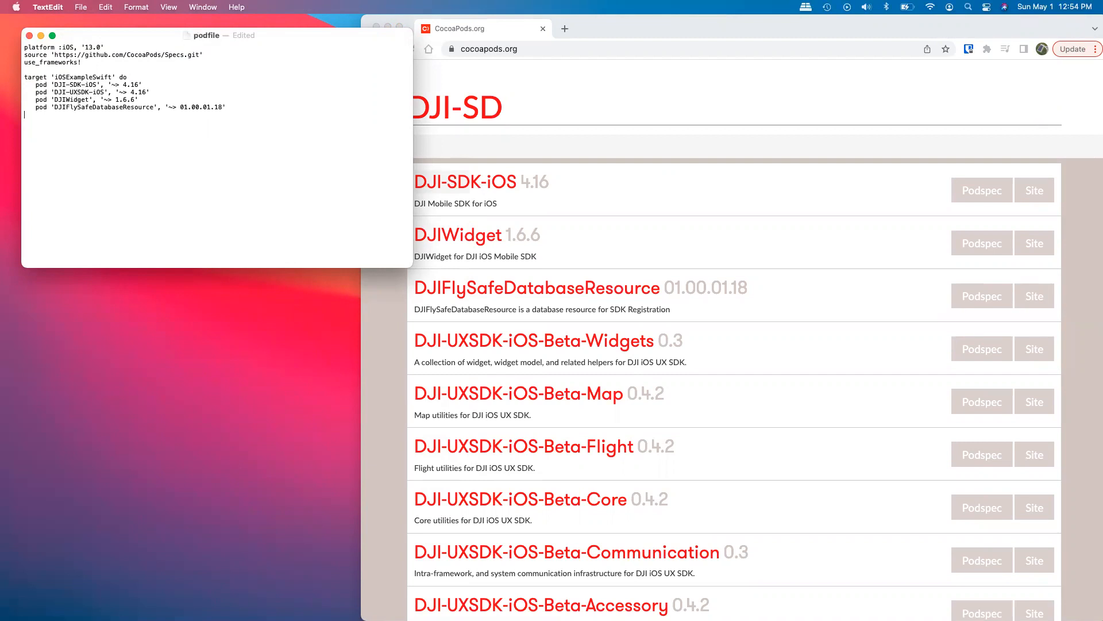
text(end)
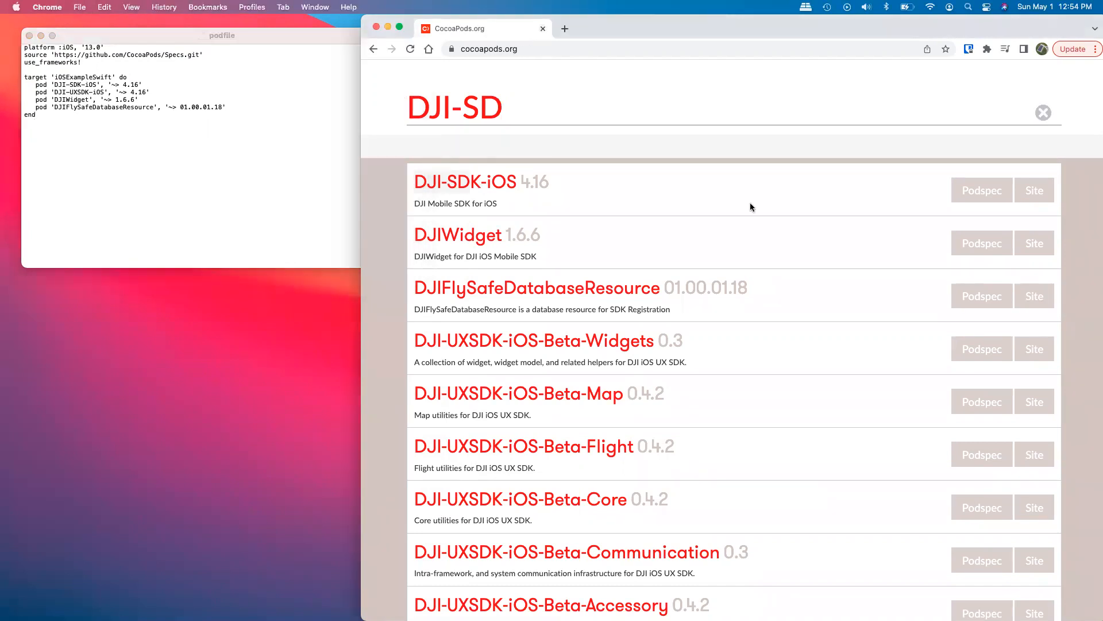
mouse_move(1035, 190)
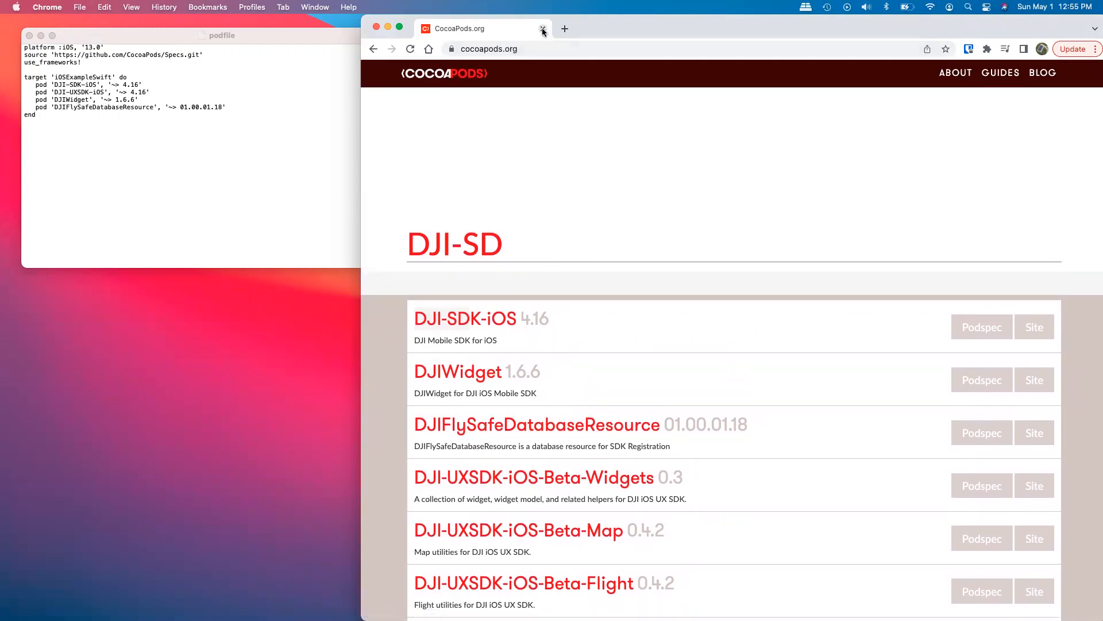
click(543, 28)
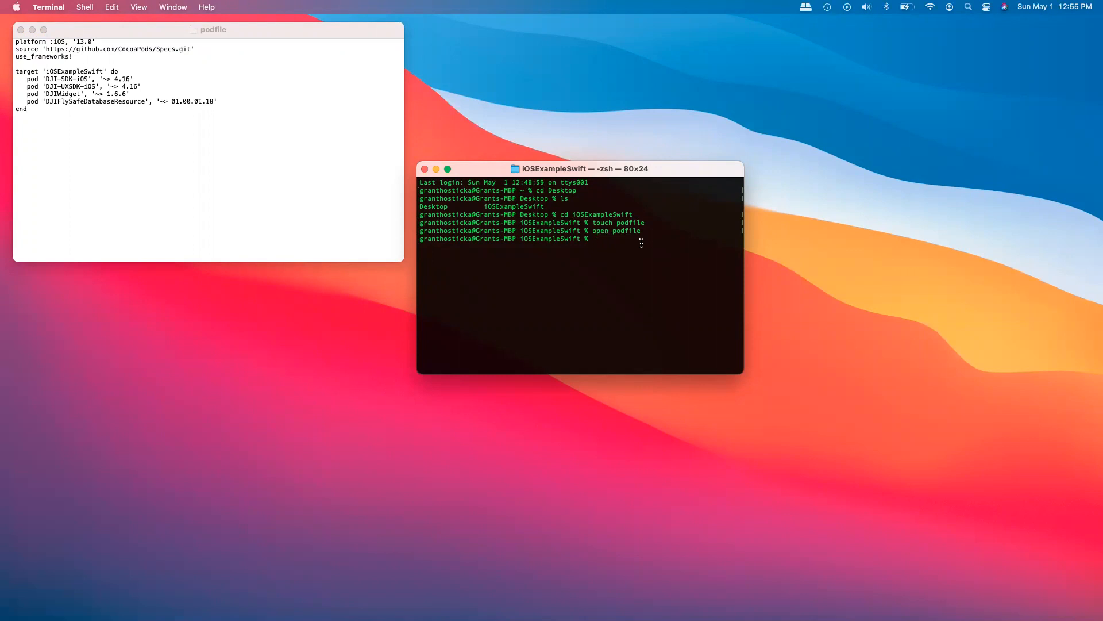
mouse_move(263, 151)
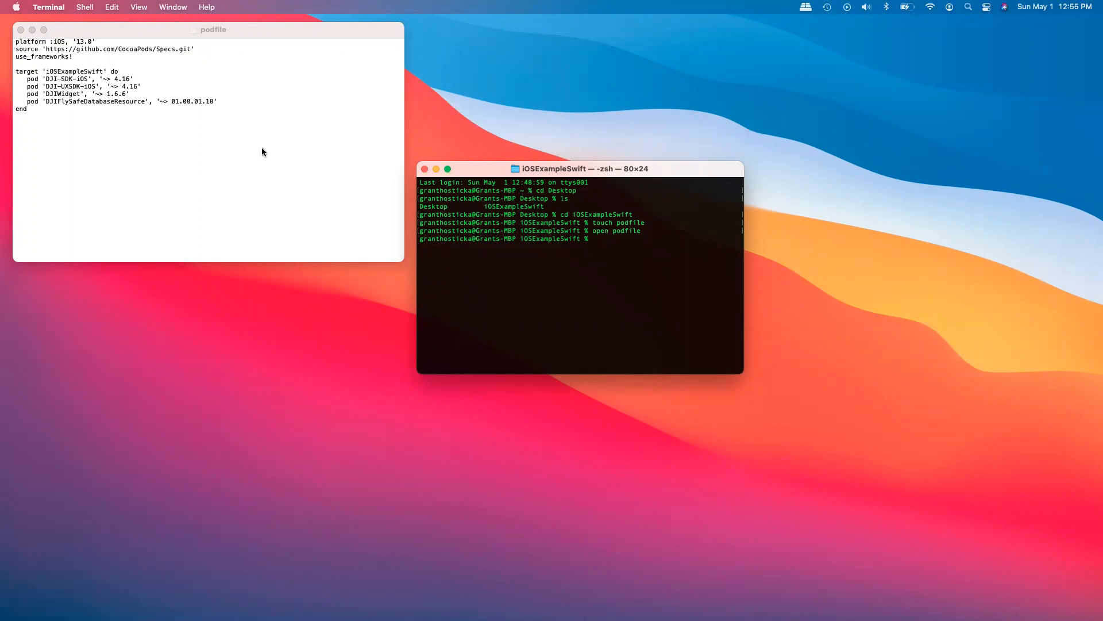
Run pod install, reopen the podfile to fix the iOS platform error, and rerun pod install.
click(20, 30)
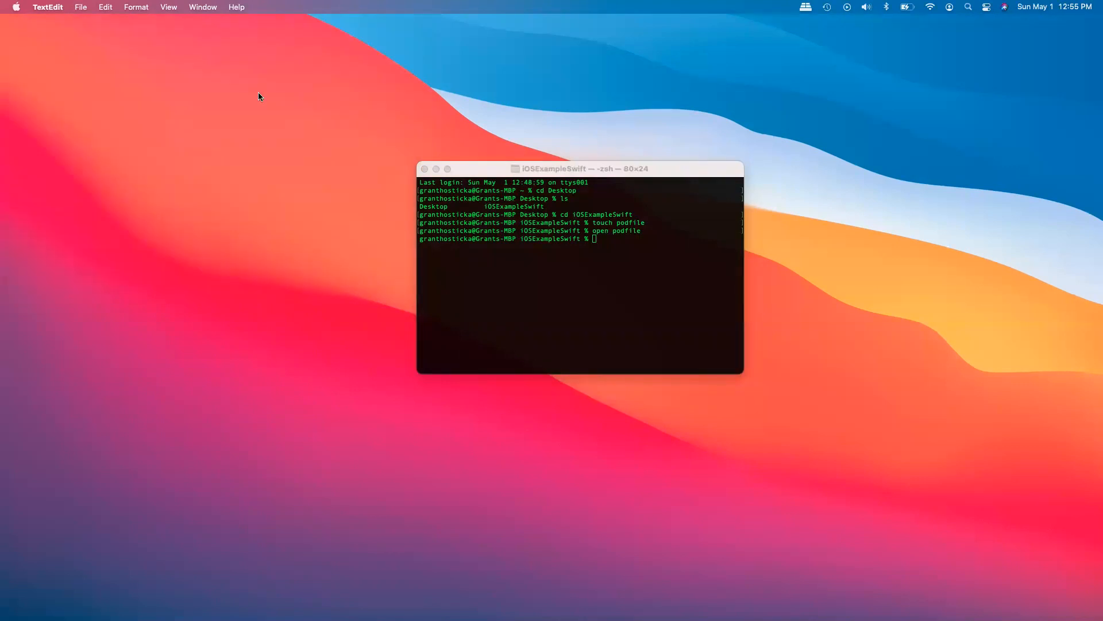
text(pod)
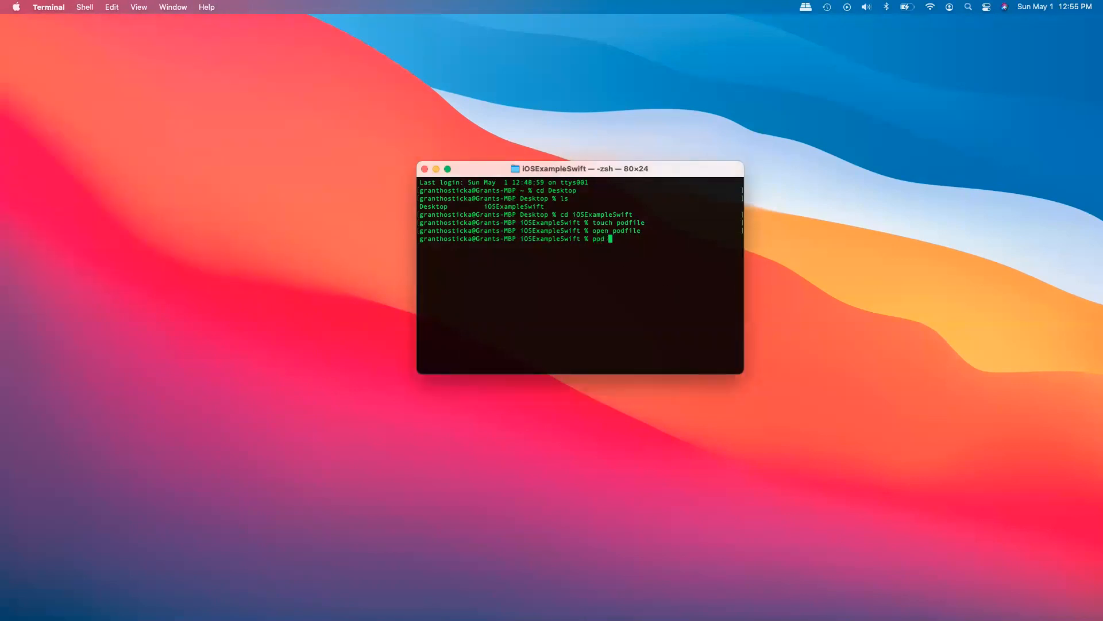
text(install)
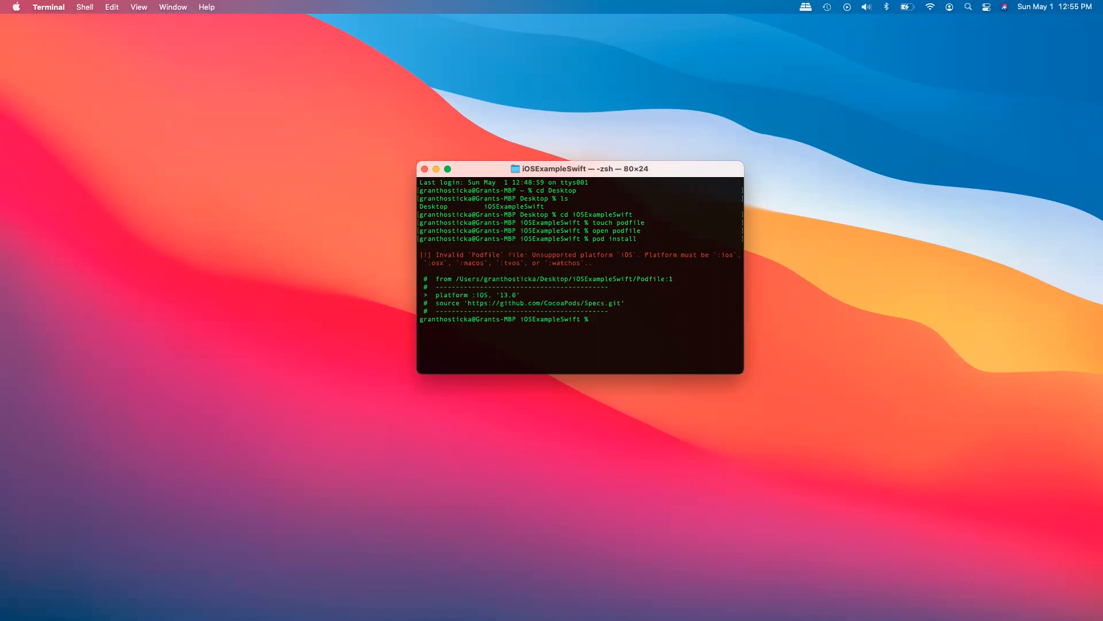
text(open podfile)
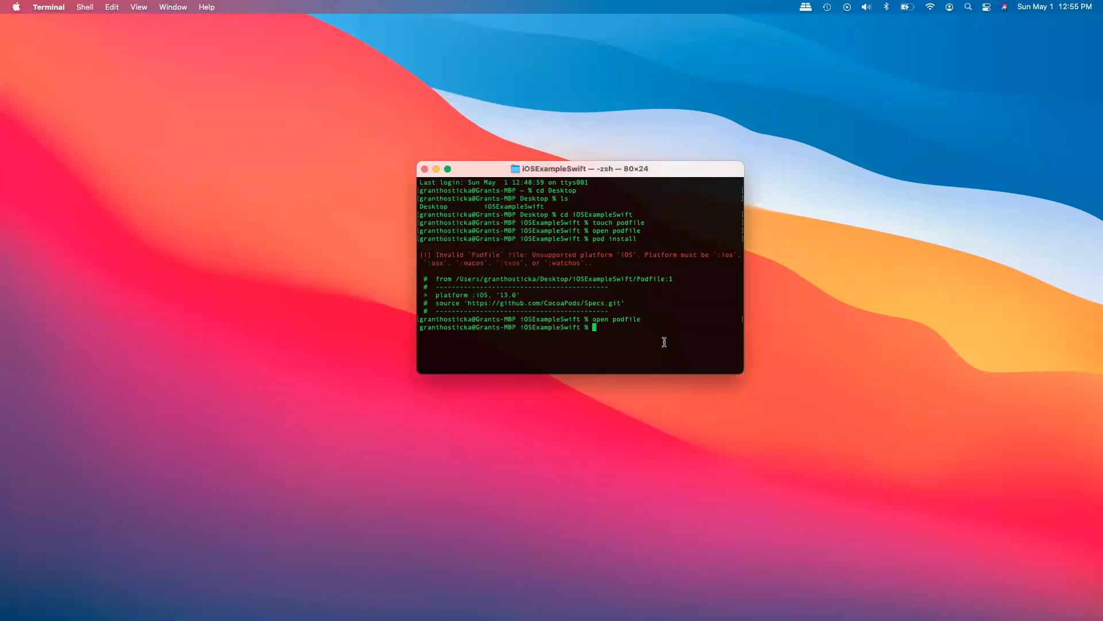
text(pod install)
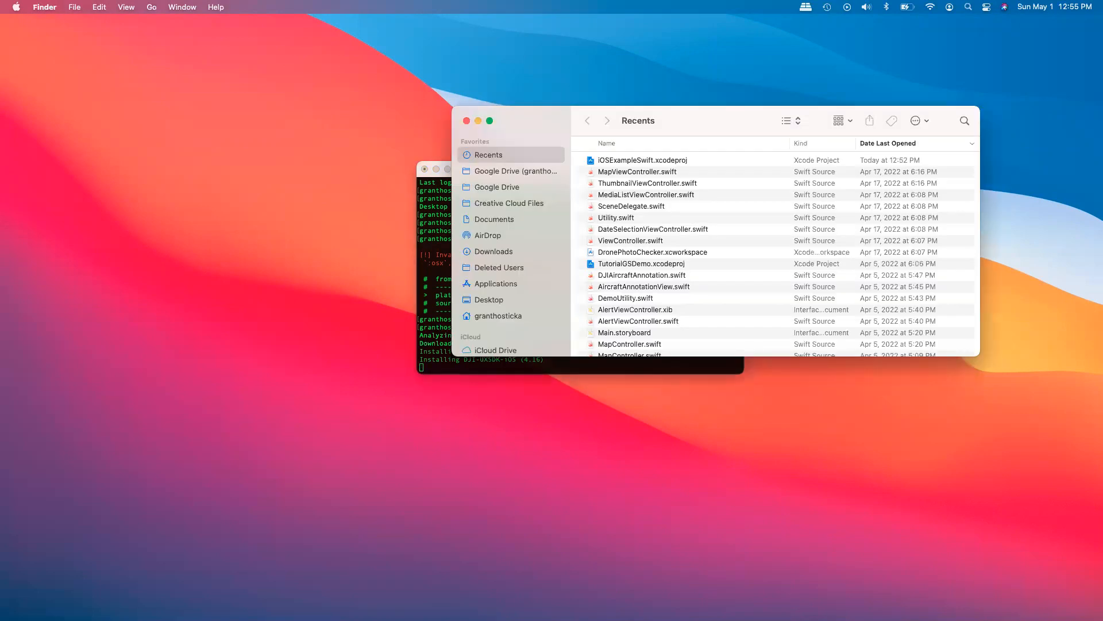
Open the Desktop's iOSExampleSwift folder and launch iOSExampleSwift.xcworkspace in Xcode.
click(488, 299)
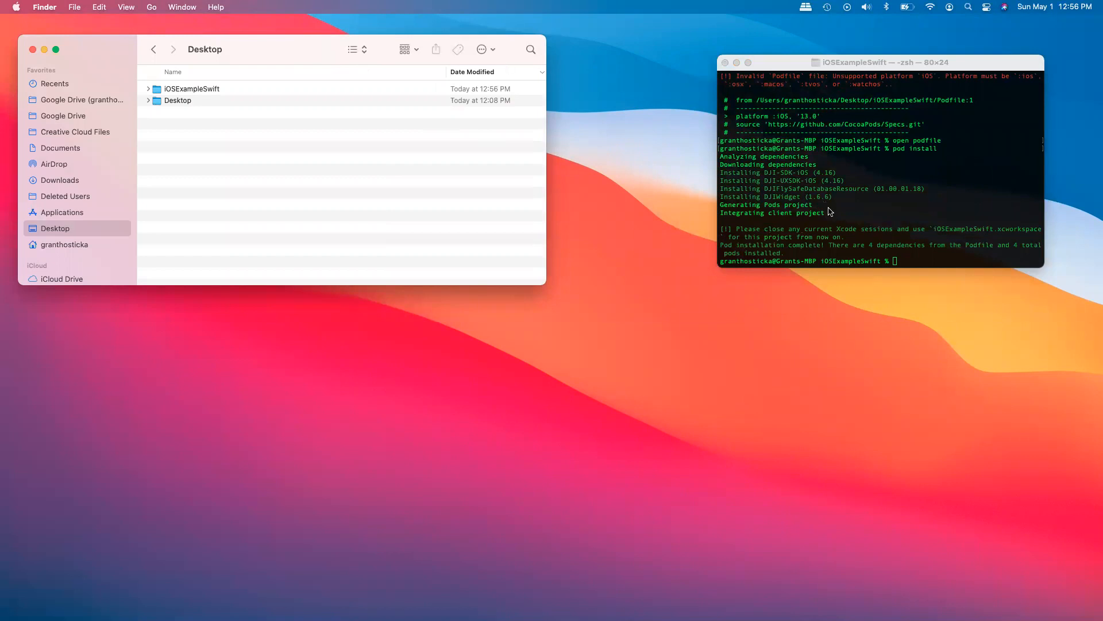
mouse_move(208, 83)
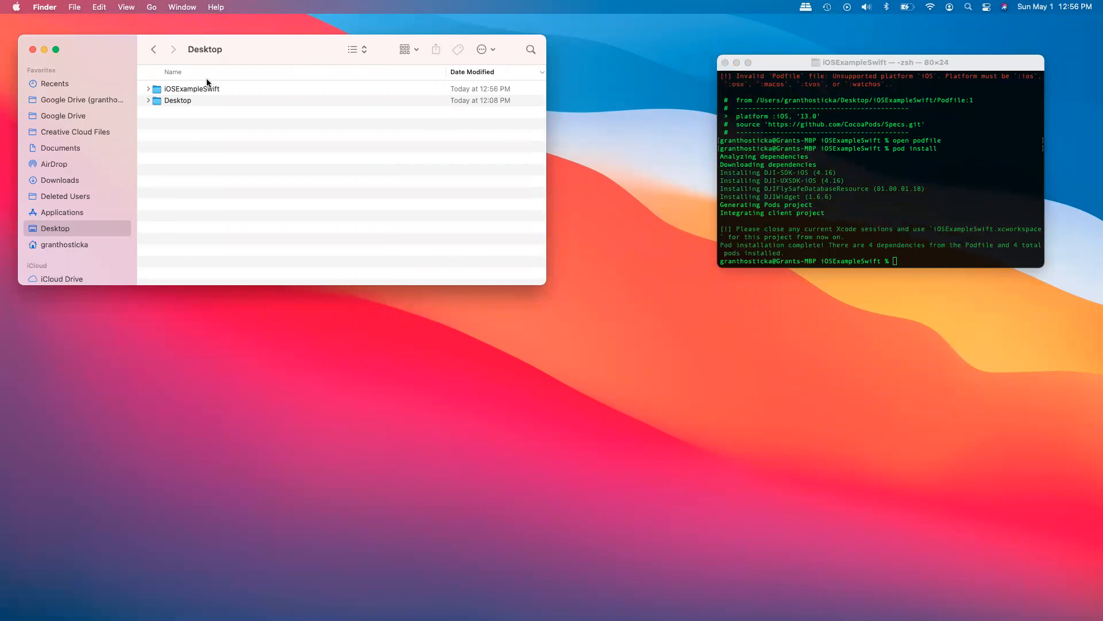
double_click(192, 88)
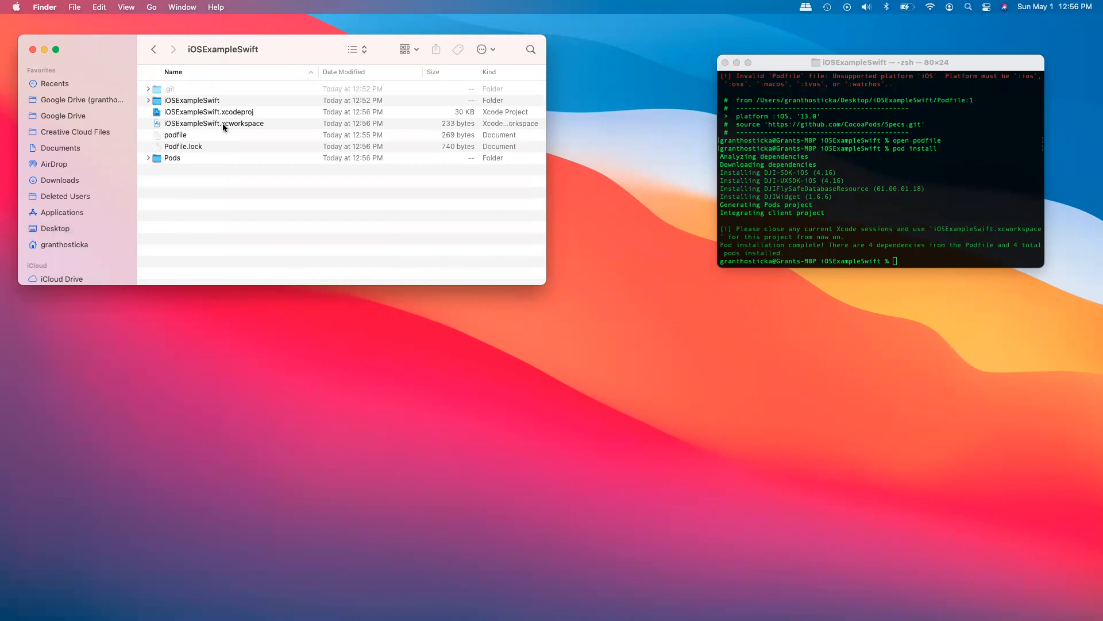
click(208, 111)
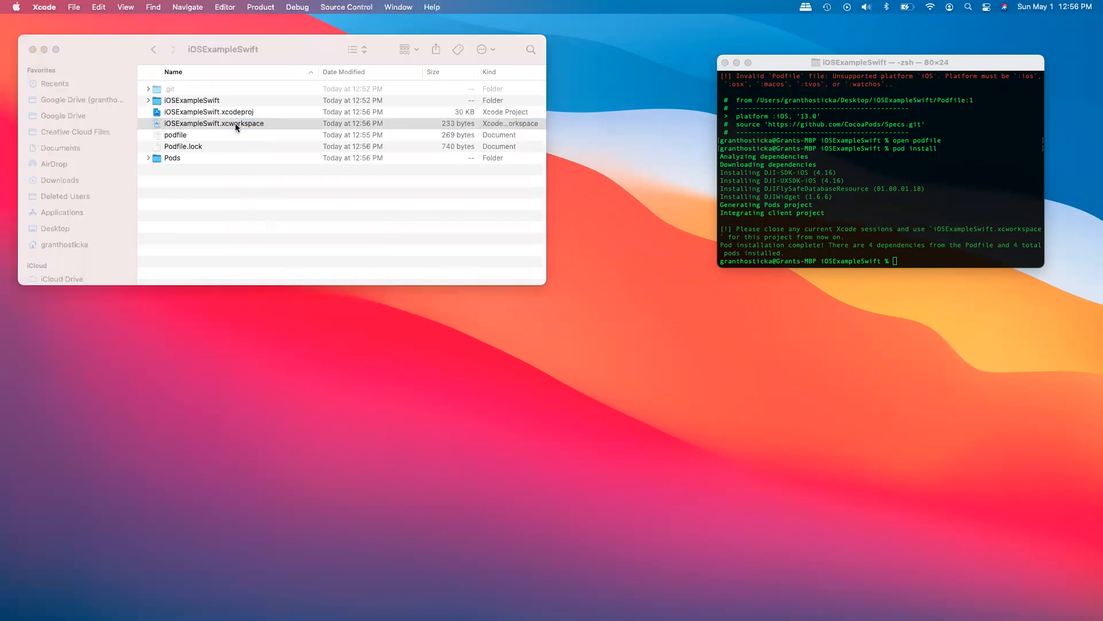
double_click(214, 123)
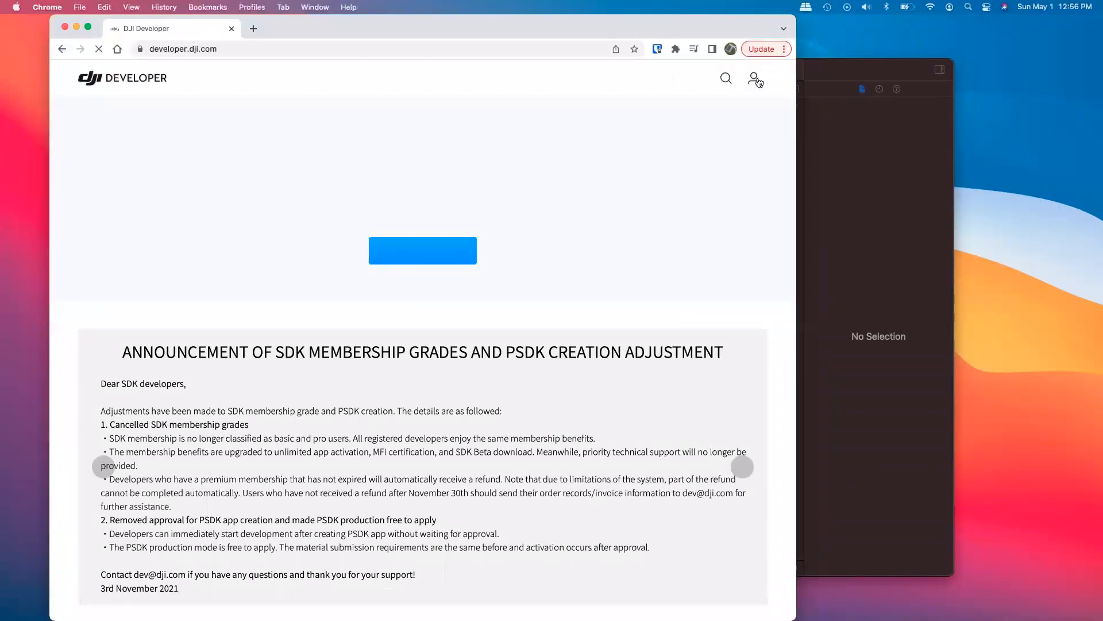
Sign into the DJI developer center, start Create App and begin naming it iOSExampl.
click(754, 79)
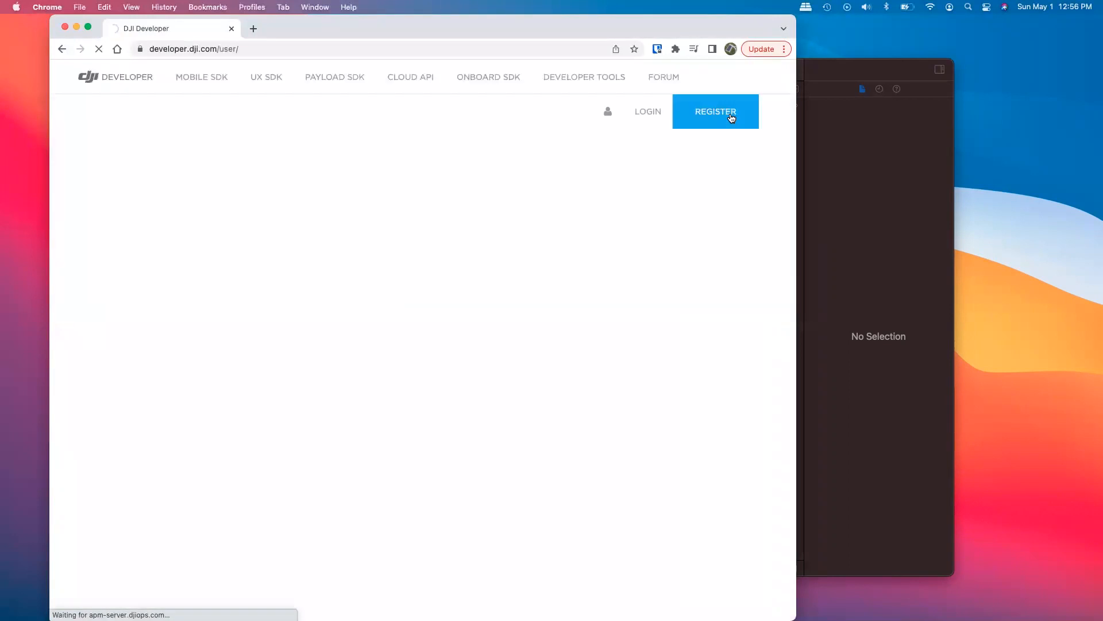
click(715, 112)
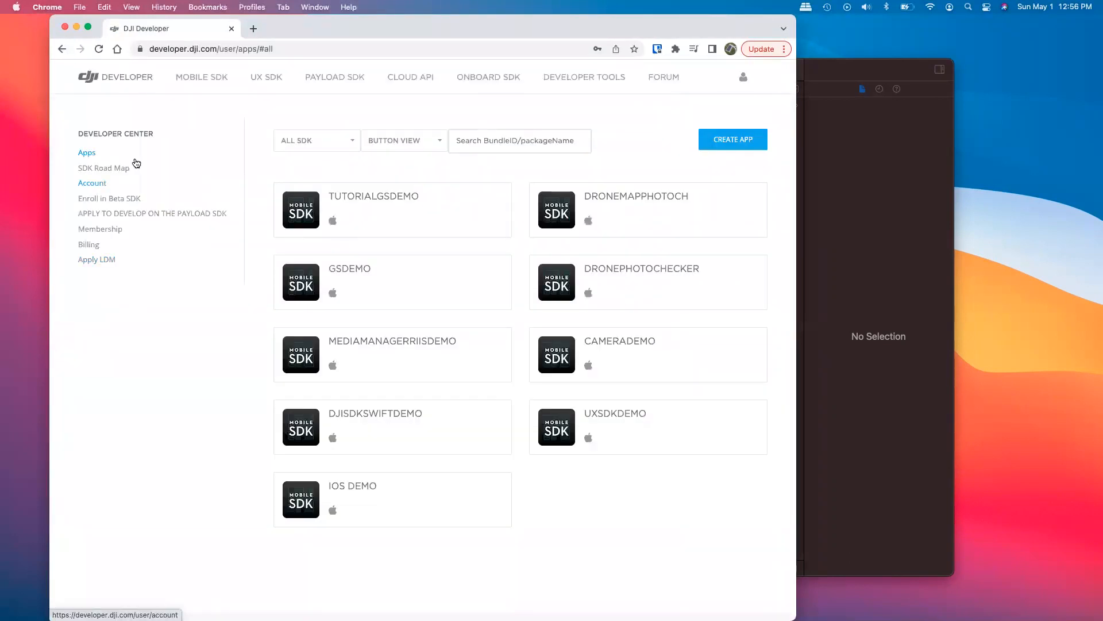
click(732, 139)
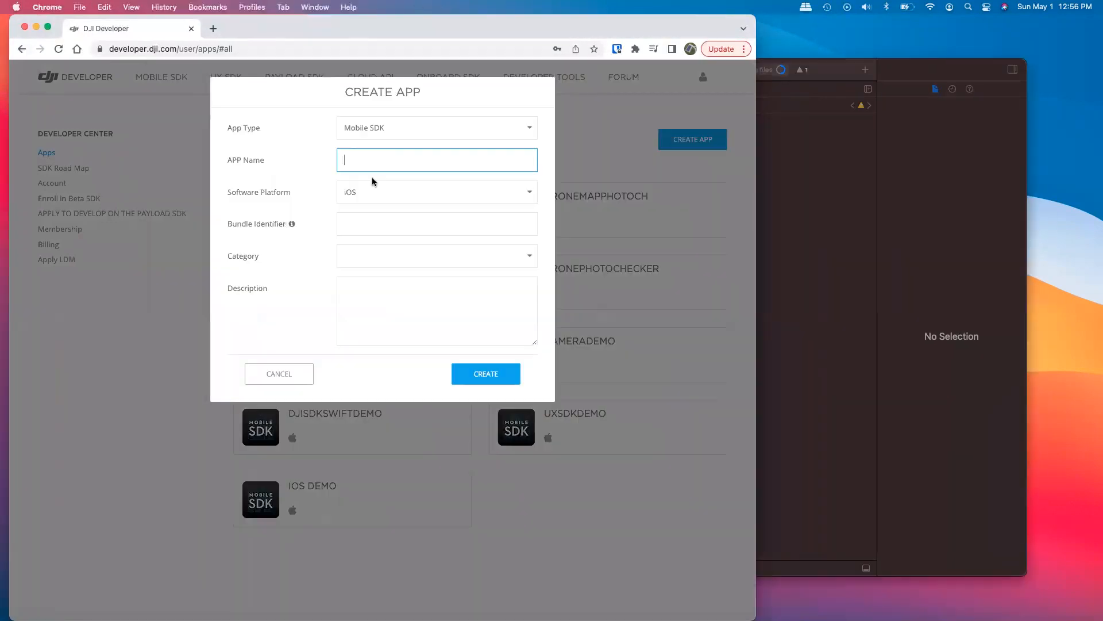
text(iOSExampl)
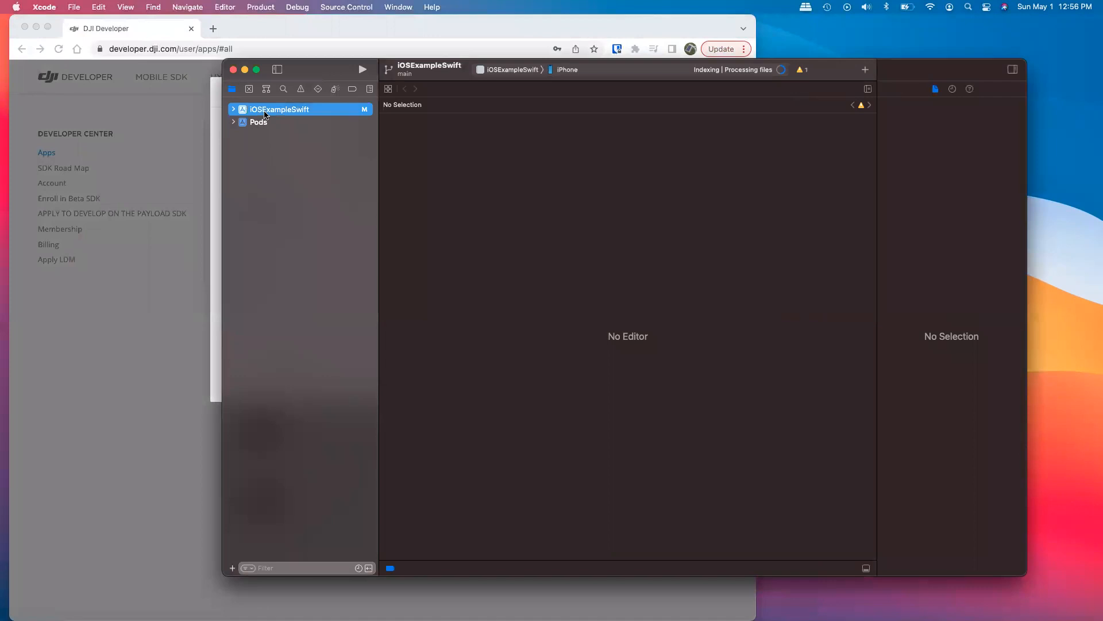
Copy the bundle identifier from Xcode's Signing & Capabilities into the DJI app form.
click(281, 109)
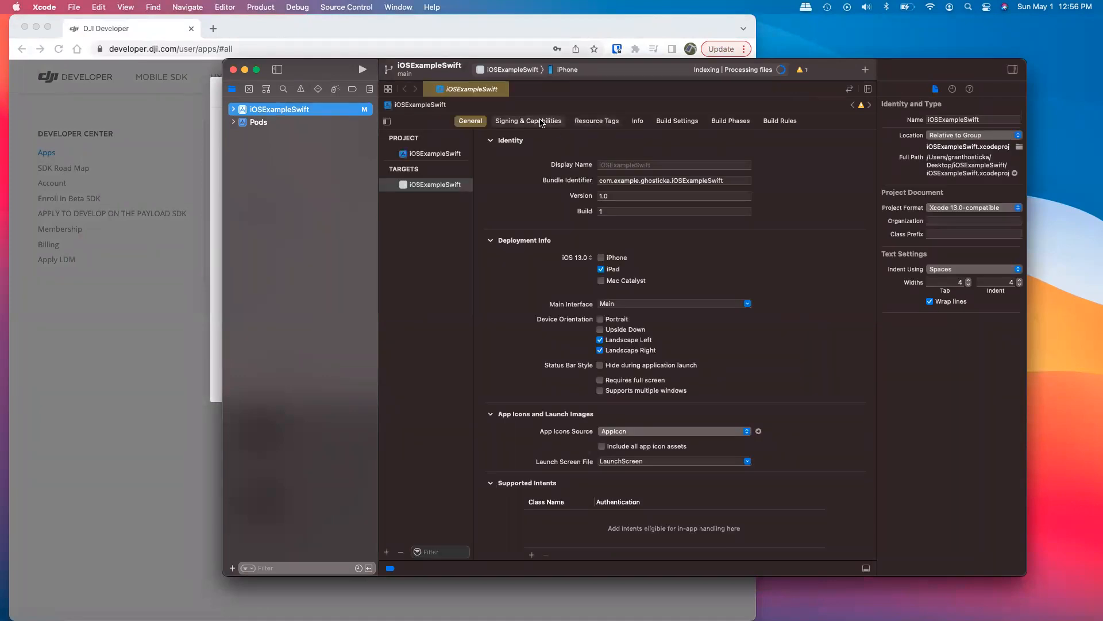
click(528, 121)
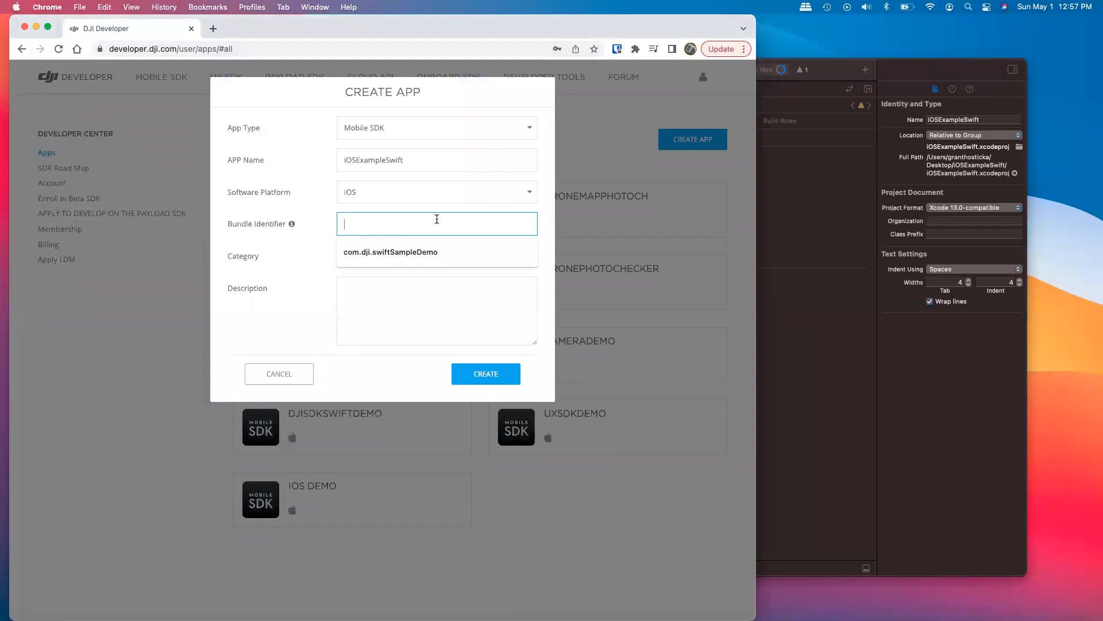
click(437, 255)
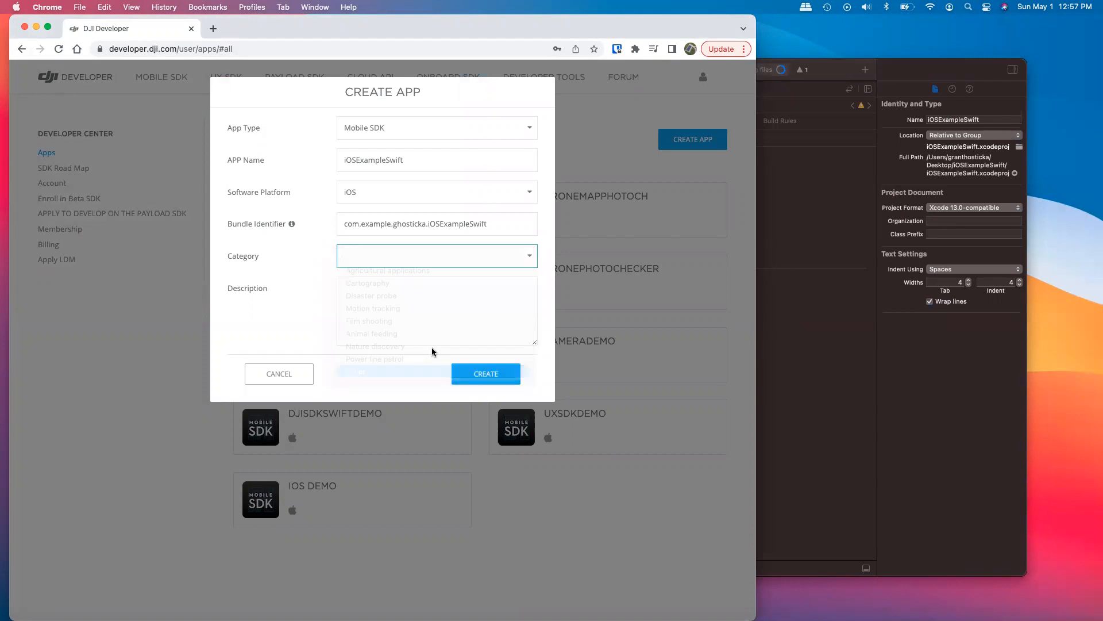
text(E)
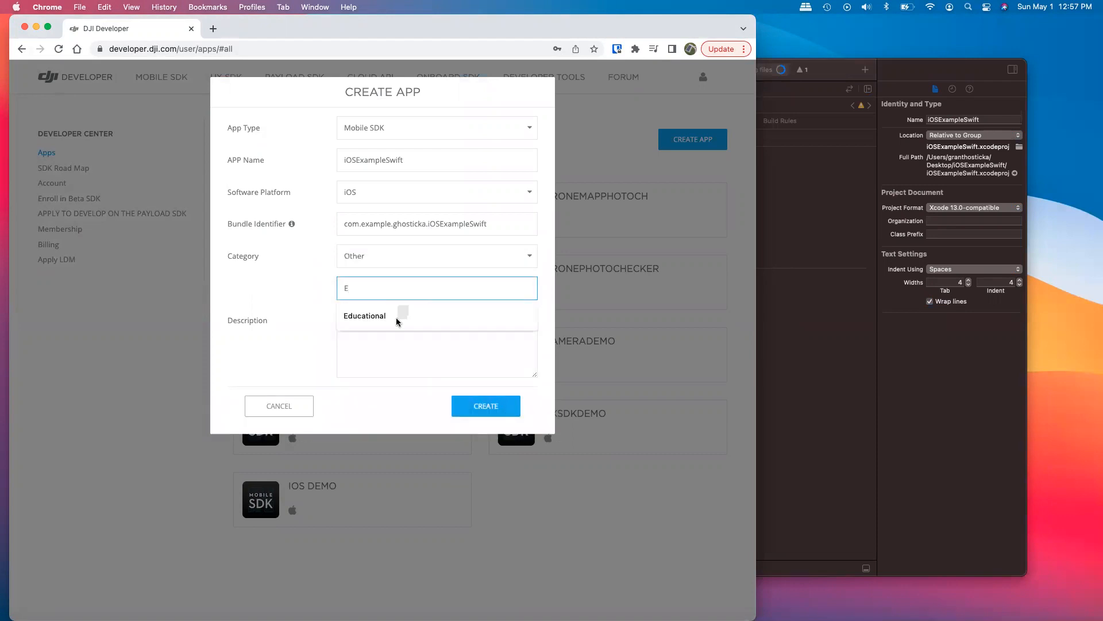
Set the app category to Educational and enter an Education description.
click(365, 315)
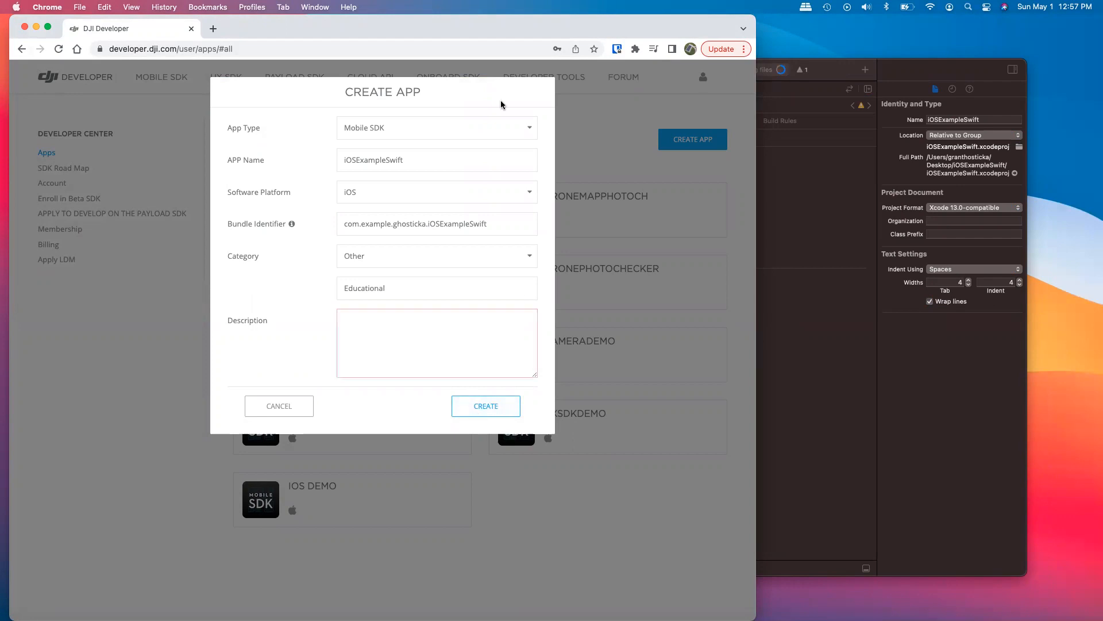
text(E)
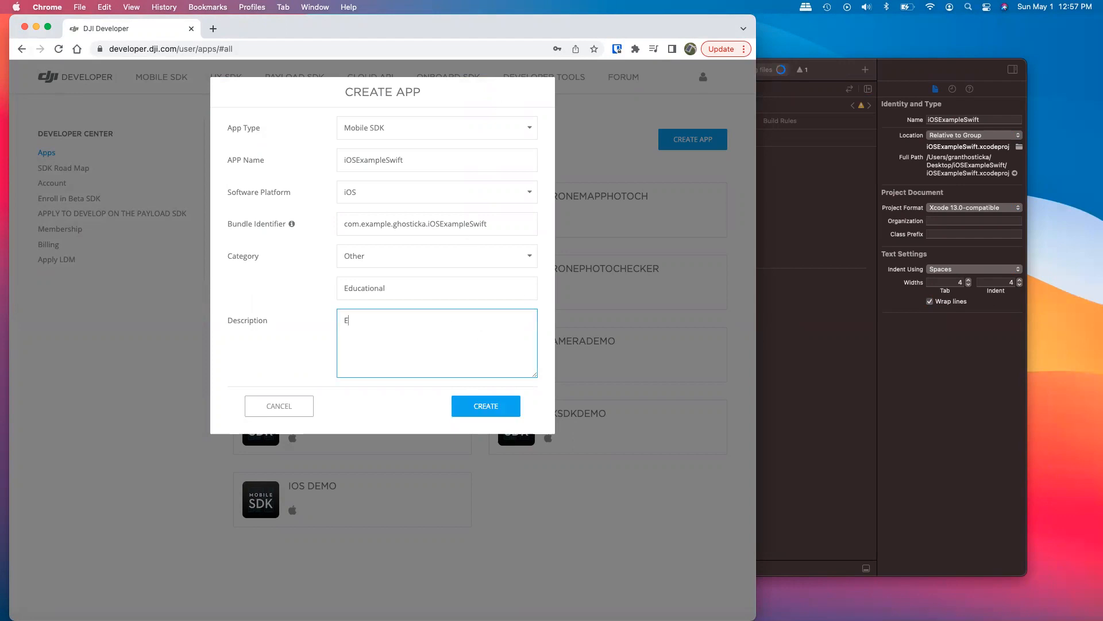
text(Education)
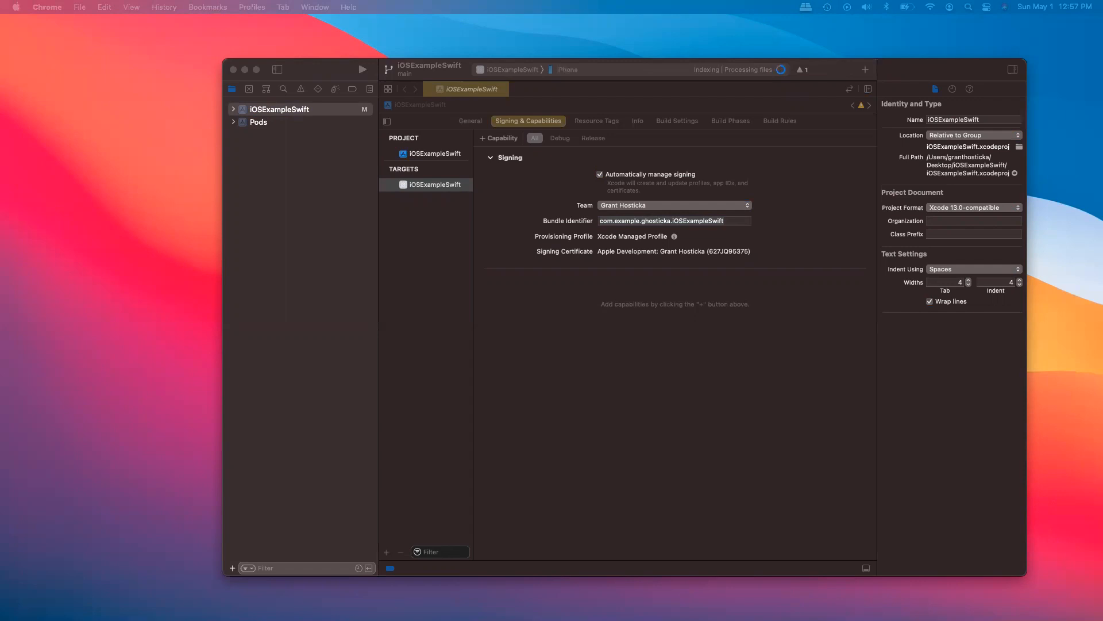
mouse_move(325, 61)
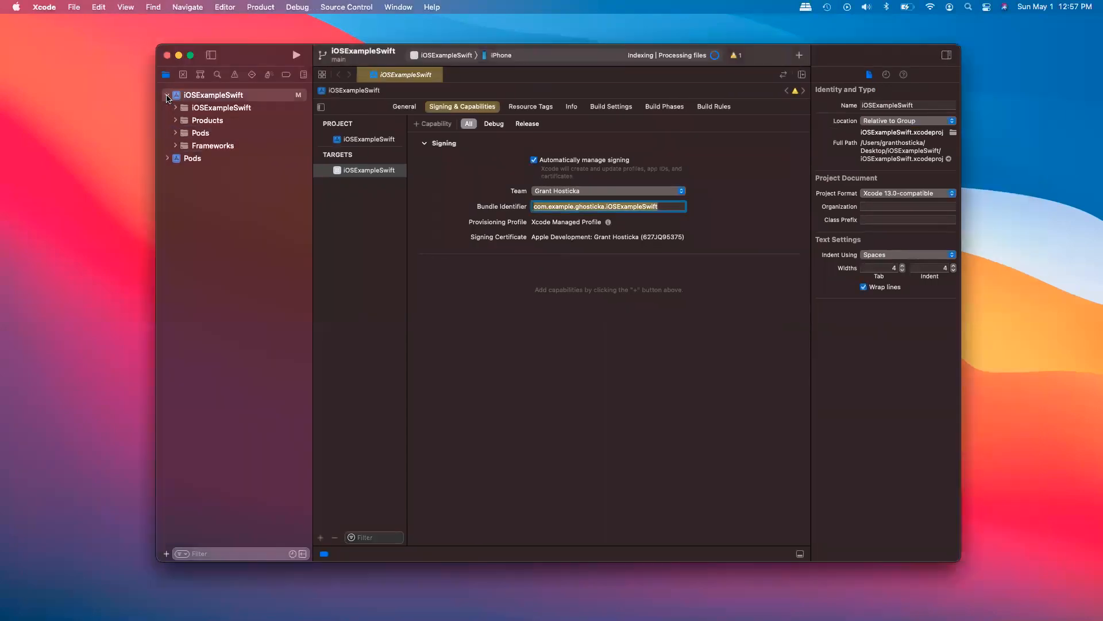
Expand the iOSExampleSwift project to reveal its Products, Pods and Frameworks groups.
click(168, 94)
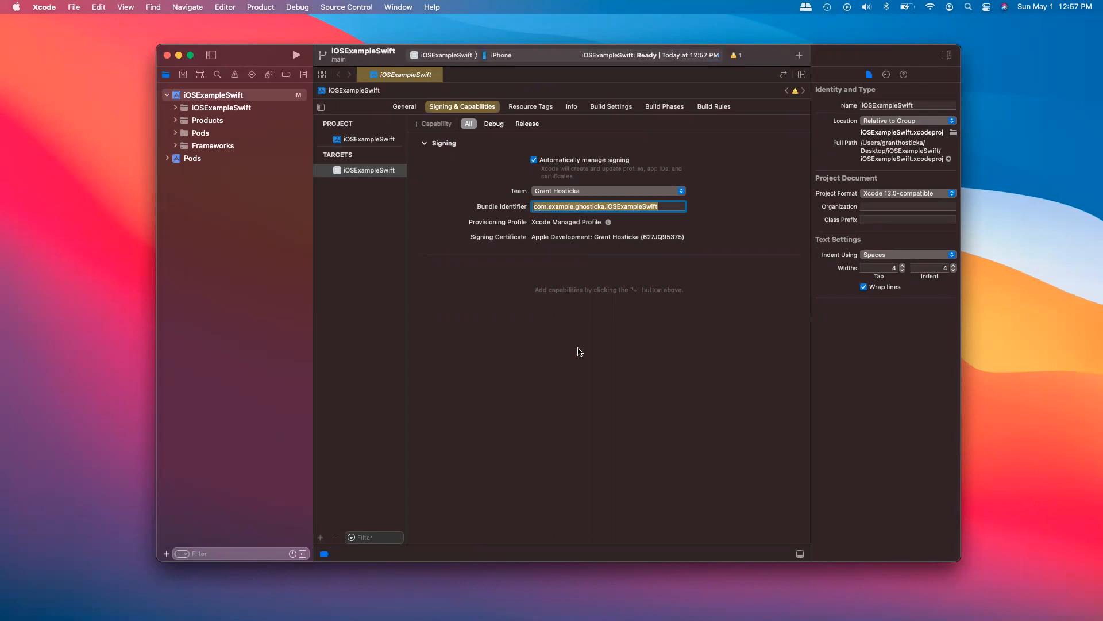
mouse_move(405, 260)
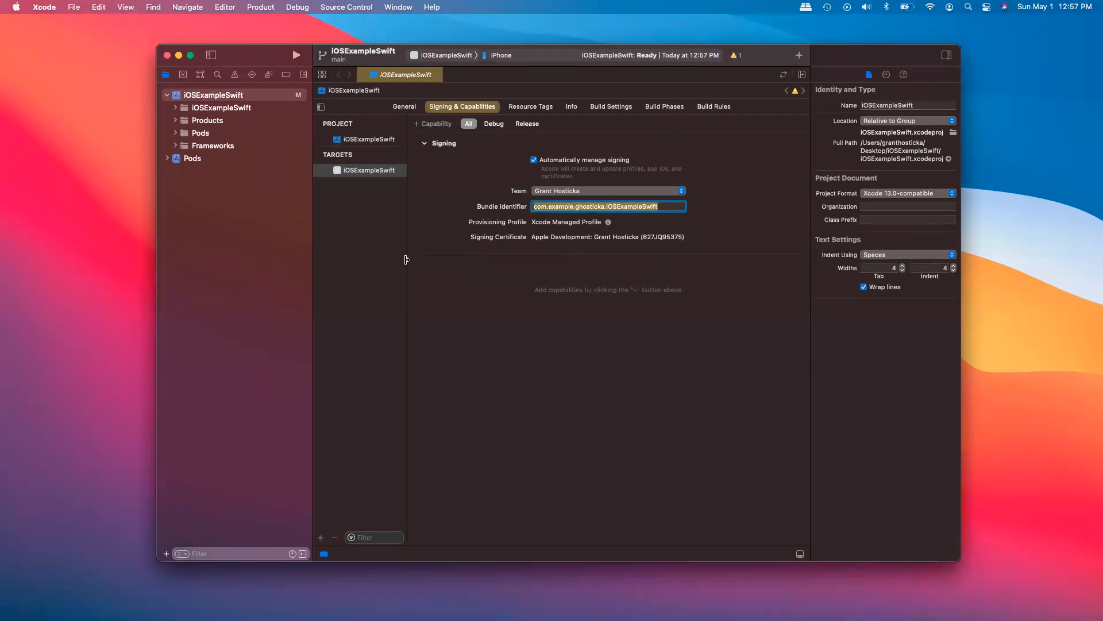
mouse_move(570, 110)
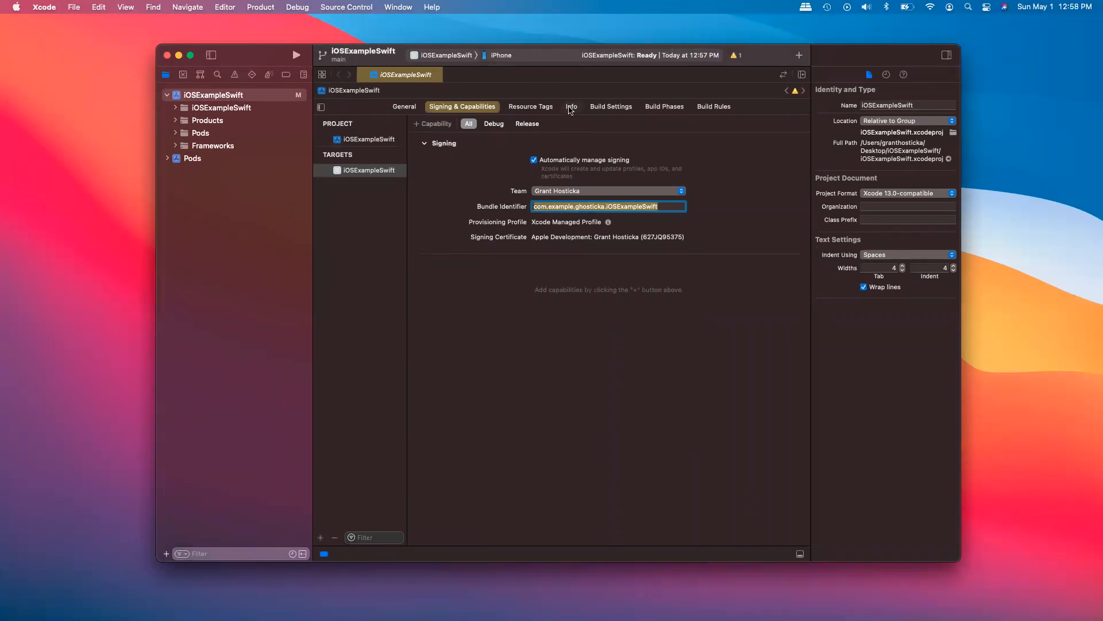
Add App Transport Security Settings with Allow Arbitrary Loads set to YES in the target's Info properties.
click(572, 106)
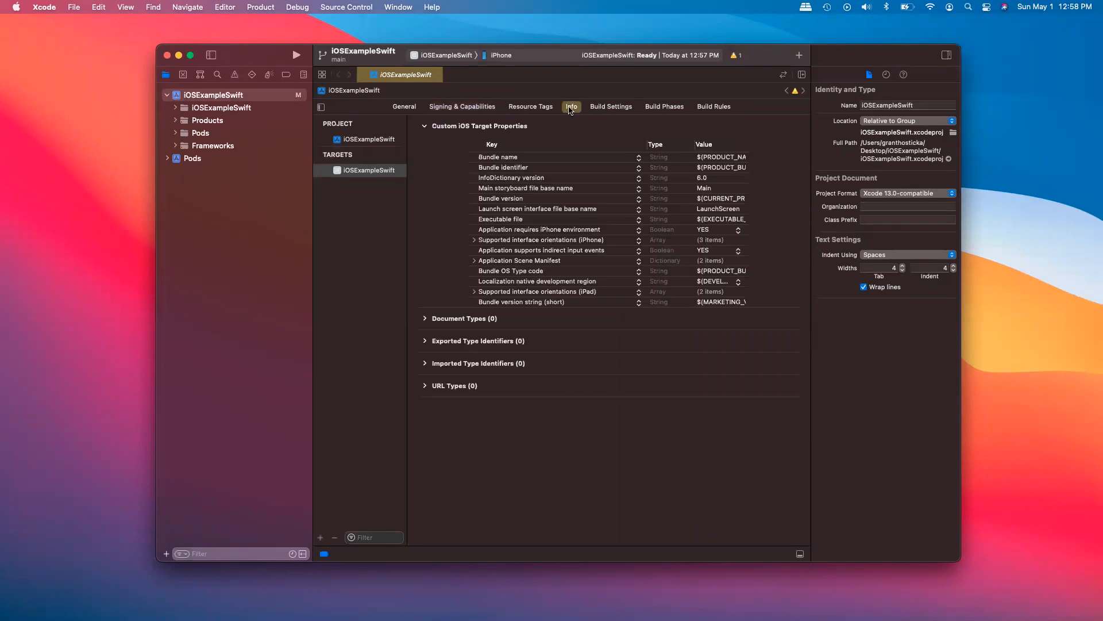
mouse_move(570, 112)
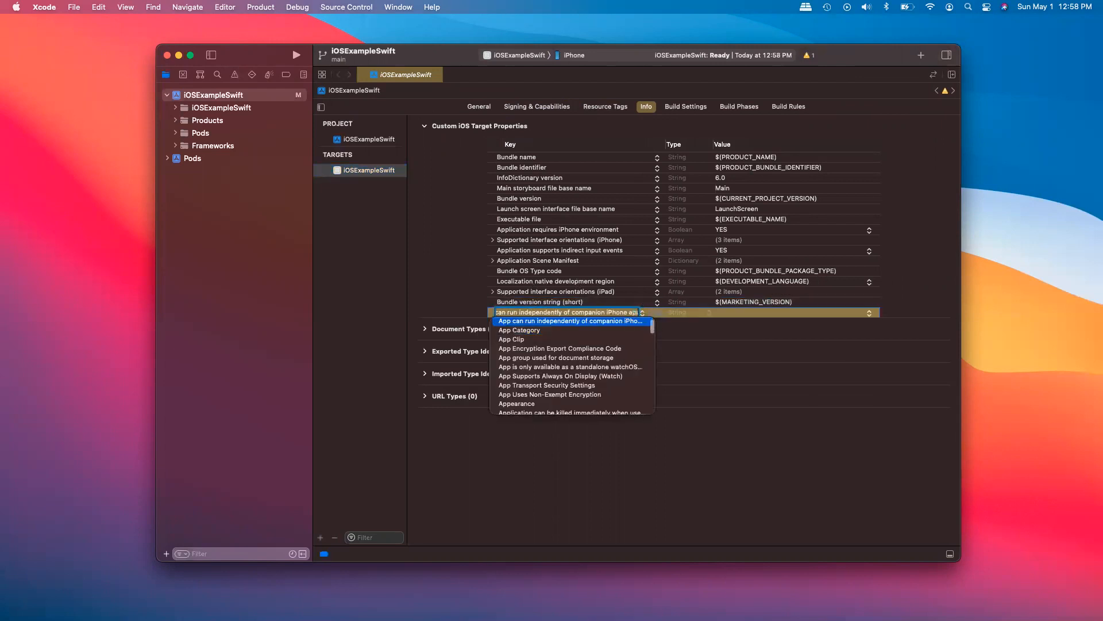
click(548, 385)
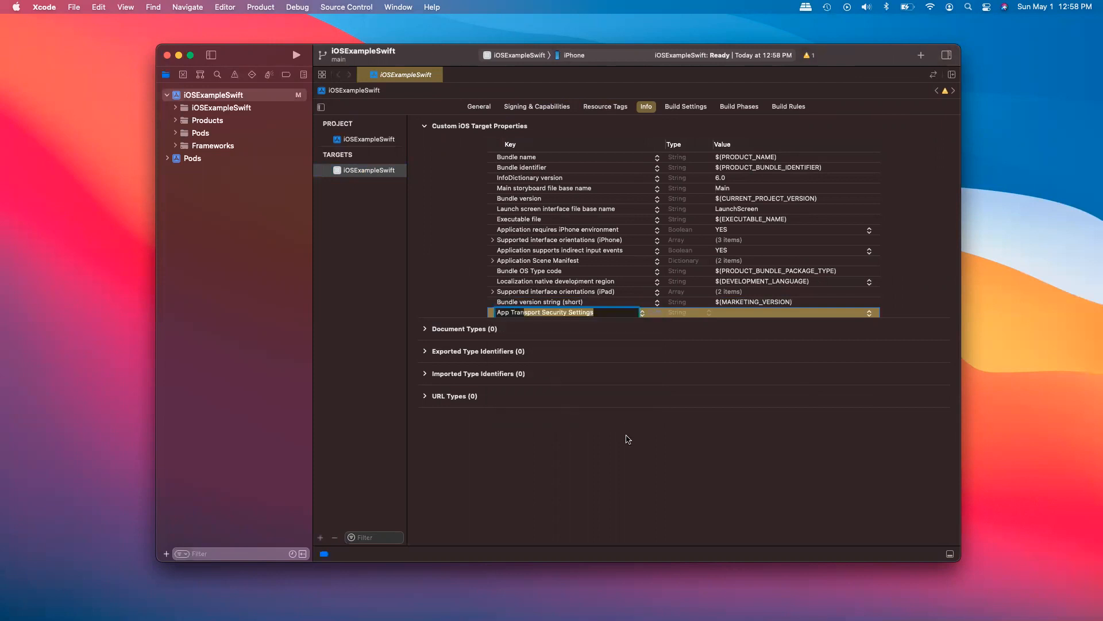
mouse_move(425, 58)
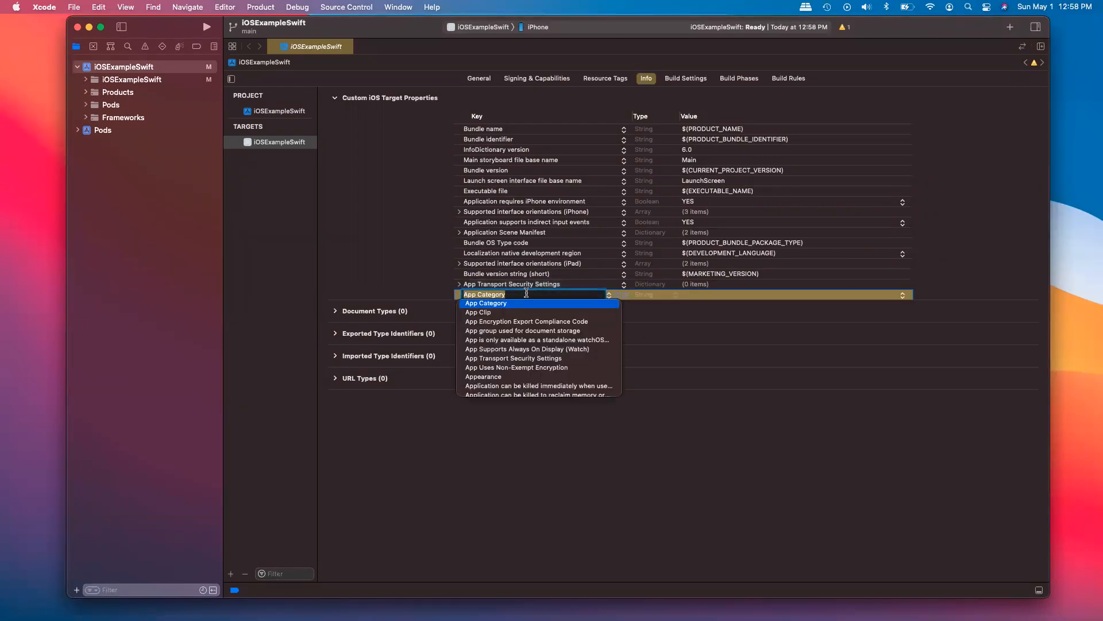
click(484, 302)
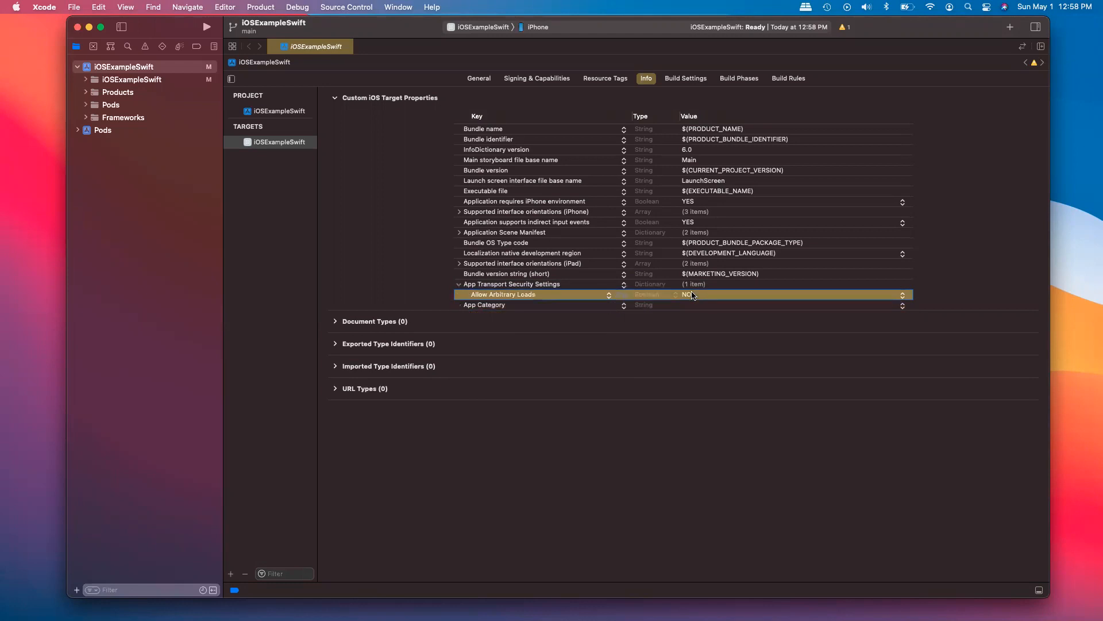
double_click(704, 294)
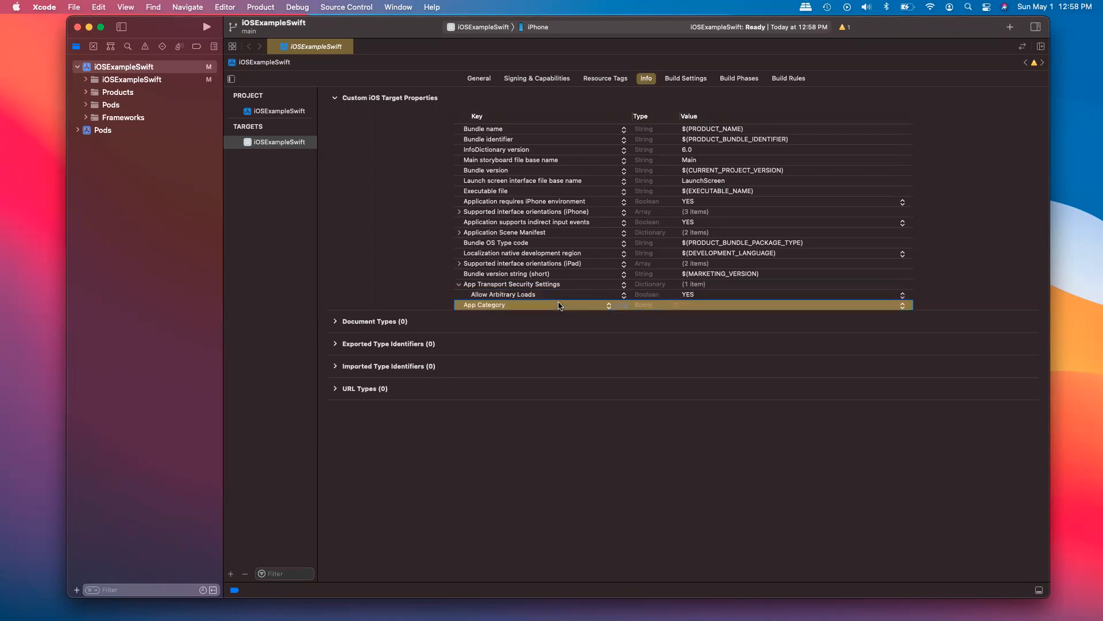
mouse_move(526, 312)
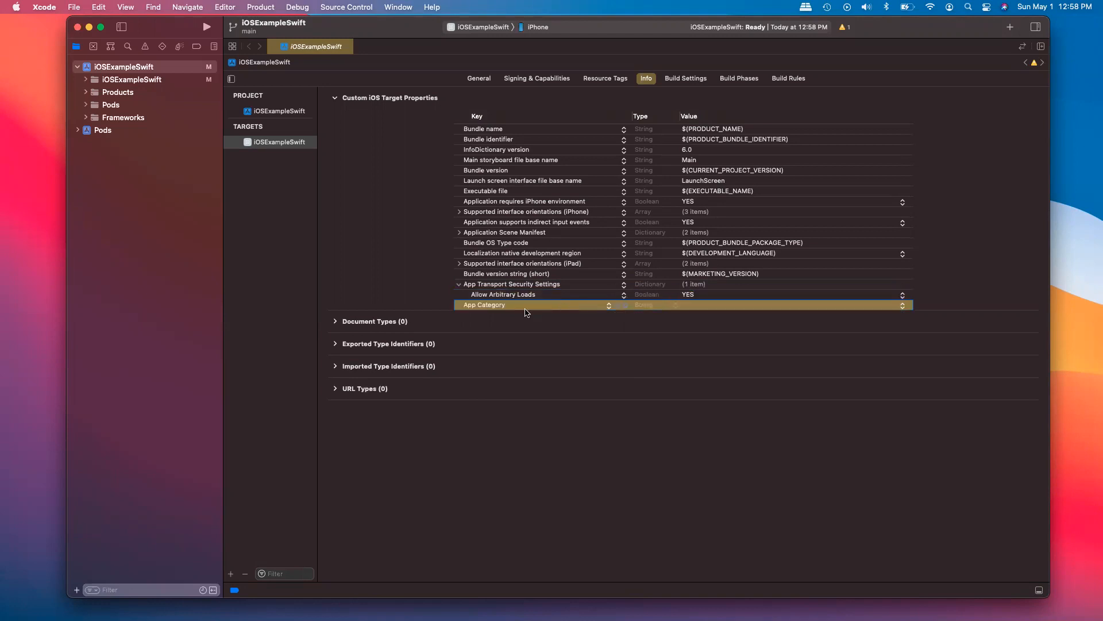
Rename a property row to Supported external accessory protocols.
double_click(483, 303)
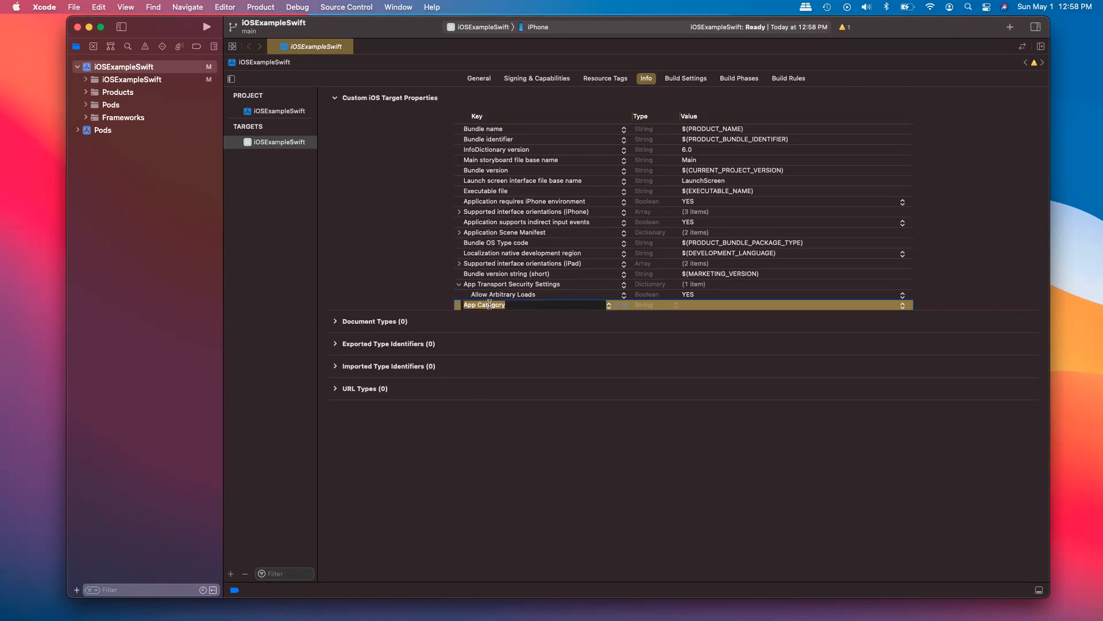
text(Supported external accessory protocols)
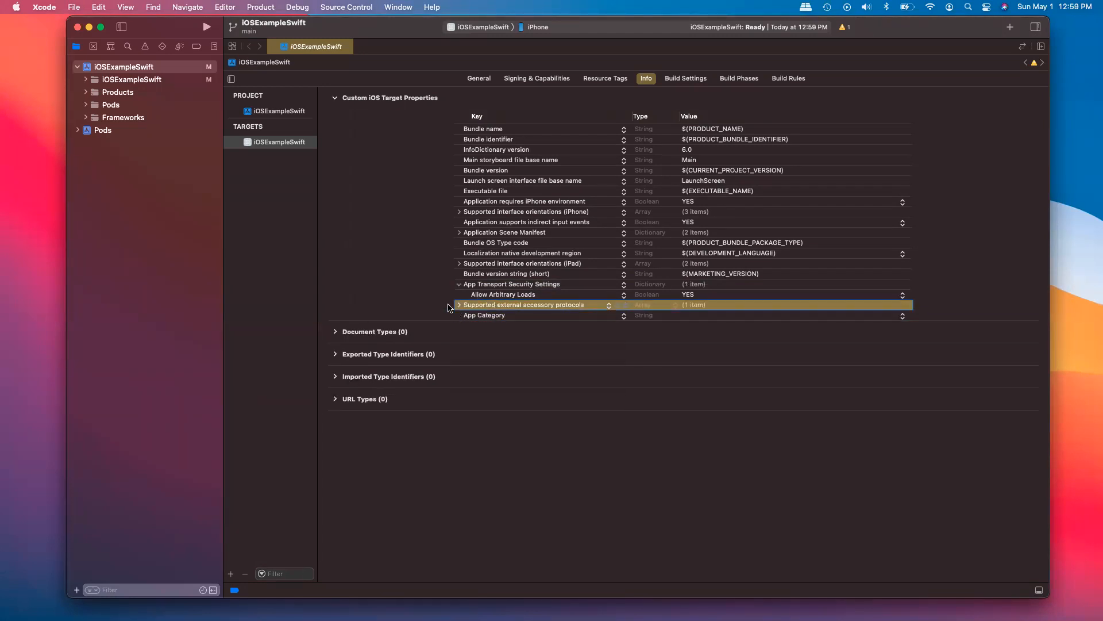
Expand the protocols array, add items and enter com.dji.video and com.dji.protocol.
click(458, 304)
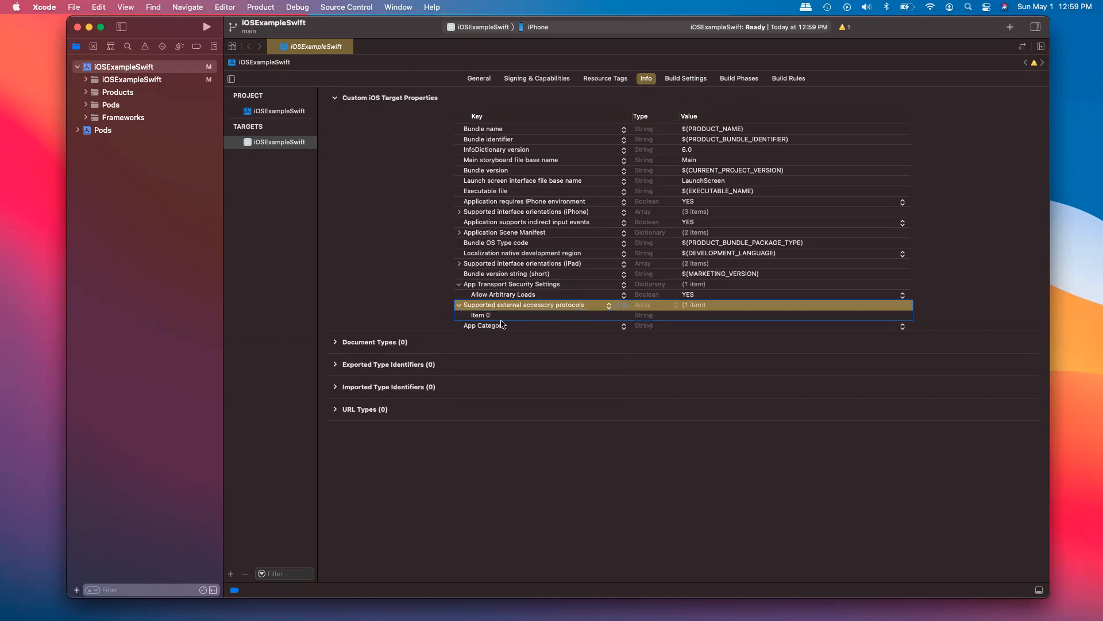
click(484, 326)
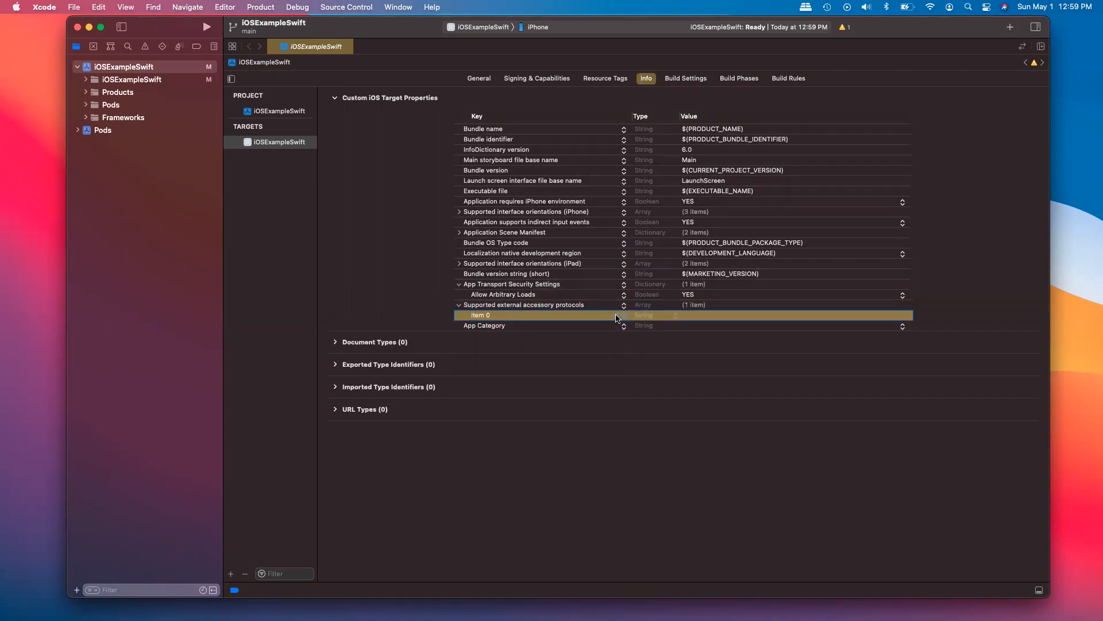
click(617, 304)
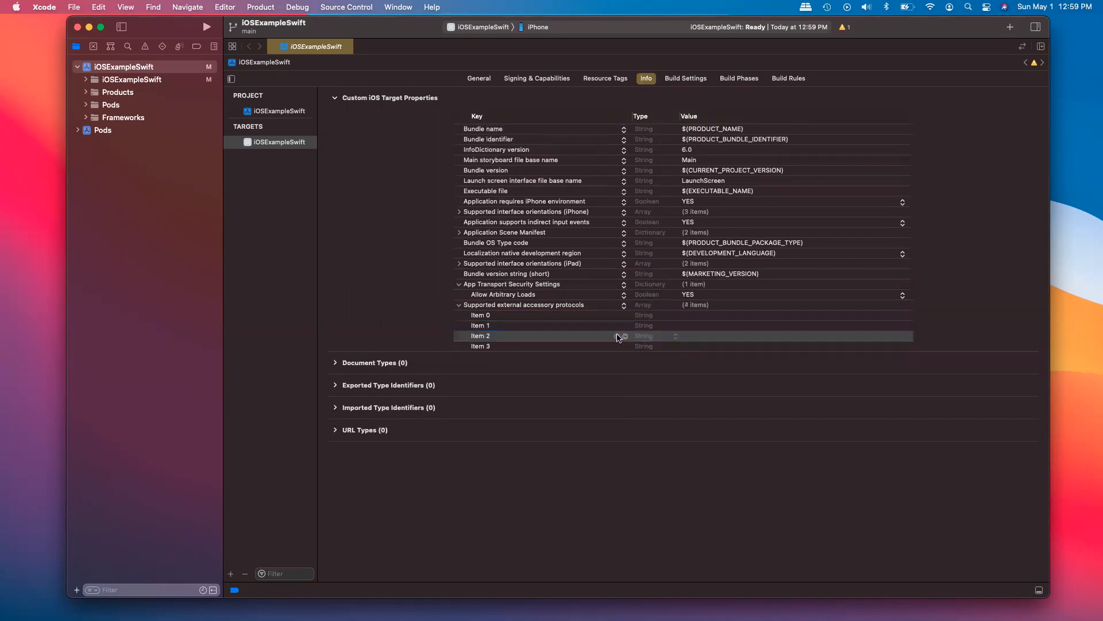
click(623, 336)
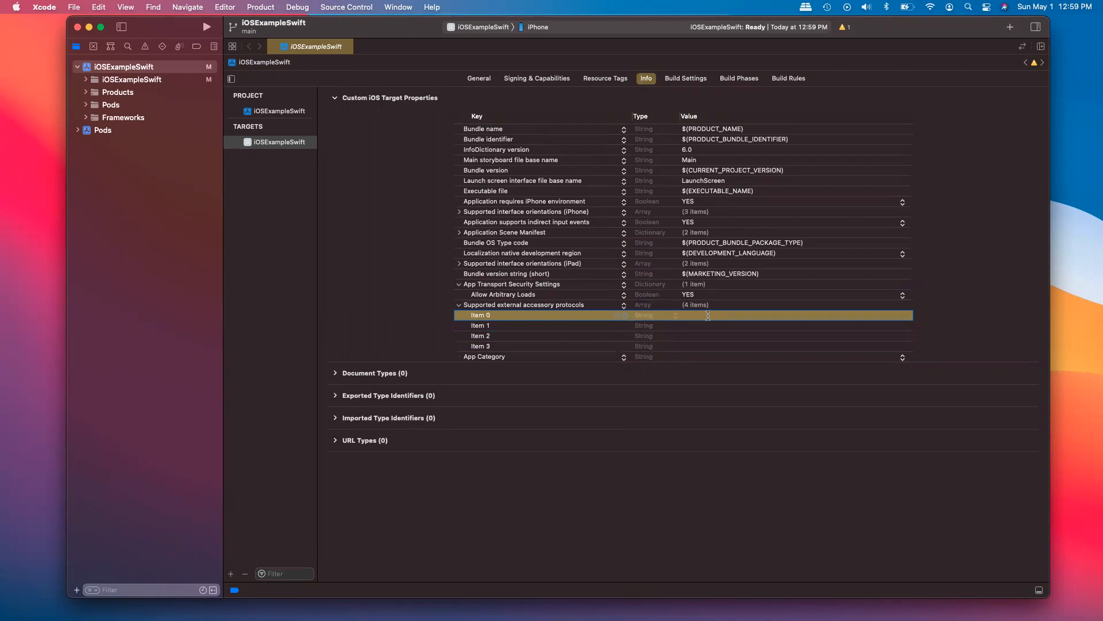
text(com.dji.video)
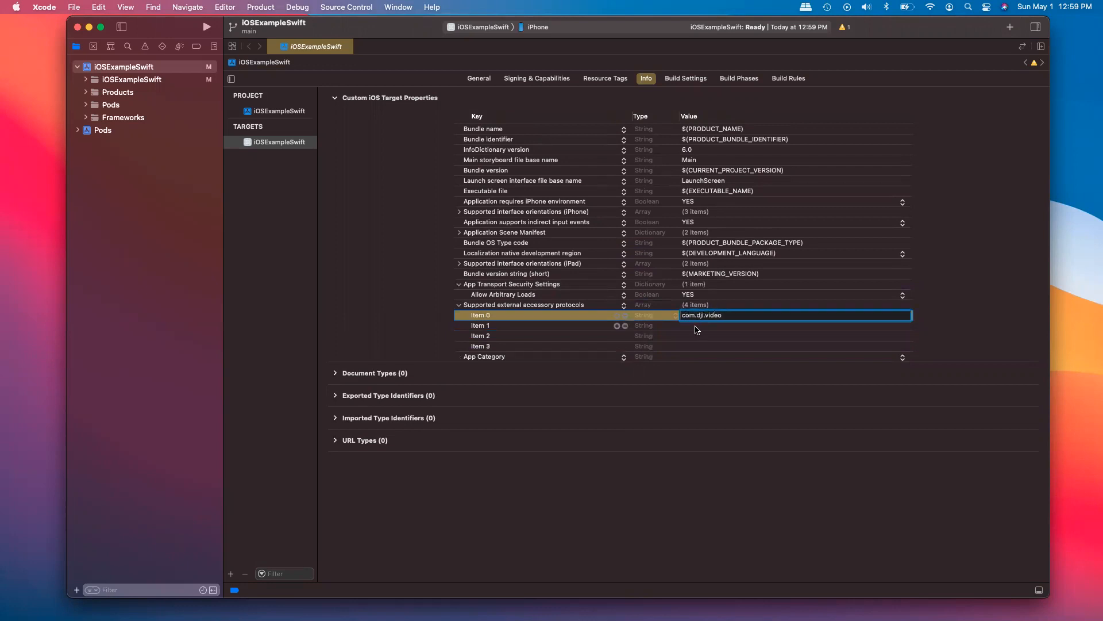
text(com.)
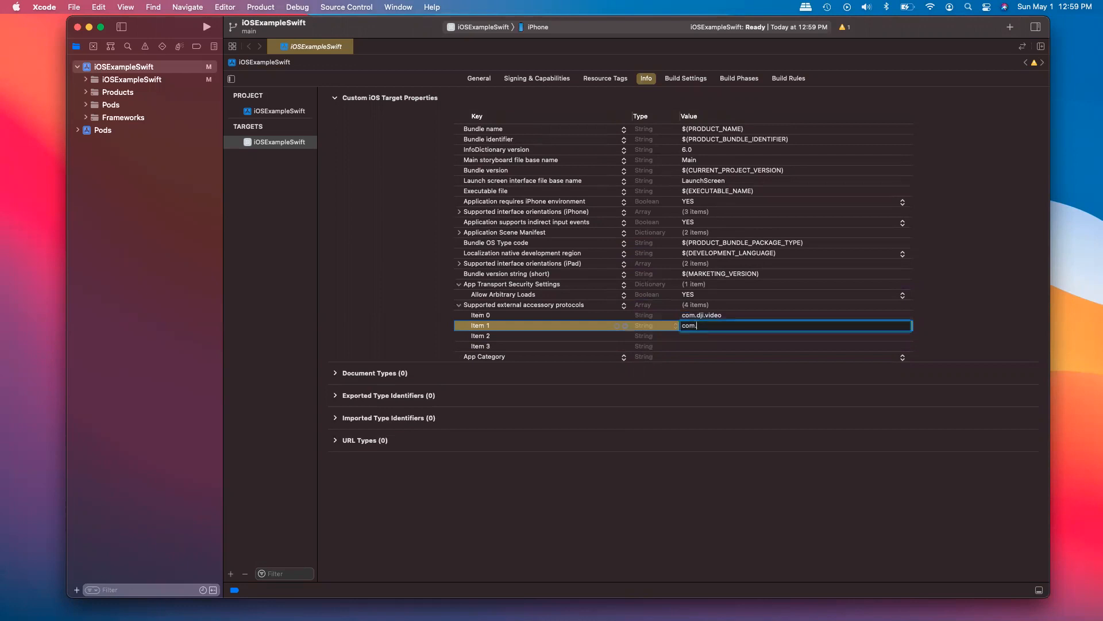
text(dji.pro)
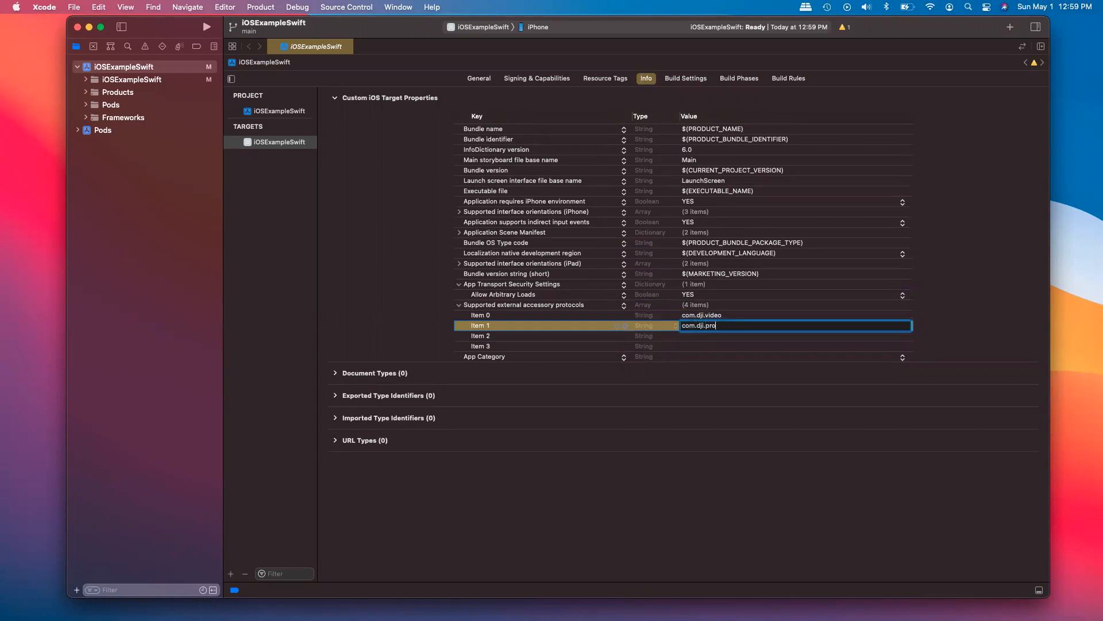
text(tocol)
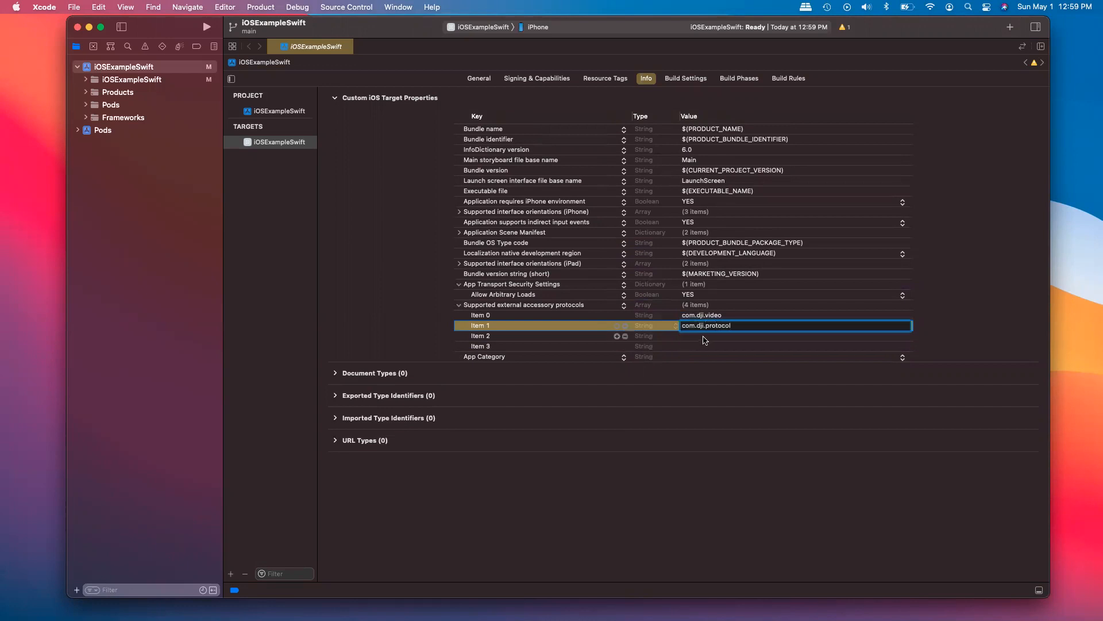
Enter com.dji.common and com.dji.logiclink as the remaining protocol items.
text(com.dji.common)
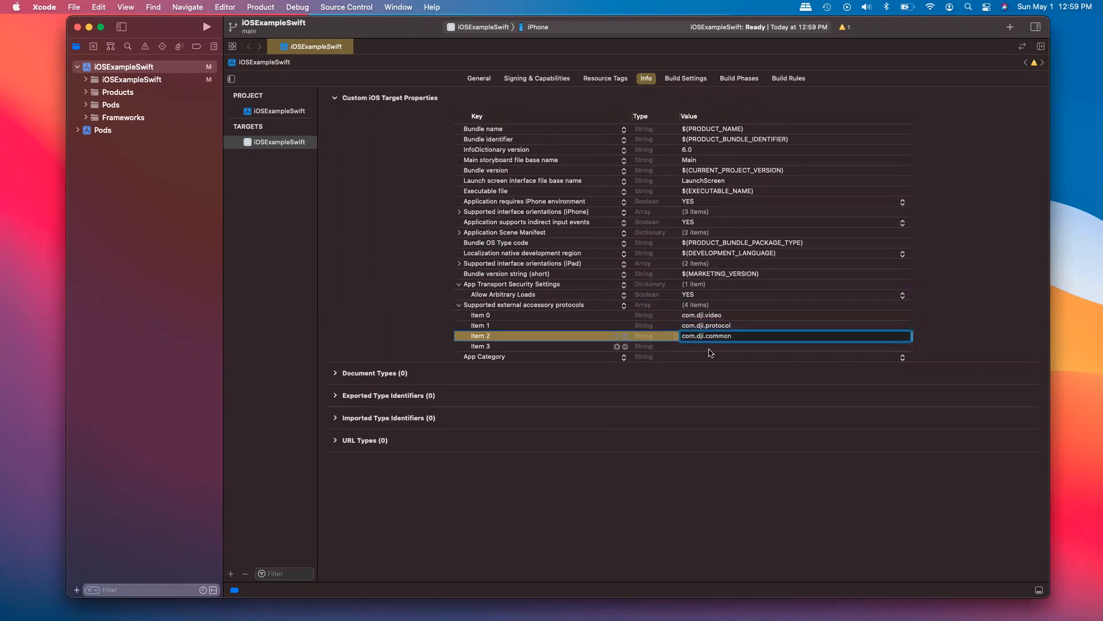
text(com.dj)
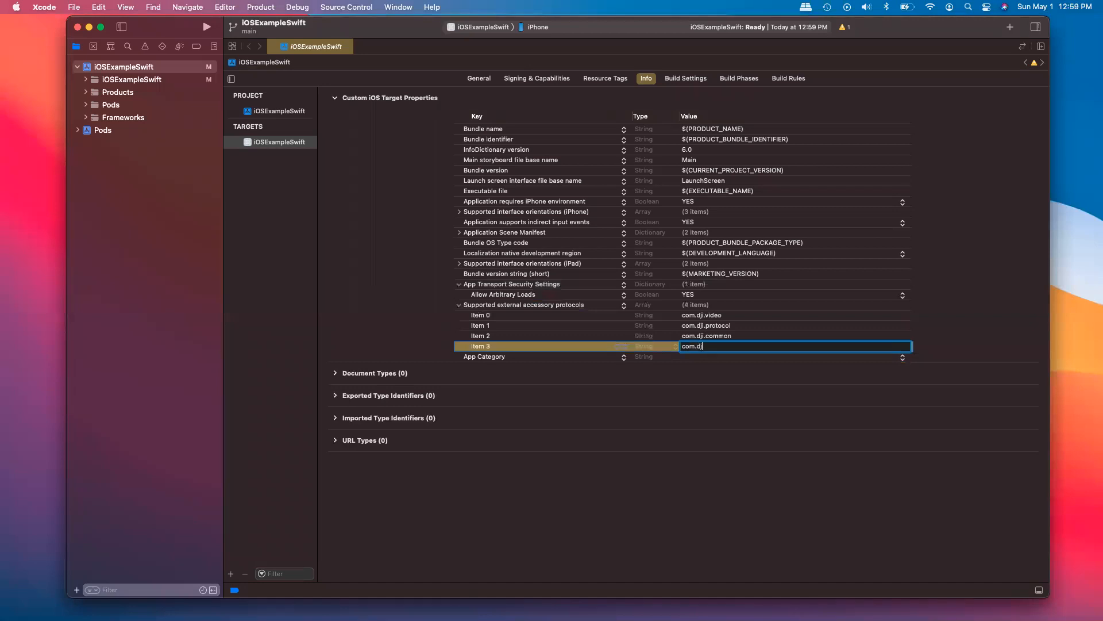
text(i.logic)
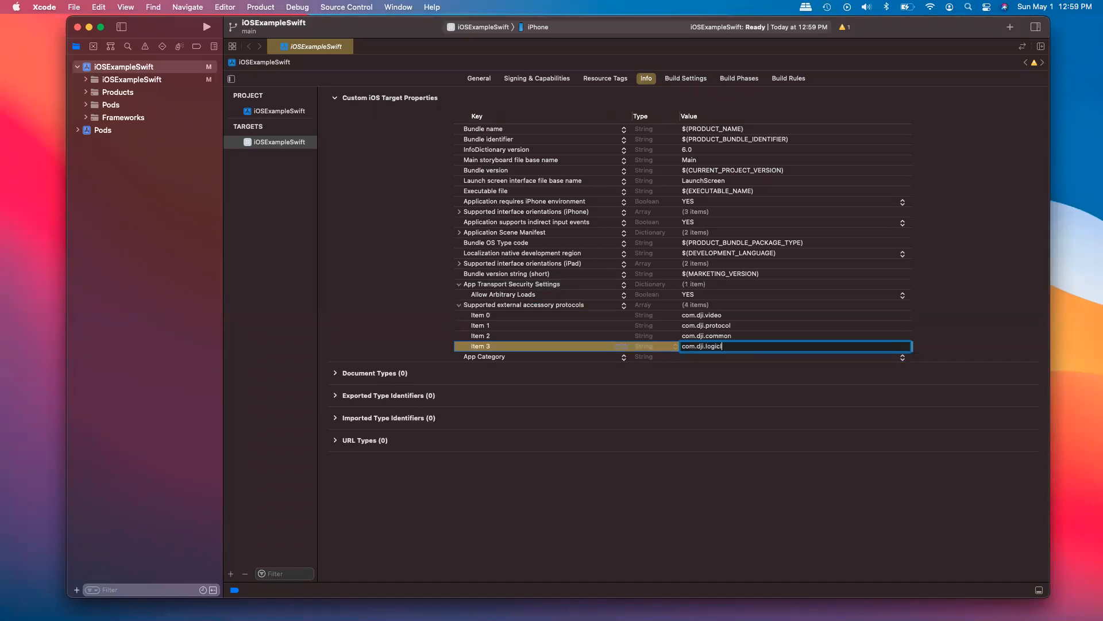
text(link)
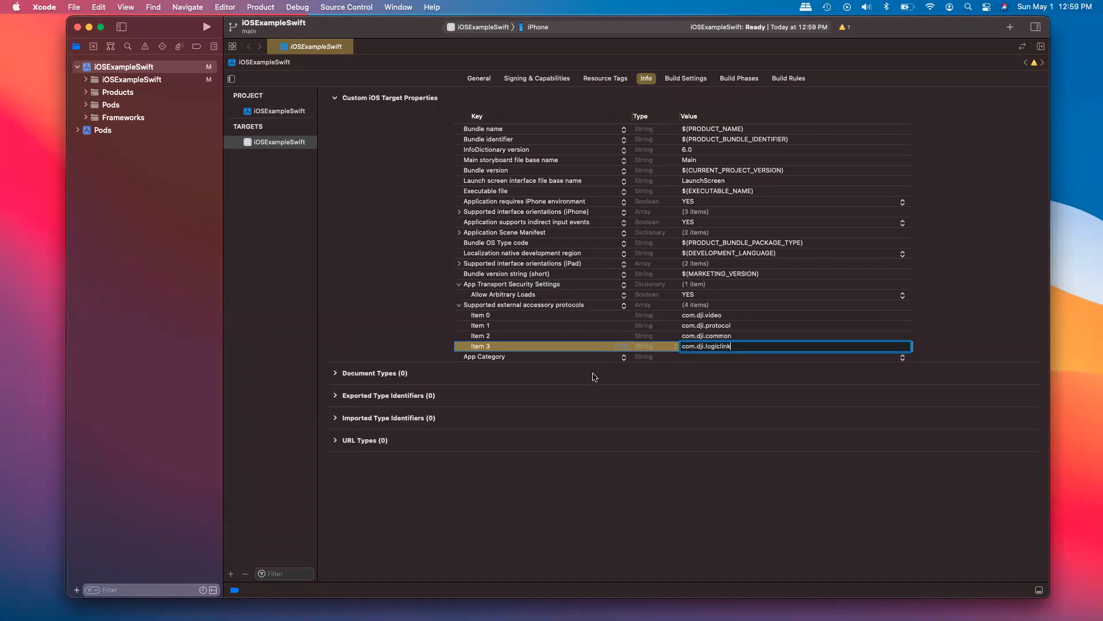
click(513, 356)
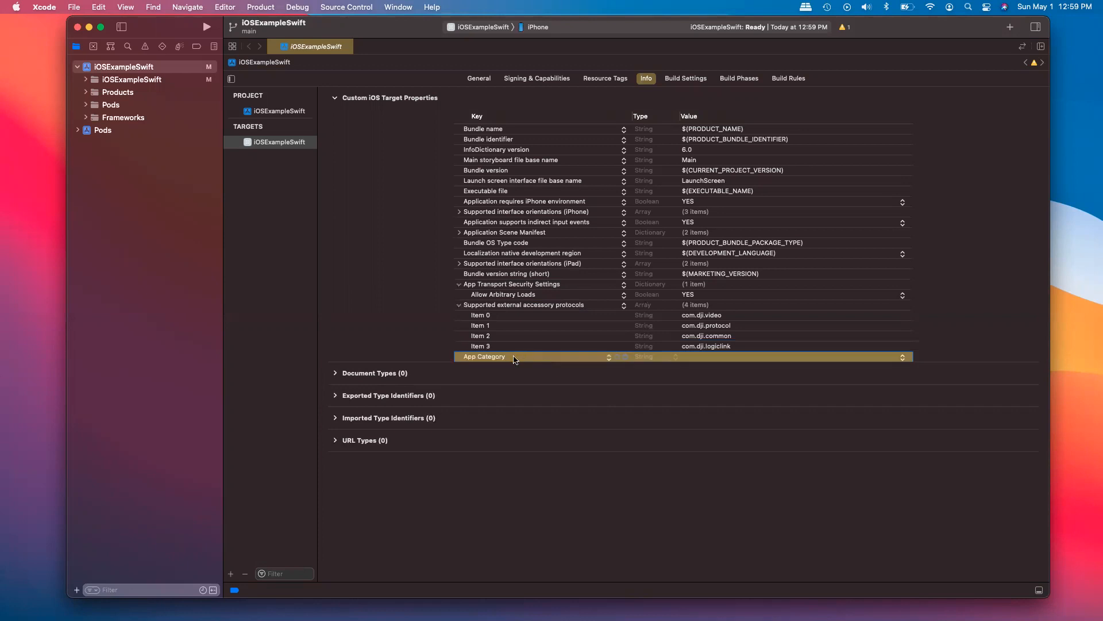
Add Privacy - Bluetooth Always Usage Description reading "Need Bluetooth for App".
double_click(483, 357)
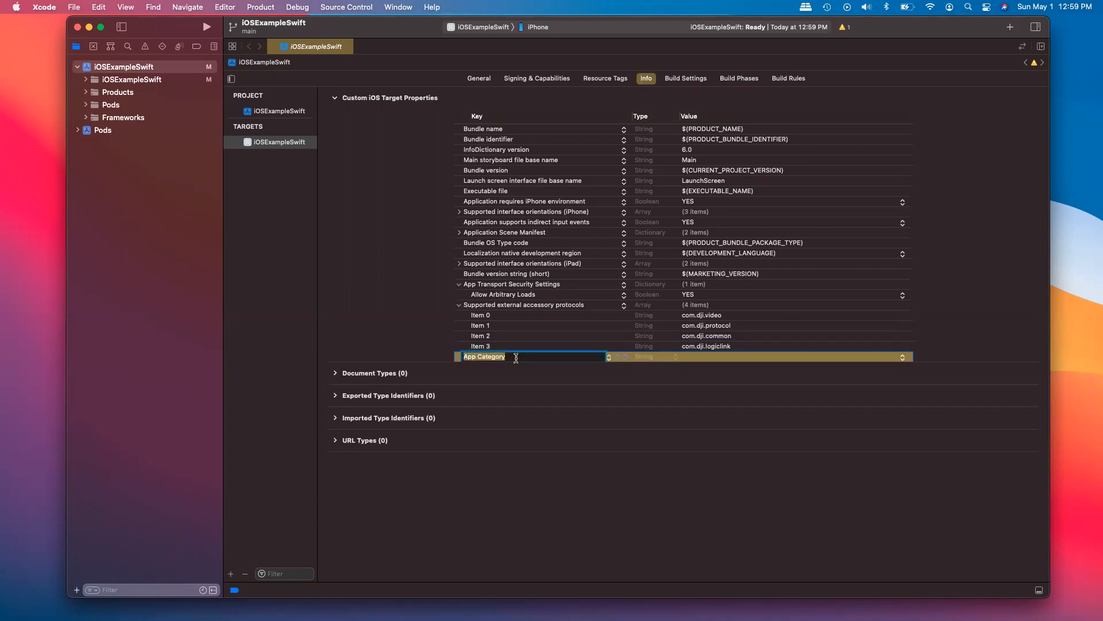
text(Privacy - Access to a File Provide Domain Usage Description)
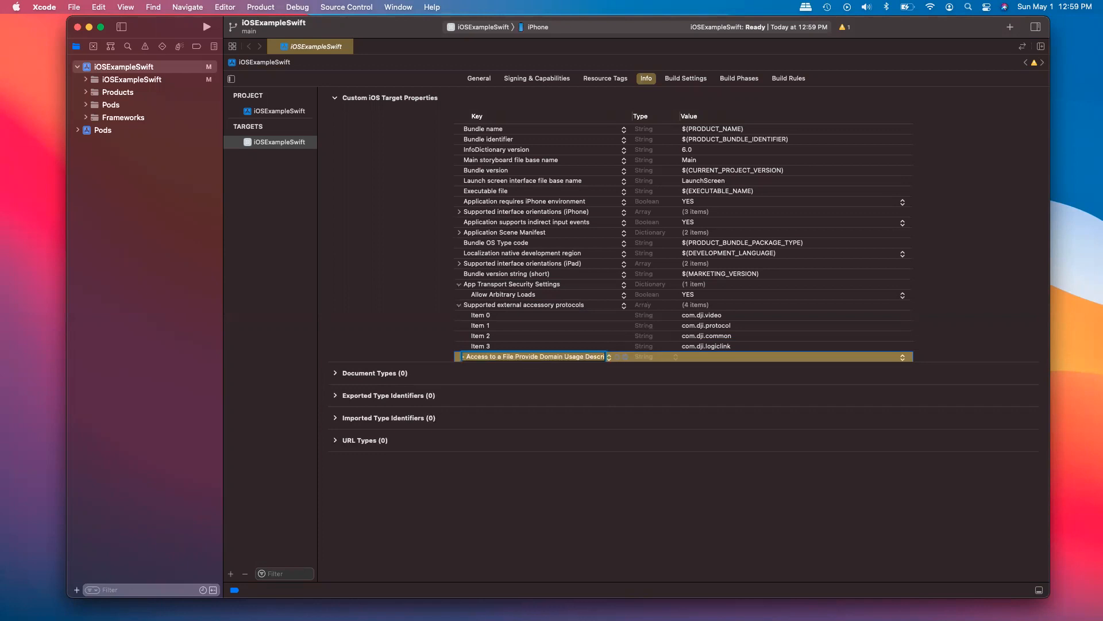
text(Privacy - Bluetooth Always Usage Description)
click(795, 356)
text(")
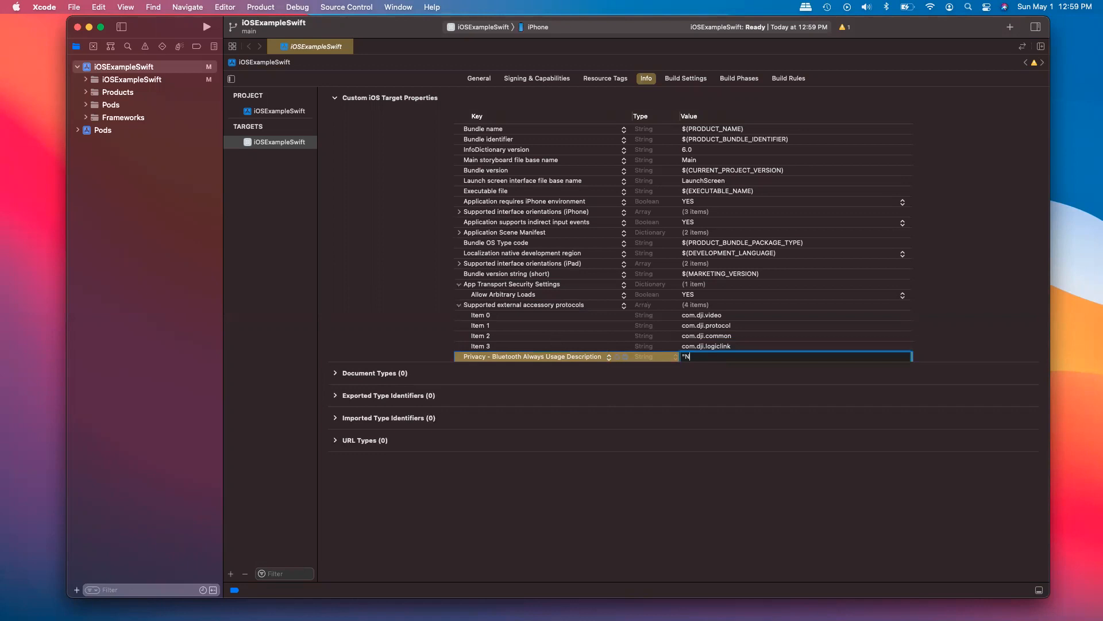
text(Need Blu)
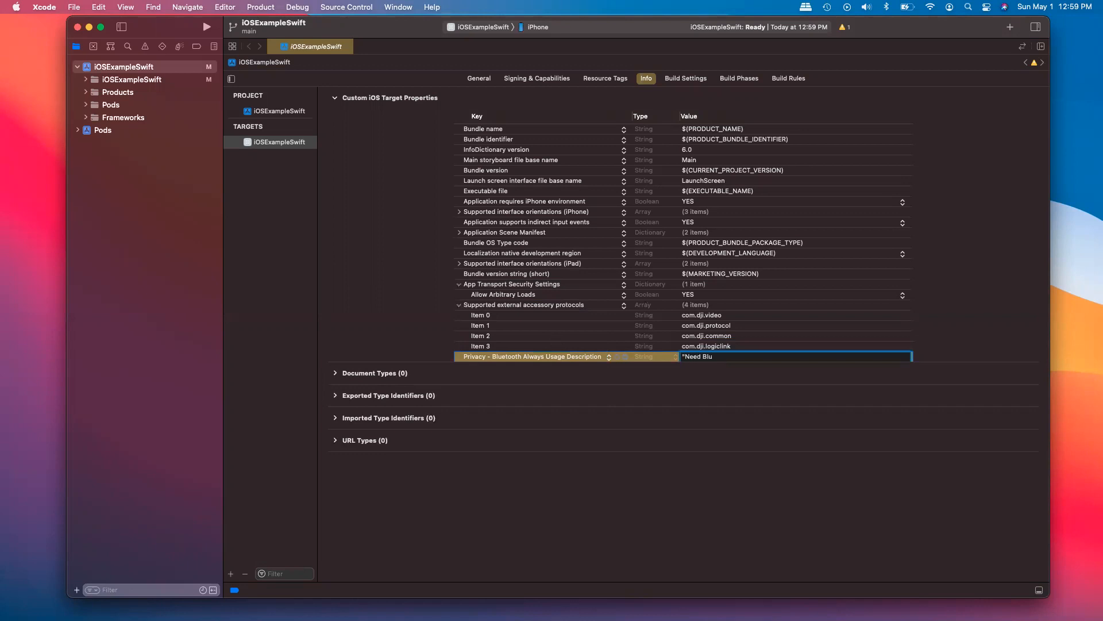
text(etooth for App)
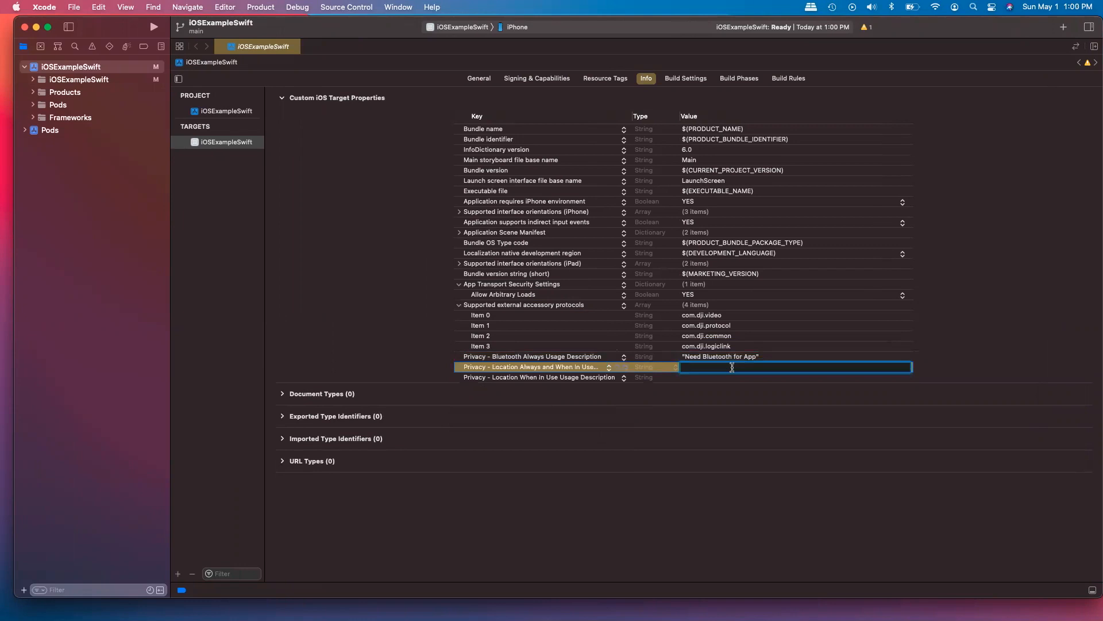
Fill the location usage keys with "Need location to show on map".
text("Need location fo)
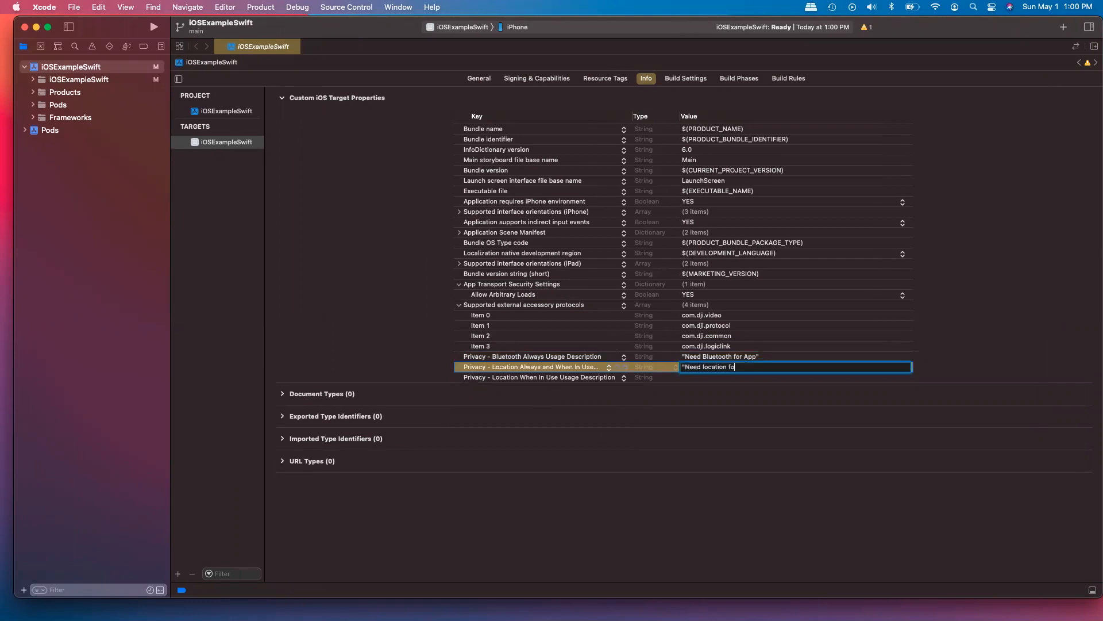
text(to show on m)
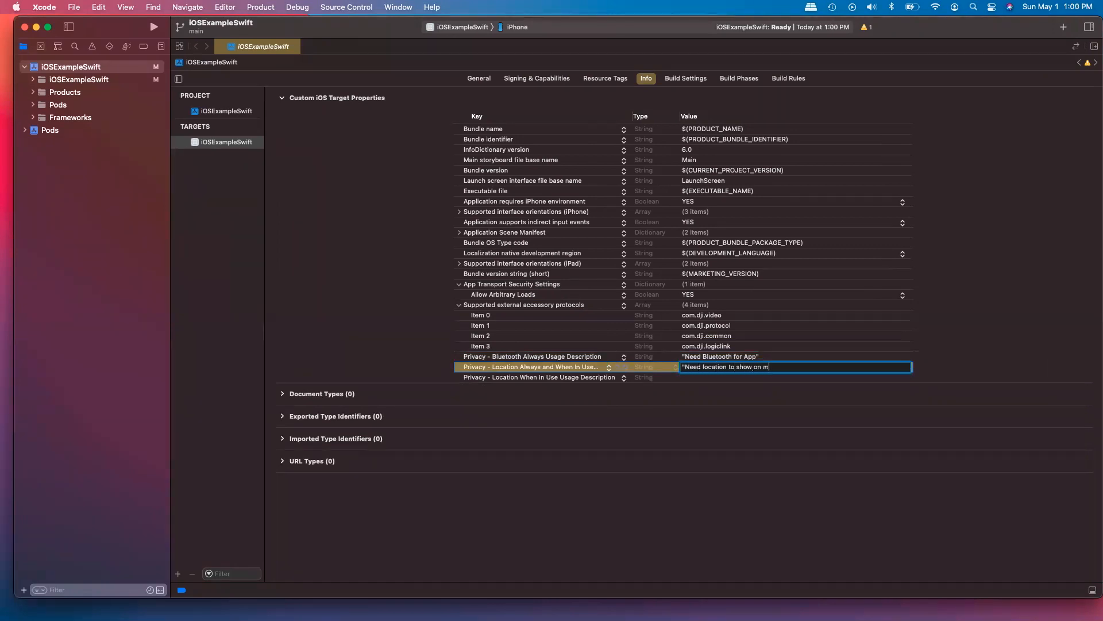
text(ap")
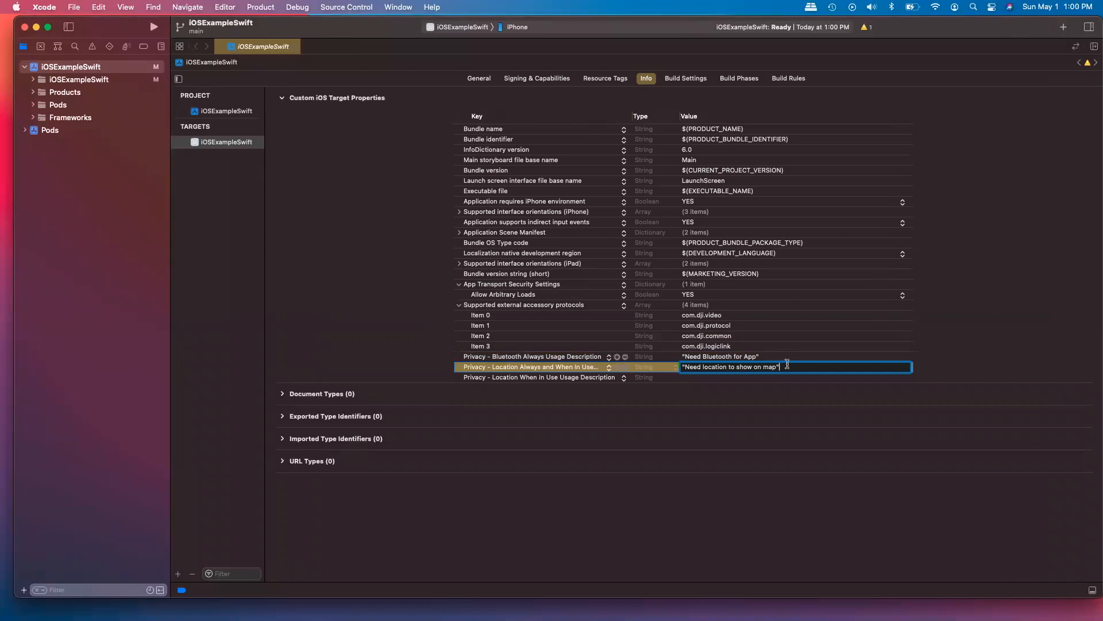
click(795, 377)
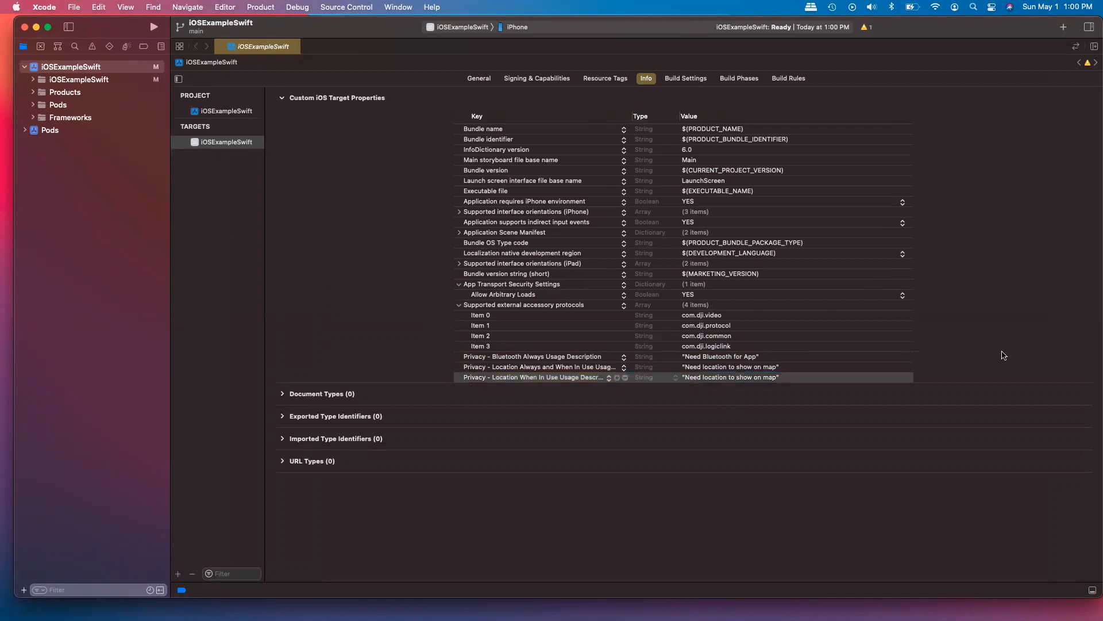
mouse_move(979, 351)
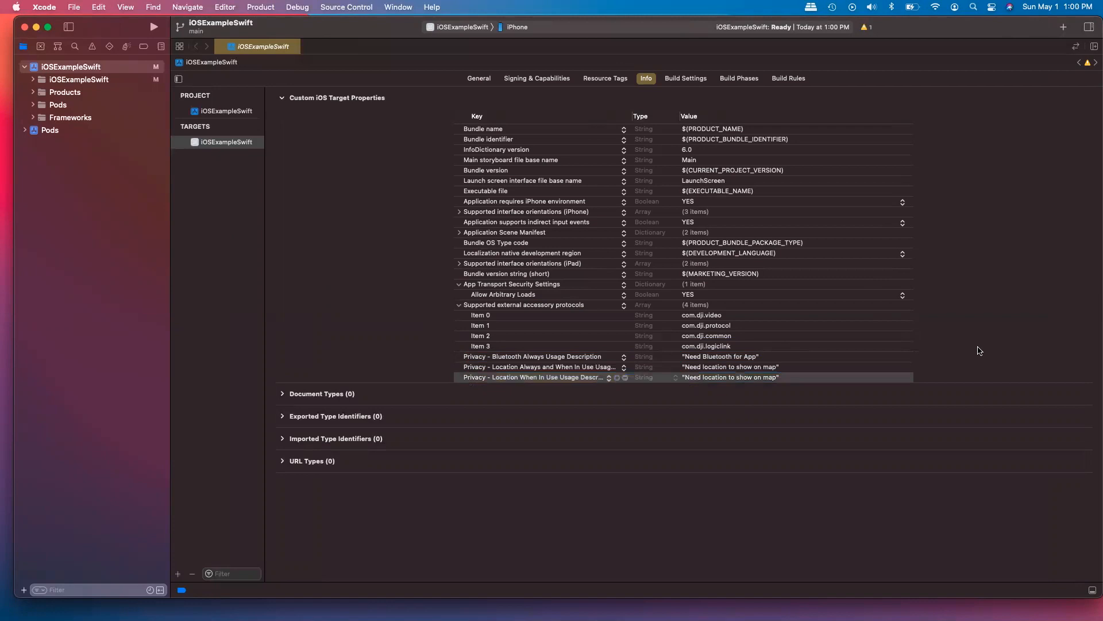
mouse_move(429, 359)
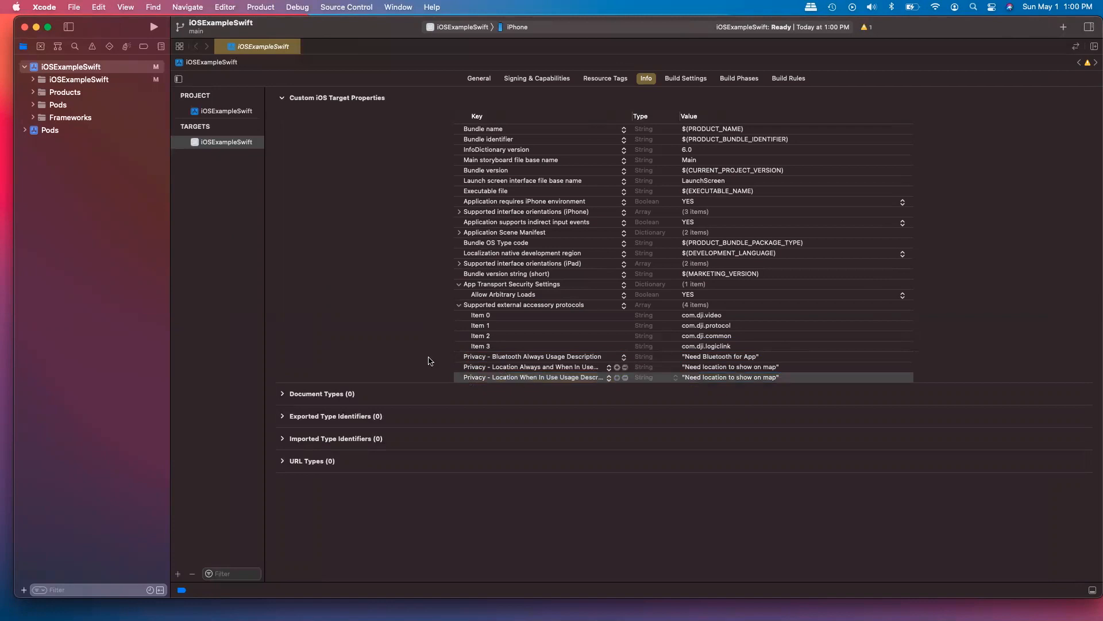
mouse_move(433, 350)
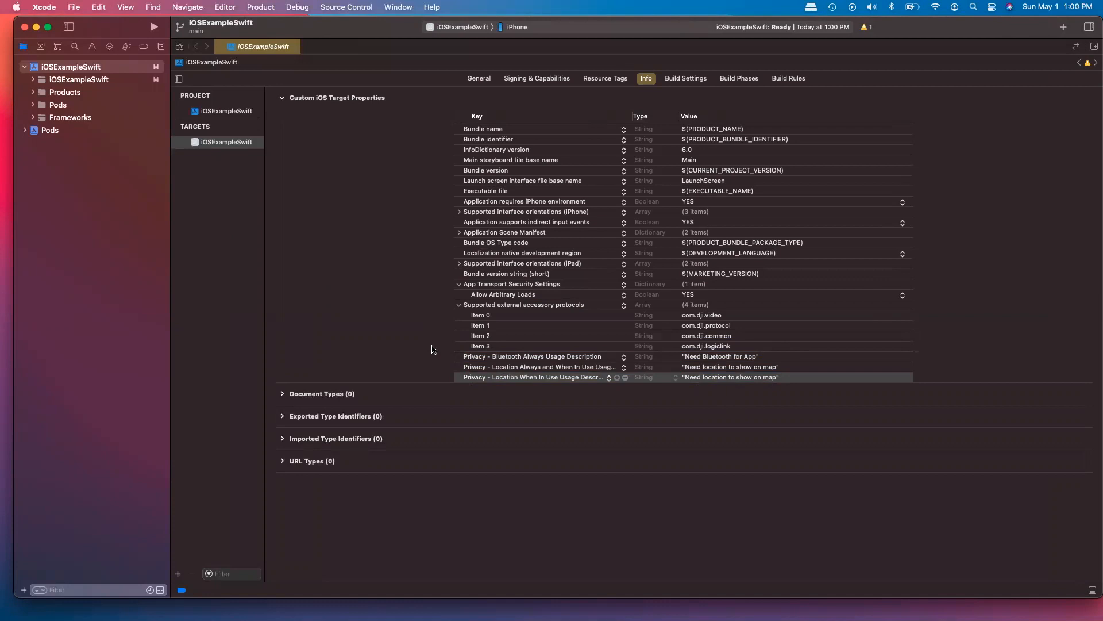
mouse_move(513, 380)
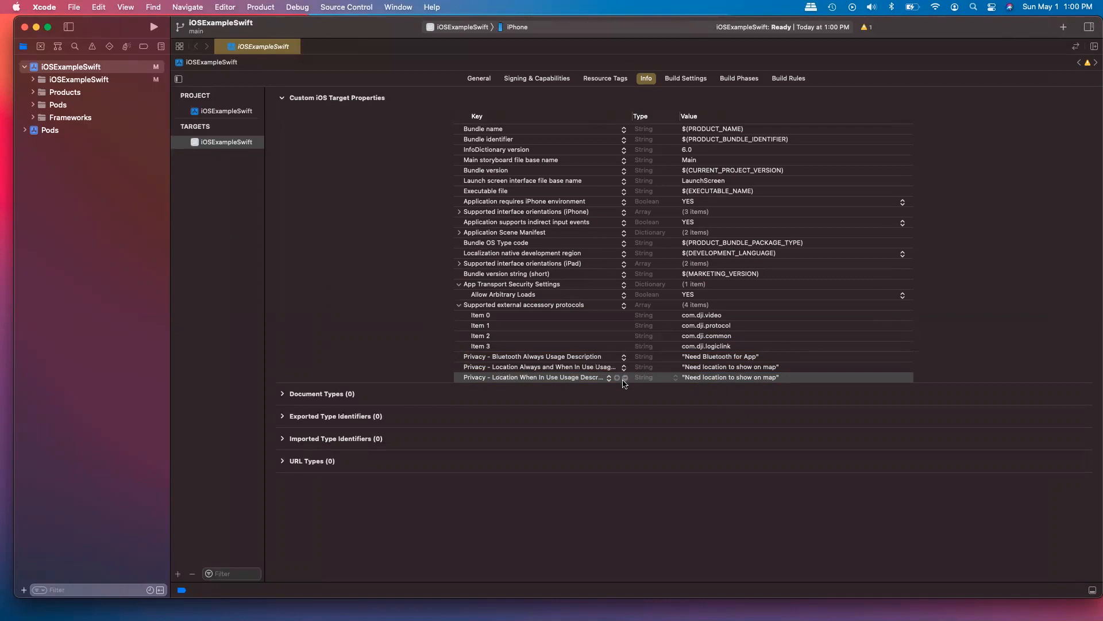
Add a DJISDKAppKey row to the target's custom properties.
click(626, 377)
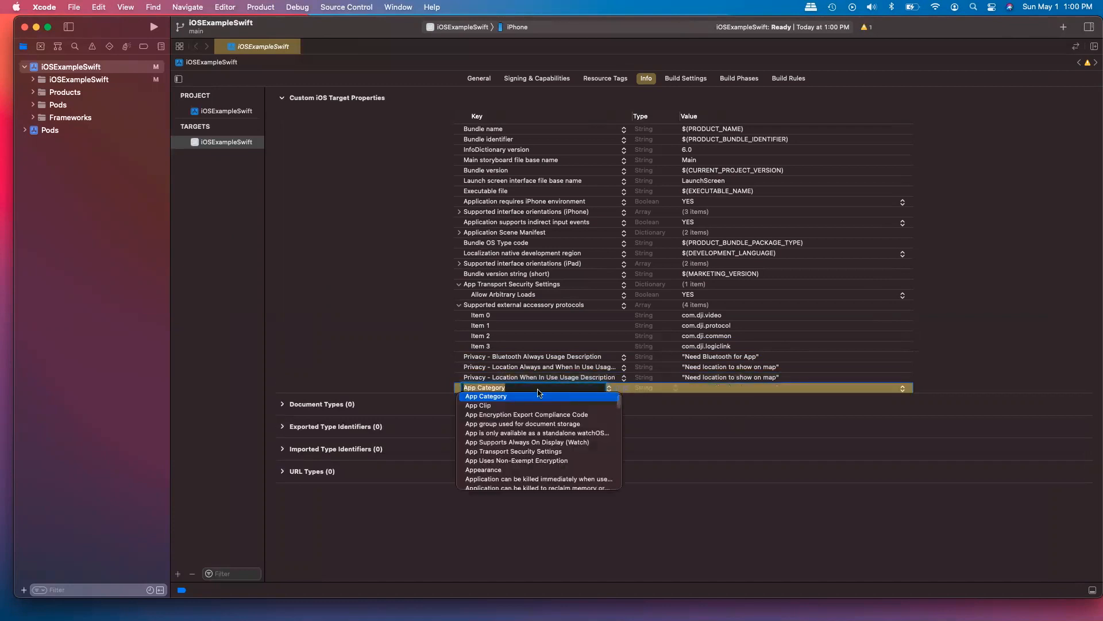
text(DJISDK)
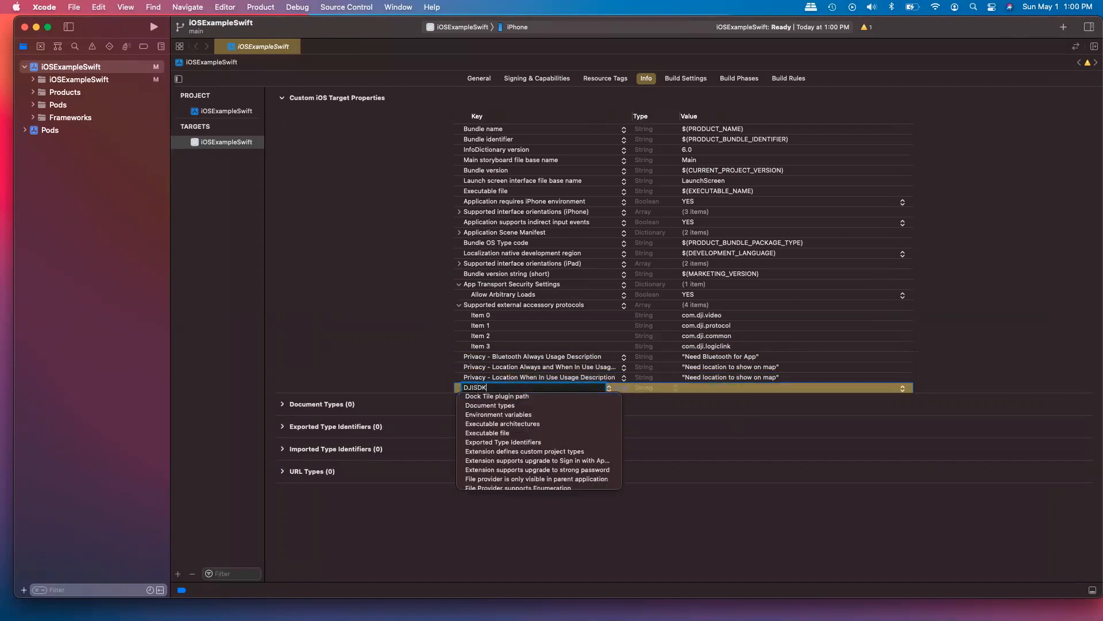
text(AppKey)
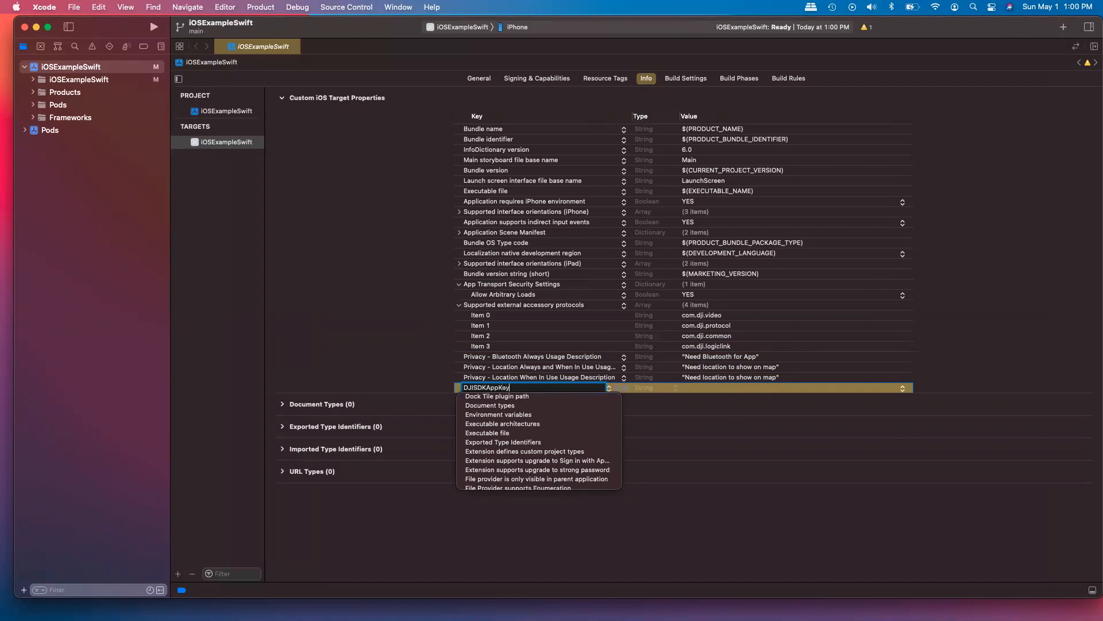
click(732, 394)
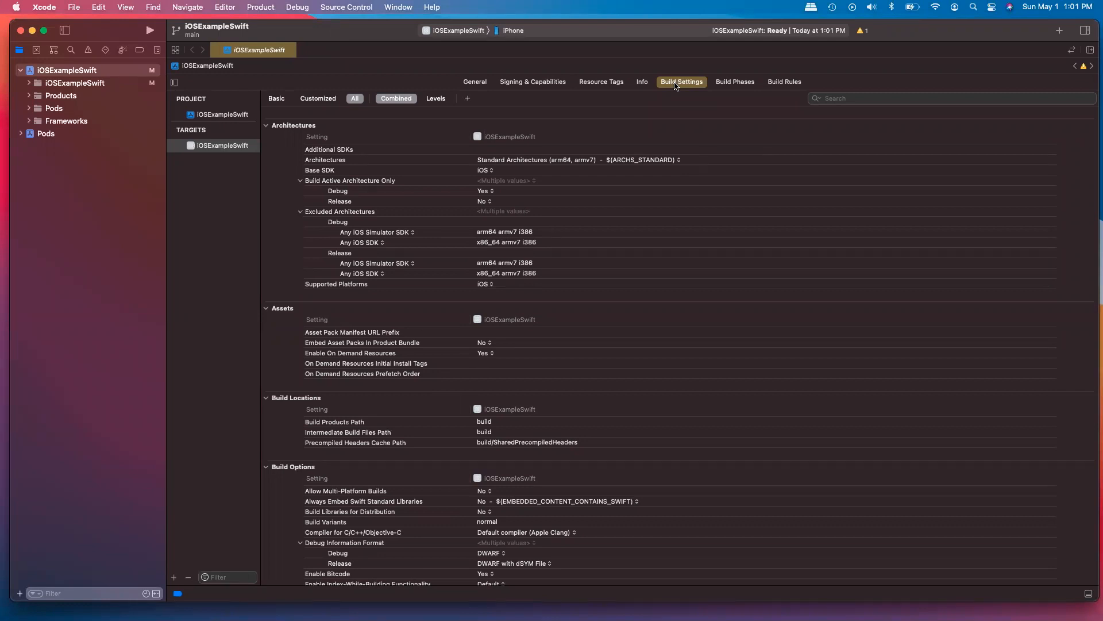
Set Header Search Paths to the Pods DJIWidget FFmpeg path and expand the iOSExampleSwift source group.
click(894, 98)
text(Header Search)
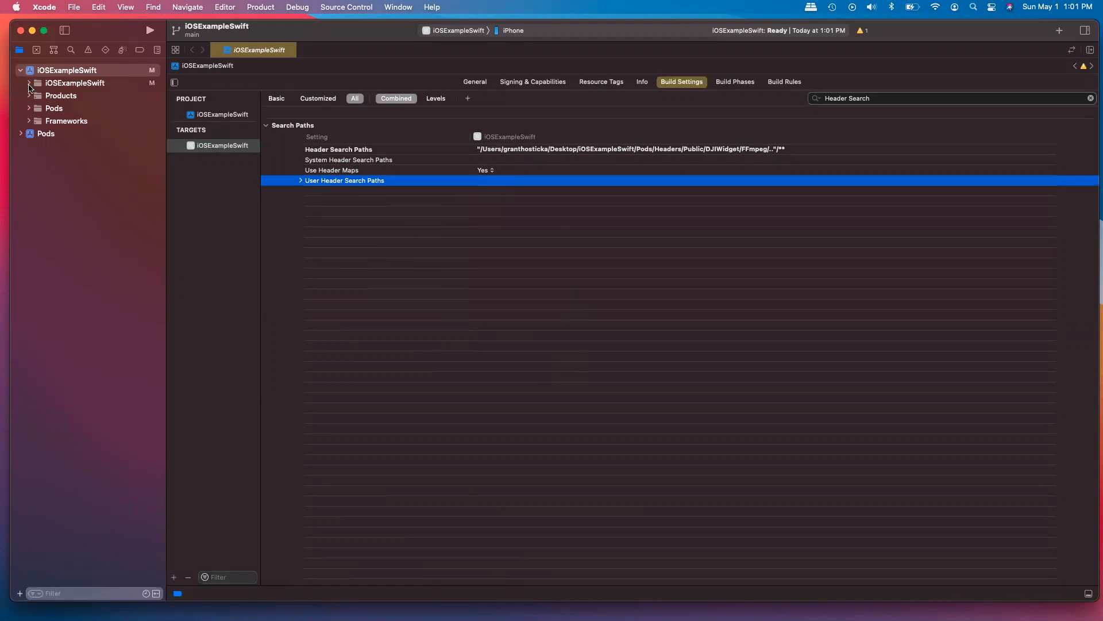
click(38, 83)
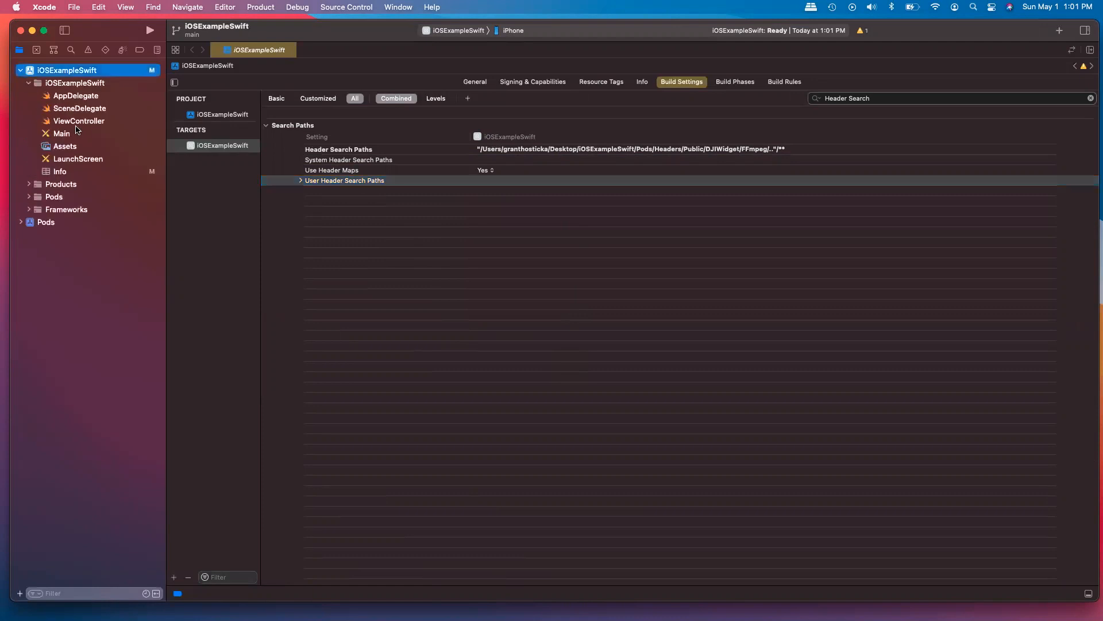
In ViewController.swift, add import DJISDK below the UIKit import.
click(62, 133)
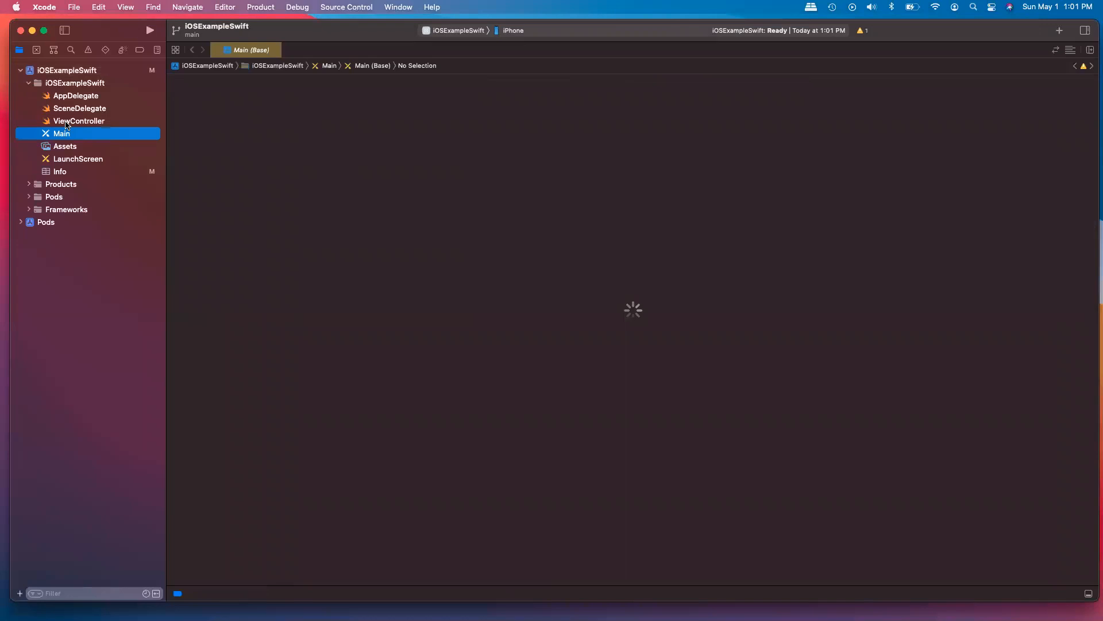
click(80, 121)
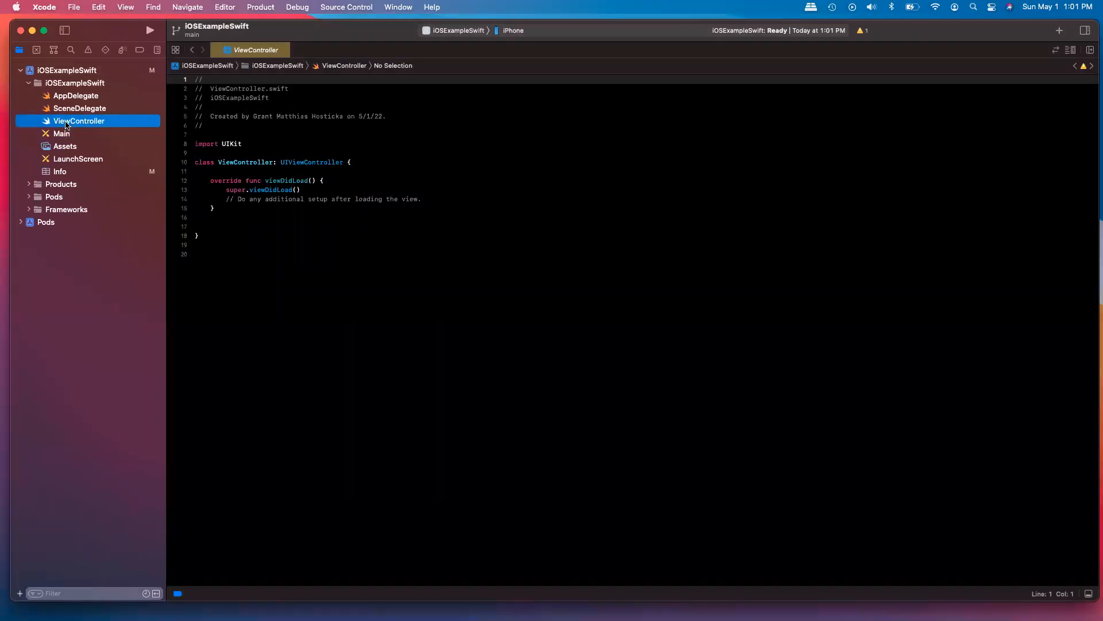
click(196, 171)
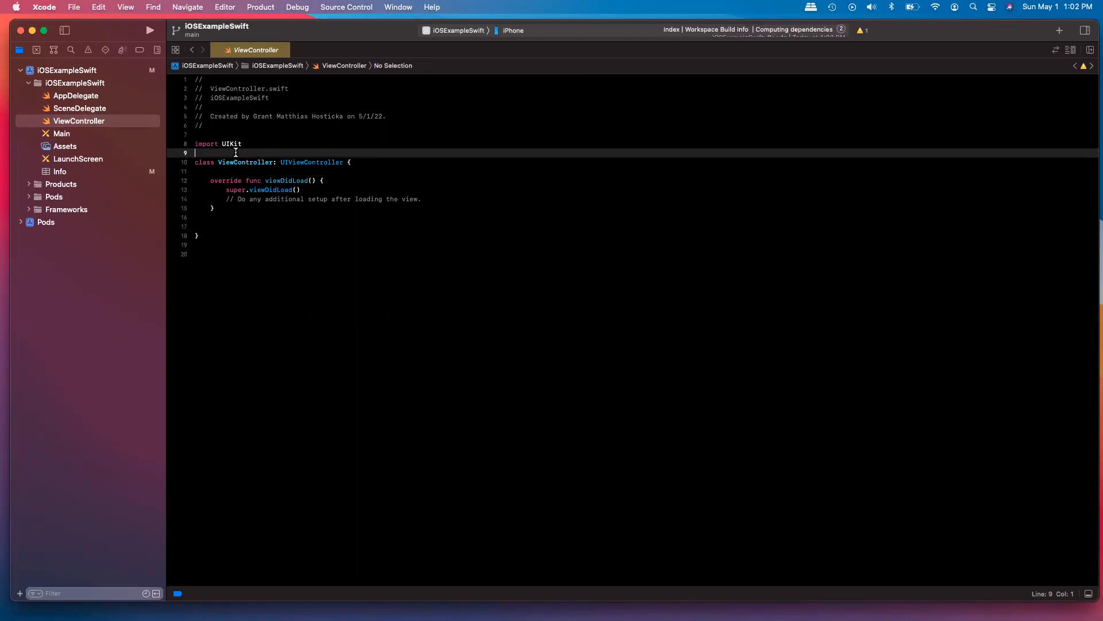
key(Return)
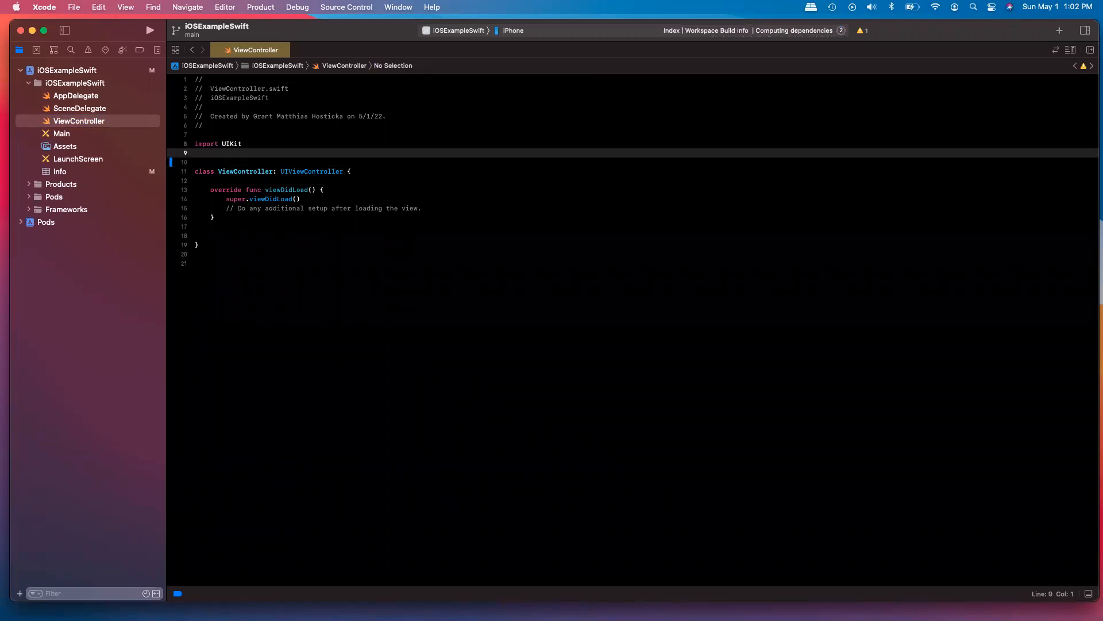
text(import DJI)
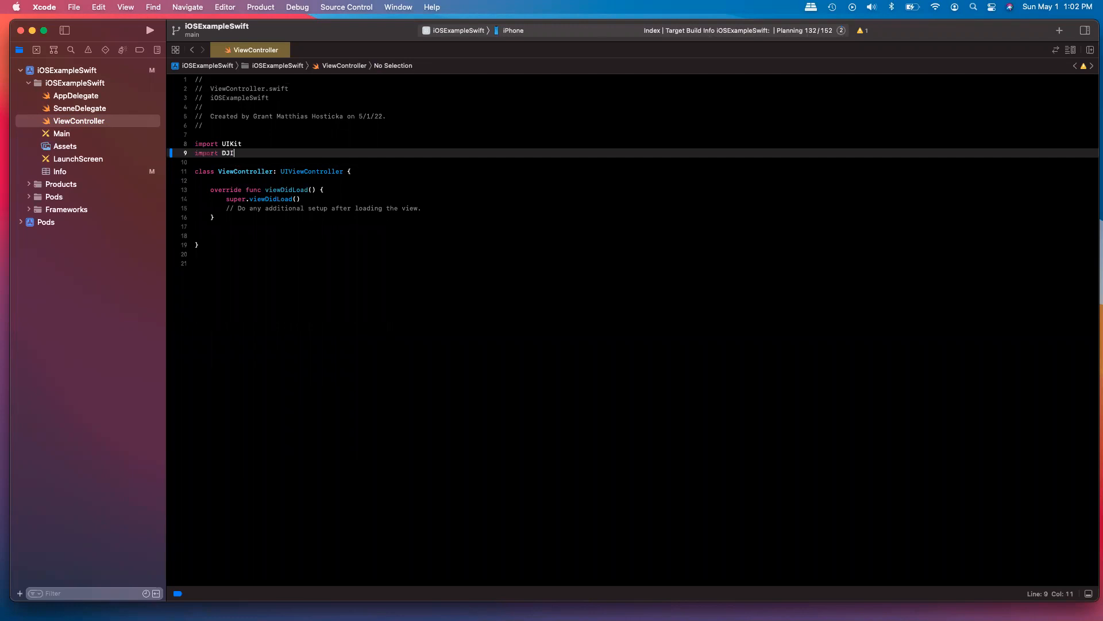
text(SDK)
click(644, 172)
text(,)
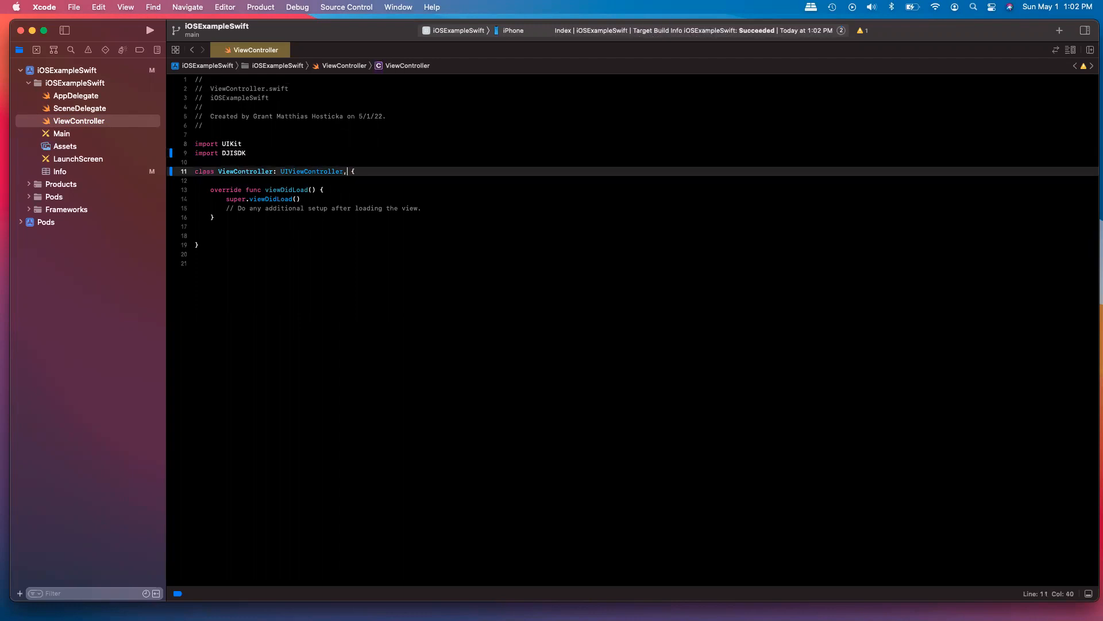
Adopt DJISDKManagerDelegate on the class and build, revealing the conformance error.
text(DJISDKMan)
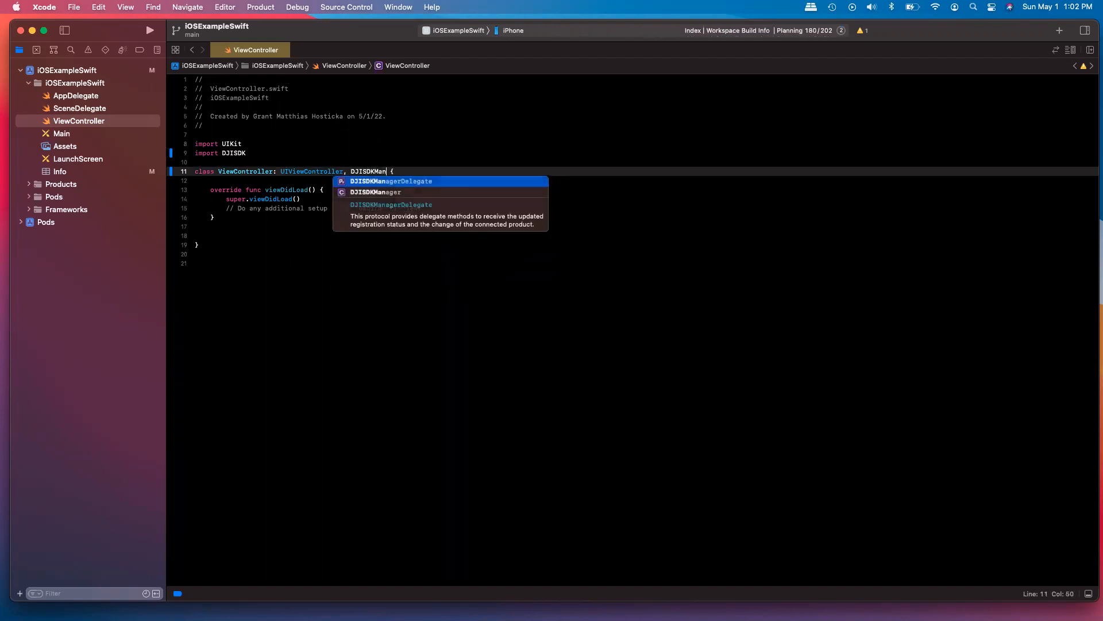
key(Return)
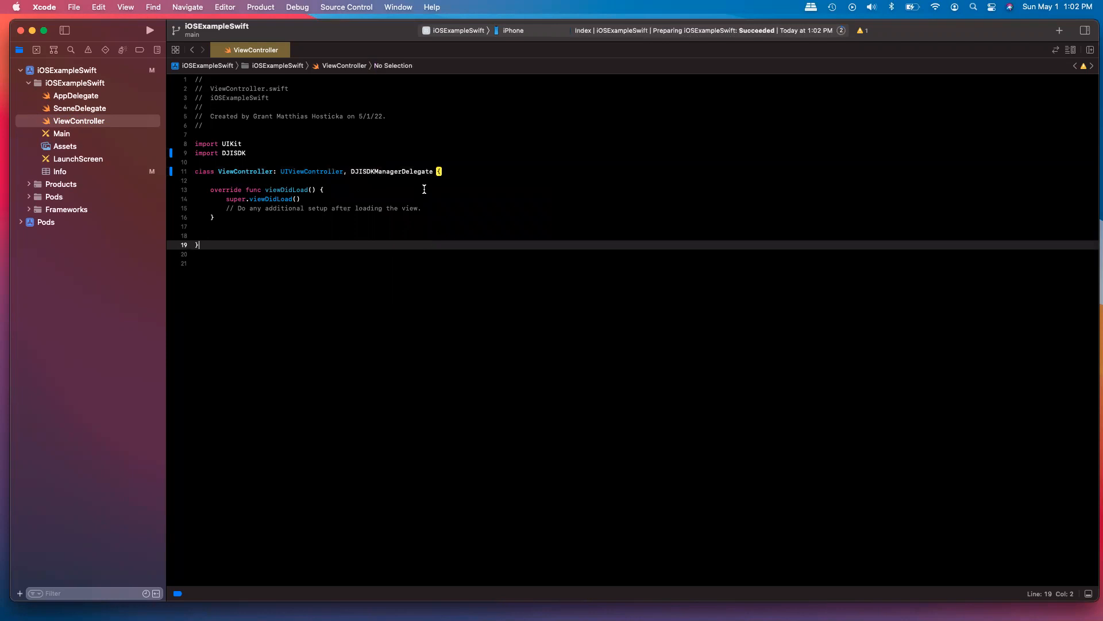
click(150, 30)
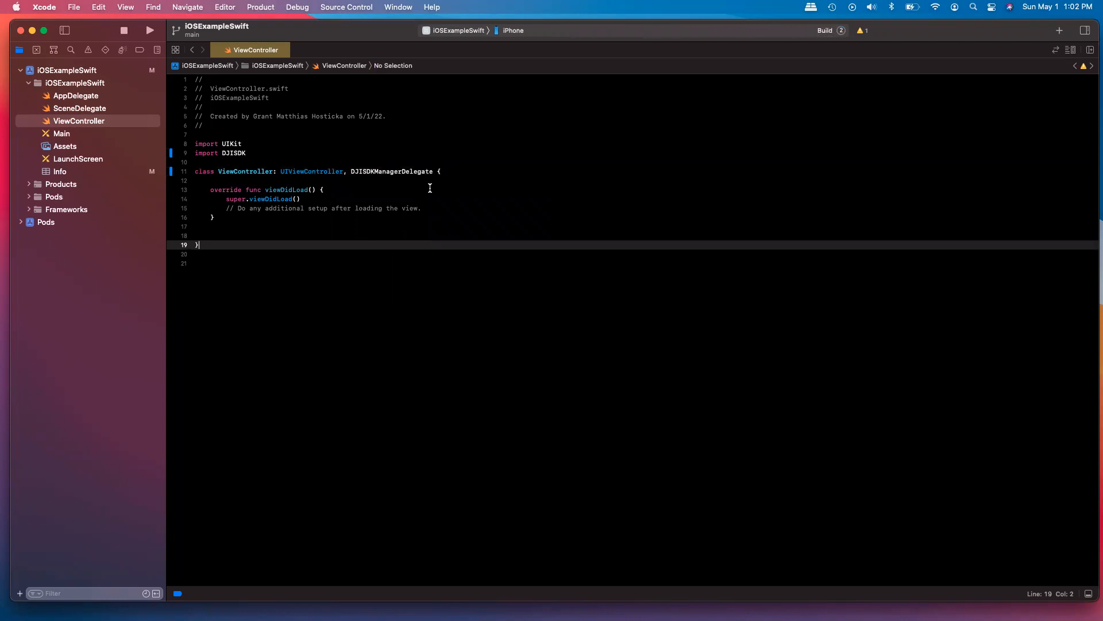
click(150, 30)
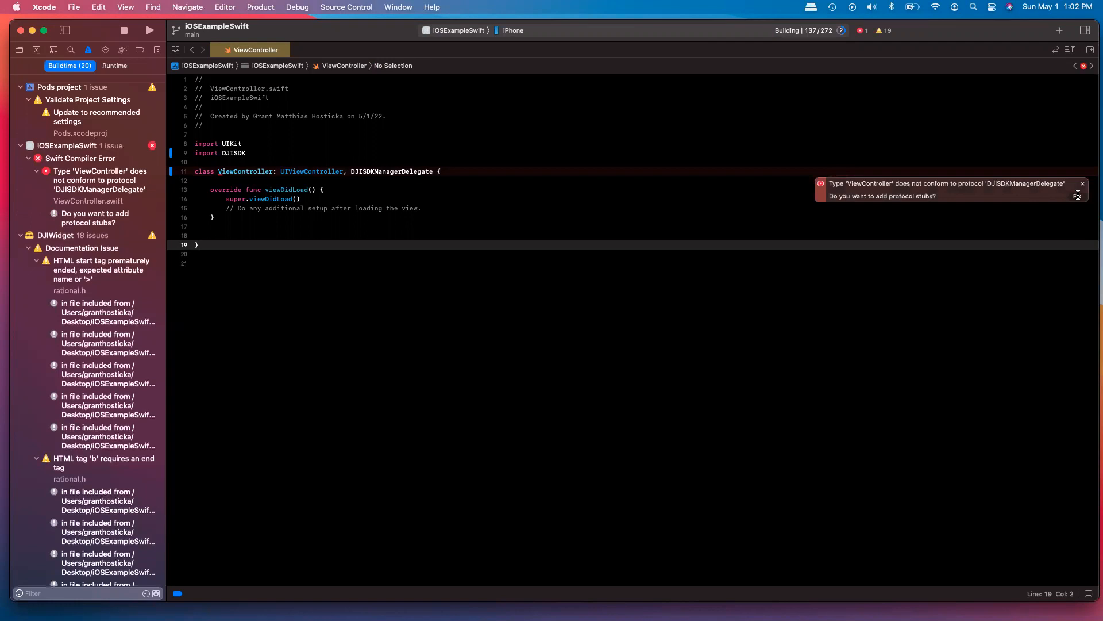
Add the protocol stubs and a viewWillAppear override calling super and registerApp().
click(1077, 195)
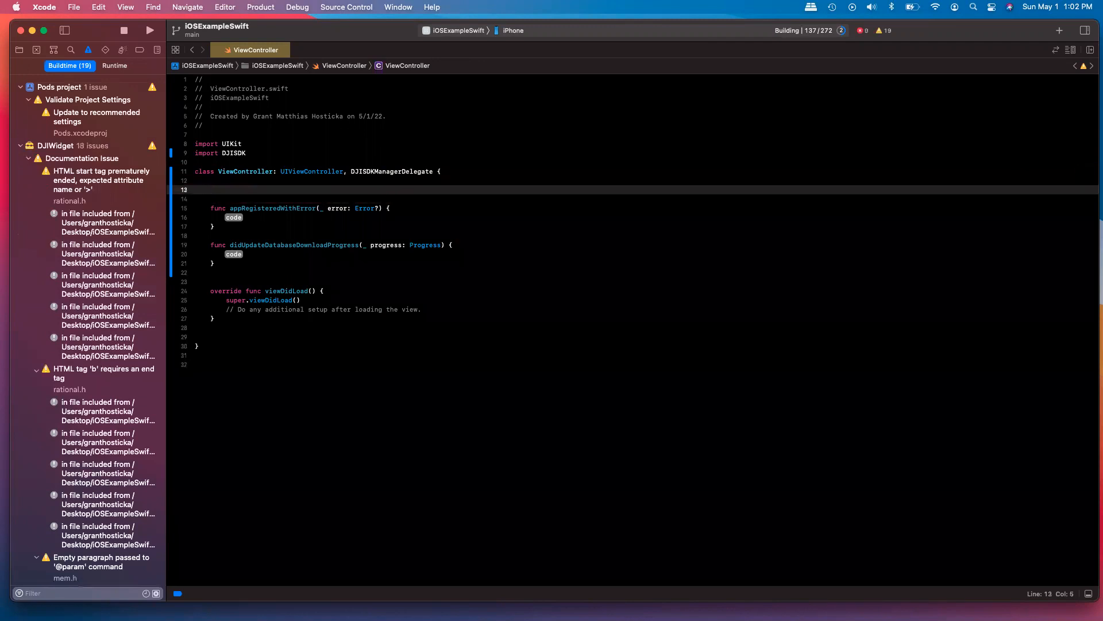
text(func)
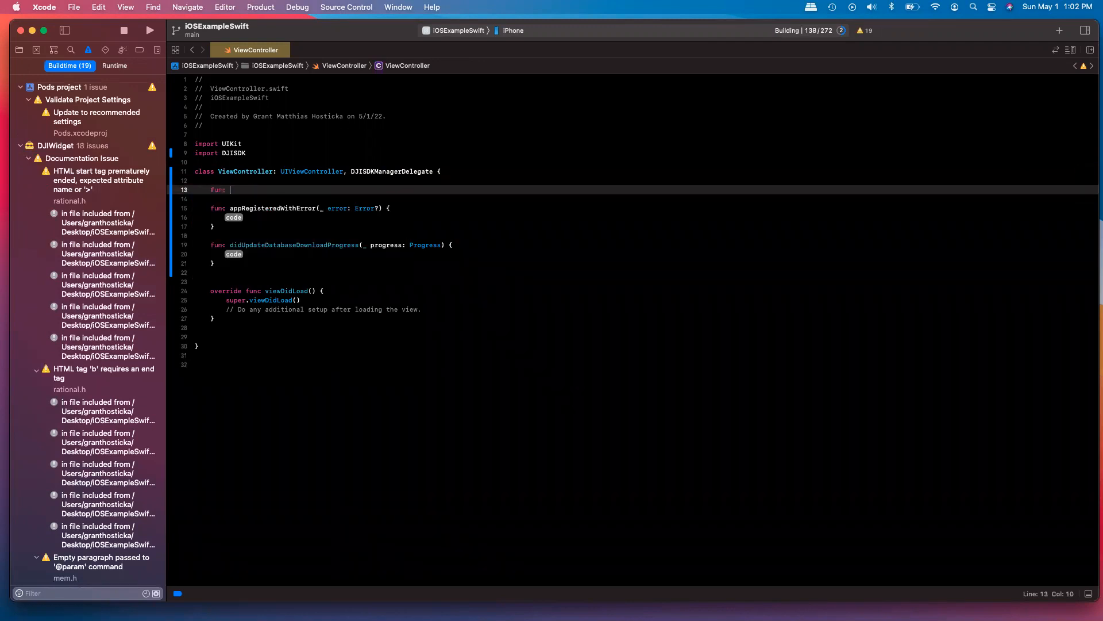
text(view)
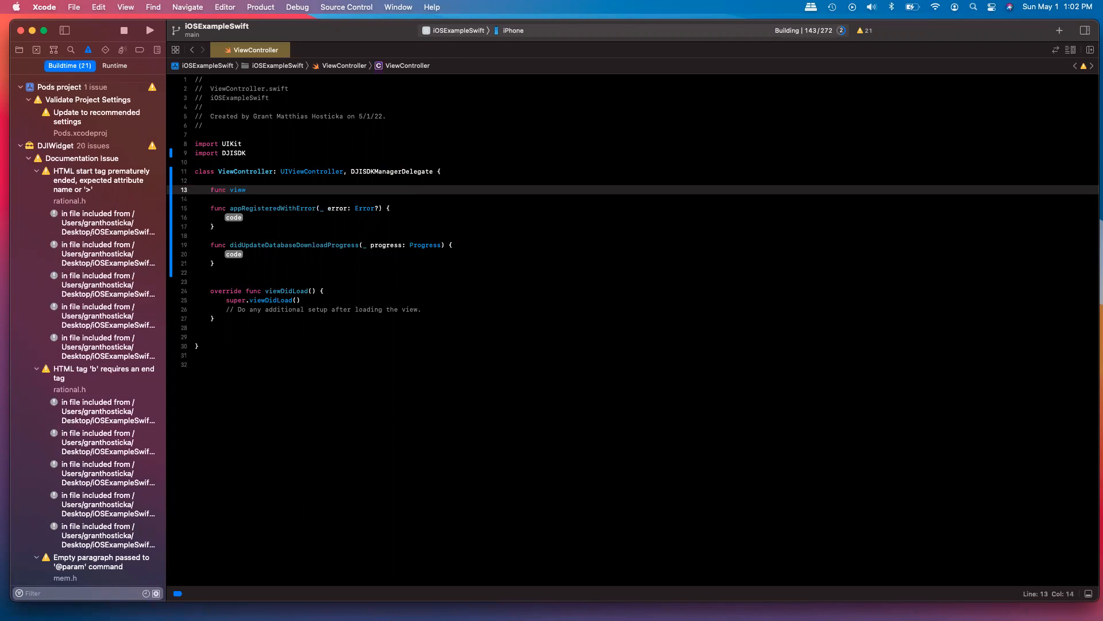
text(WillAppear(_ animated: Bool) {)
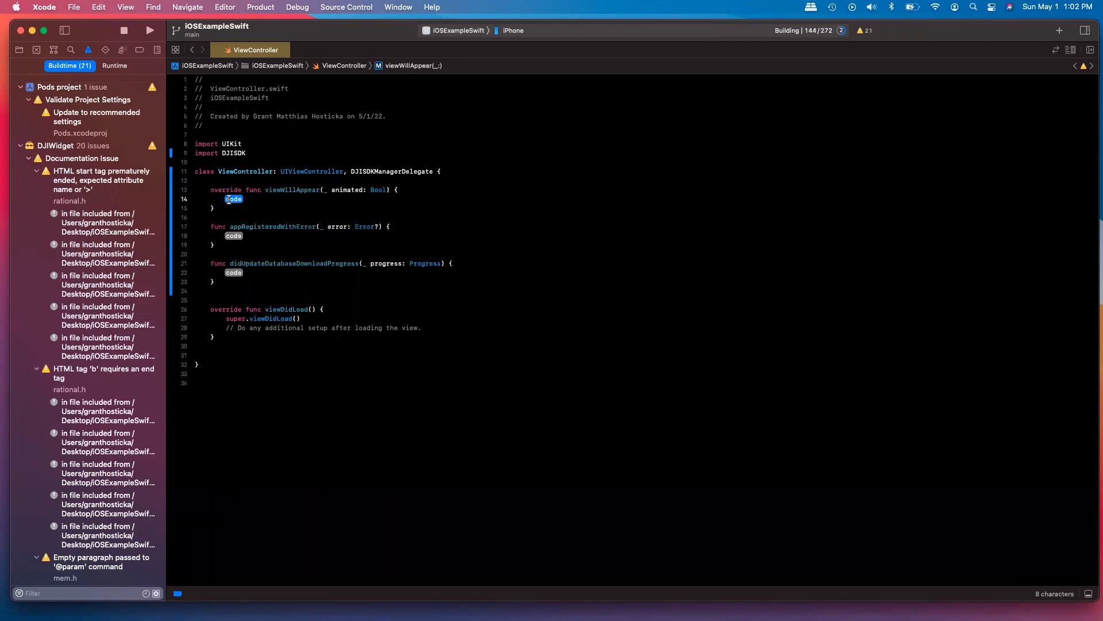
text(super.viewWillAppear(animated)
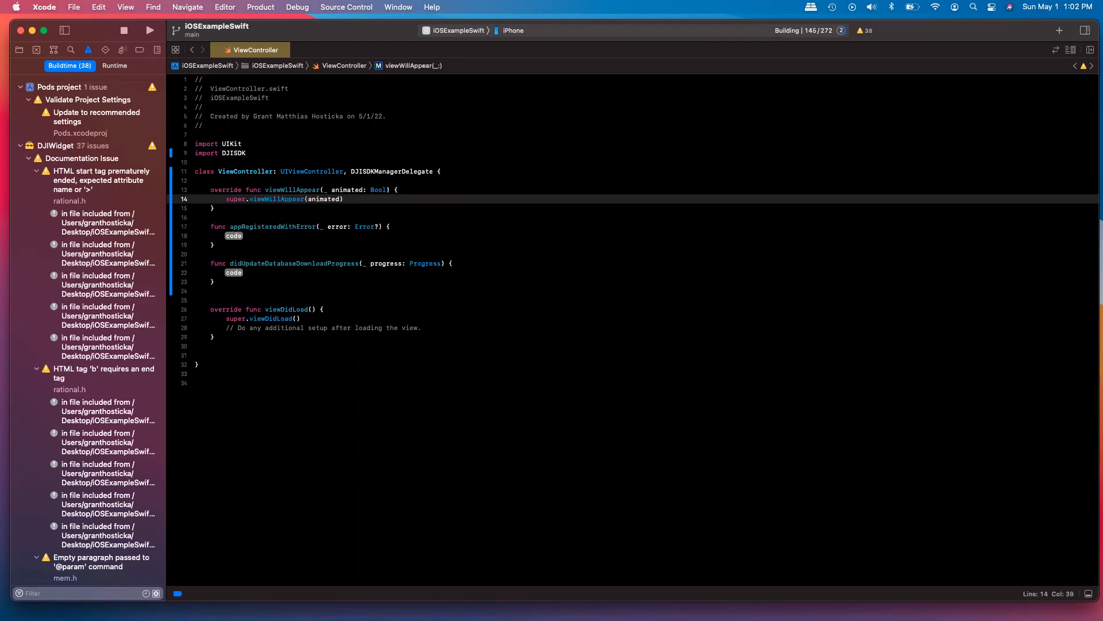
text(registerApp()
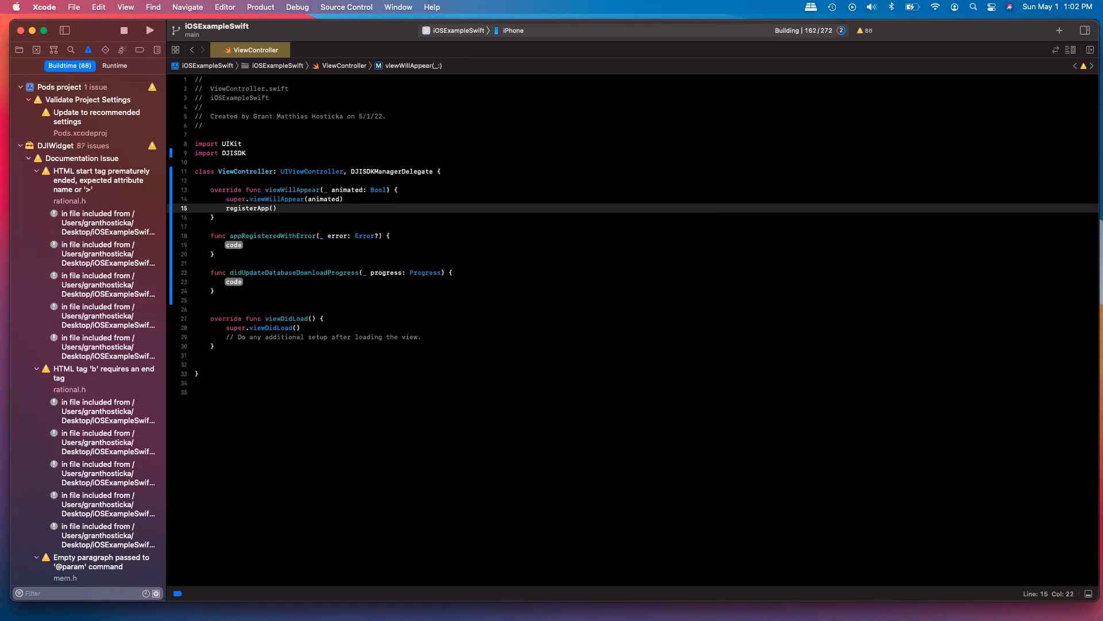
Define registerApp() calling DJISDKManager.registerApp(with: self).
text(func registerApp)
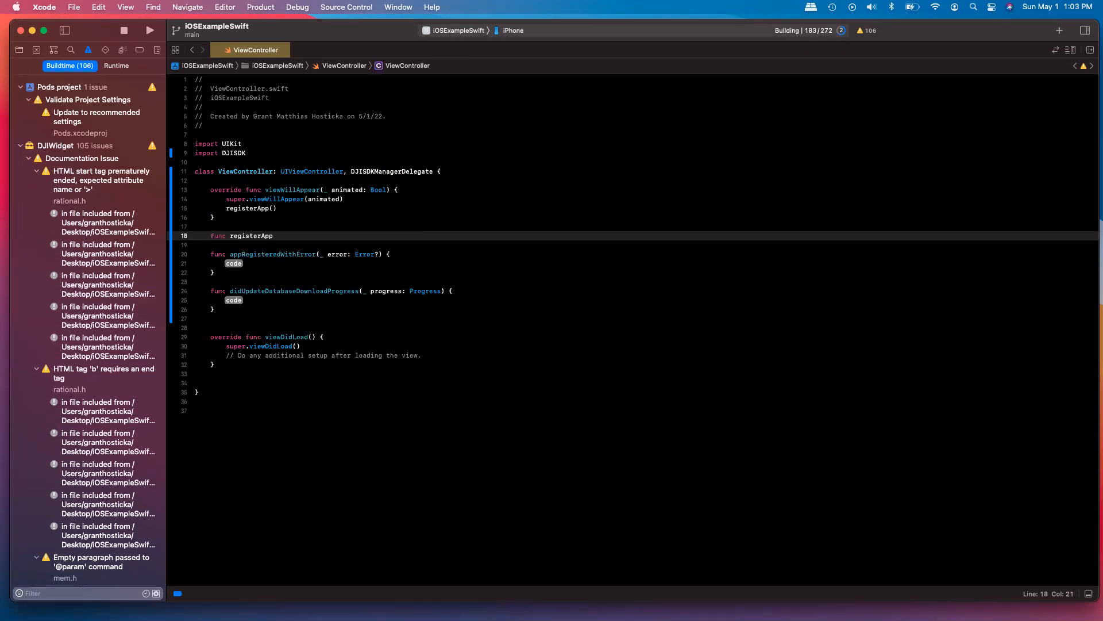
text((){)
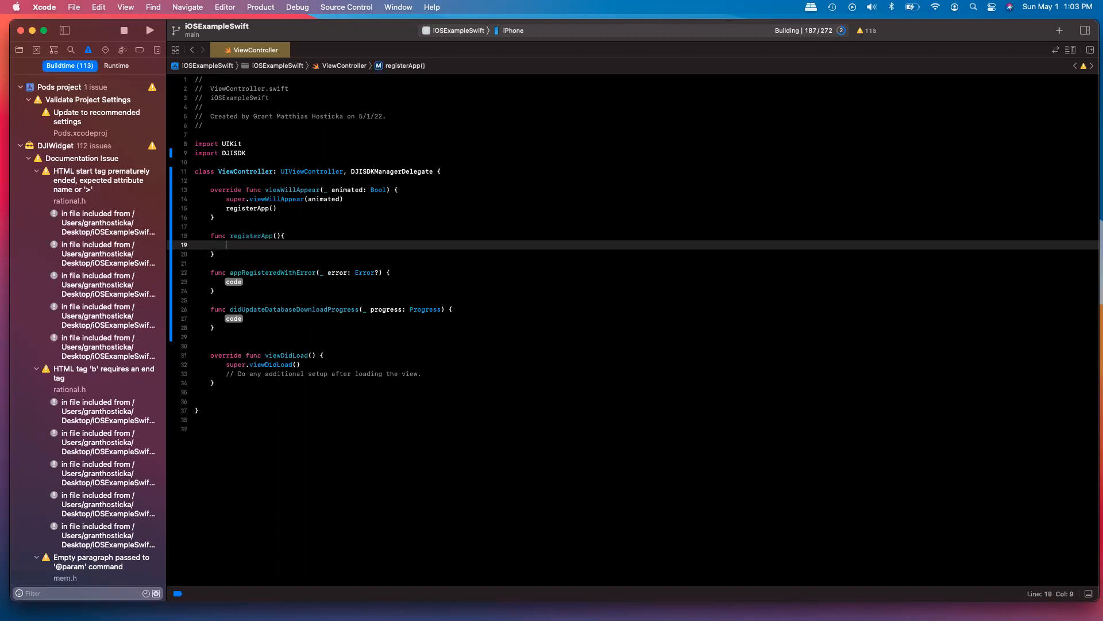
text(DJI)
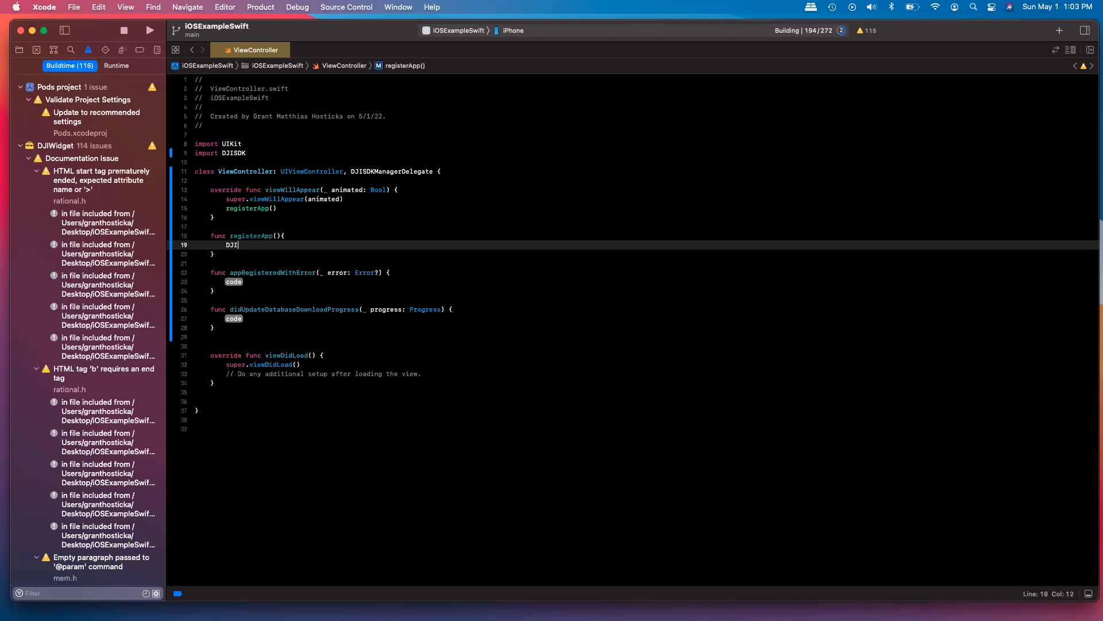
text(SDK)
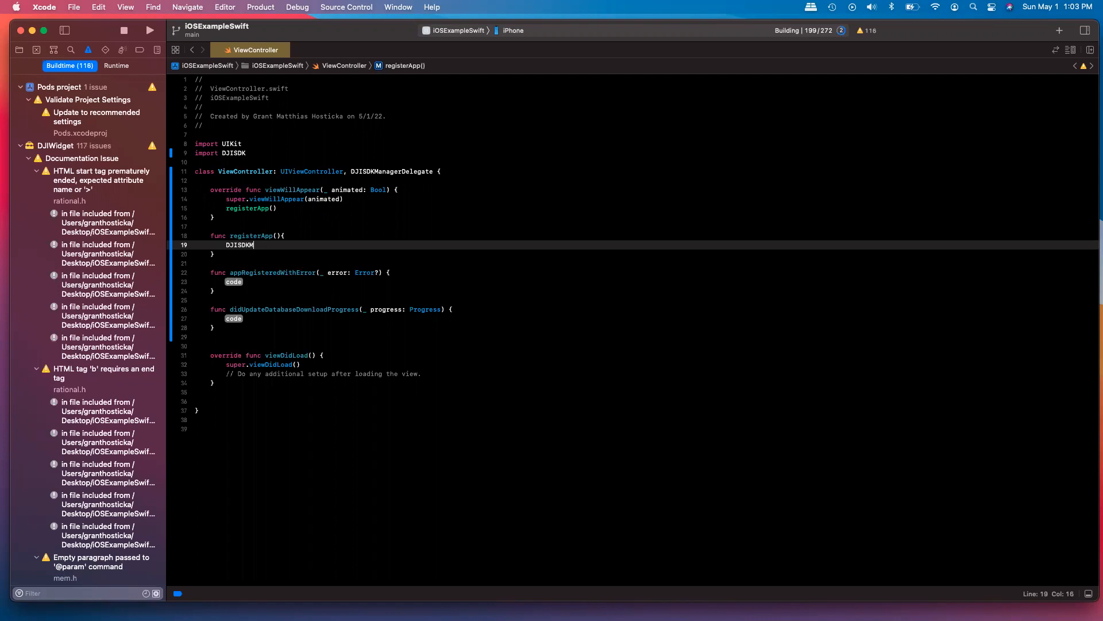
text(Manager.)
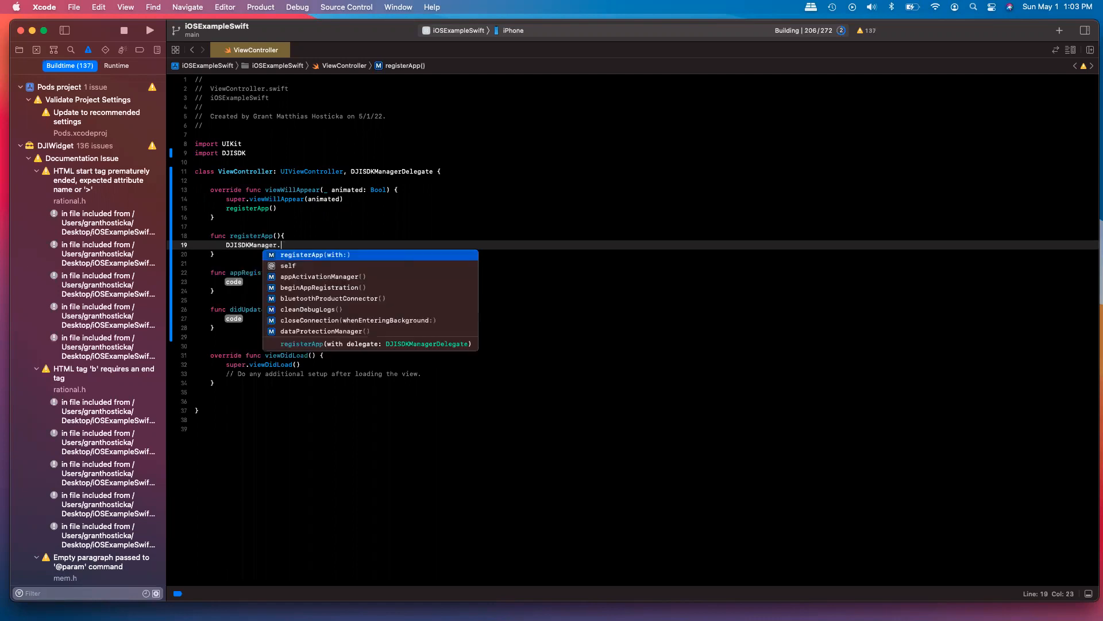
click(315, 254)
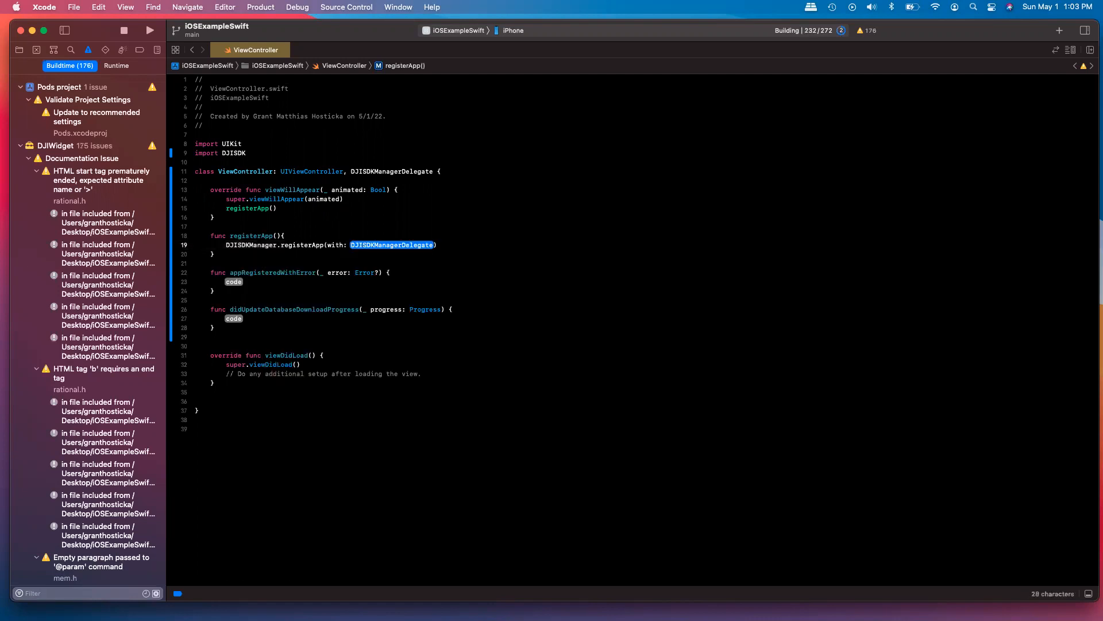
text(self)
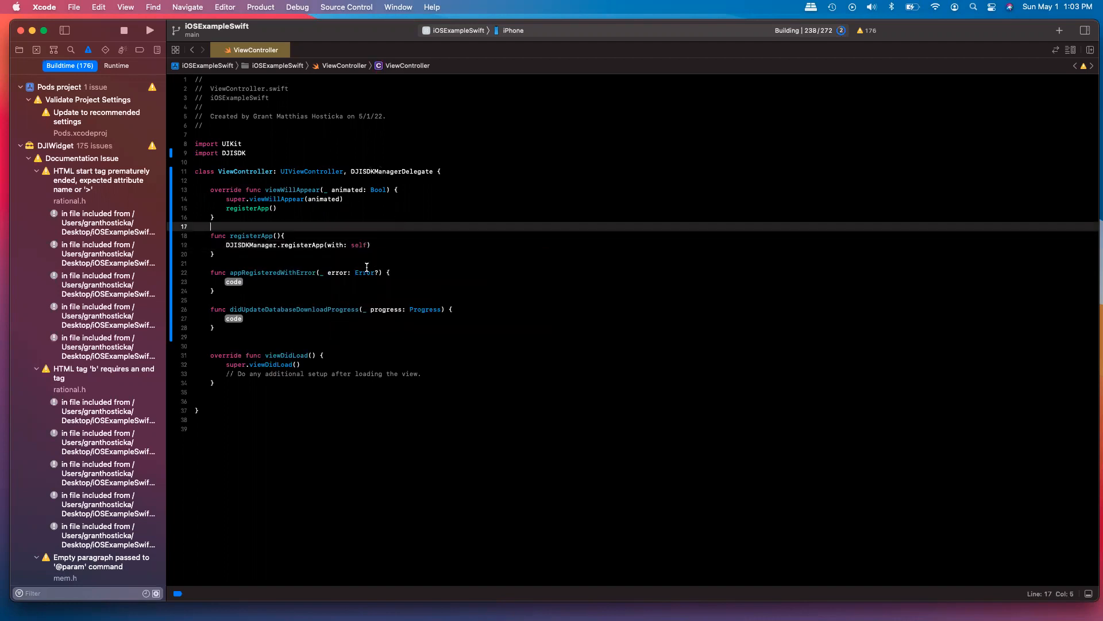
mouse_move(386, 242)
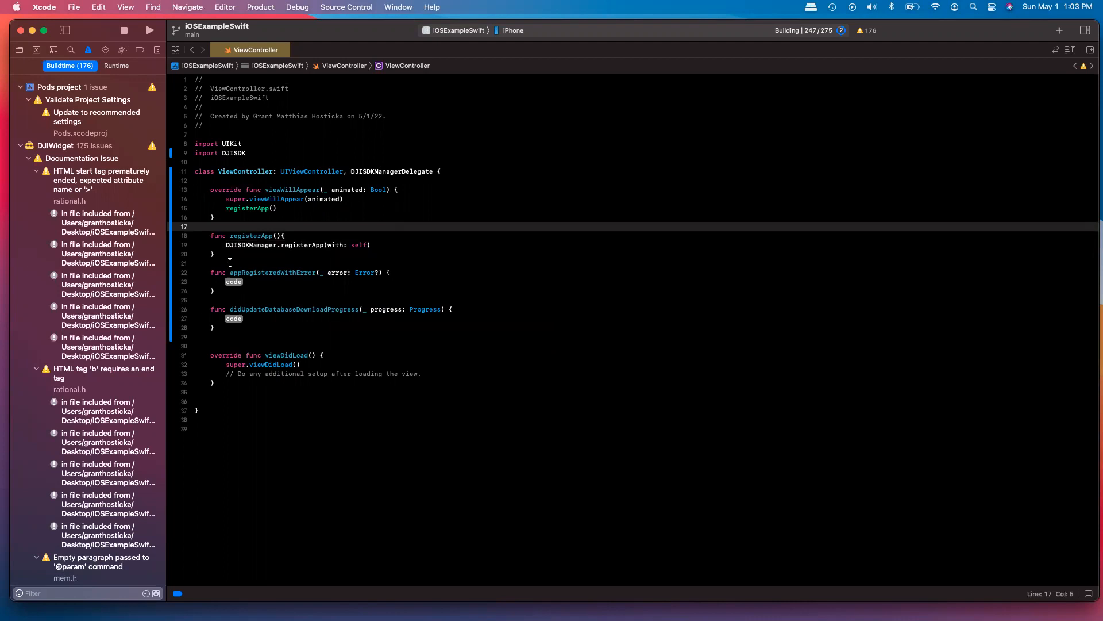
Add a MARK: - DJISDKManagerDelegate comment above the delegate methods.
text(mark)
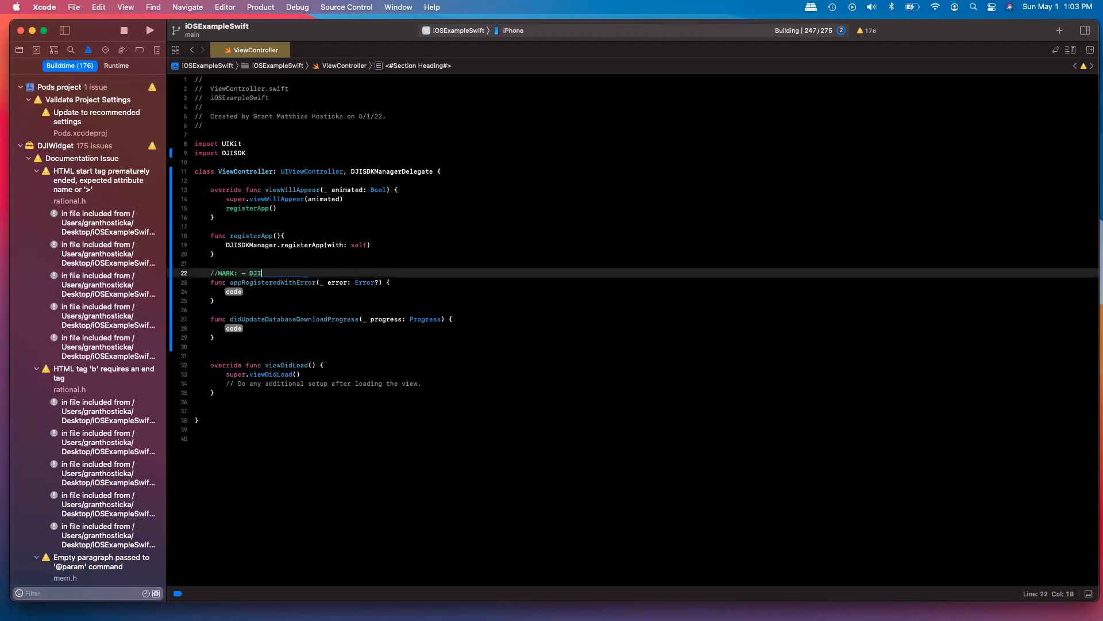
text(SDKMana)
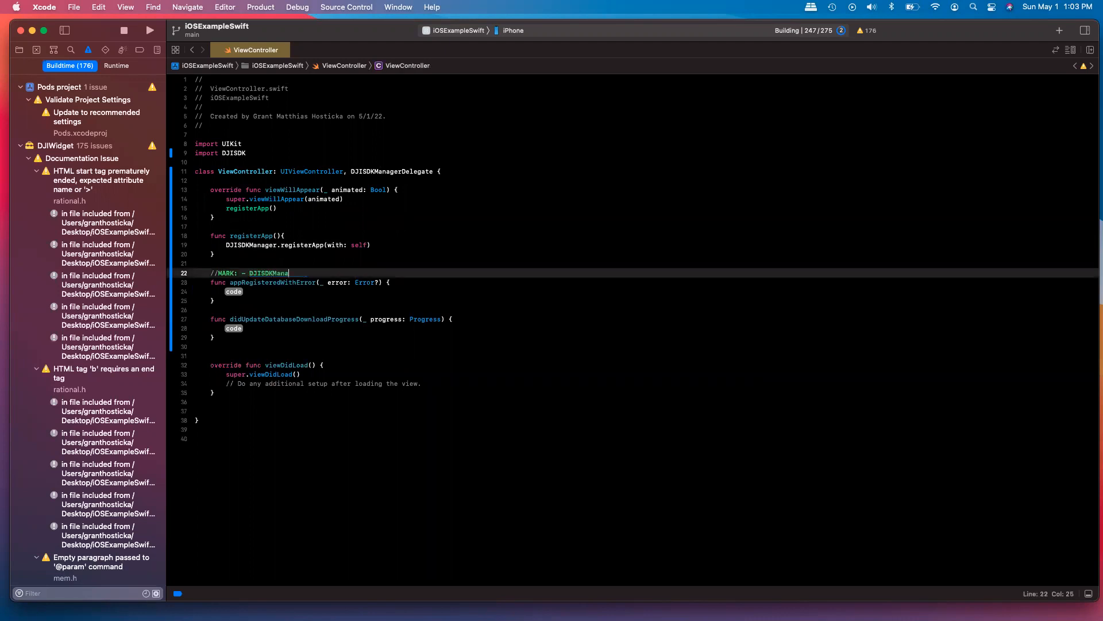
text(gerDelegate)
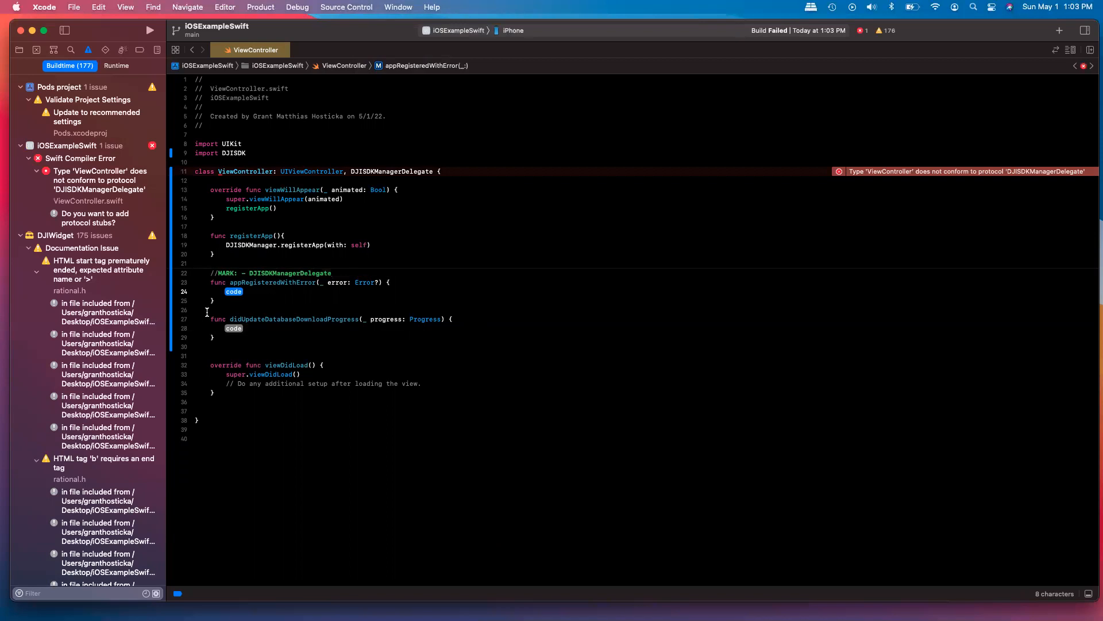
Inside appRegisteredWithError, add an if let error = error block.
text(if)
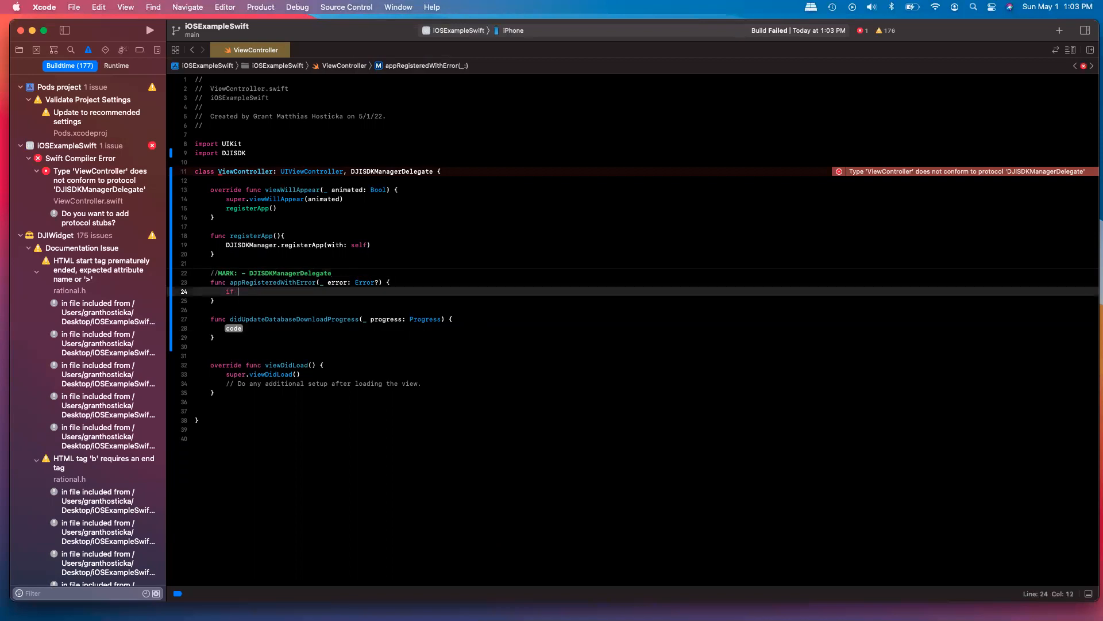
text(let error)
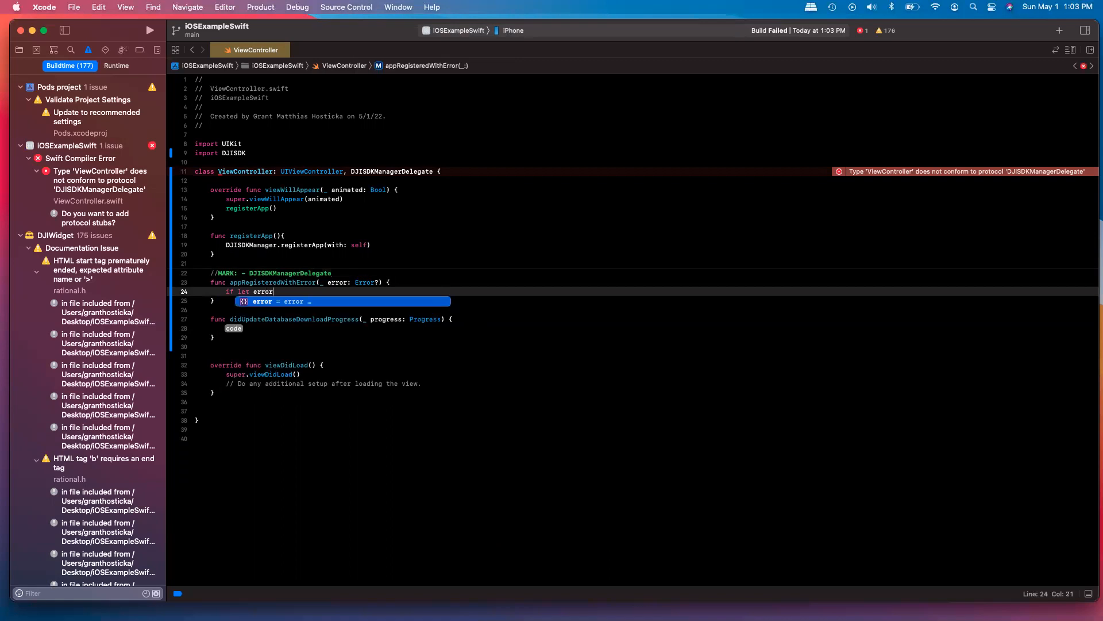
text(= error{)
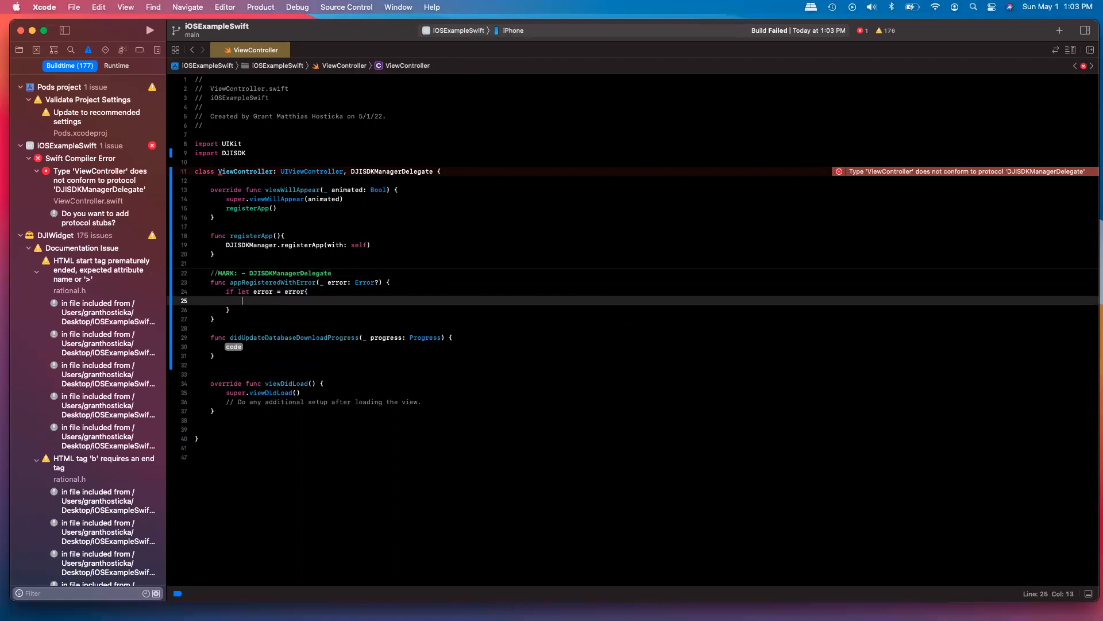
text(sel)
click(636, 383)
text(func)
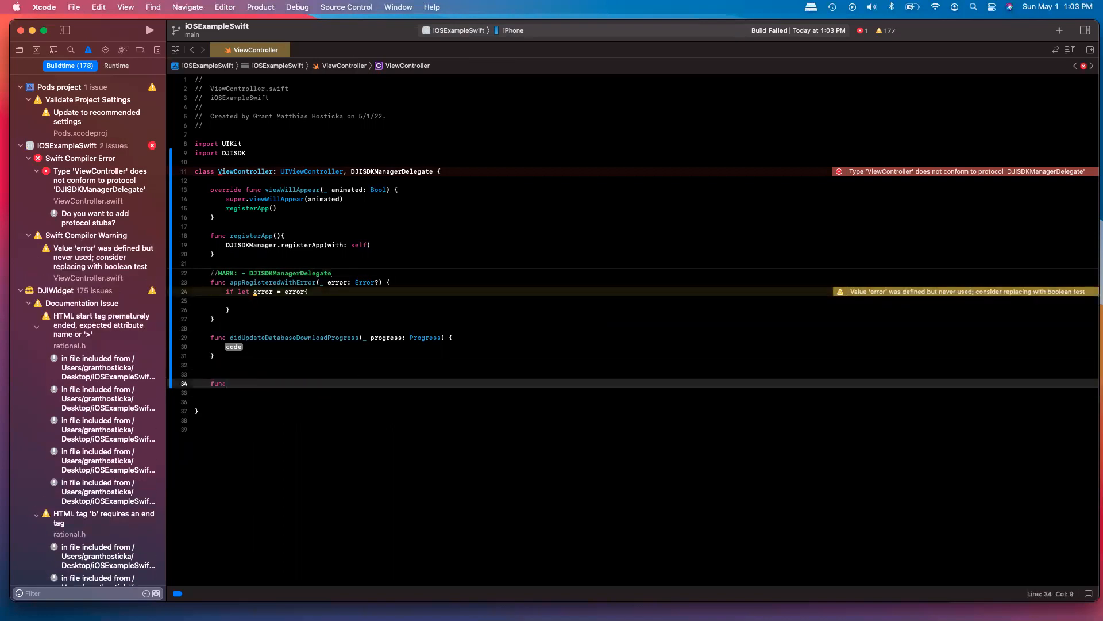
Declare showAlertViewWith(message: String) creating a UIAlertController with nil title, the message and .alert style.
text(showAlertVi)
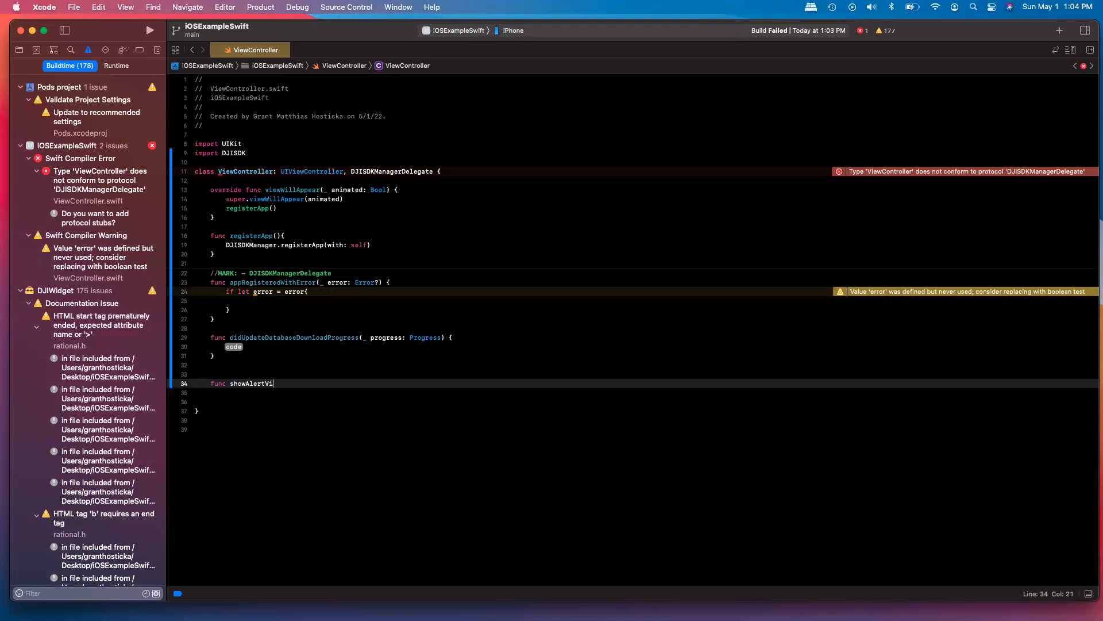
text(ewWith)
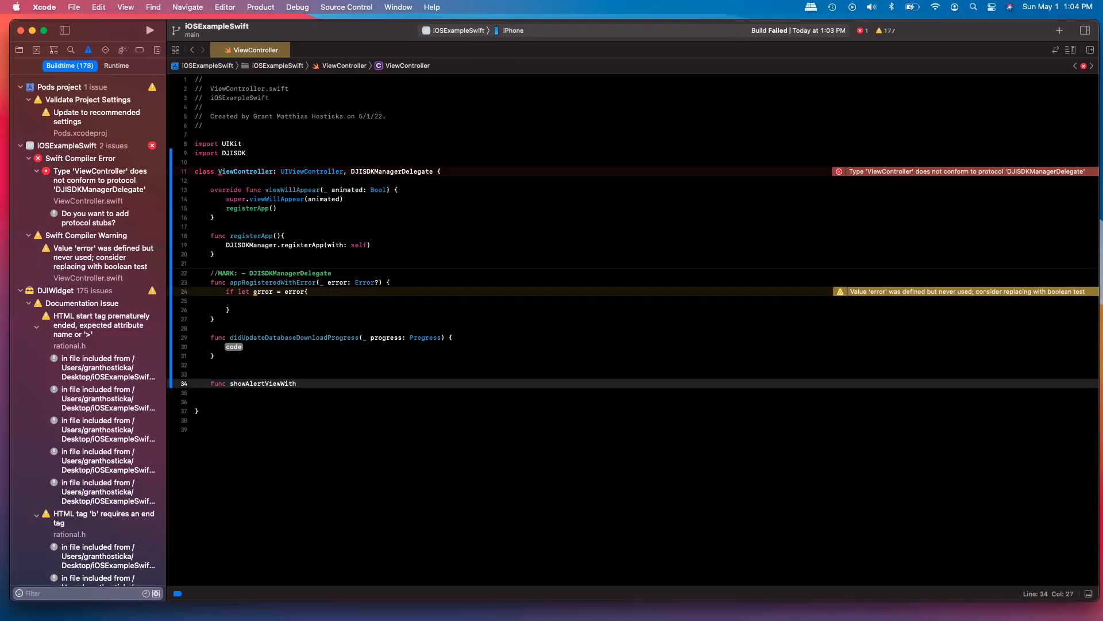
text((message))
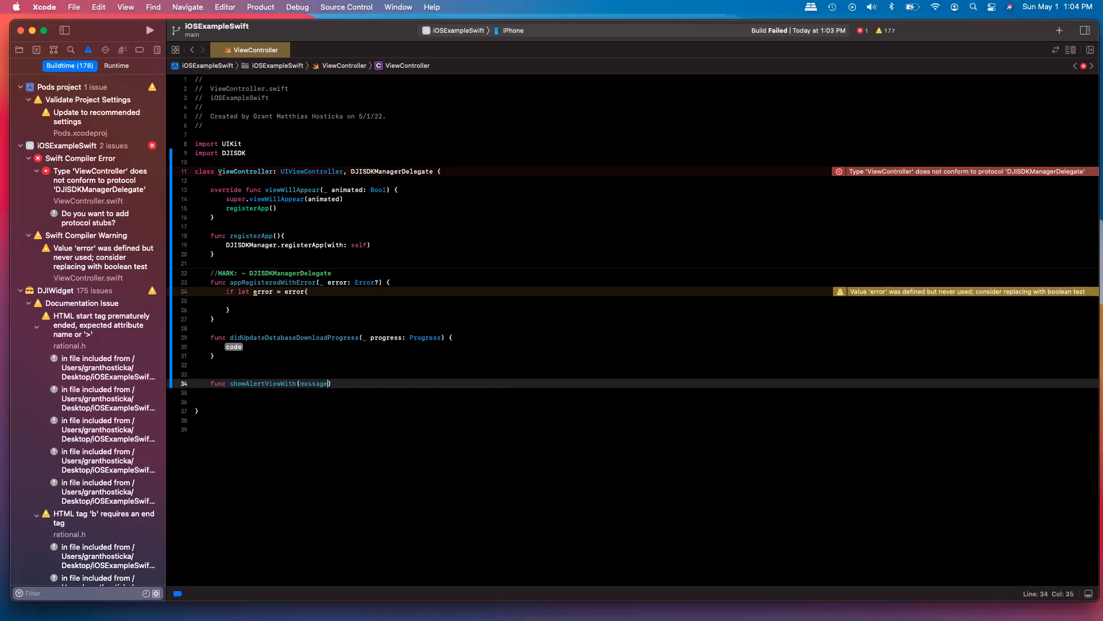
text(: String)
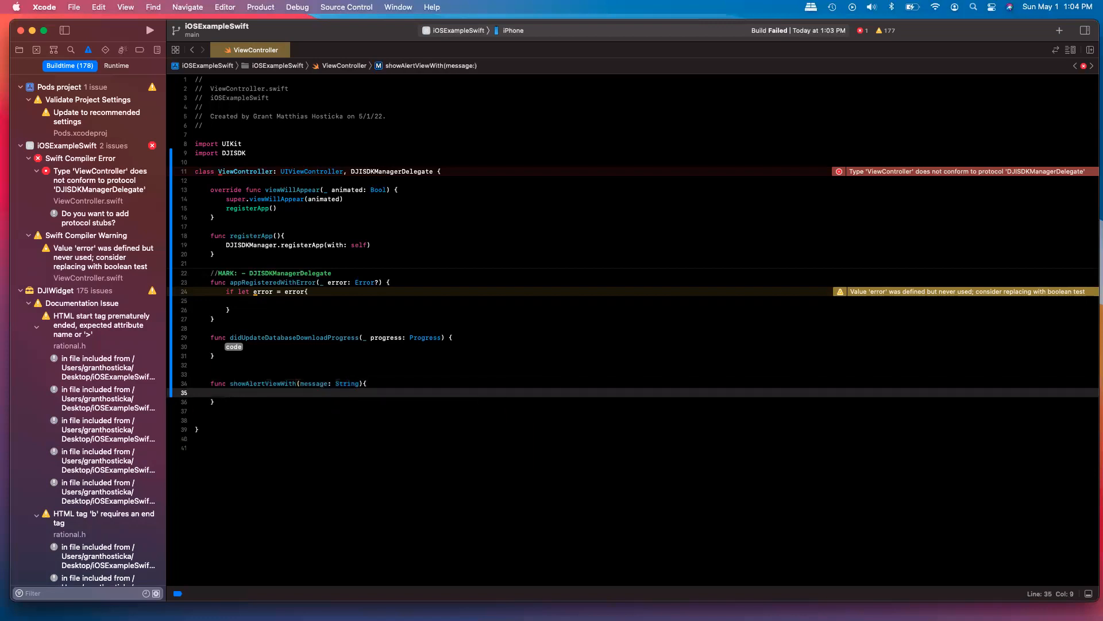
text(let alert =)
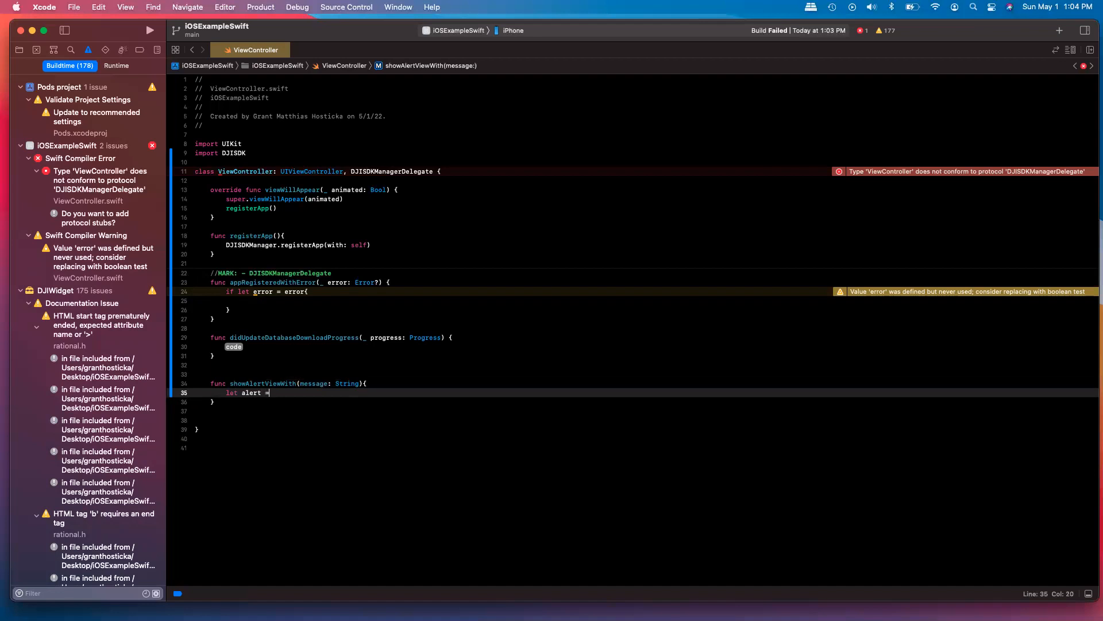
text(UIAlertController)
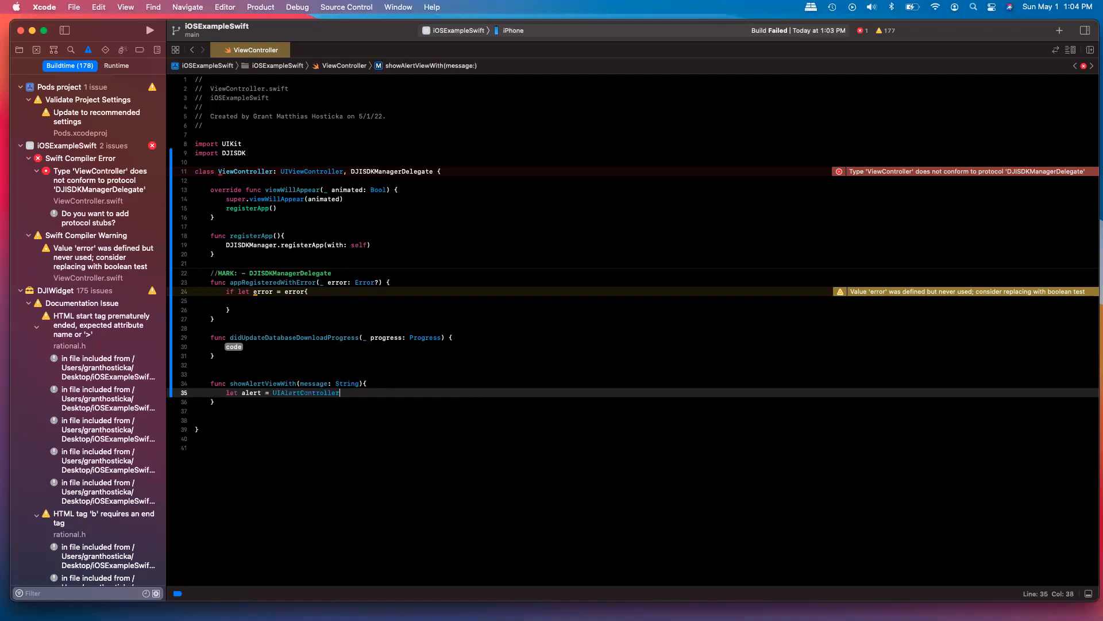
text(.init((coder: NSCoder)
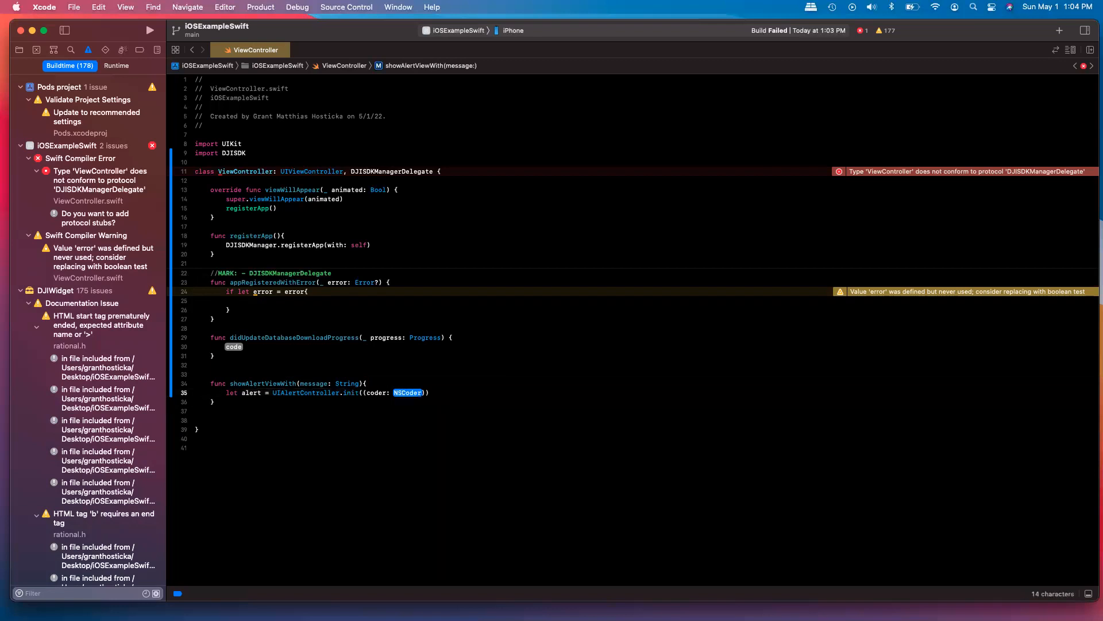
key(Delete)
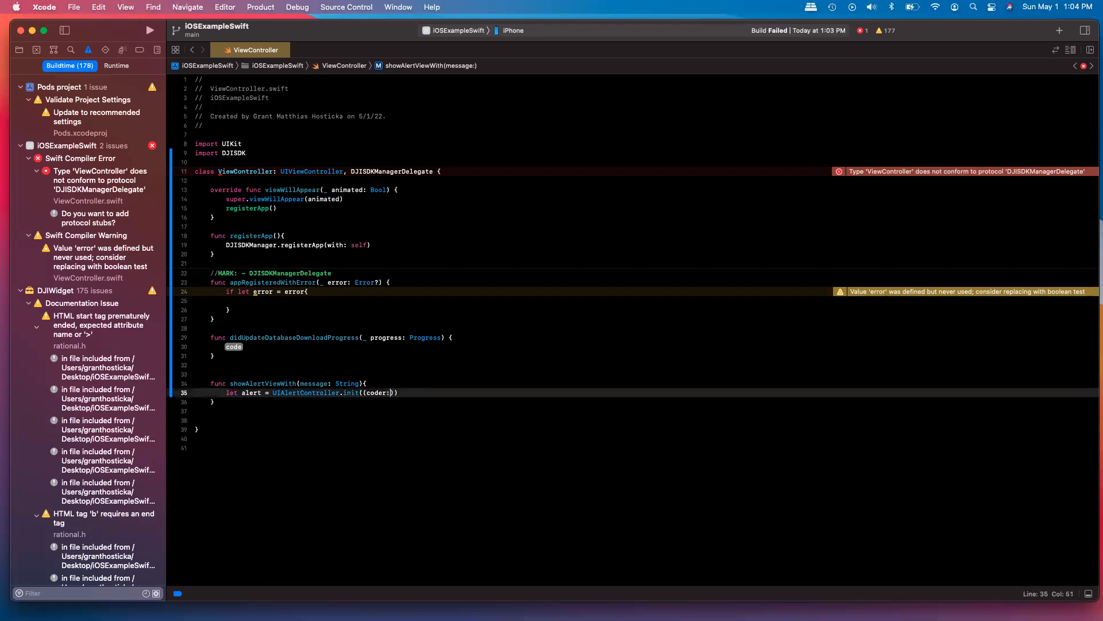
key(Backspace)
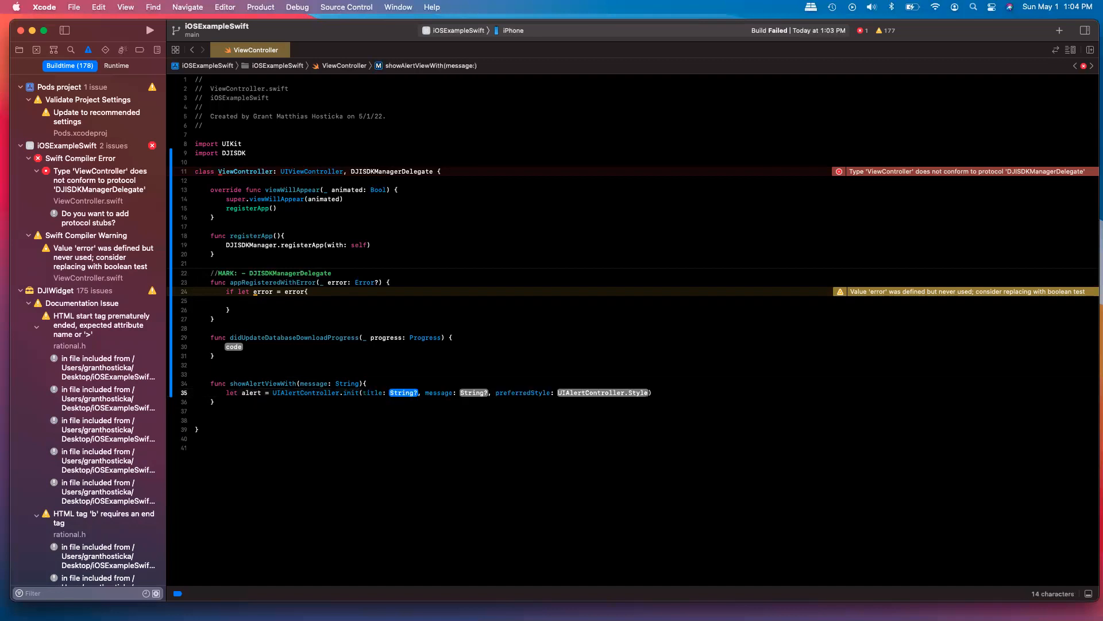
text(nil)
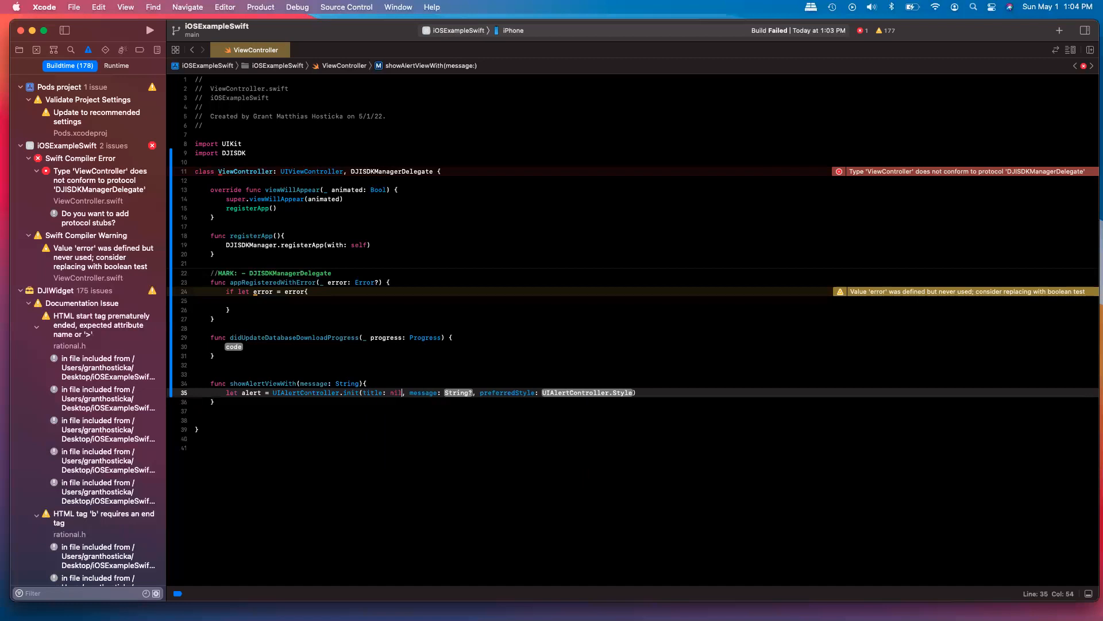
double_click(457, 393)
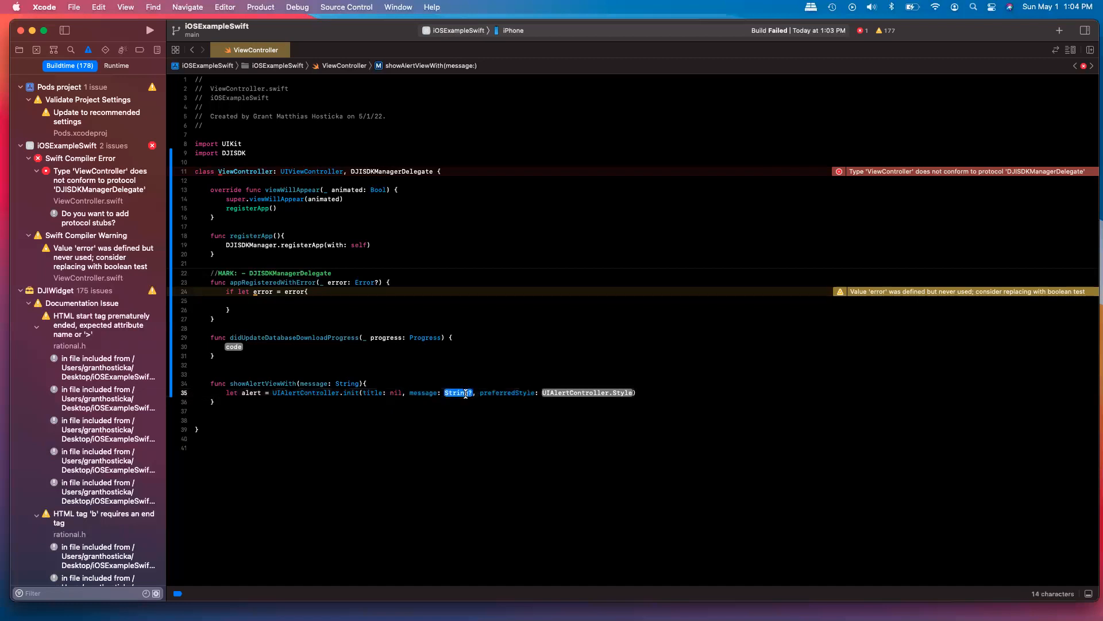
text(message)
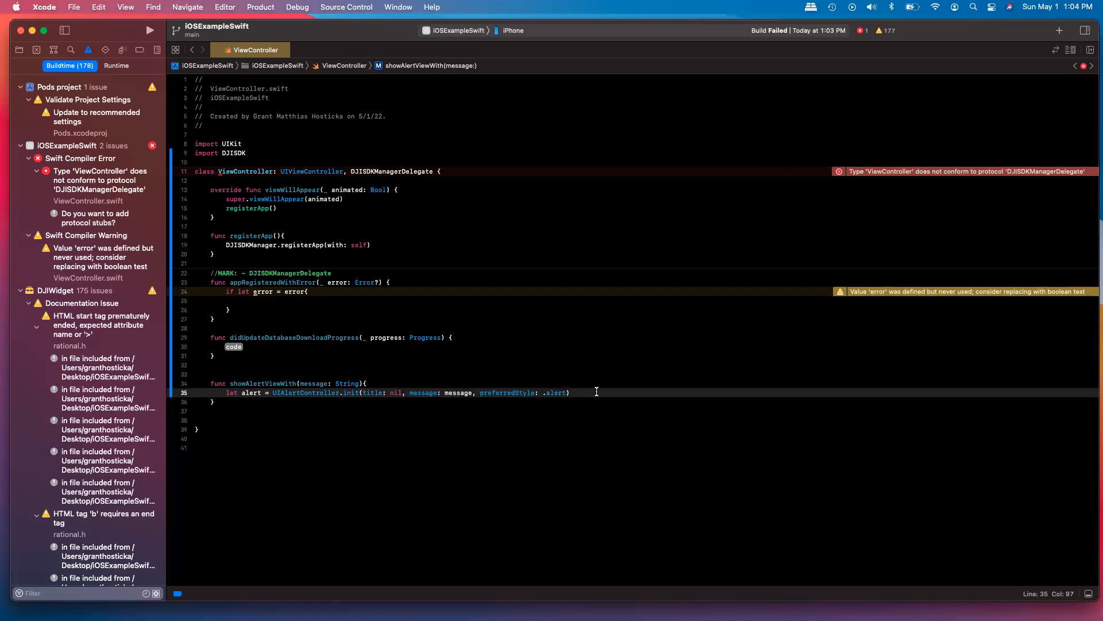
Add an OK UIAlertAction to the alert and present it animated.
text(let okAction)
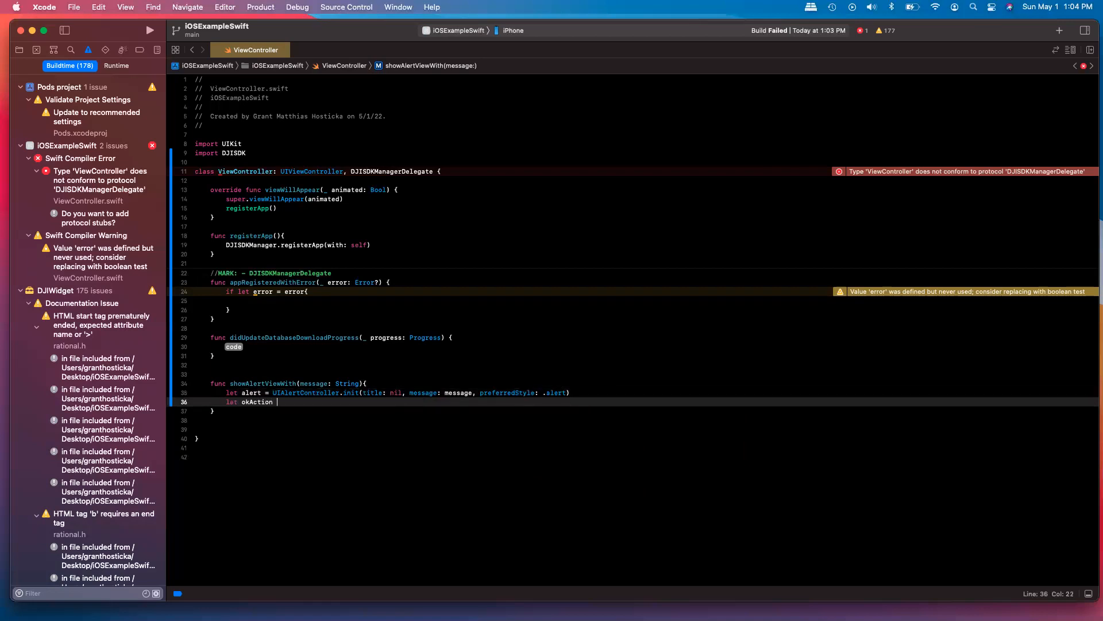
text(= UIAlertAction.init(title: "OK", style: .default, handler: n)
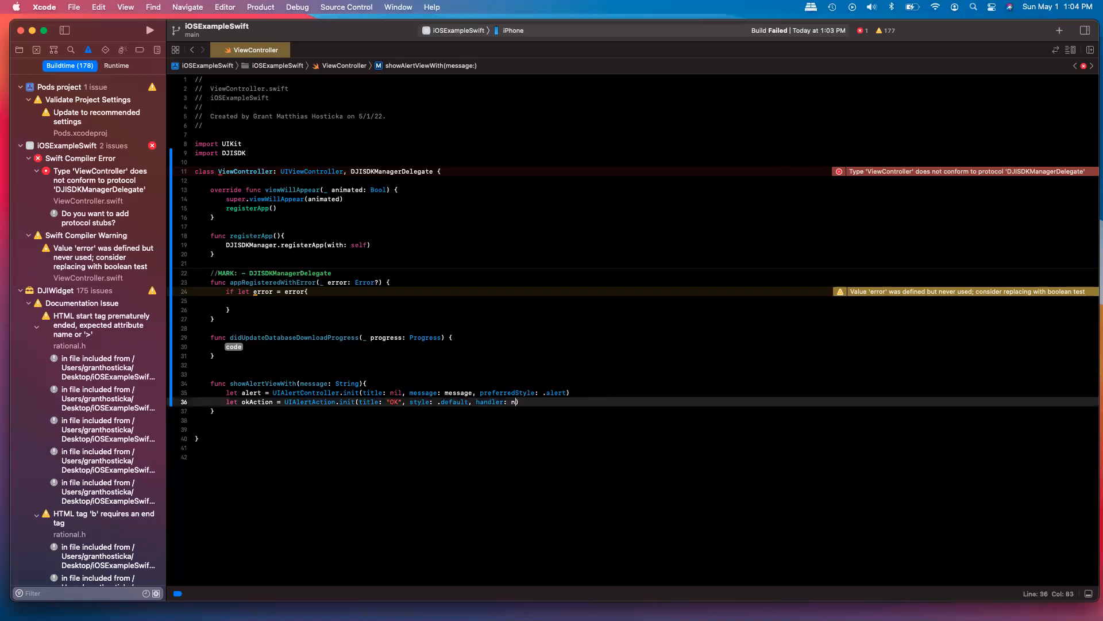
text(il))
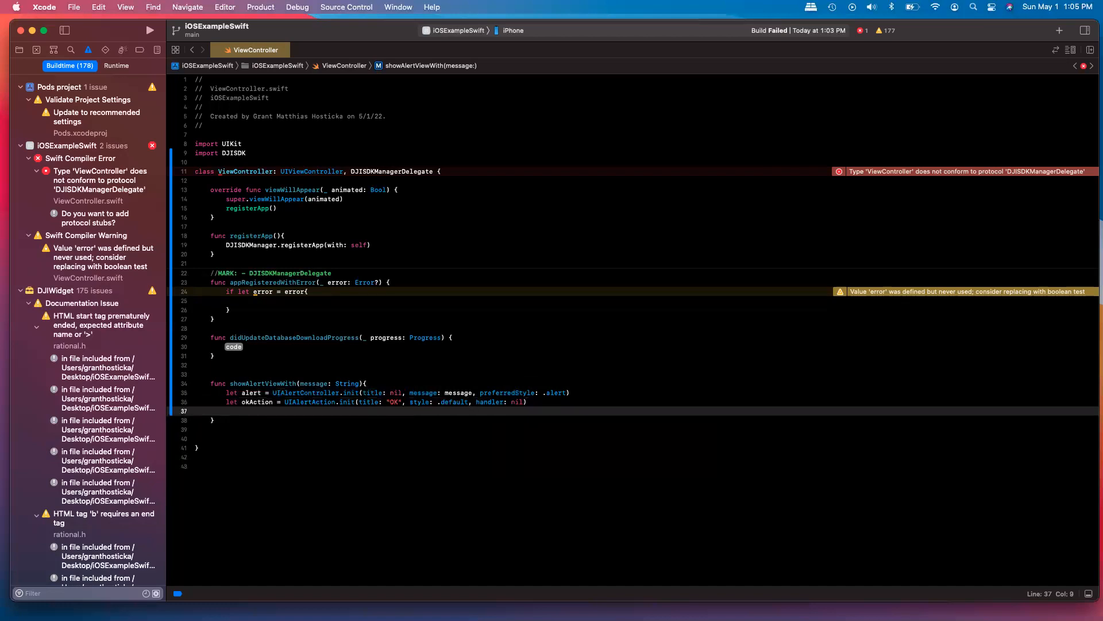
text(alert.addAction(action: UIAlertAction))
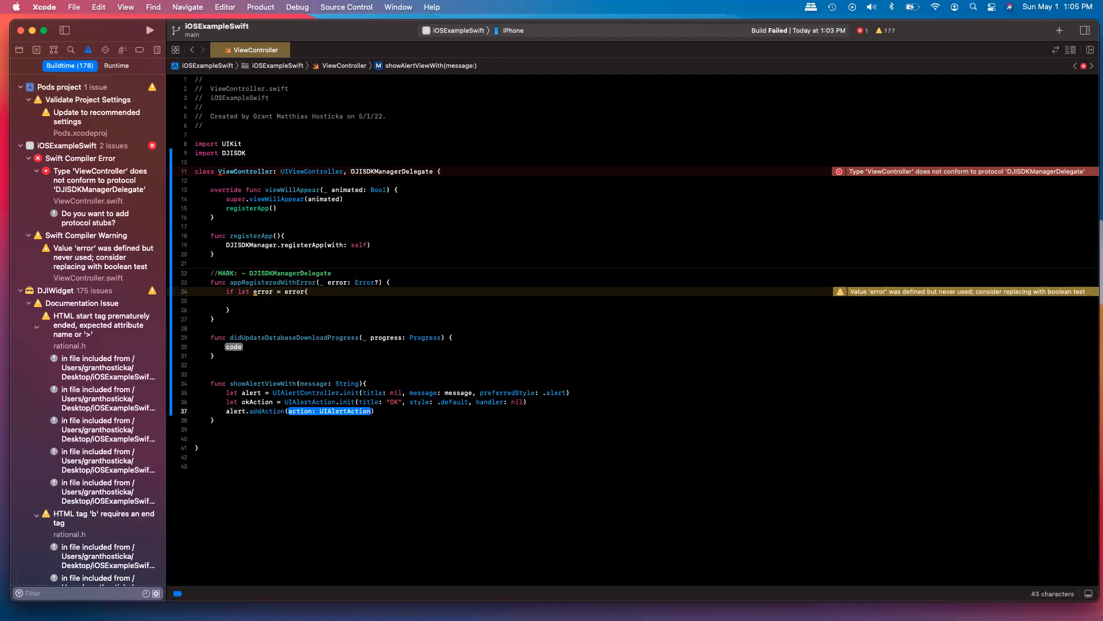
text(okAction)
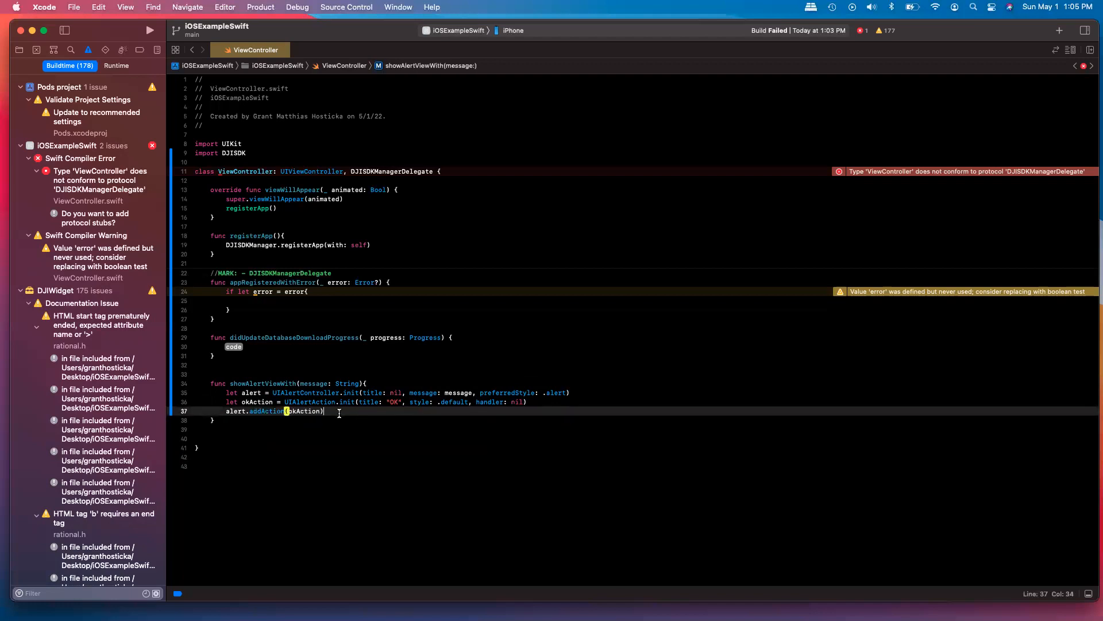
text(self.)
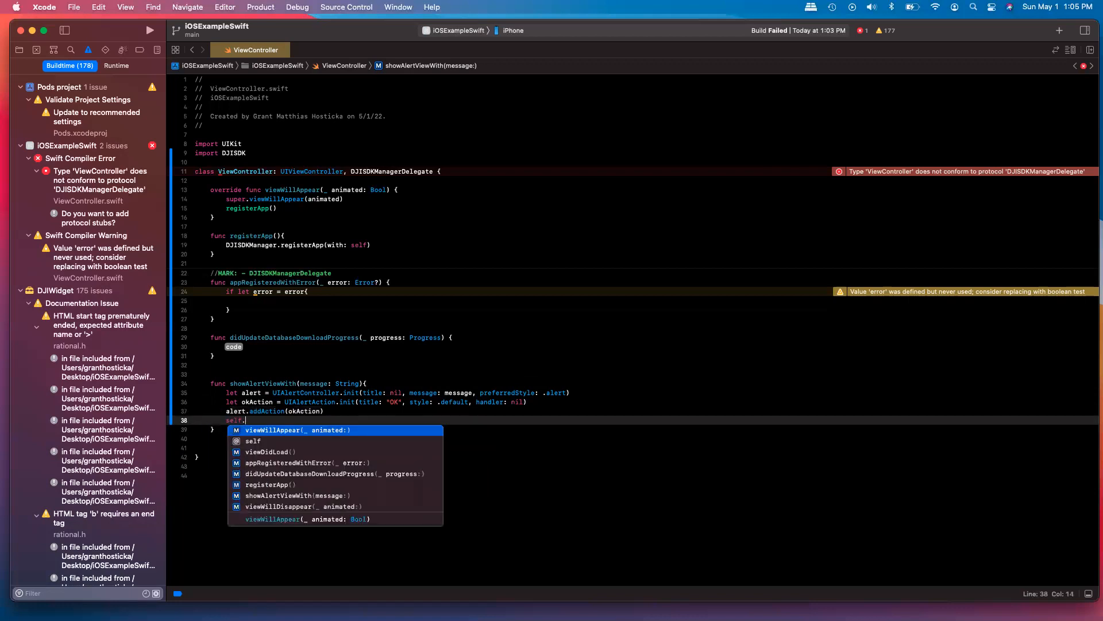
text(pre)
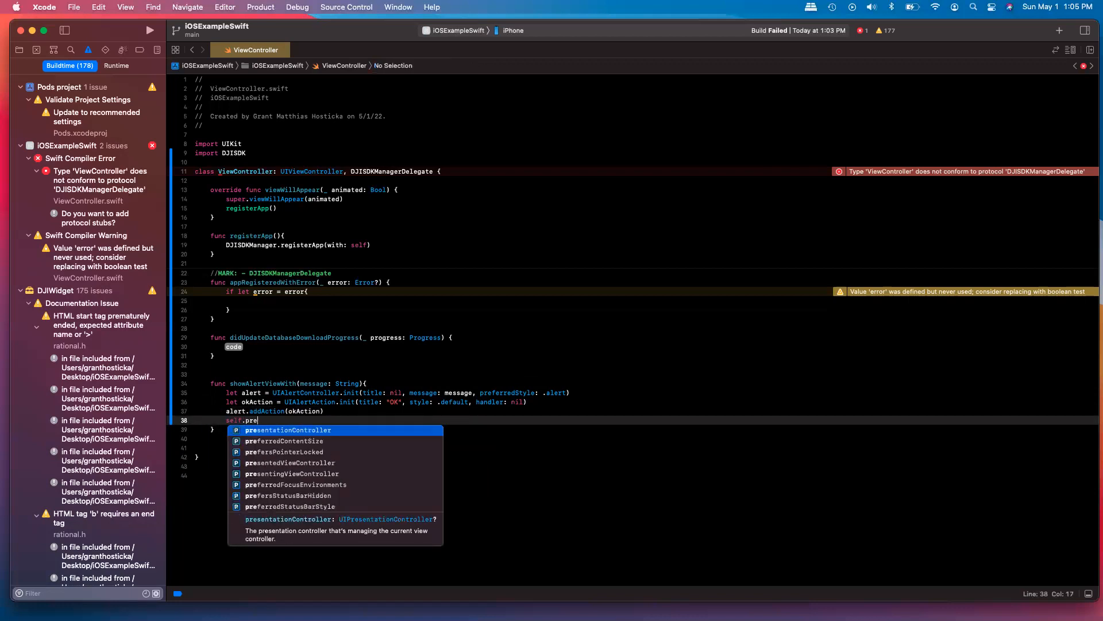
text(sent(alert, ))
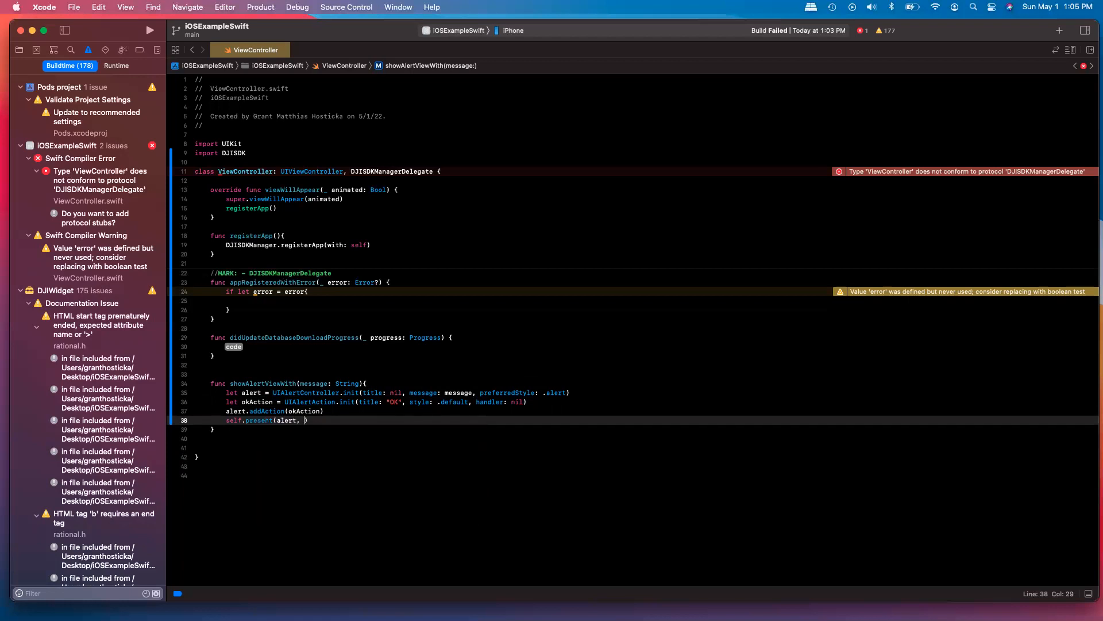
text(animated: true, completion: nil))
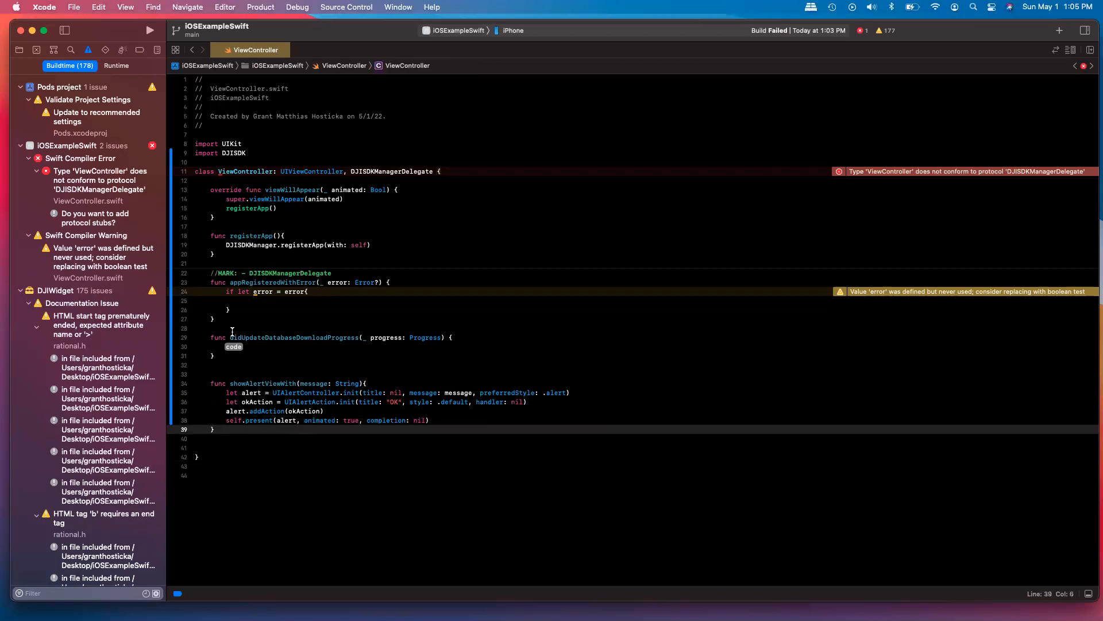
In the error branch, alert "Registration Error \(error.localizedDescription)" via self.showAlertViewWith and return.
click(253, 300)
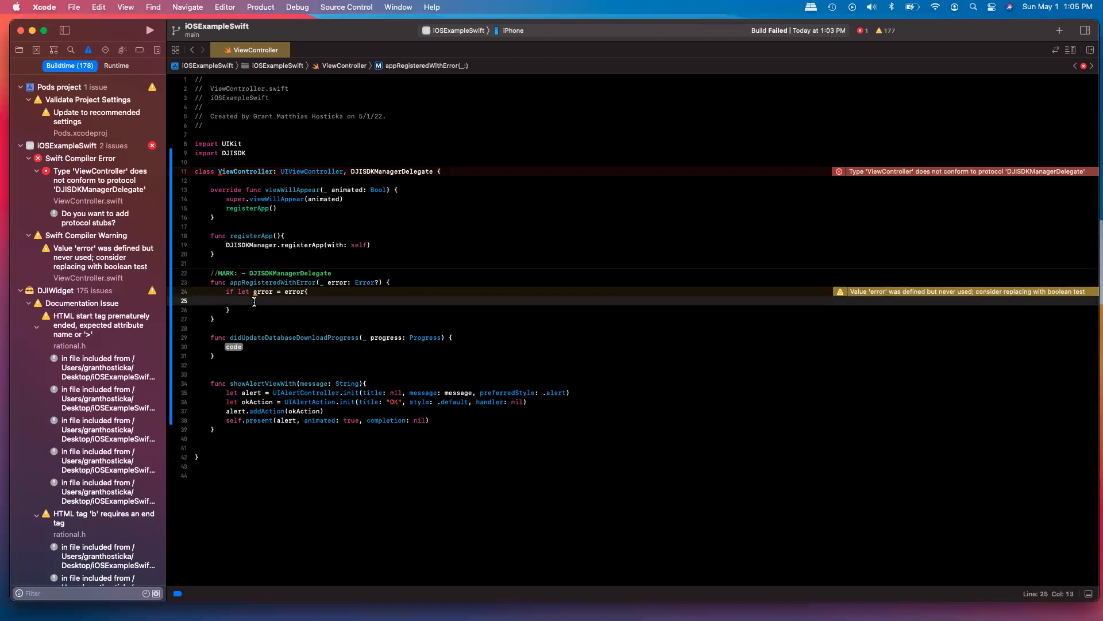
text(s)
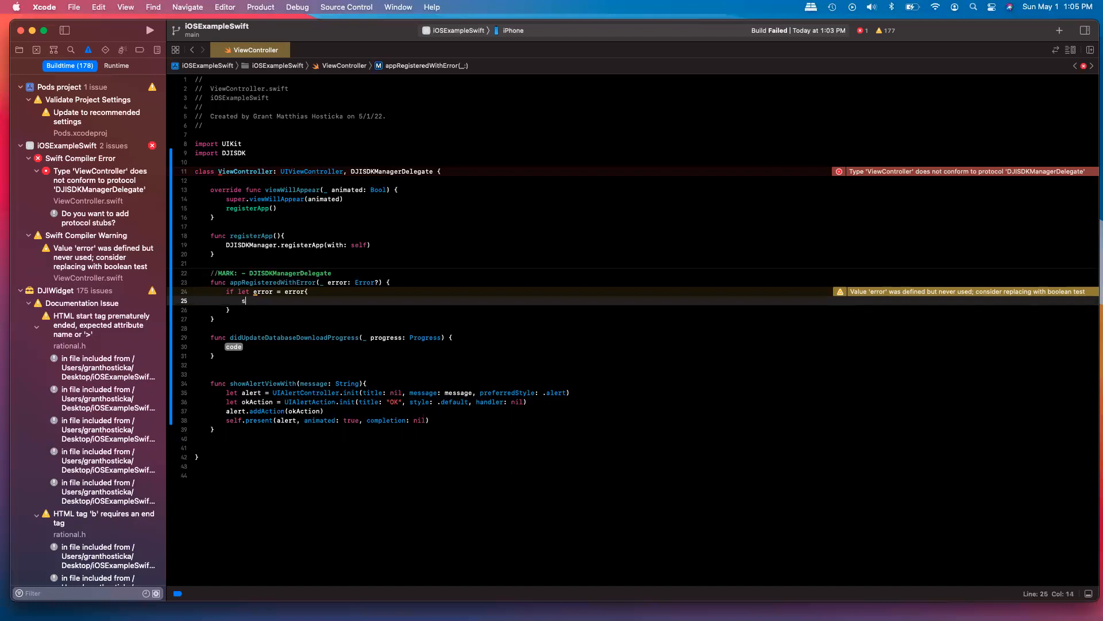
text(elf)
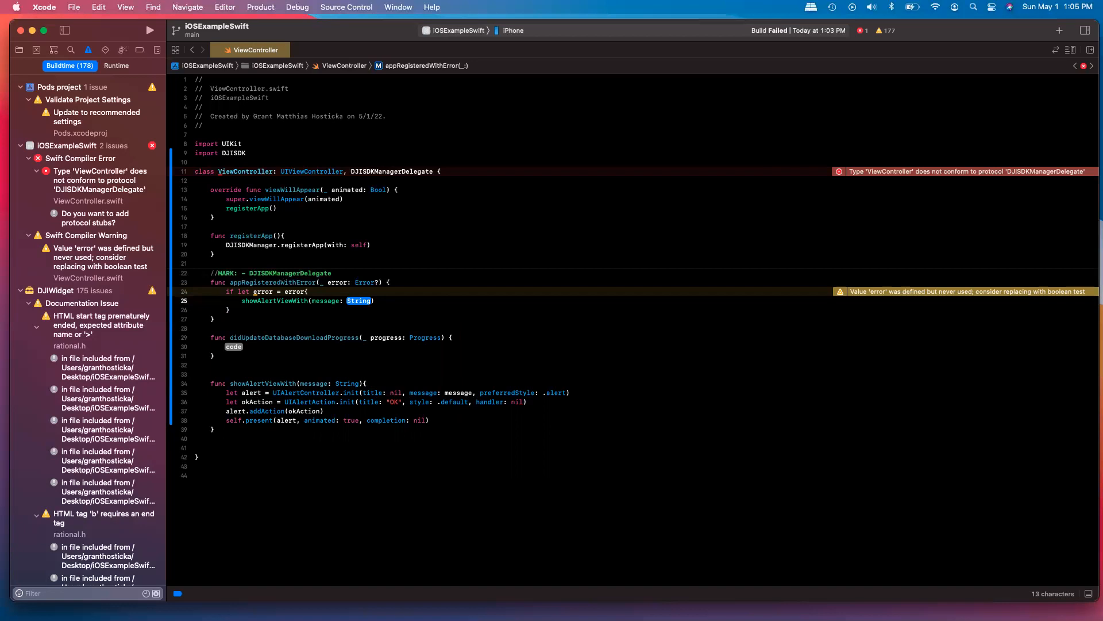
text(Err")
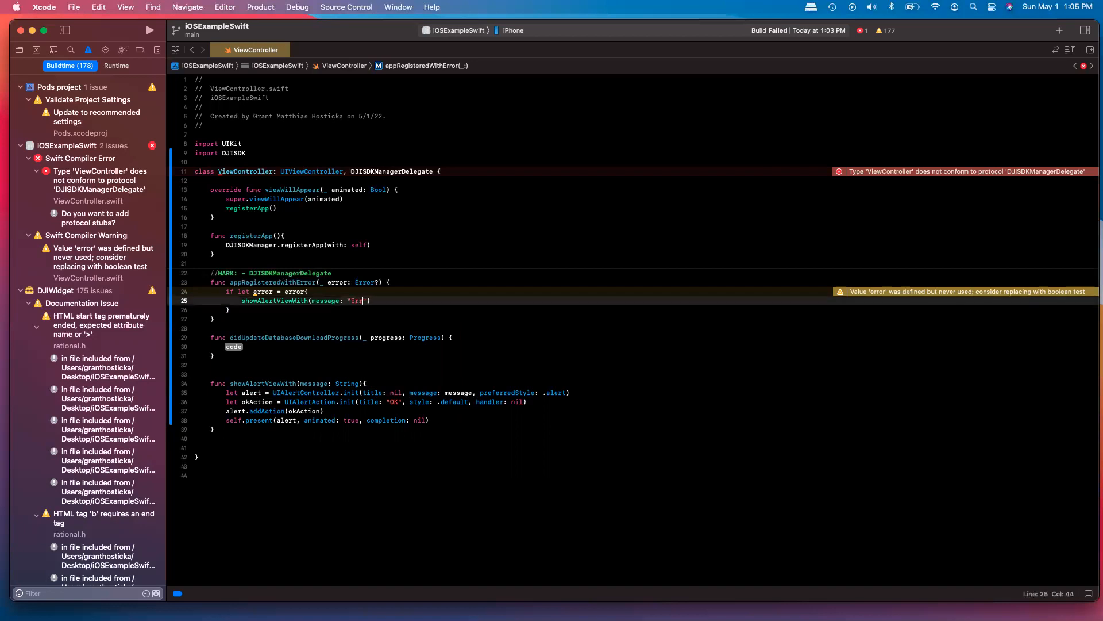
text(or with App Registr)
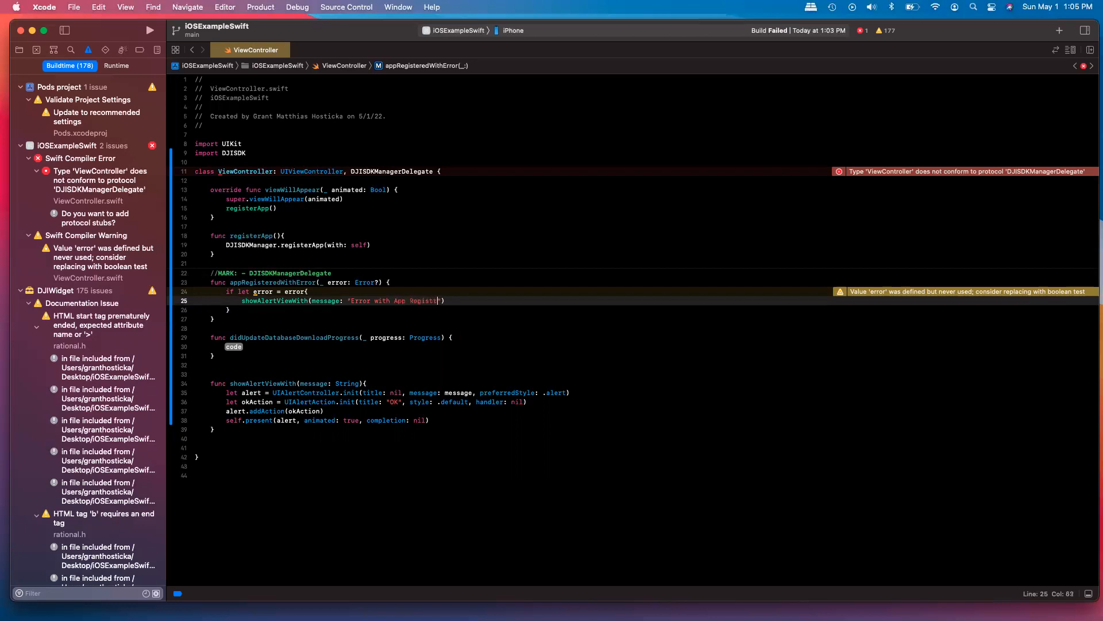
text(ation:)
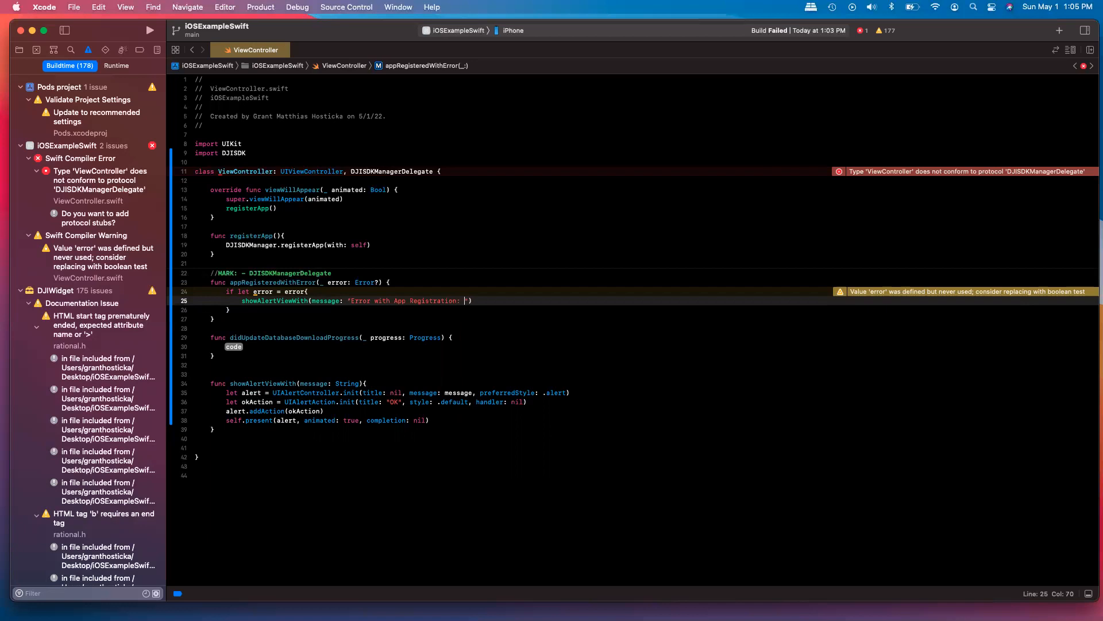
text(\(error))
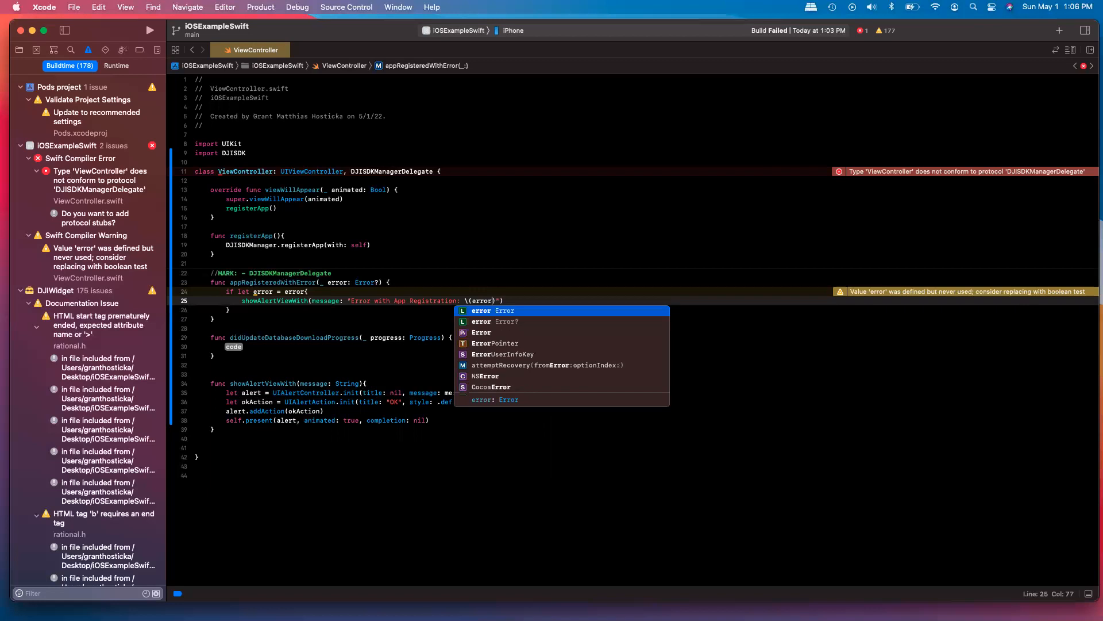
text(.localizedDescription)
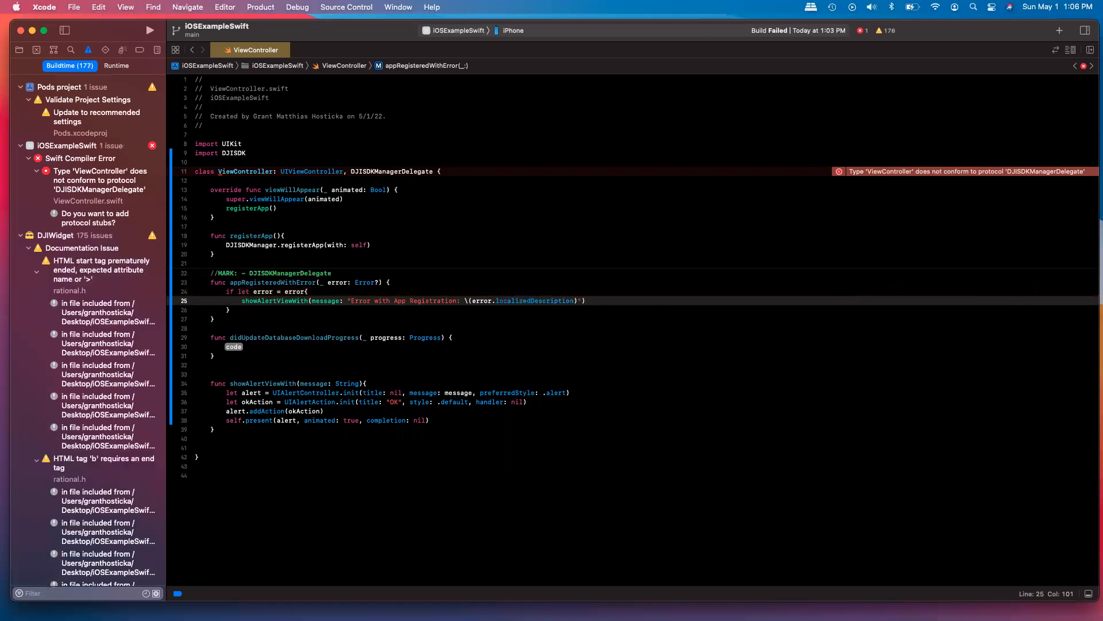
text(return)
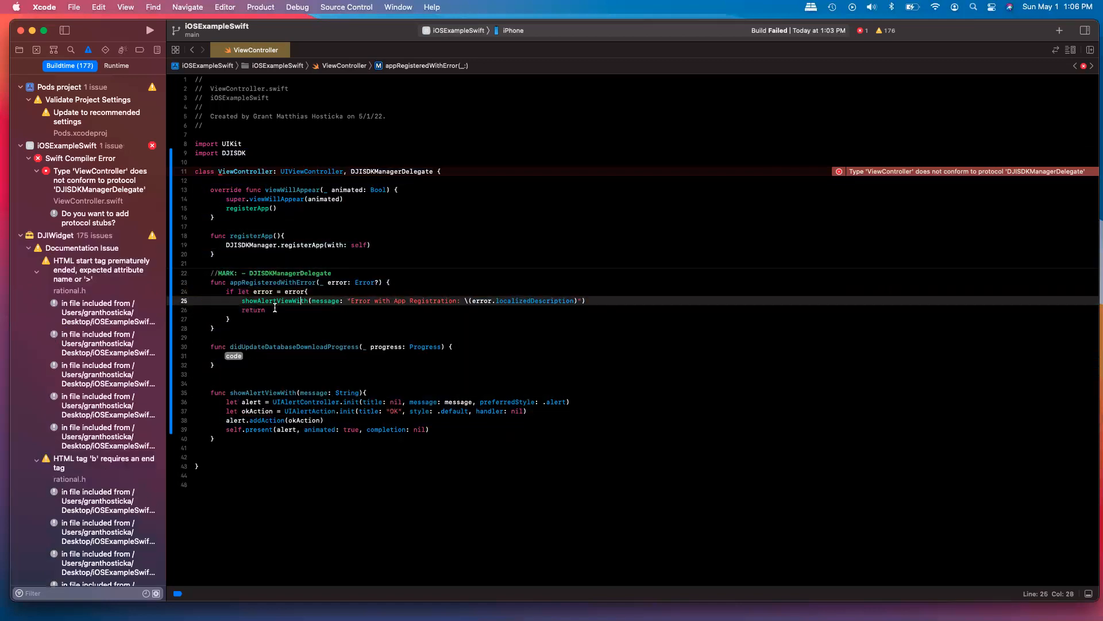
After the error branch, begin the self.showAlertViewWith call for "Registration Success".
key(return)
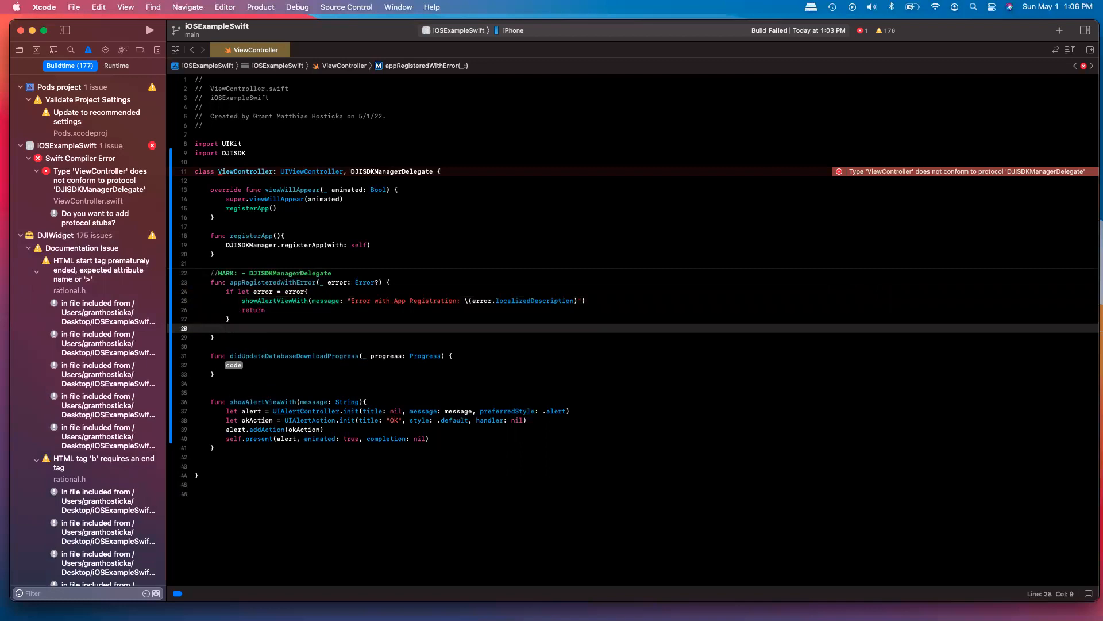
text(self.showAlertViewWith(message: "Registration Success)
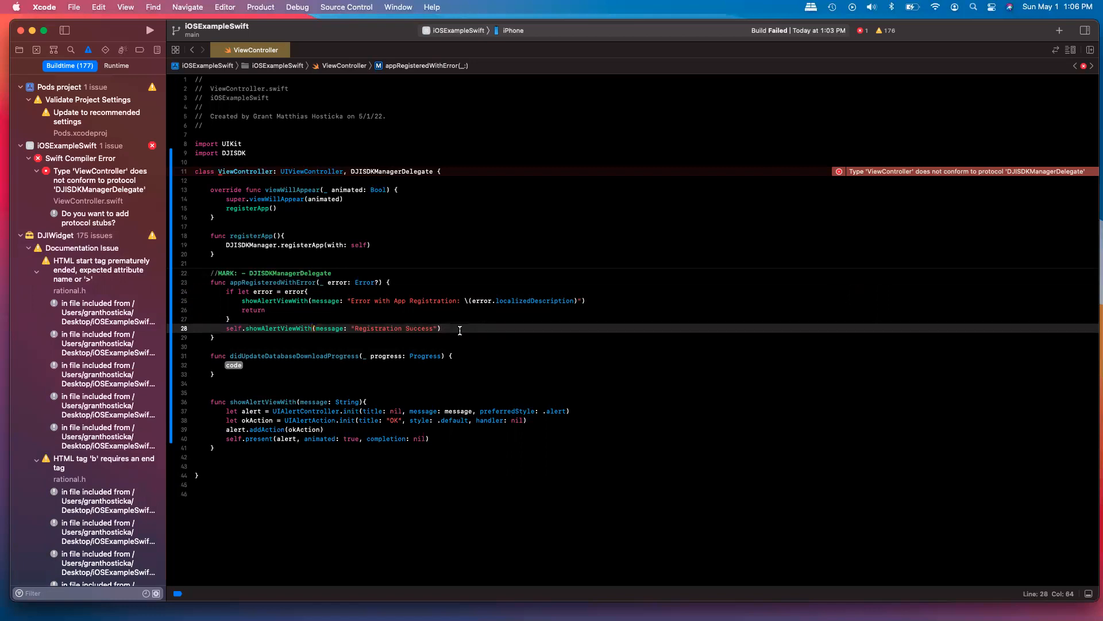
mouse_move(207, 396)
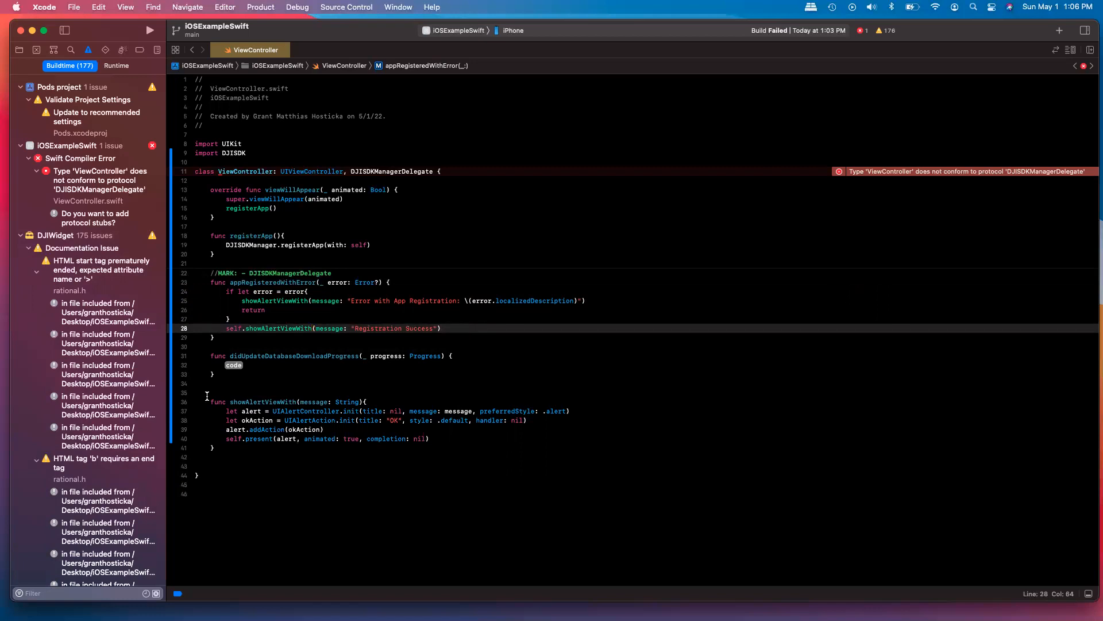
Replace the download-progress placeholder with a //nothing comment.
double_click(233, 365)
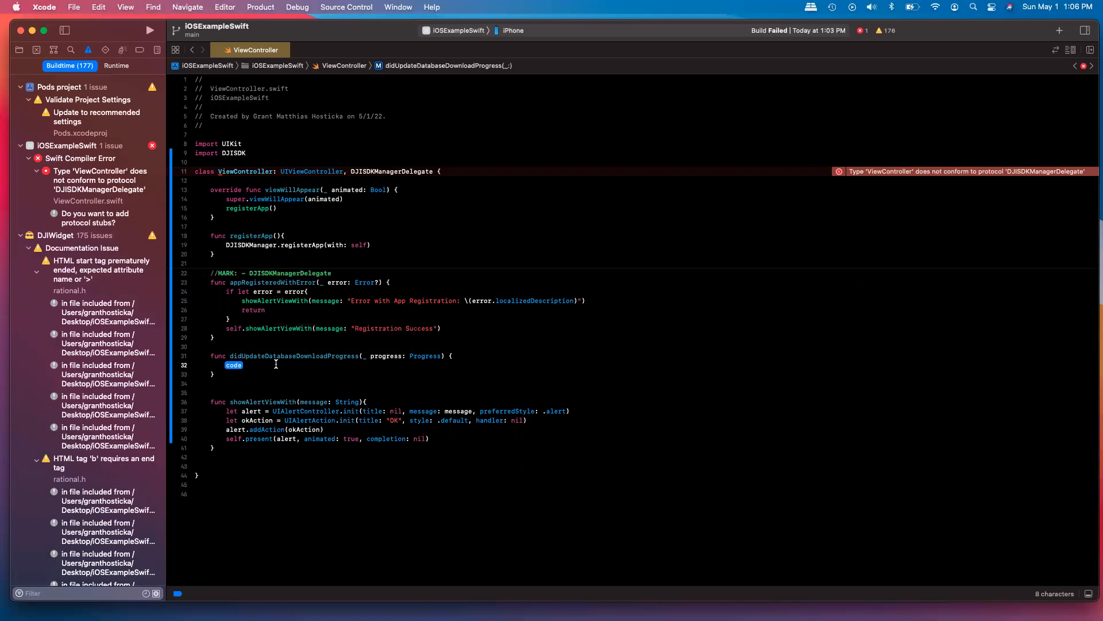
mouse_move(279, 357)
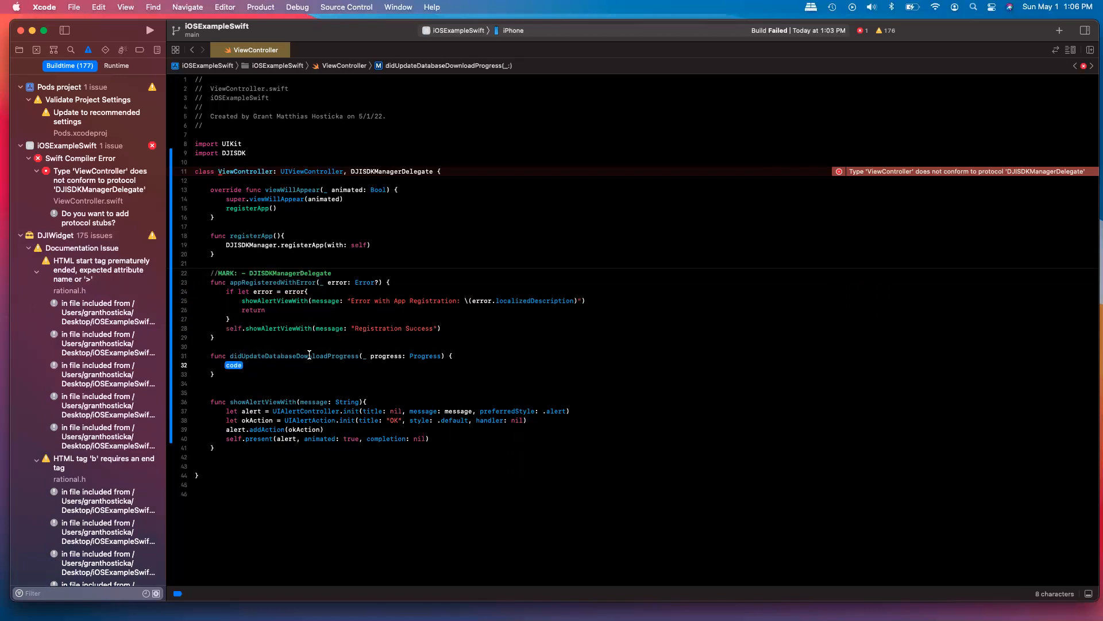
mouse_move(314, 355)
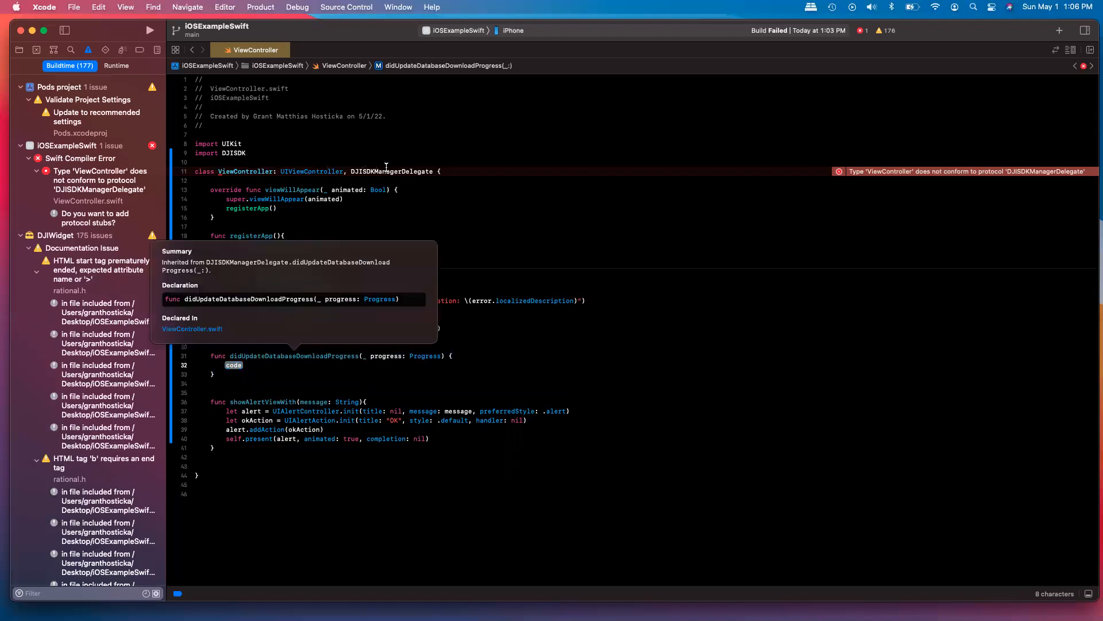
click(226, 374)
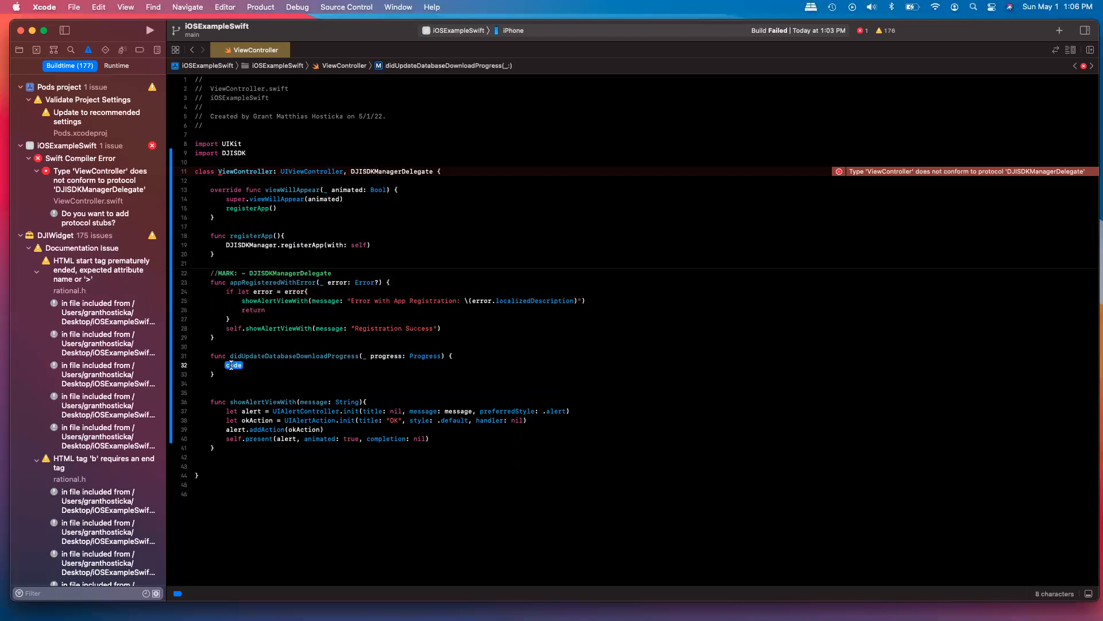
text(//nothing)
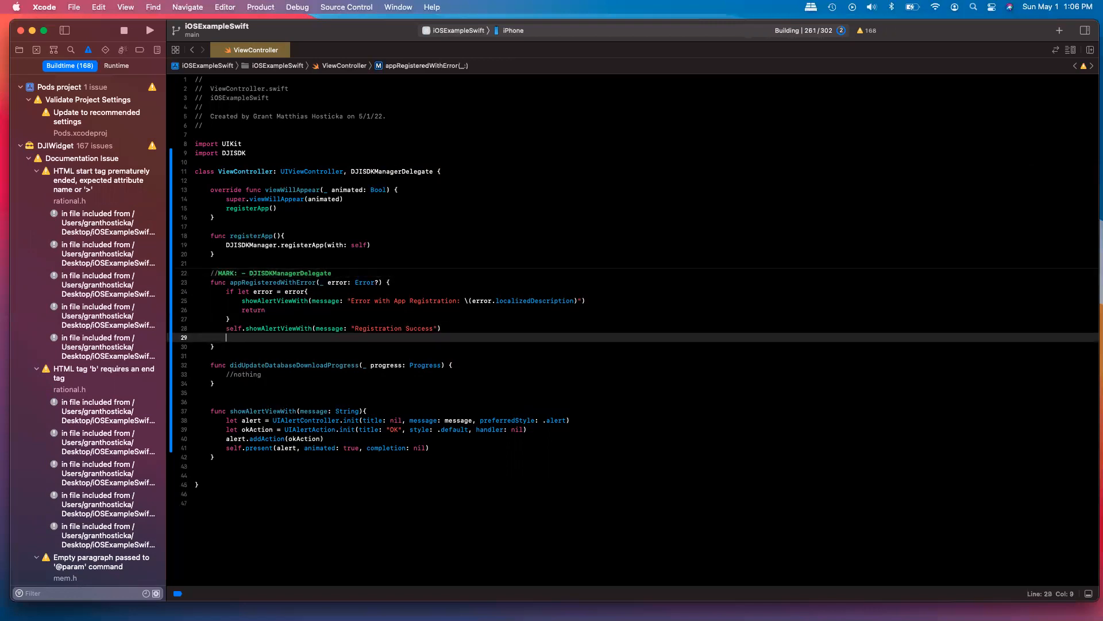
Add a //connect to the dji product comment after the success alert.
text(//)
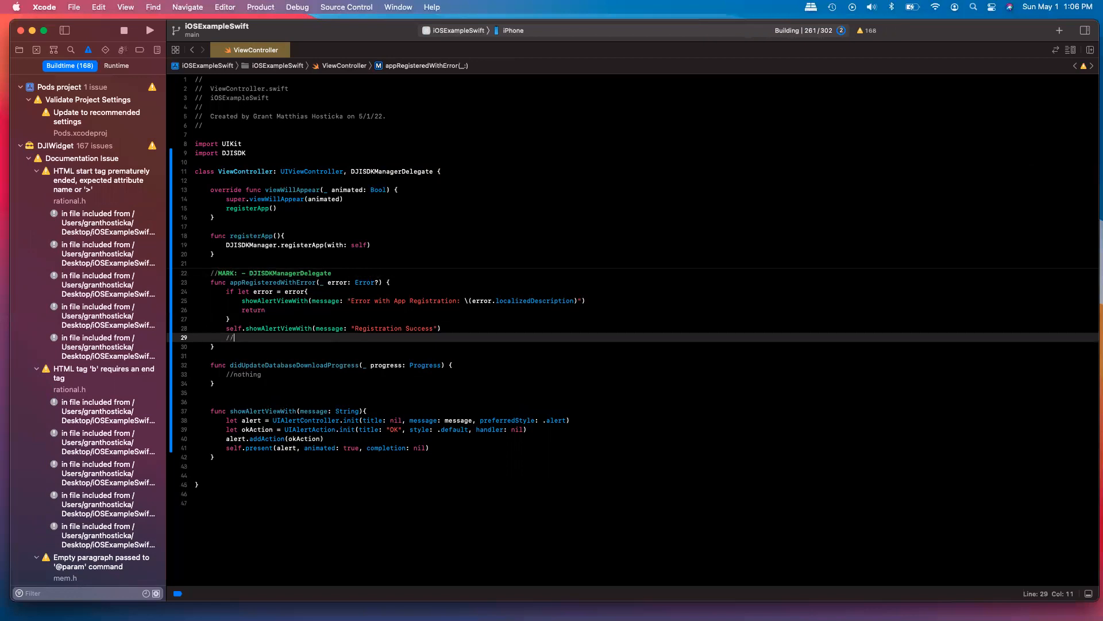
text(connet)
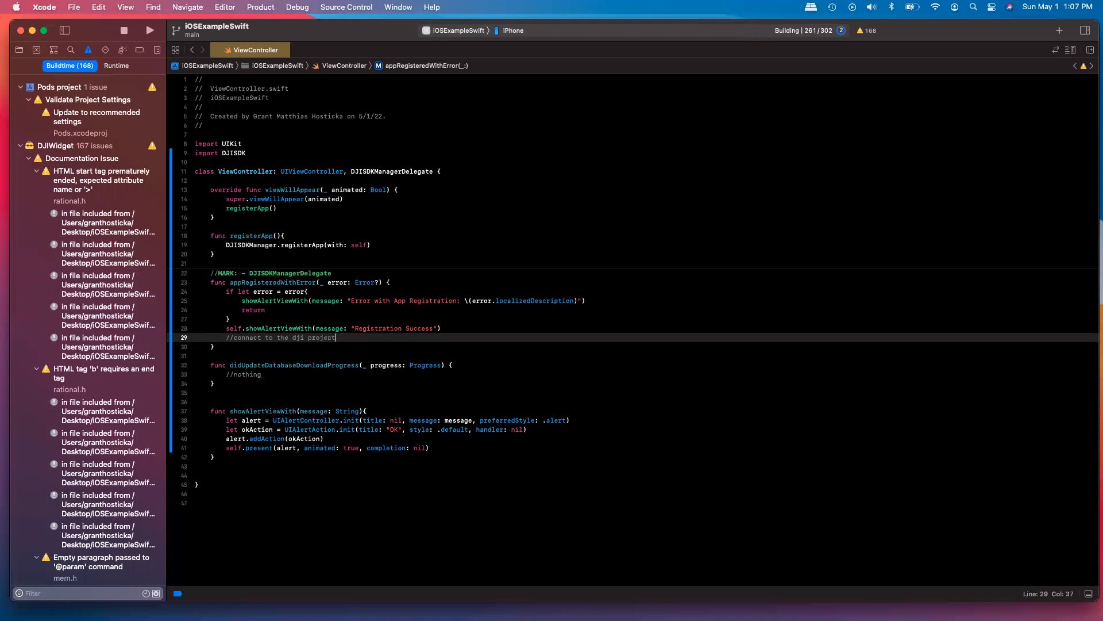
text(product)
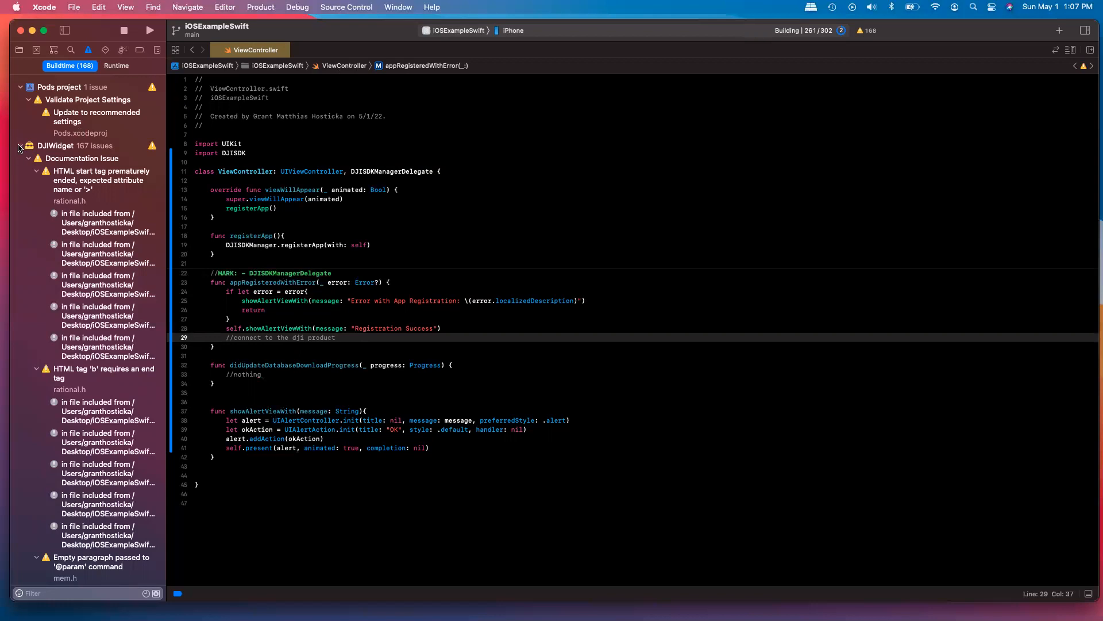
Return to the Project navigator and choose the iPad Pro (9.7-inch) simulator as run destination.
click(28, 146)
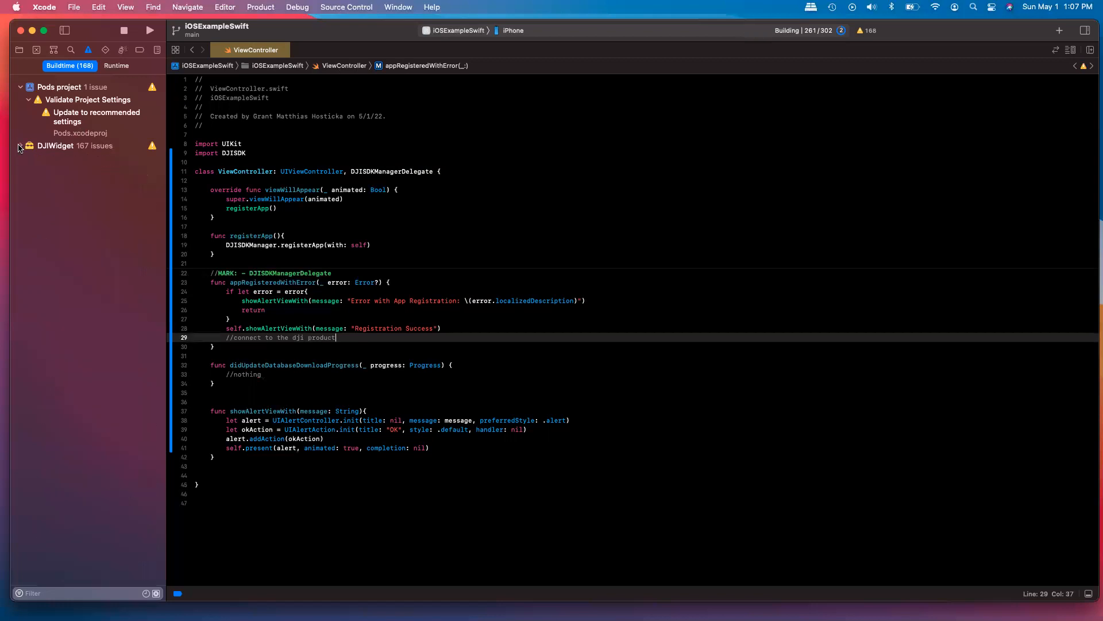
click(21, 146)
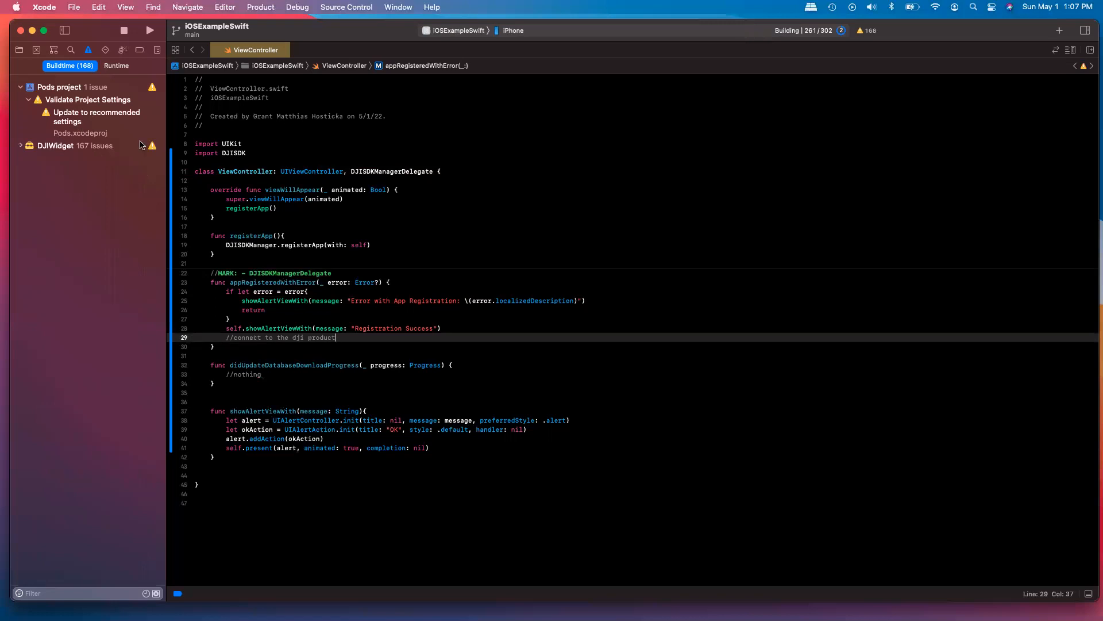
click(20, 49)
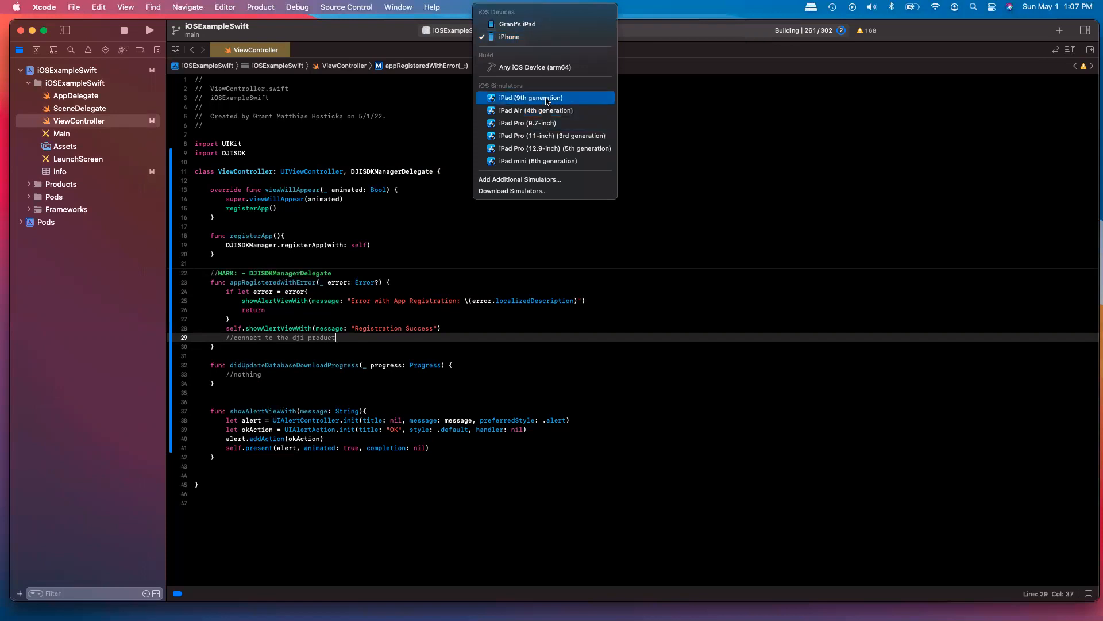
click(528, 123)
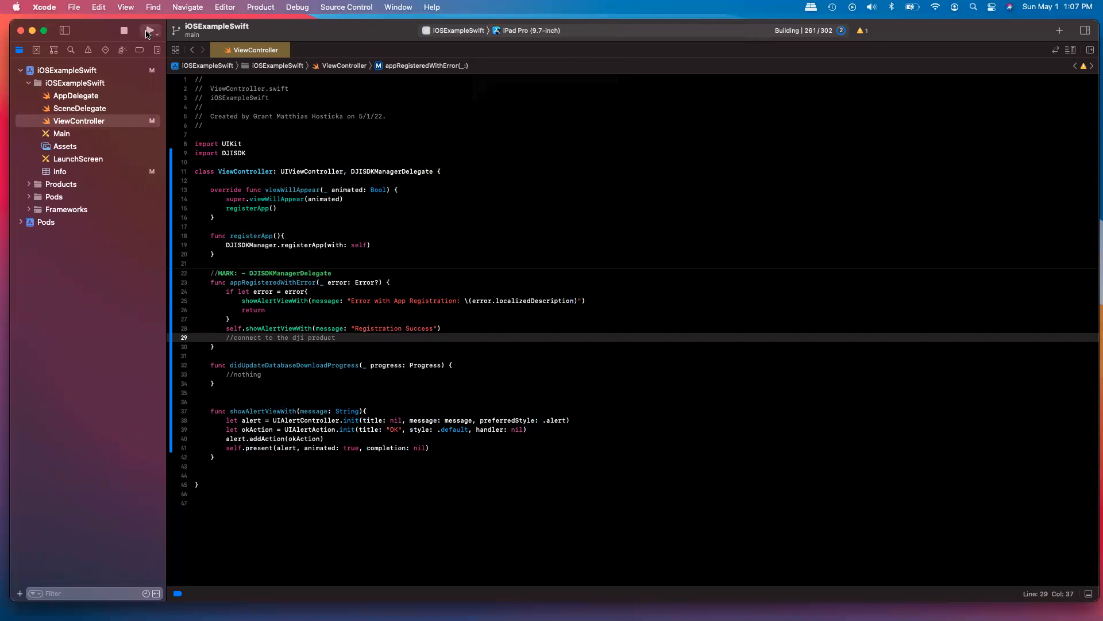
Run the app, replacing the running build, so Xcode waits for the simulator to start.
click(148, 30)
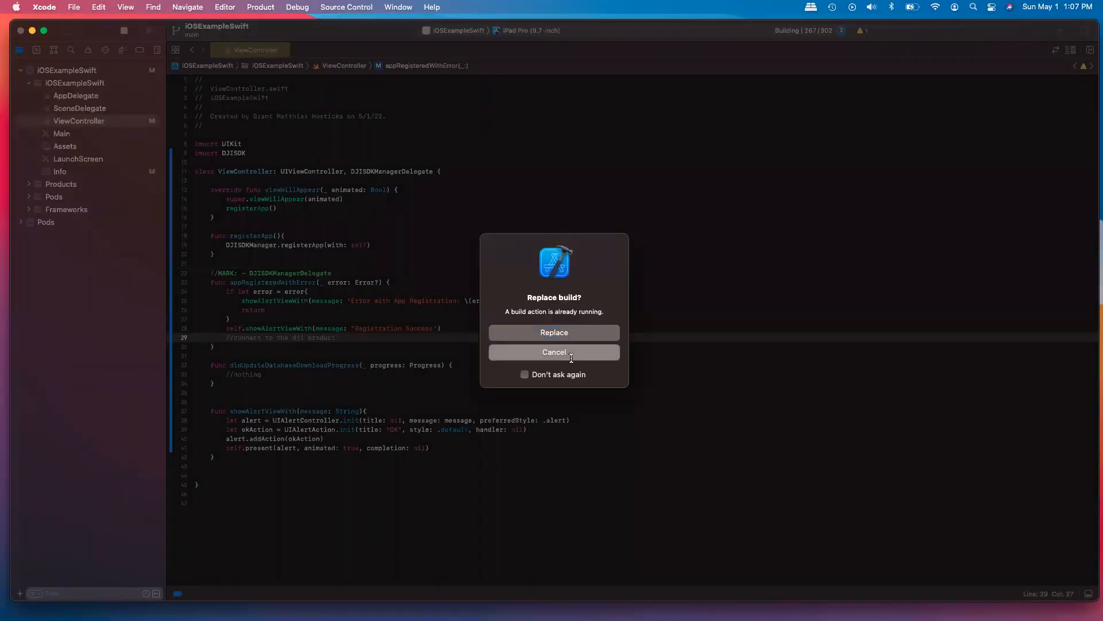
click(554, 352)
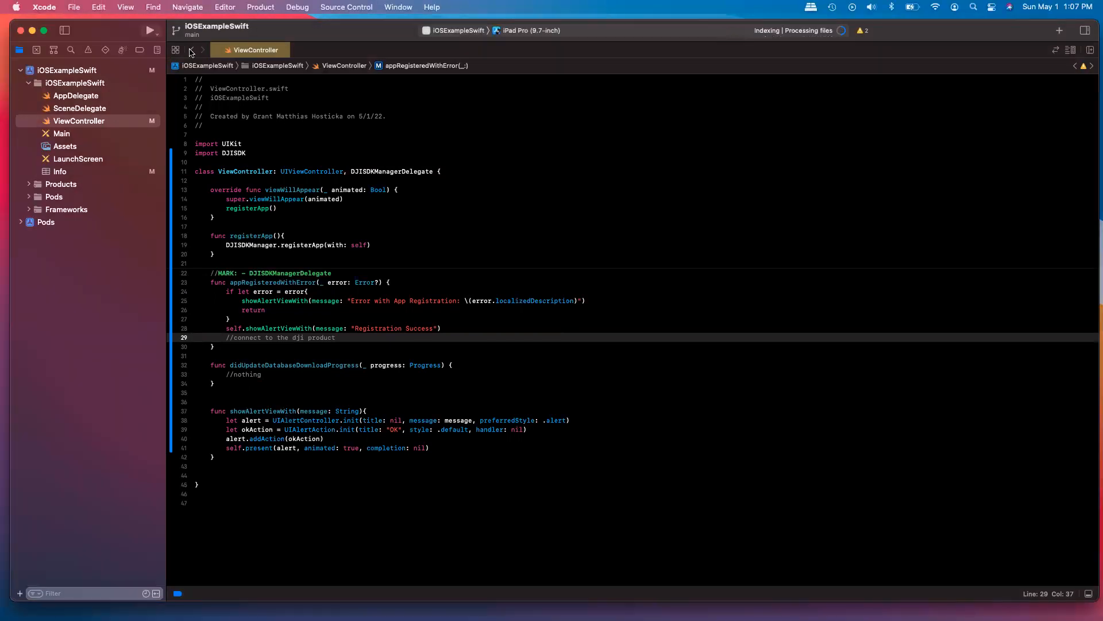
click(149, 30)
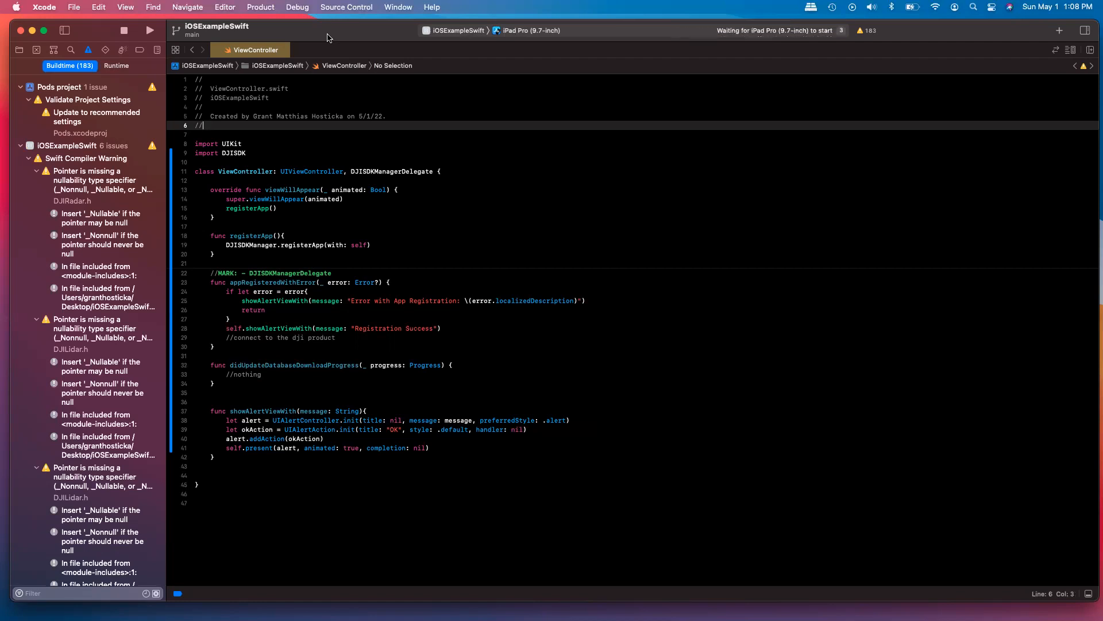
Run again so the app launches on the booting iPad Pro (9.7-inch) simulator.
click(149, 30)
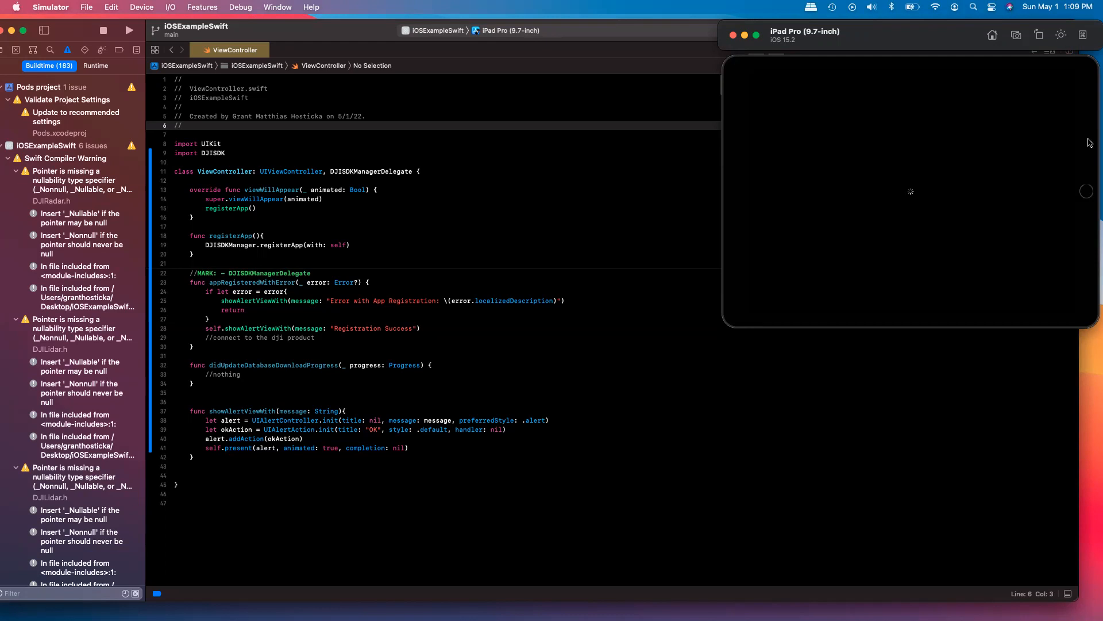
mouse_move(915, 42)
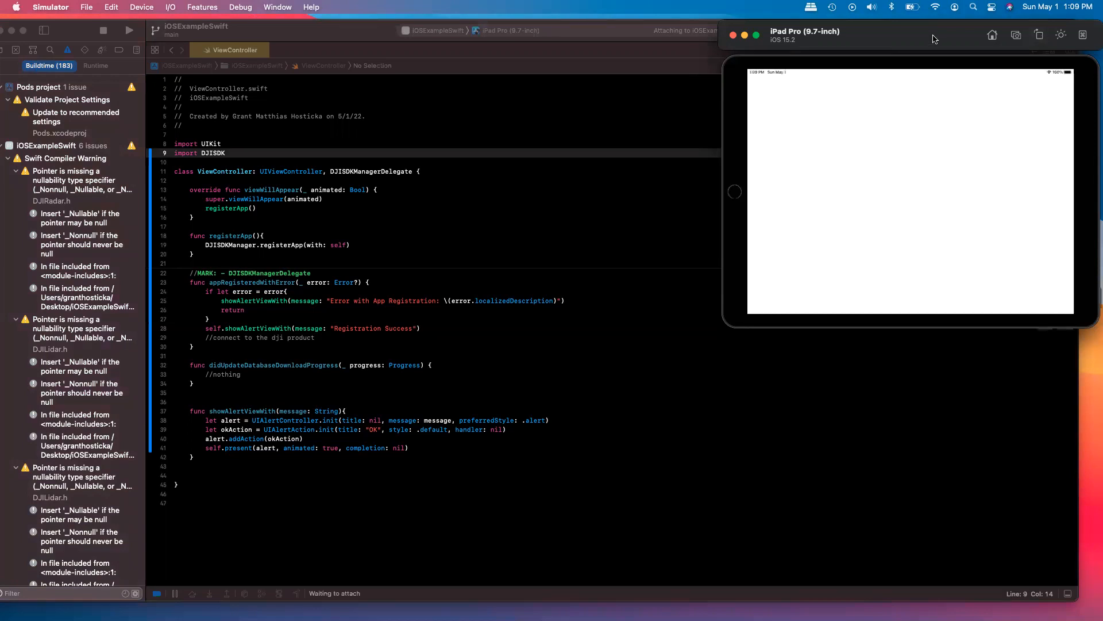
mouse_move(871, 38)
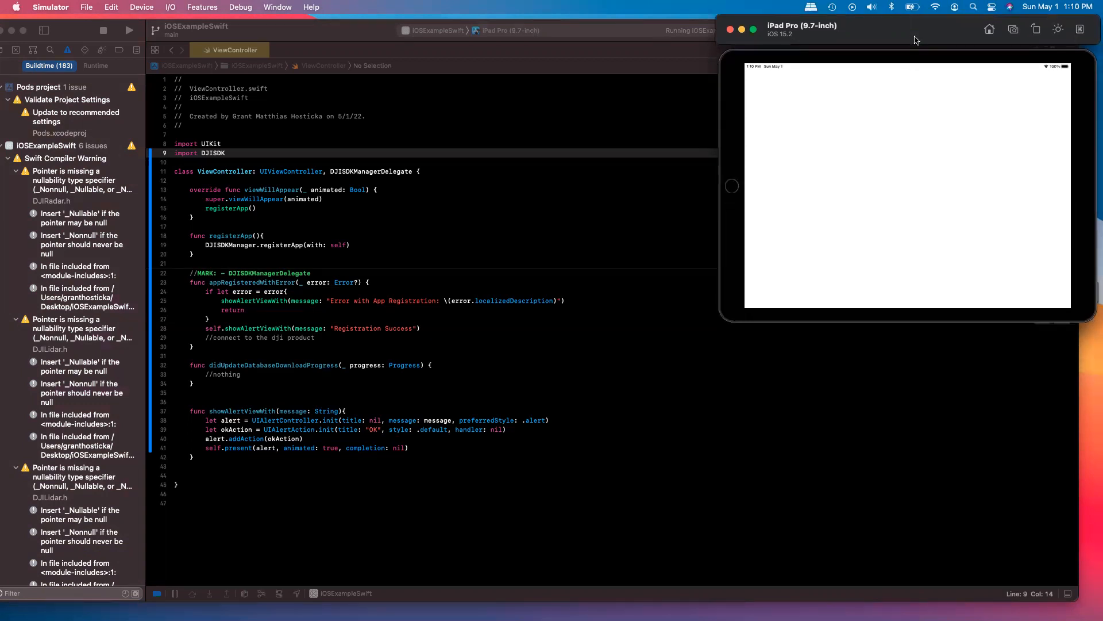
mouse_move(880, 269)
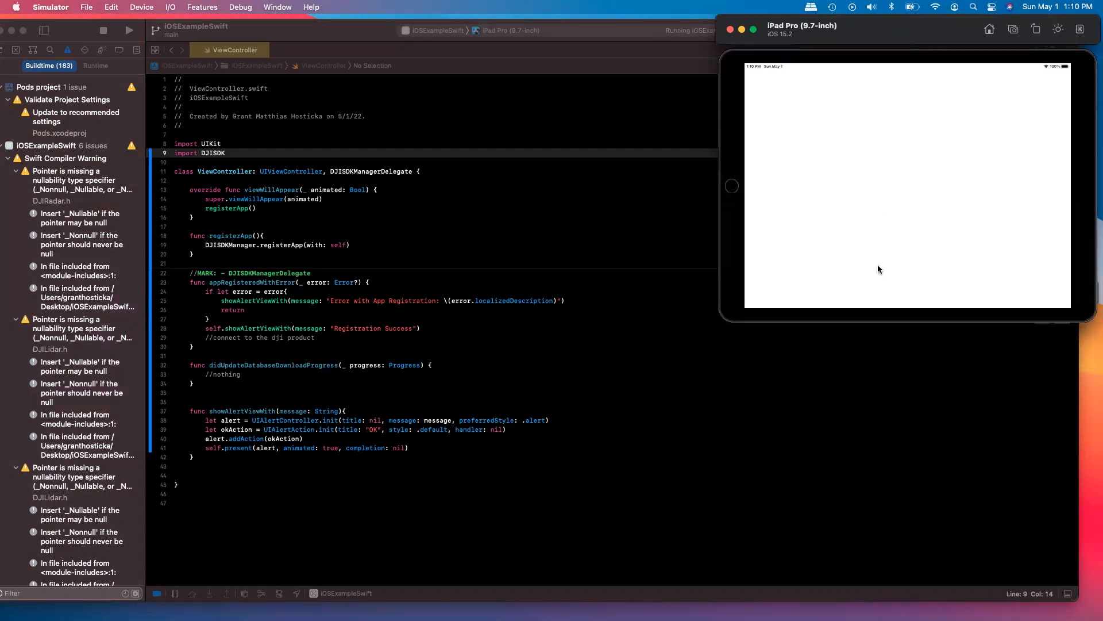